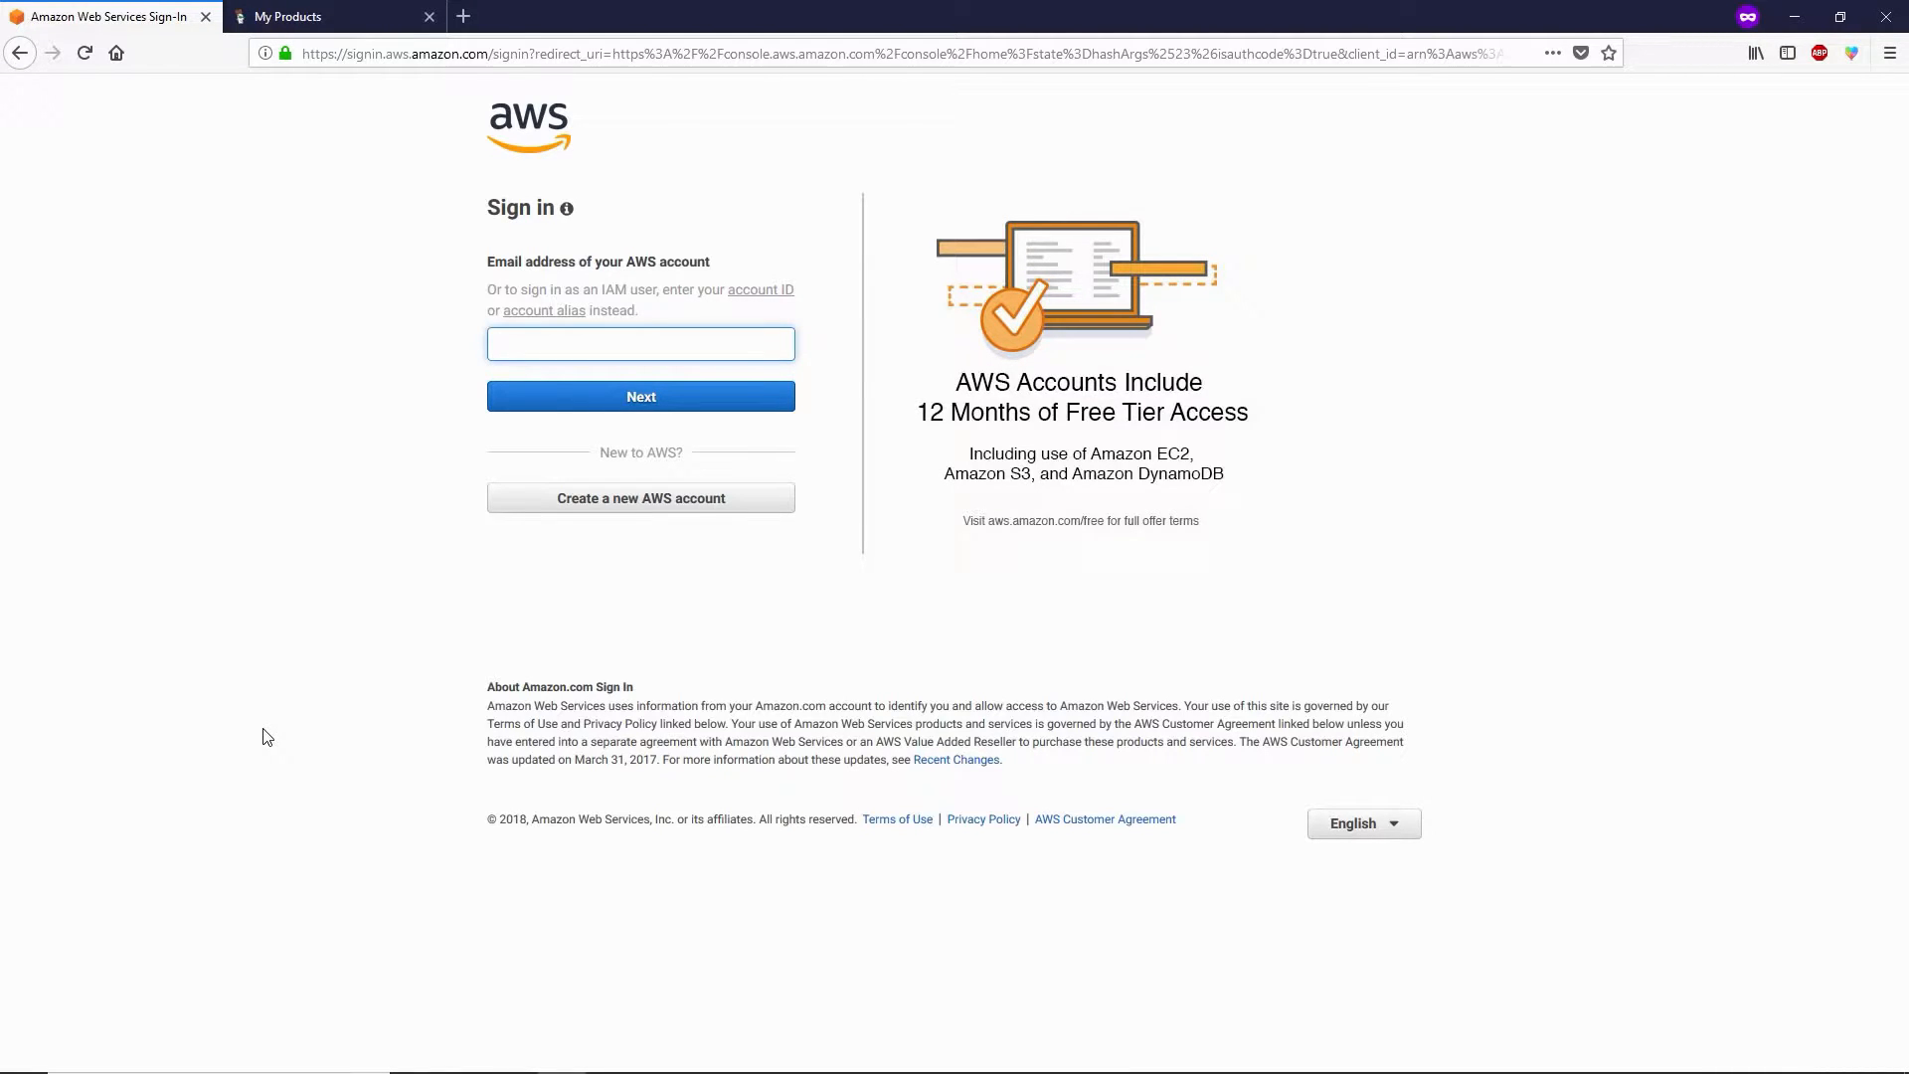
# Sign in to the AWS Management Console with the account email and password.
pyautogui.click(641, 343)
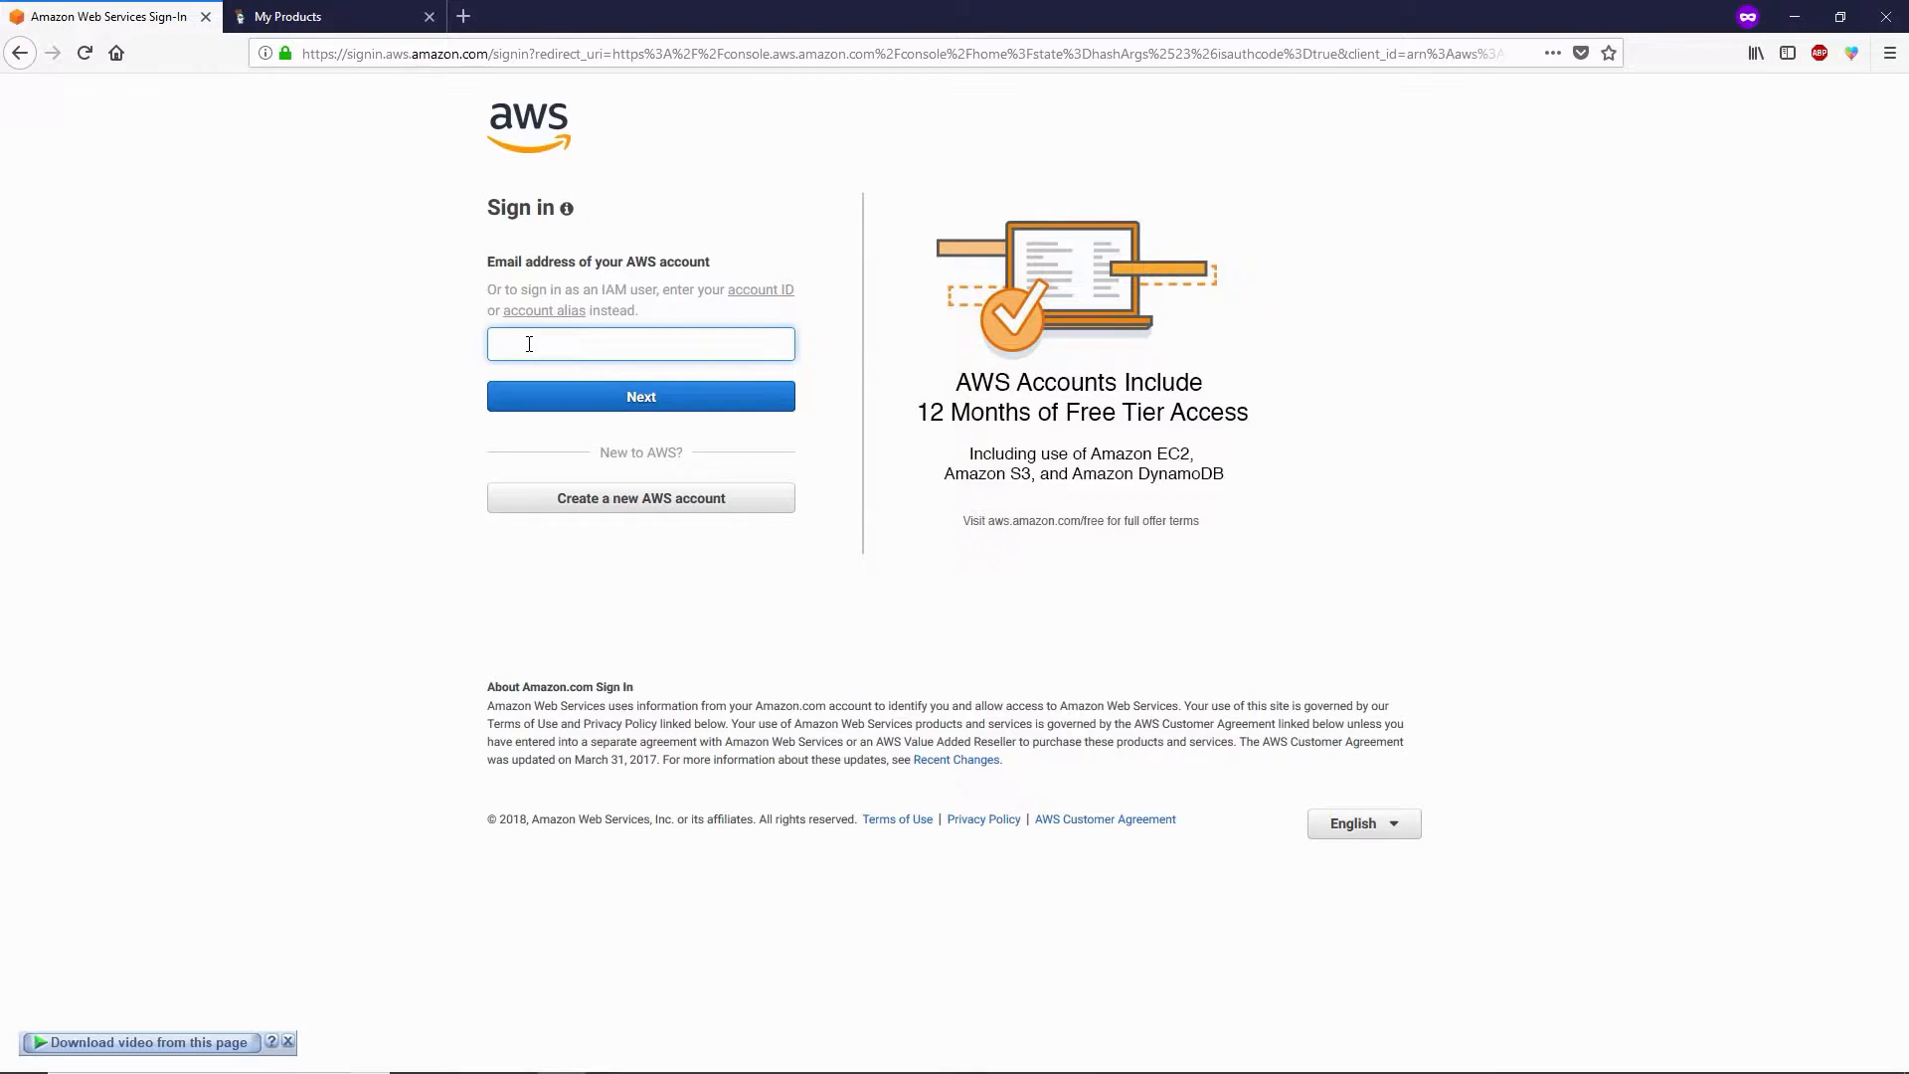
pyautogui.click(640, 395)
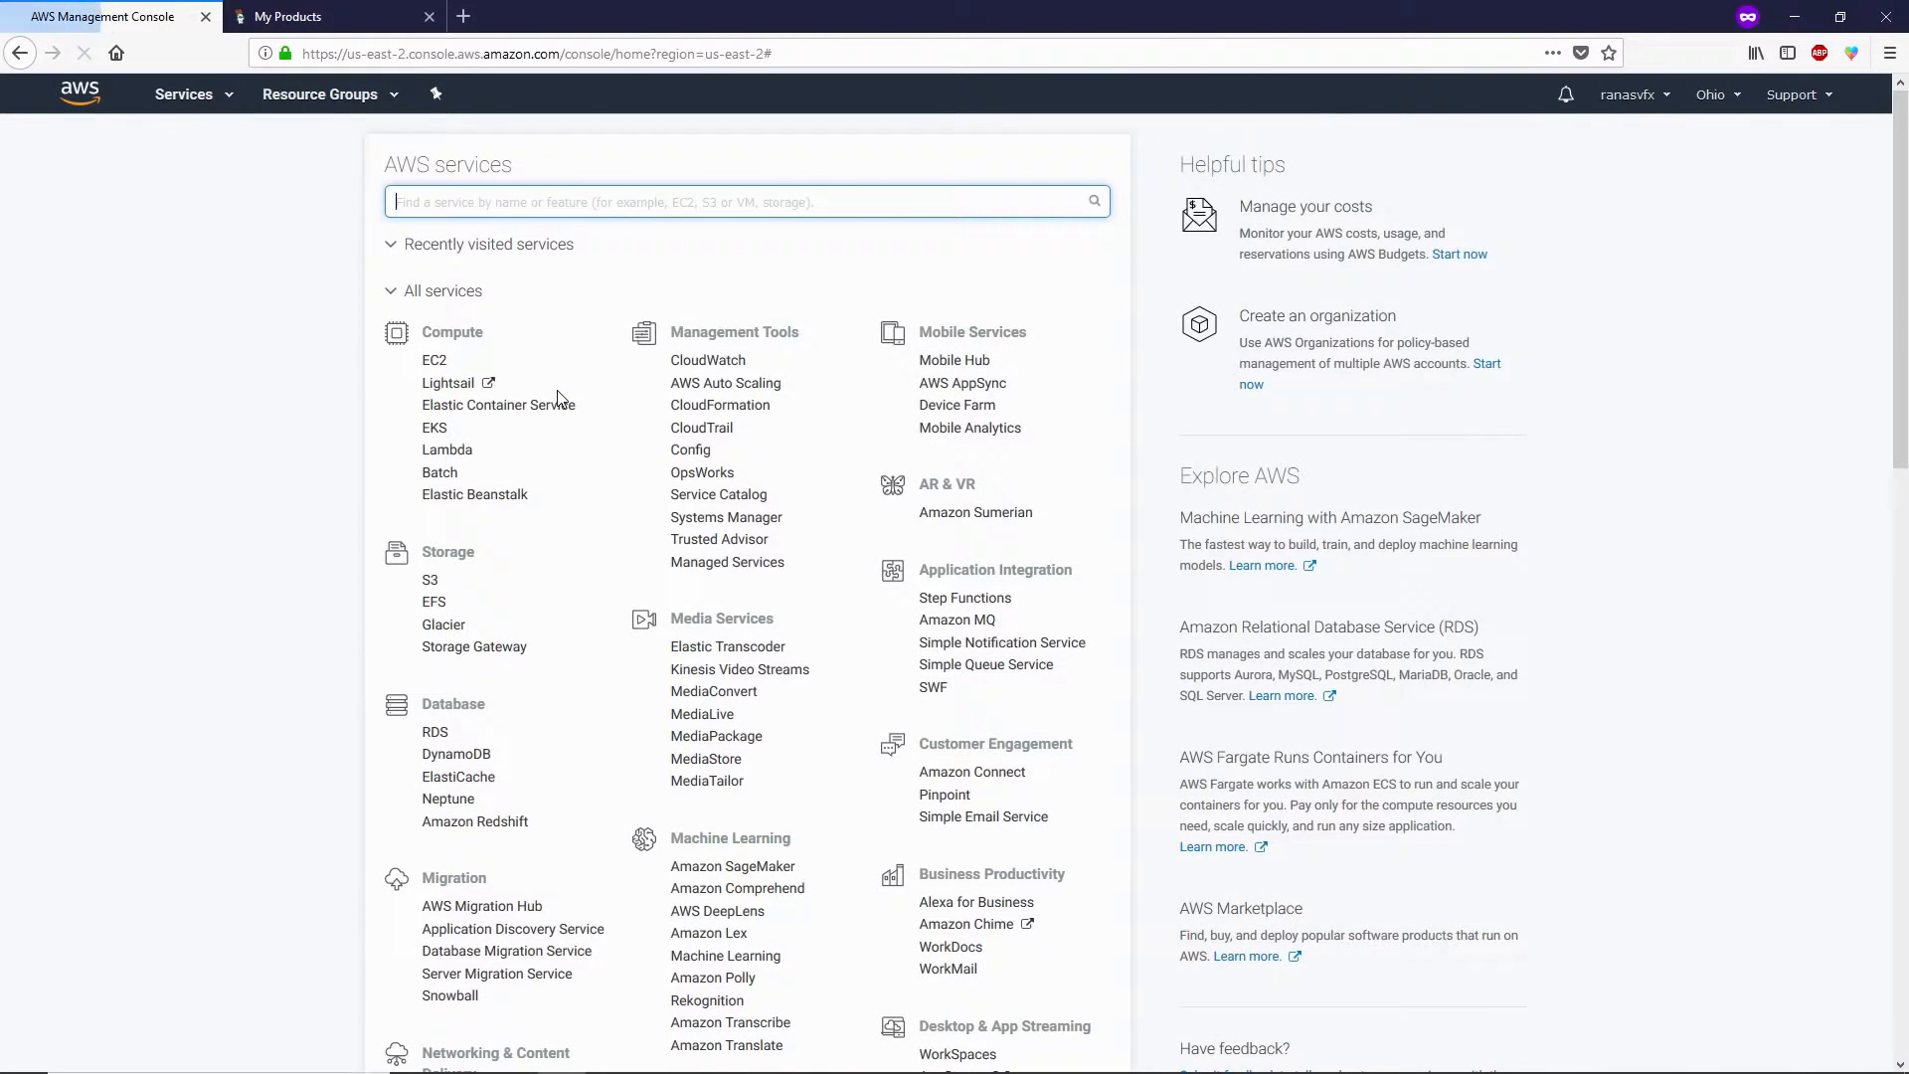
# Open EC2 and view the running t2.micro instance at public IP 18.222.89.131.
pyautogui.click(83, 53)
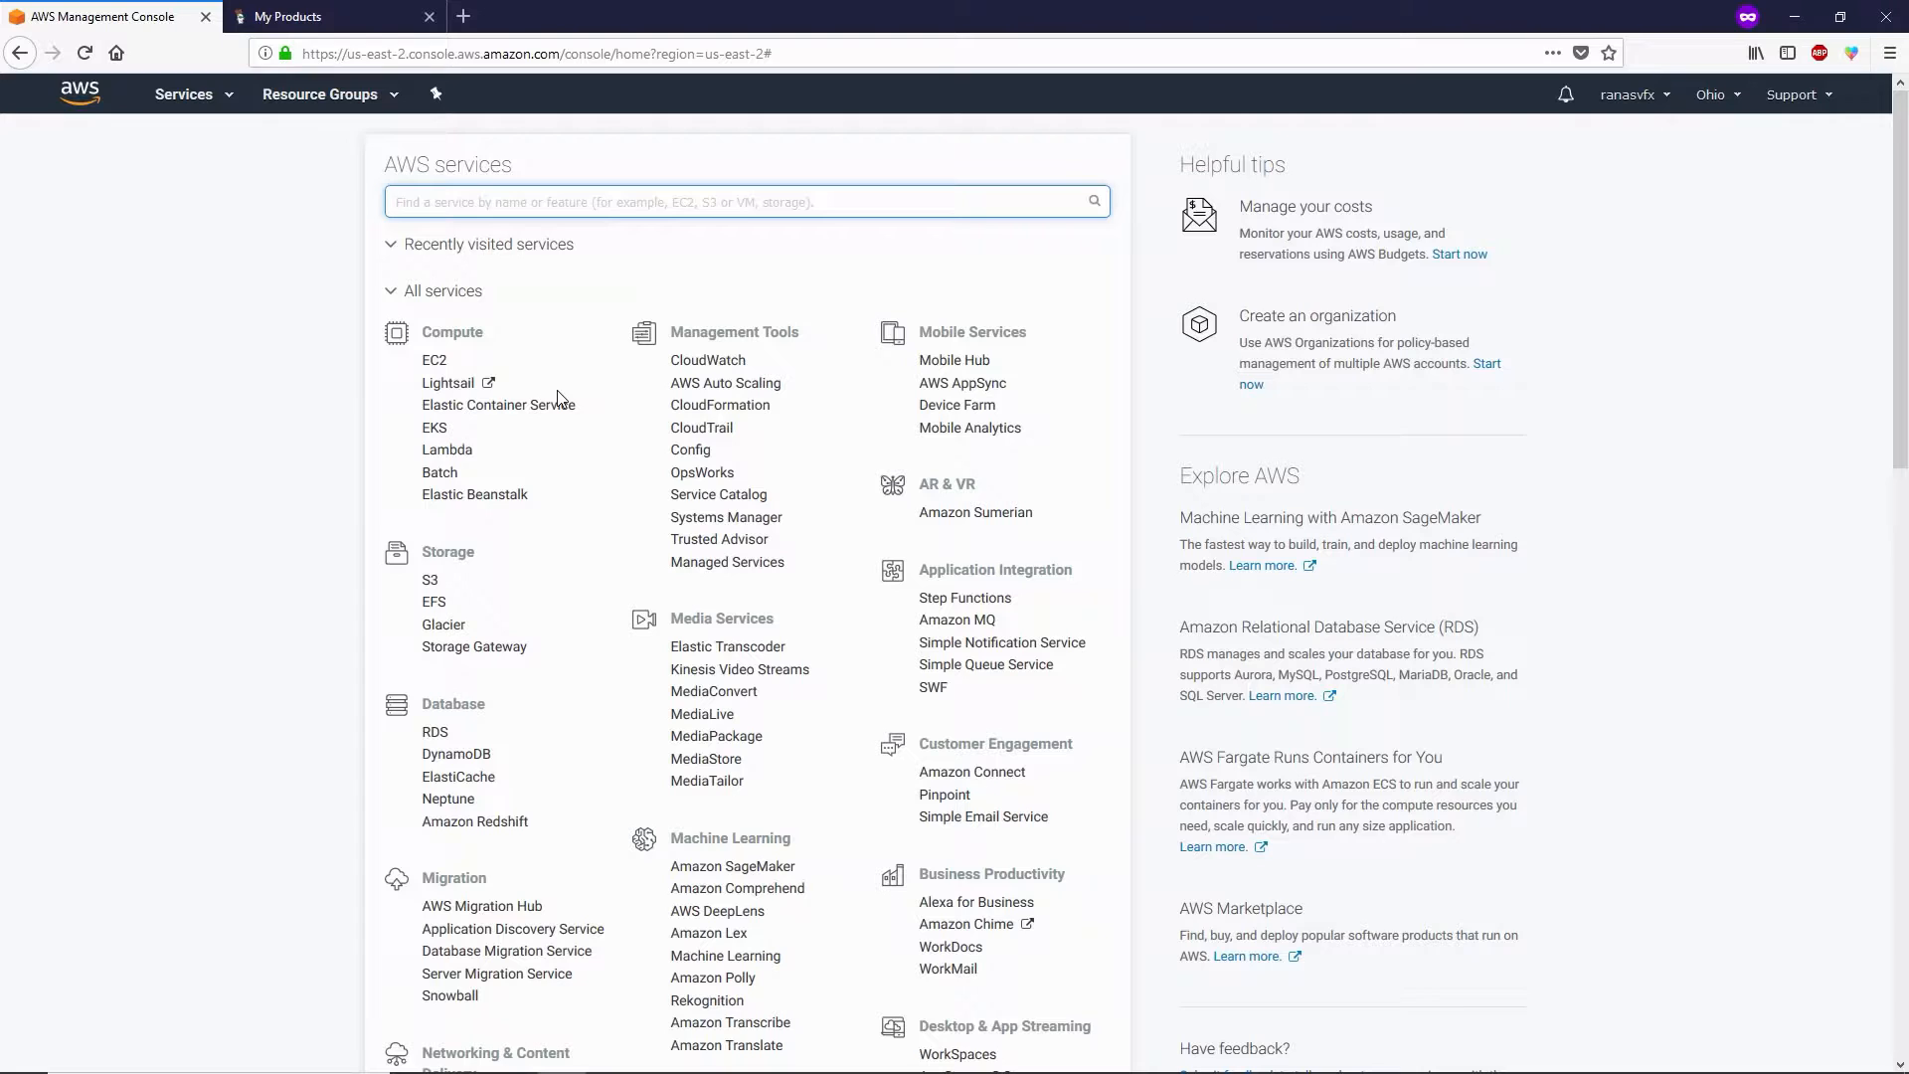
pyautogui.moveTo(434, 360)
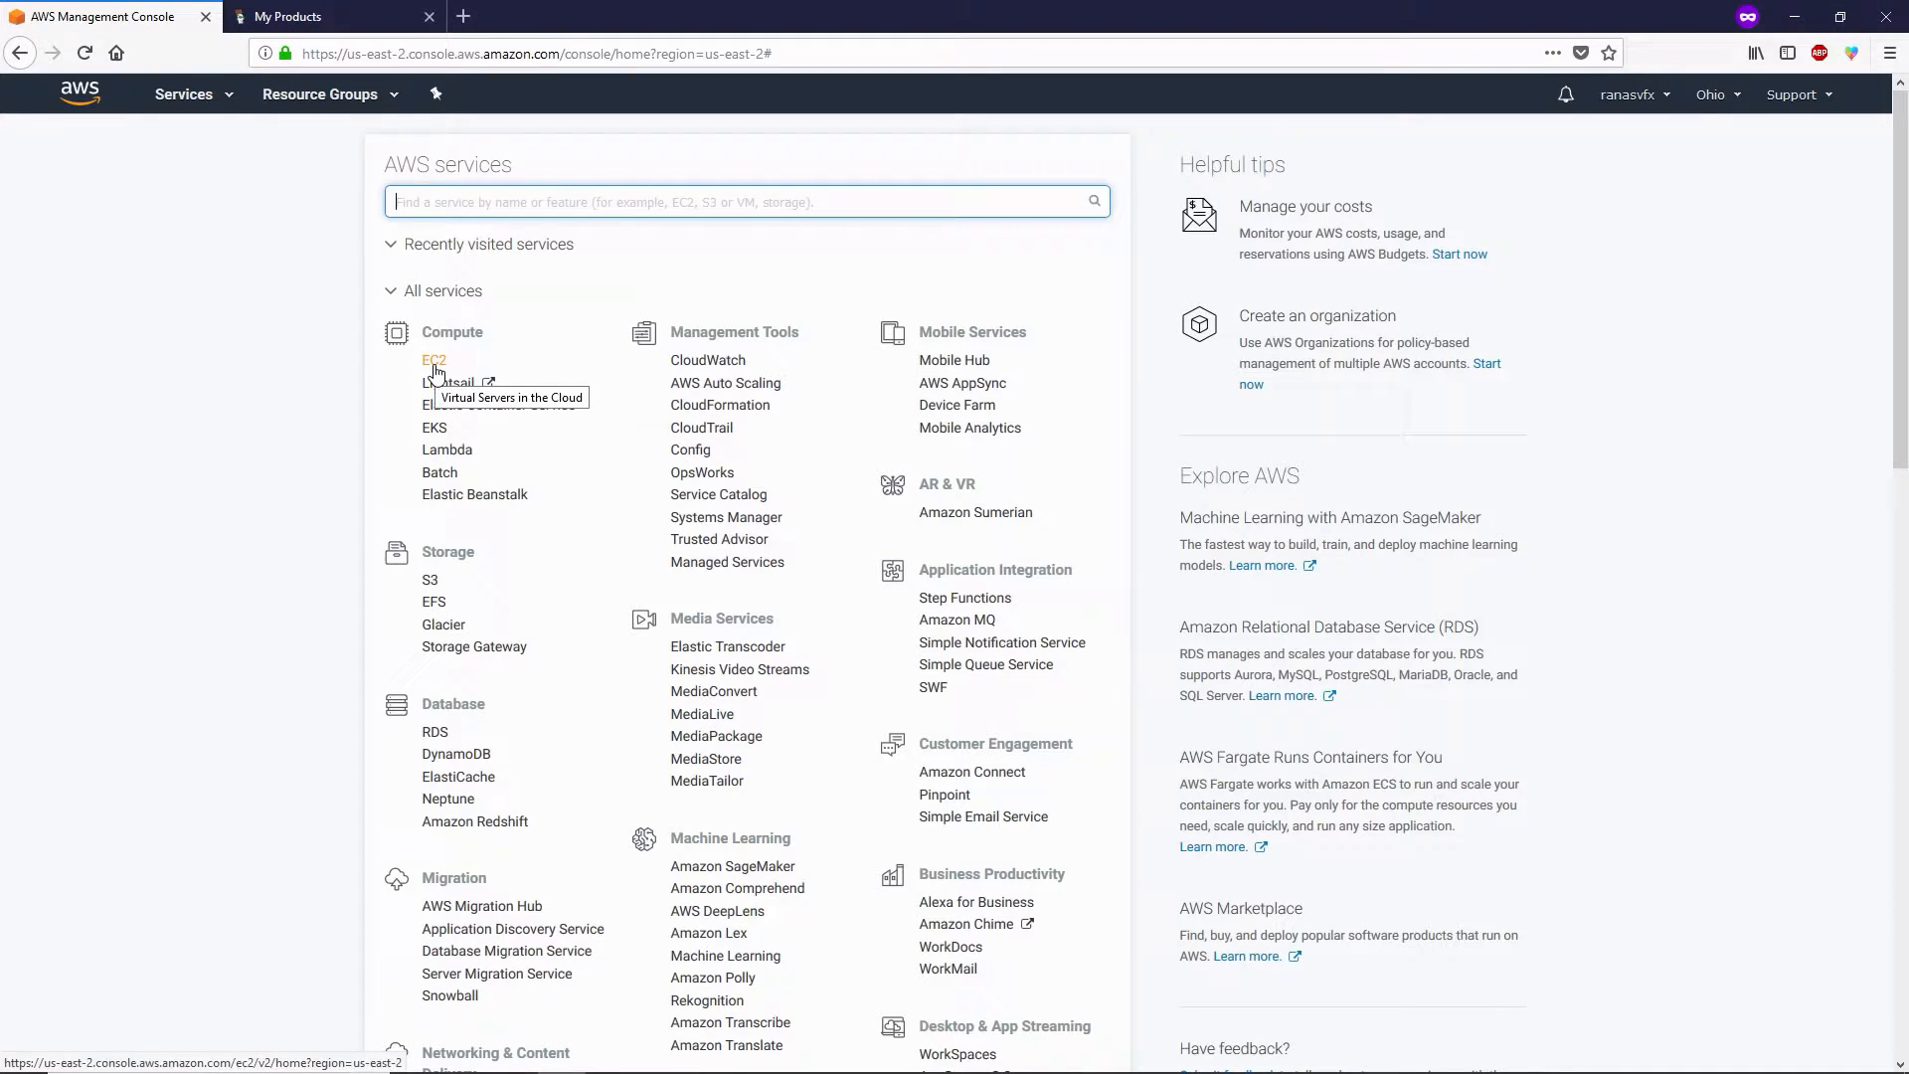
pyautogui.click(434, 360)
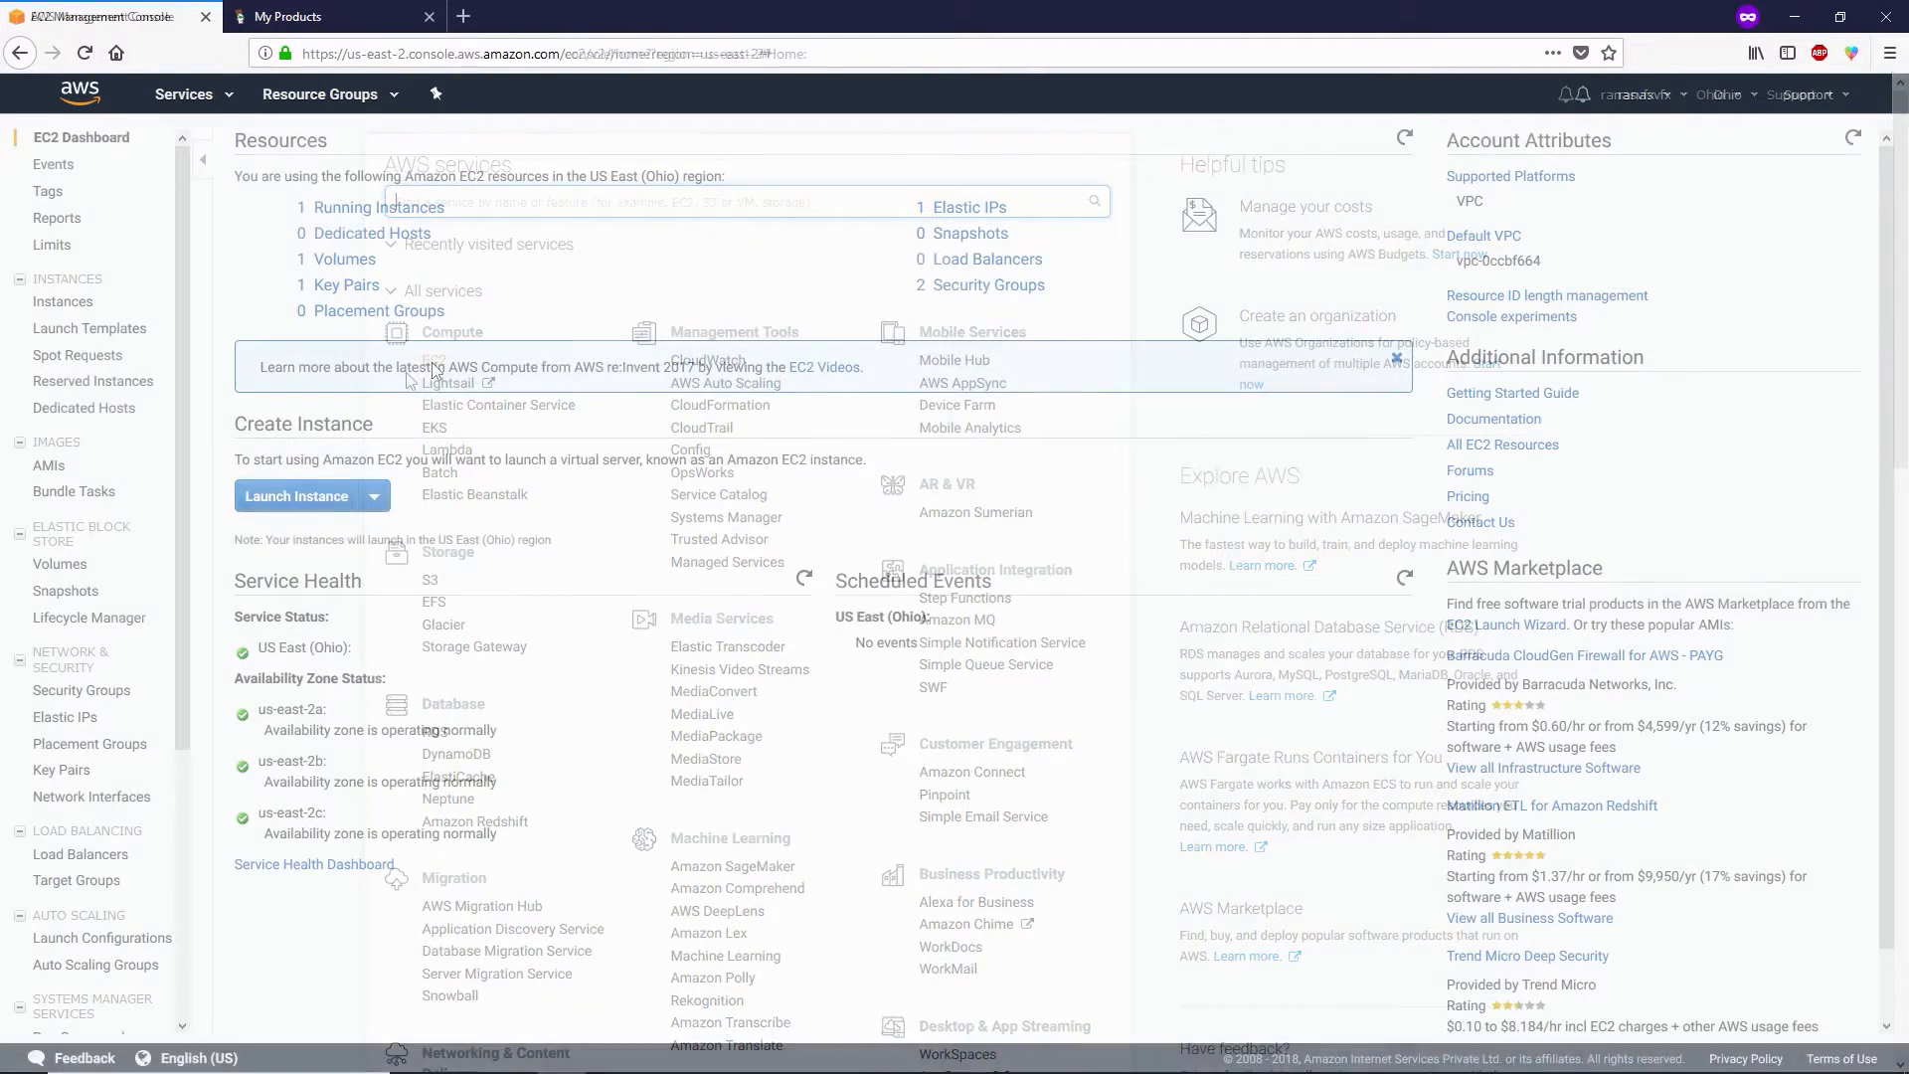
pyautogui.click(61, 300)
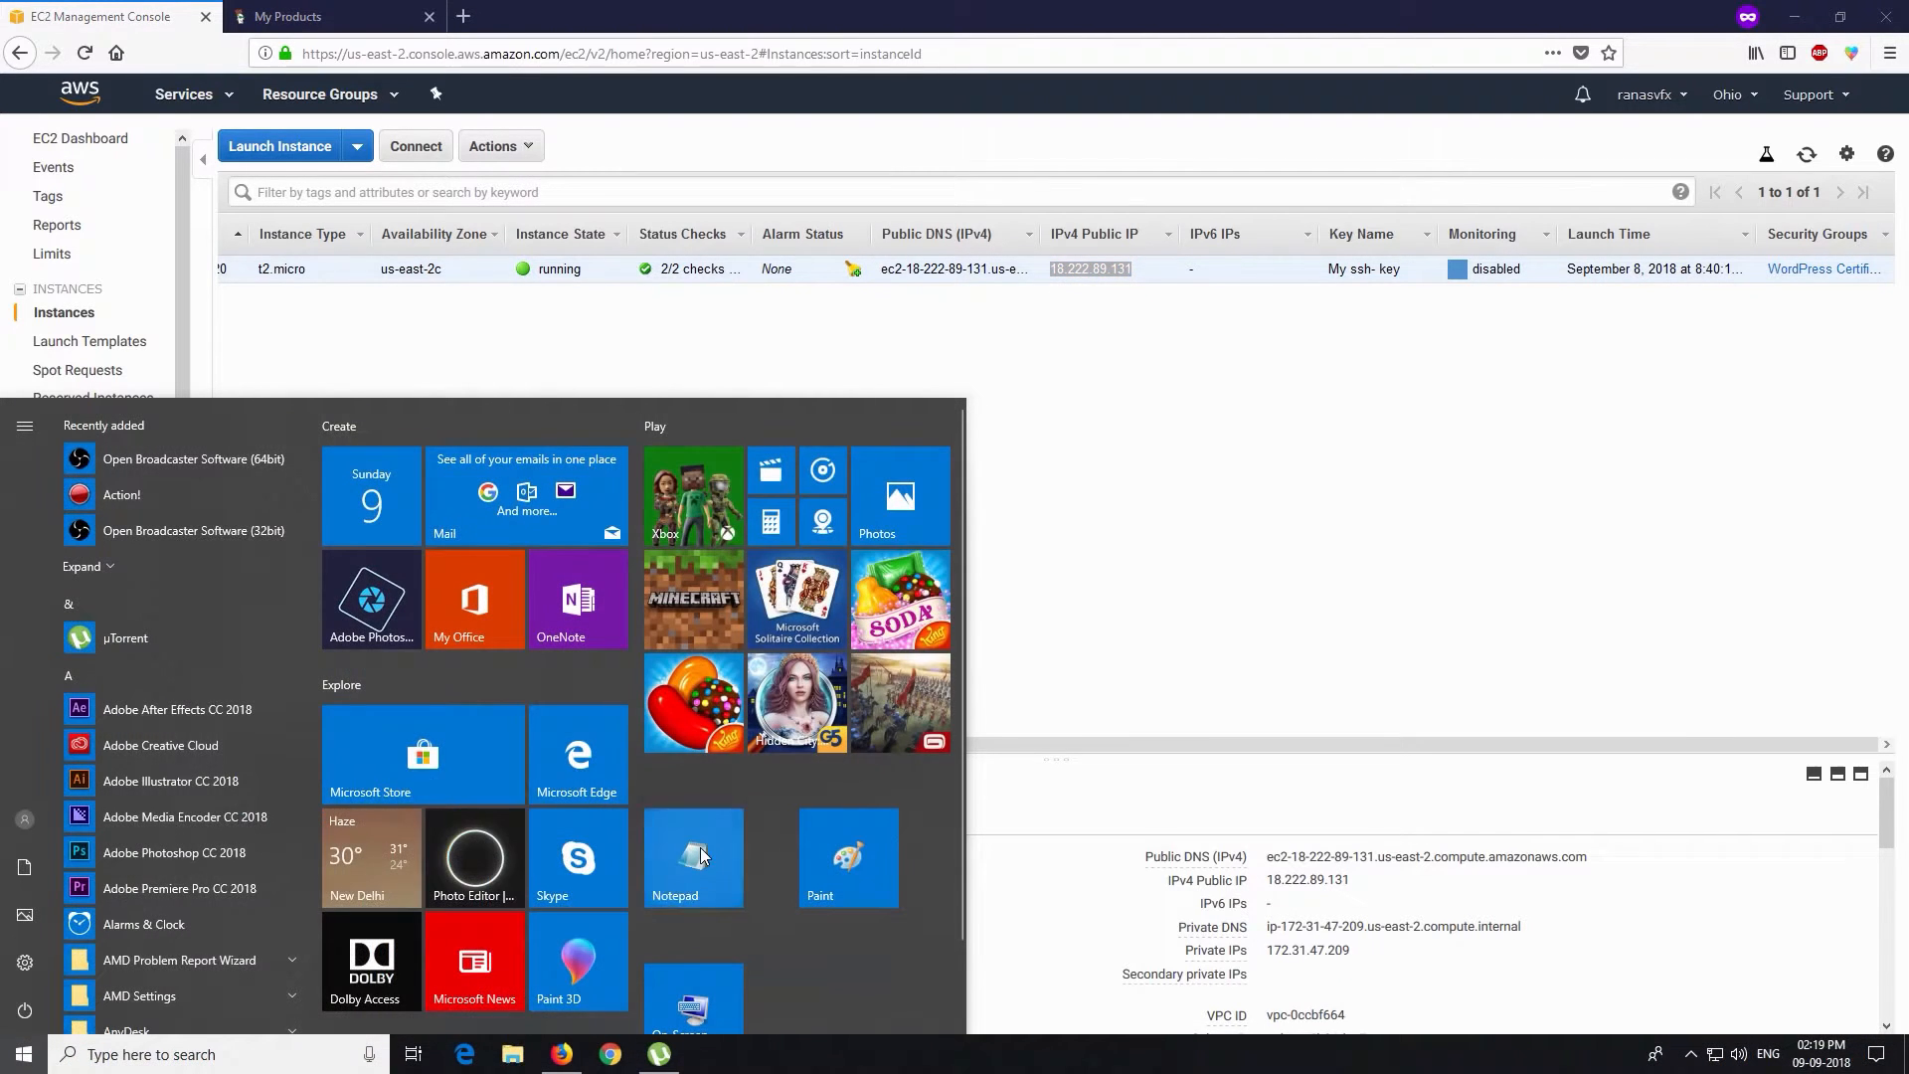
pyautogui.click(692, 857)
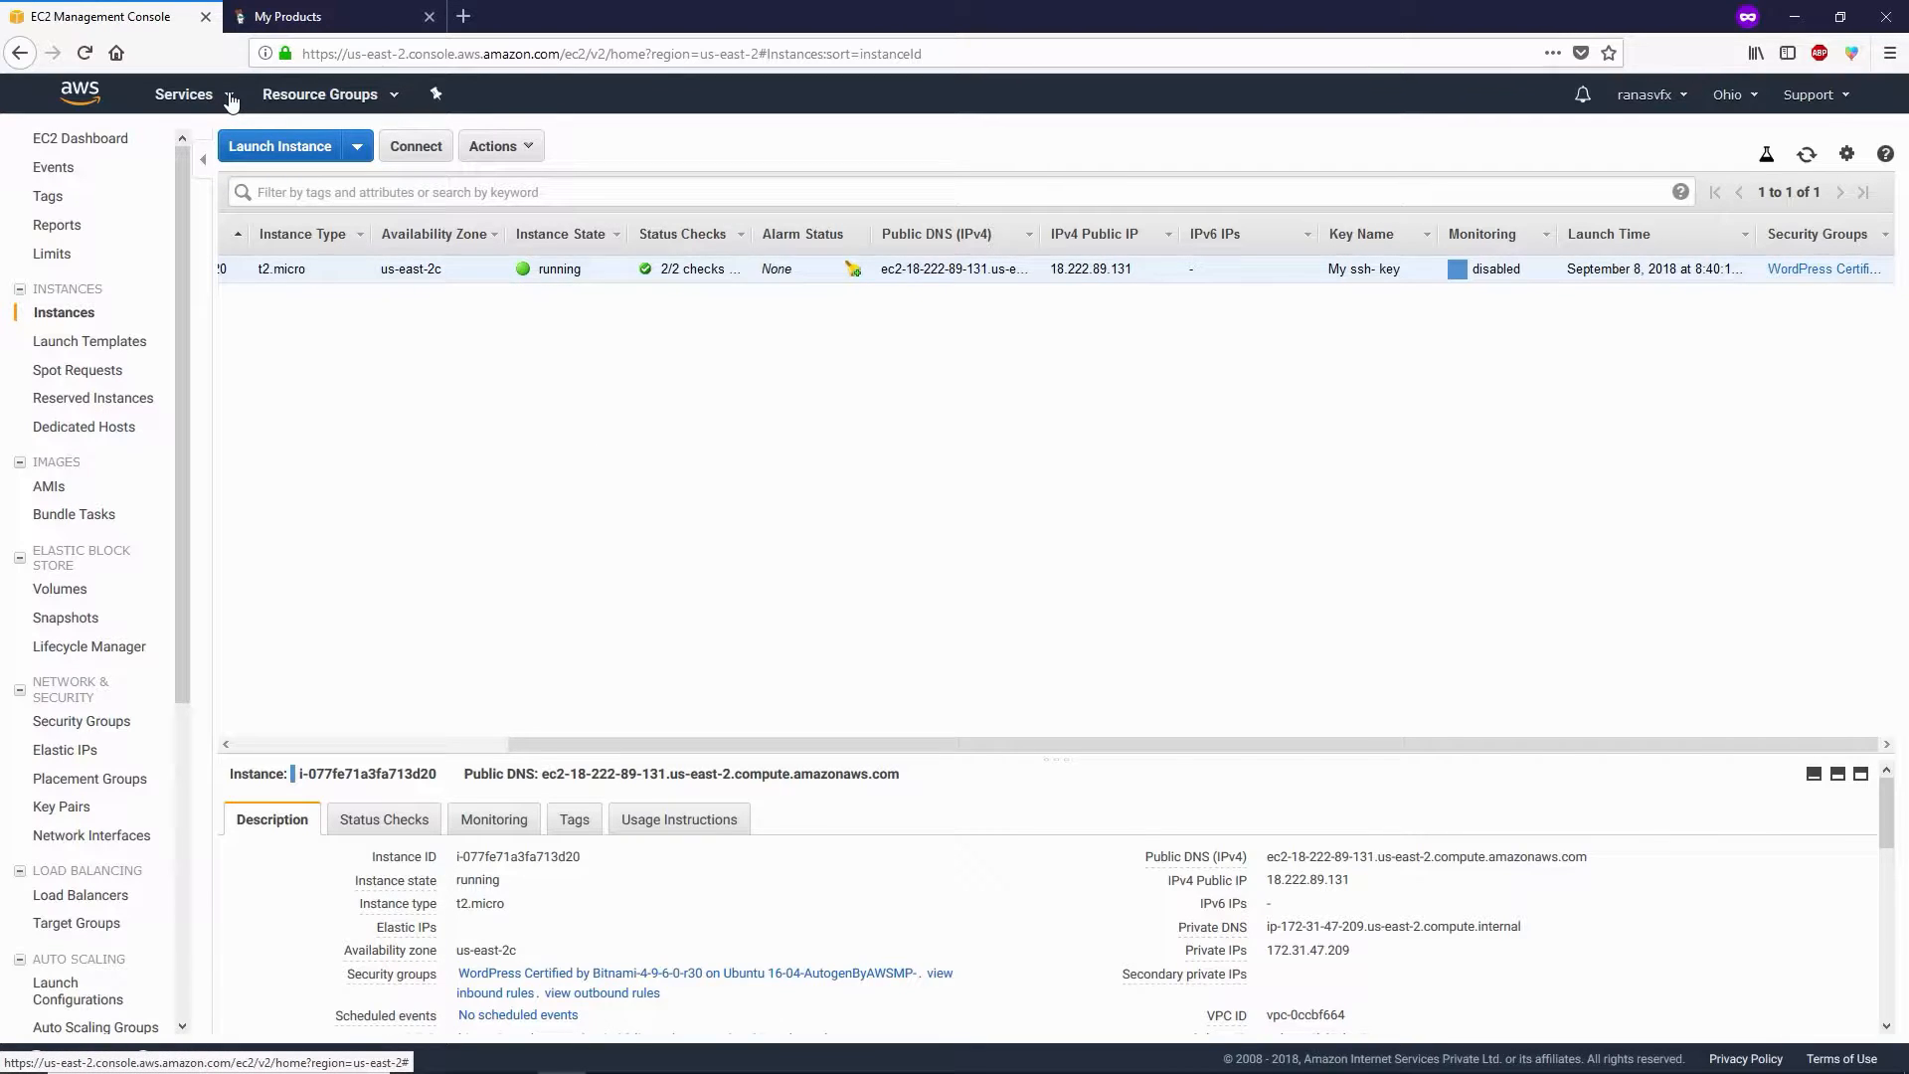
# Open Route 53 from the Services menu in a new tab and start DNS management.
pyautogui.click(183, 94)
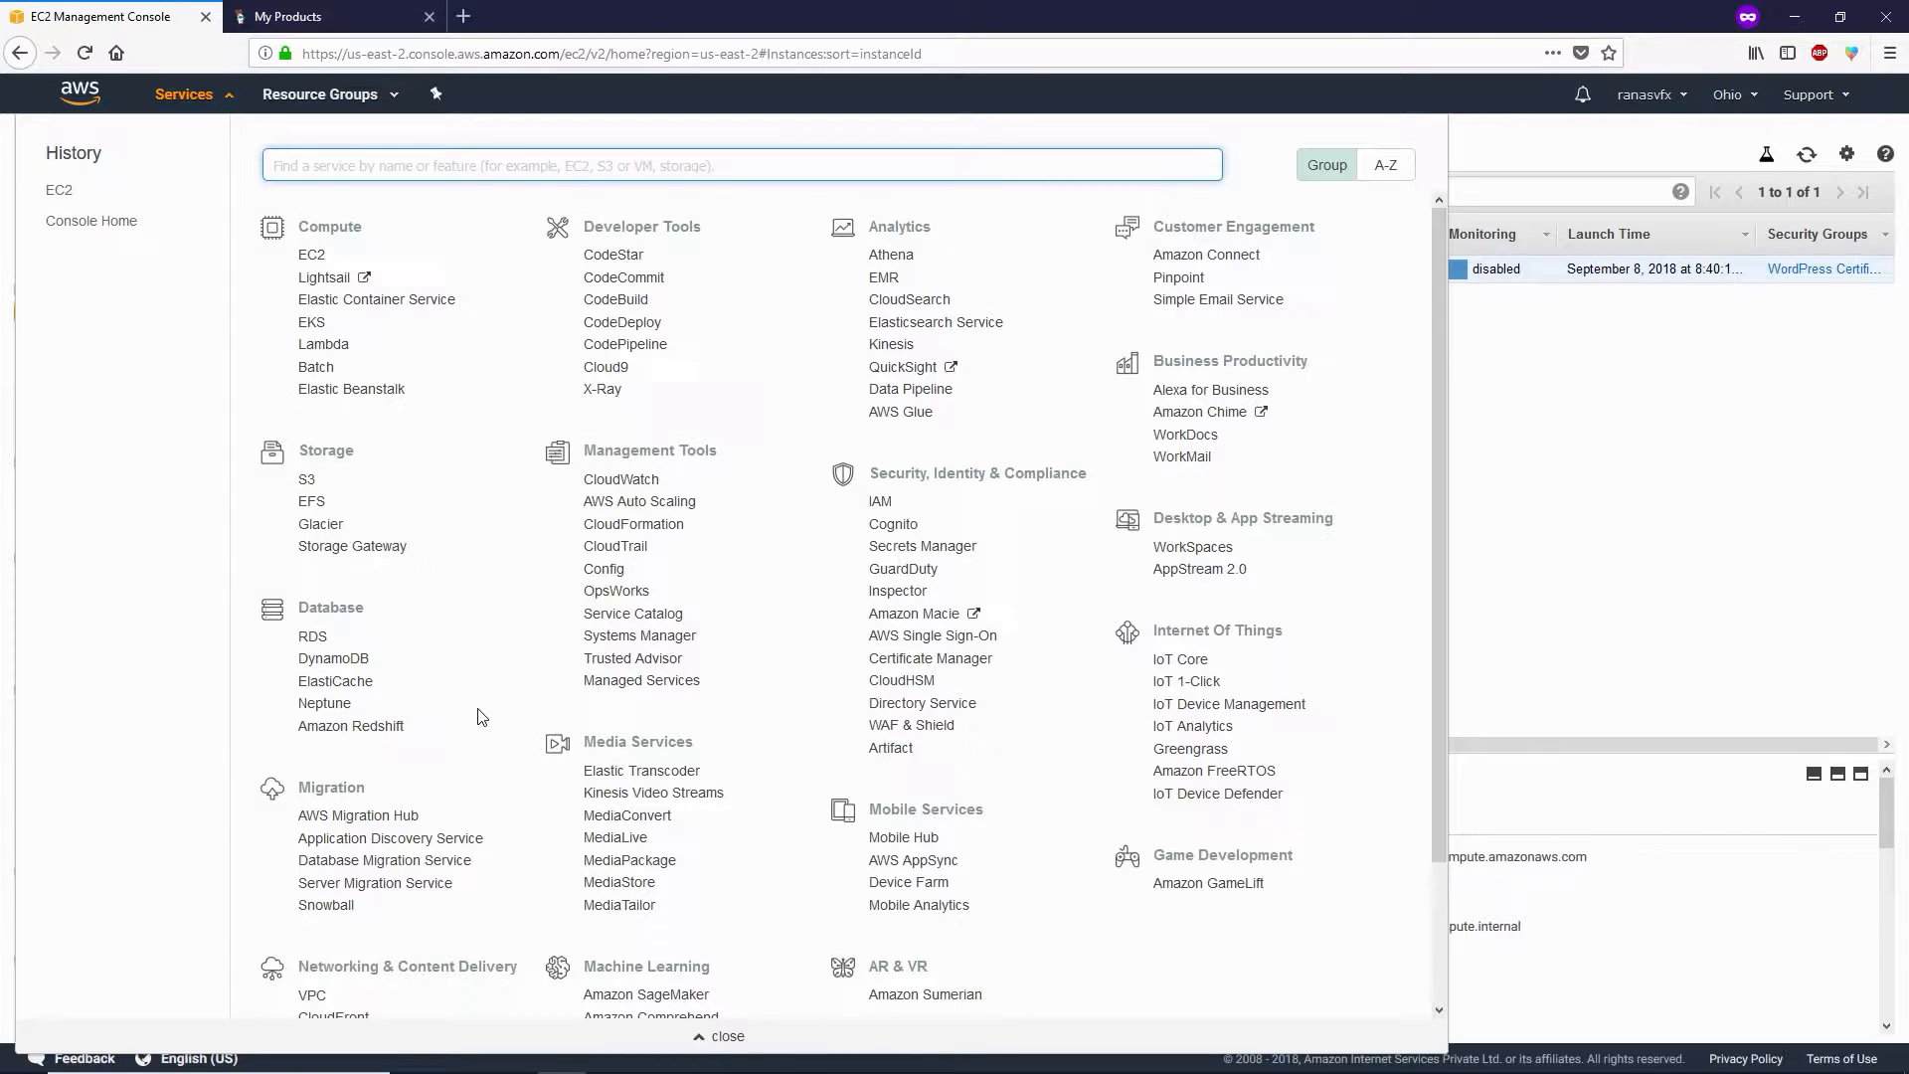
pyautogui.scroll(-3)
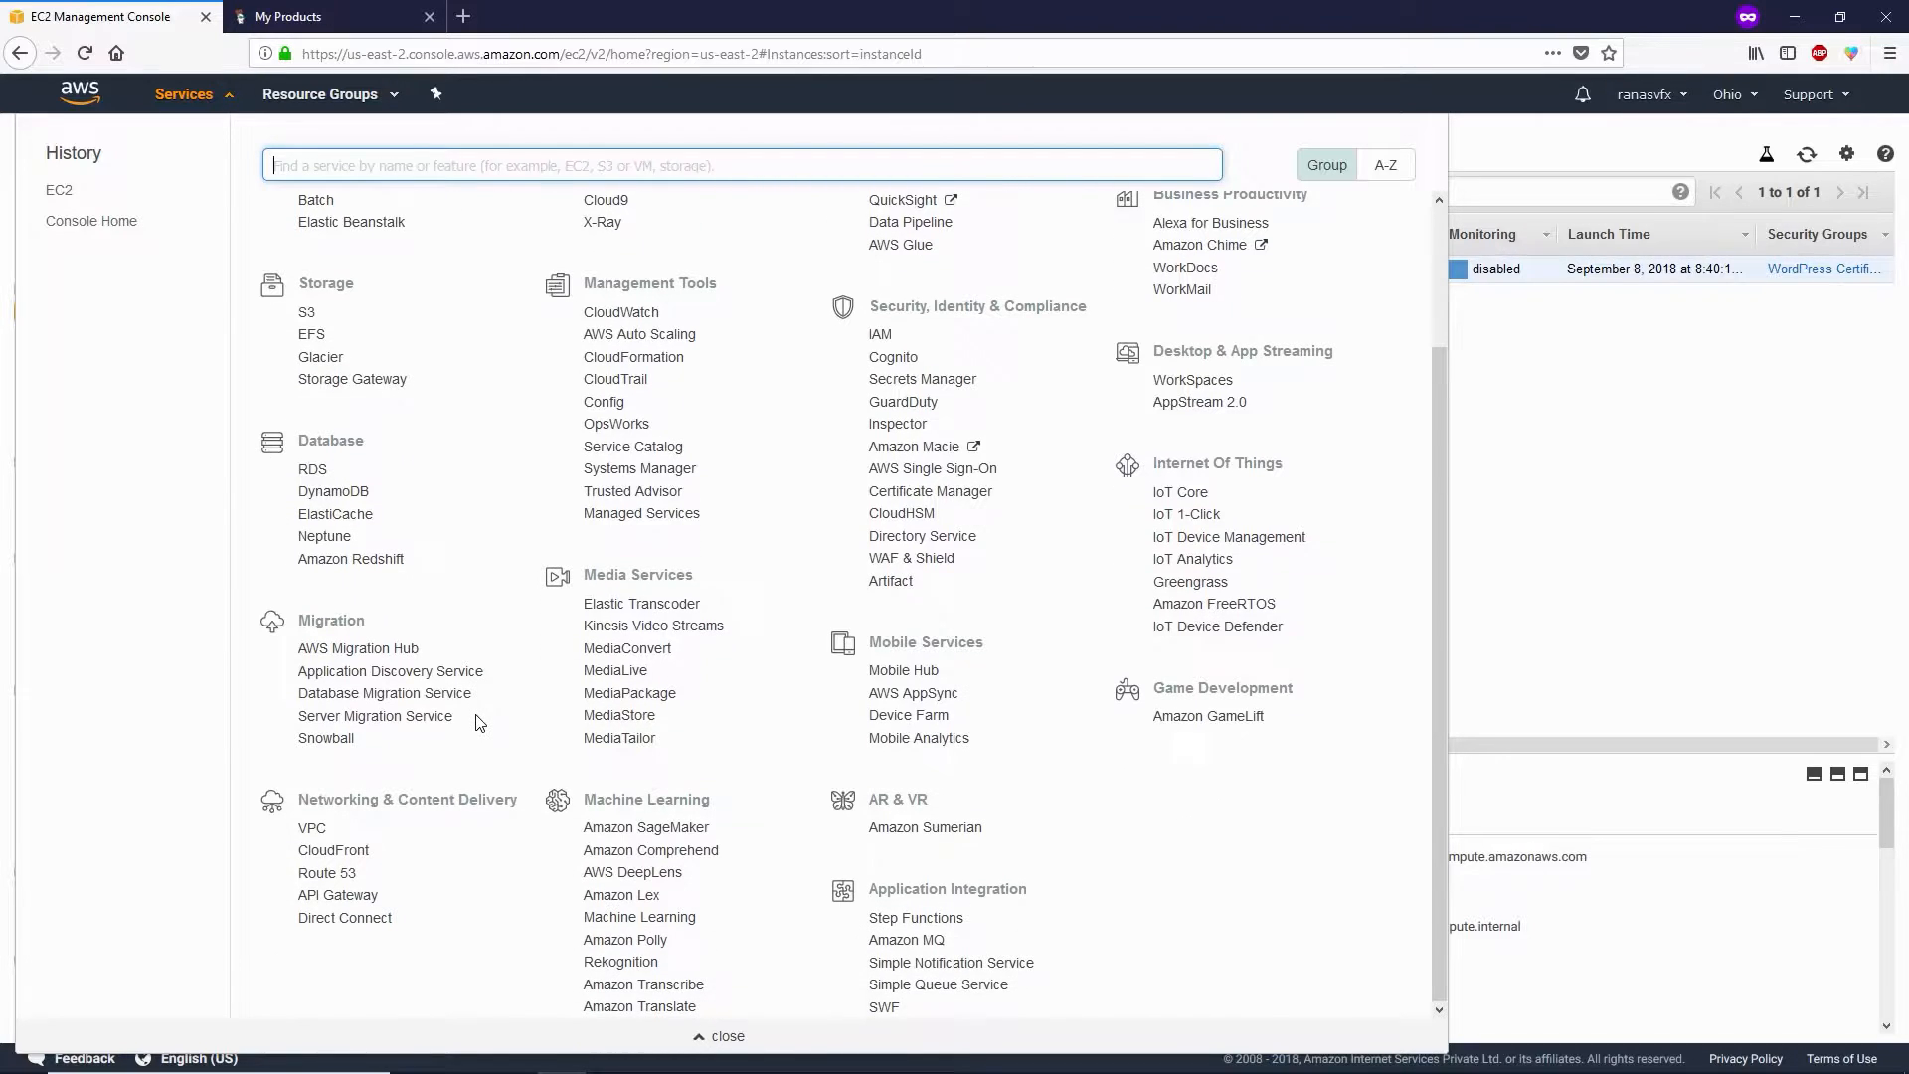
pyautogui.moveTo(374, 818)
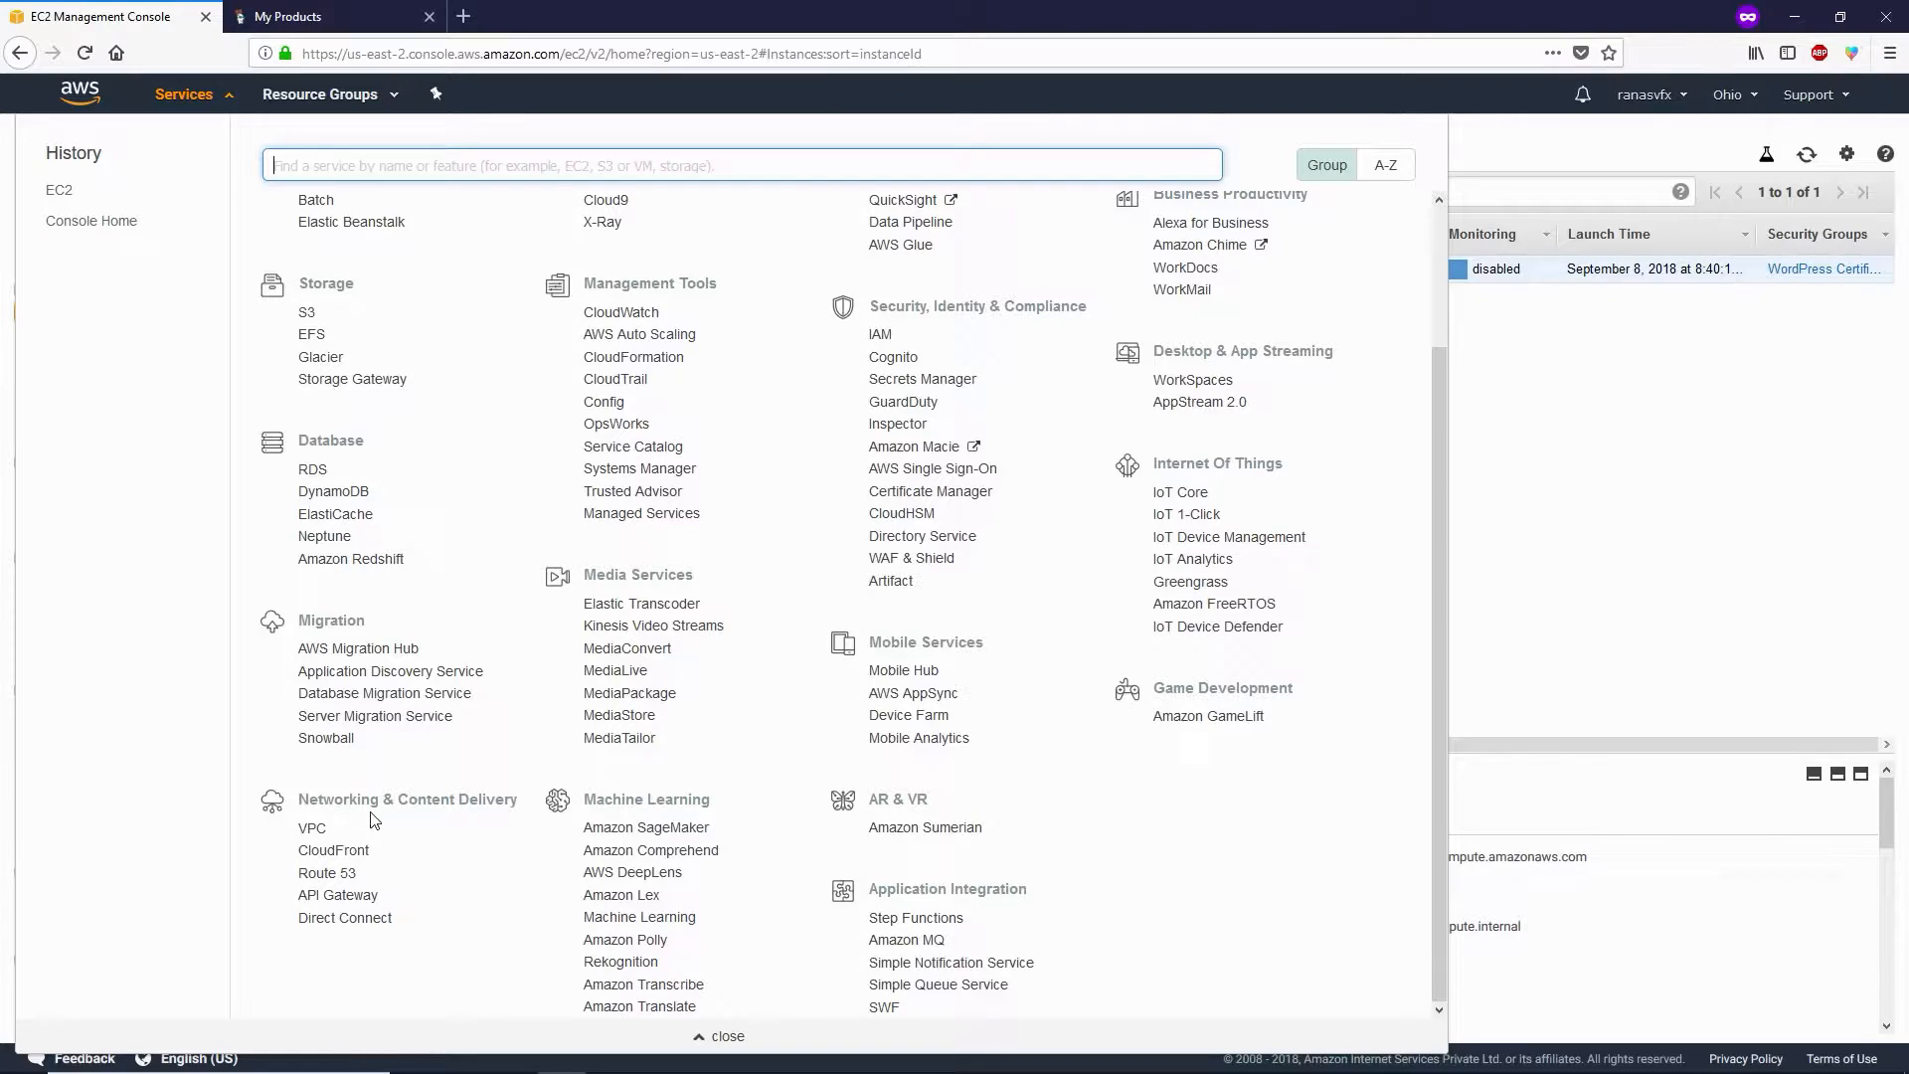
pyautogui.moveTo(353, 896)
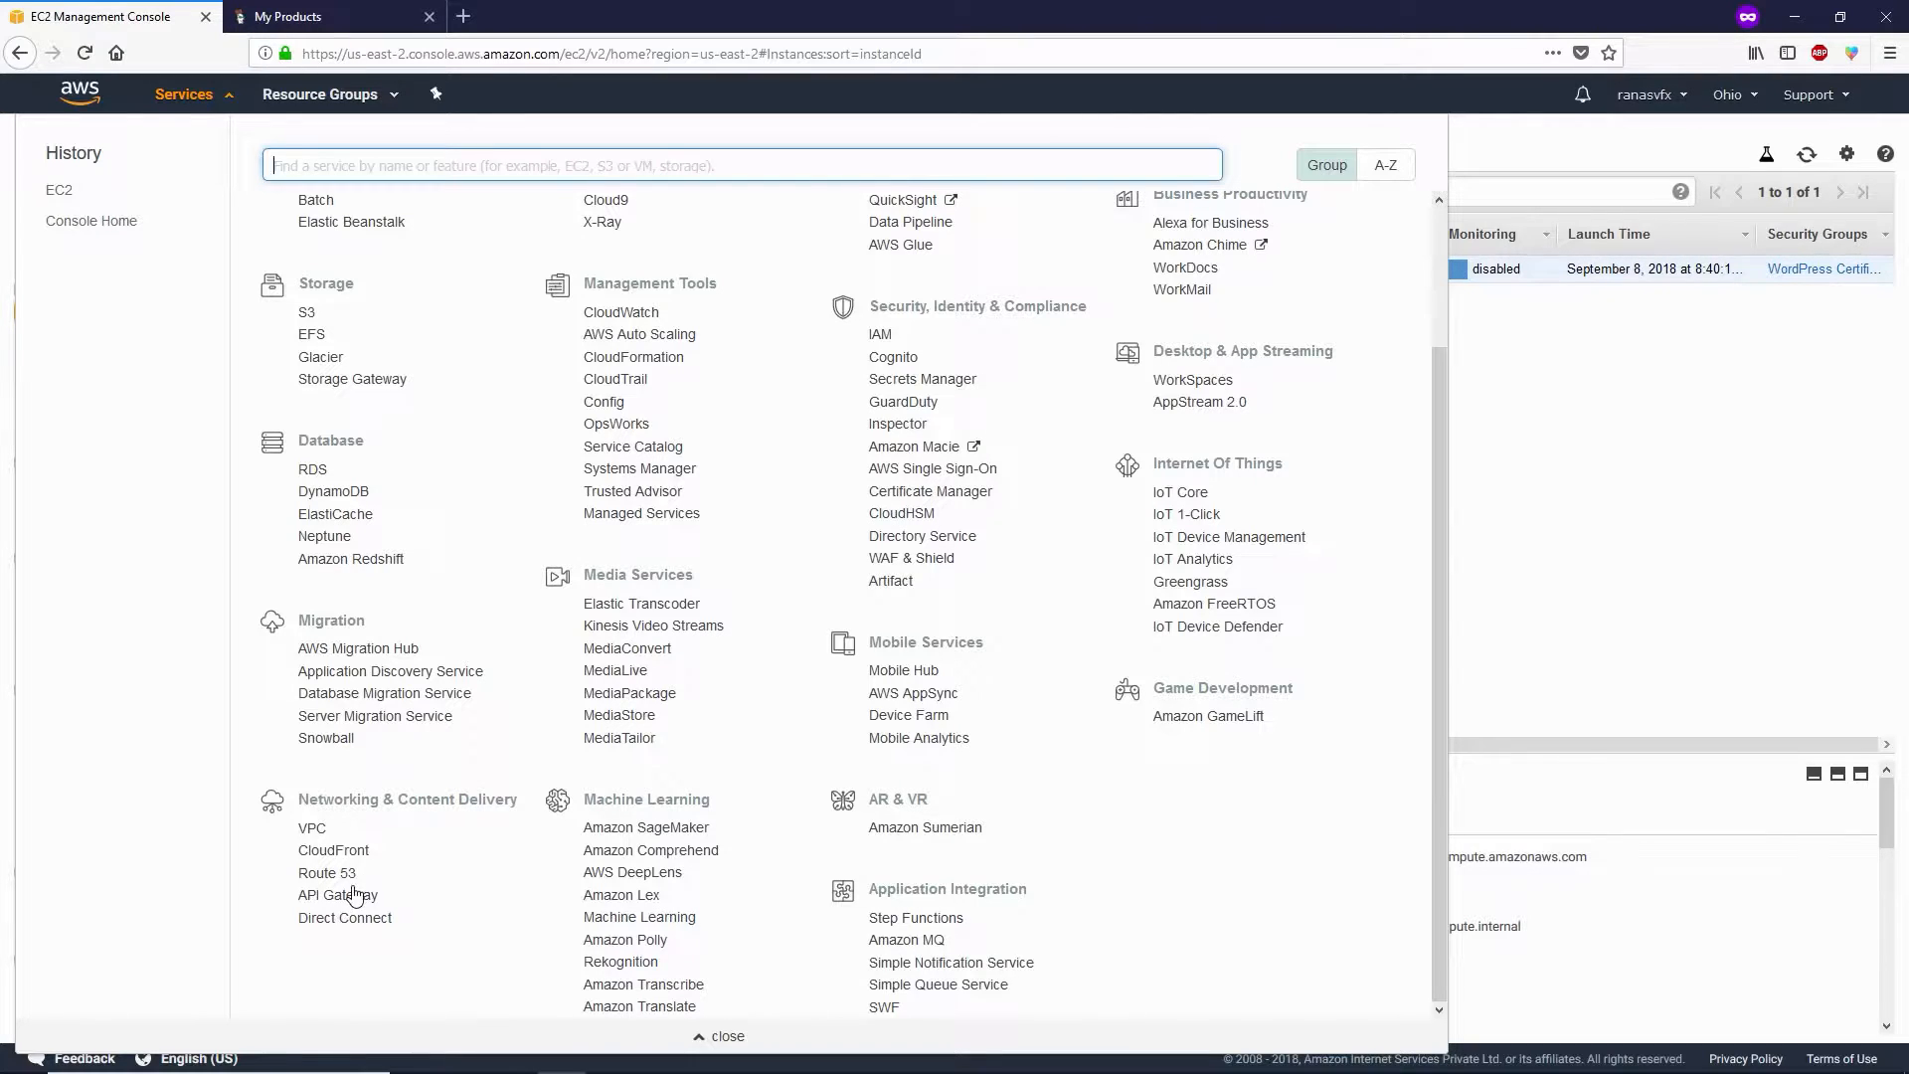
pyautogui.moveTo(326, 873)
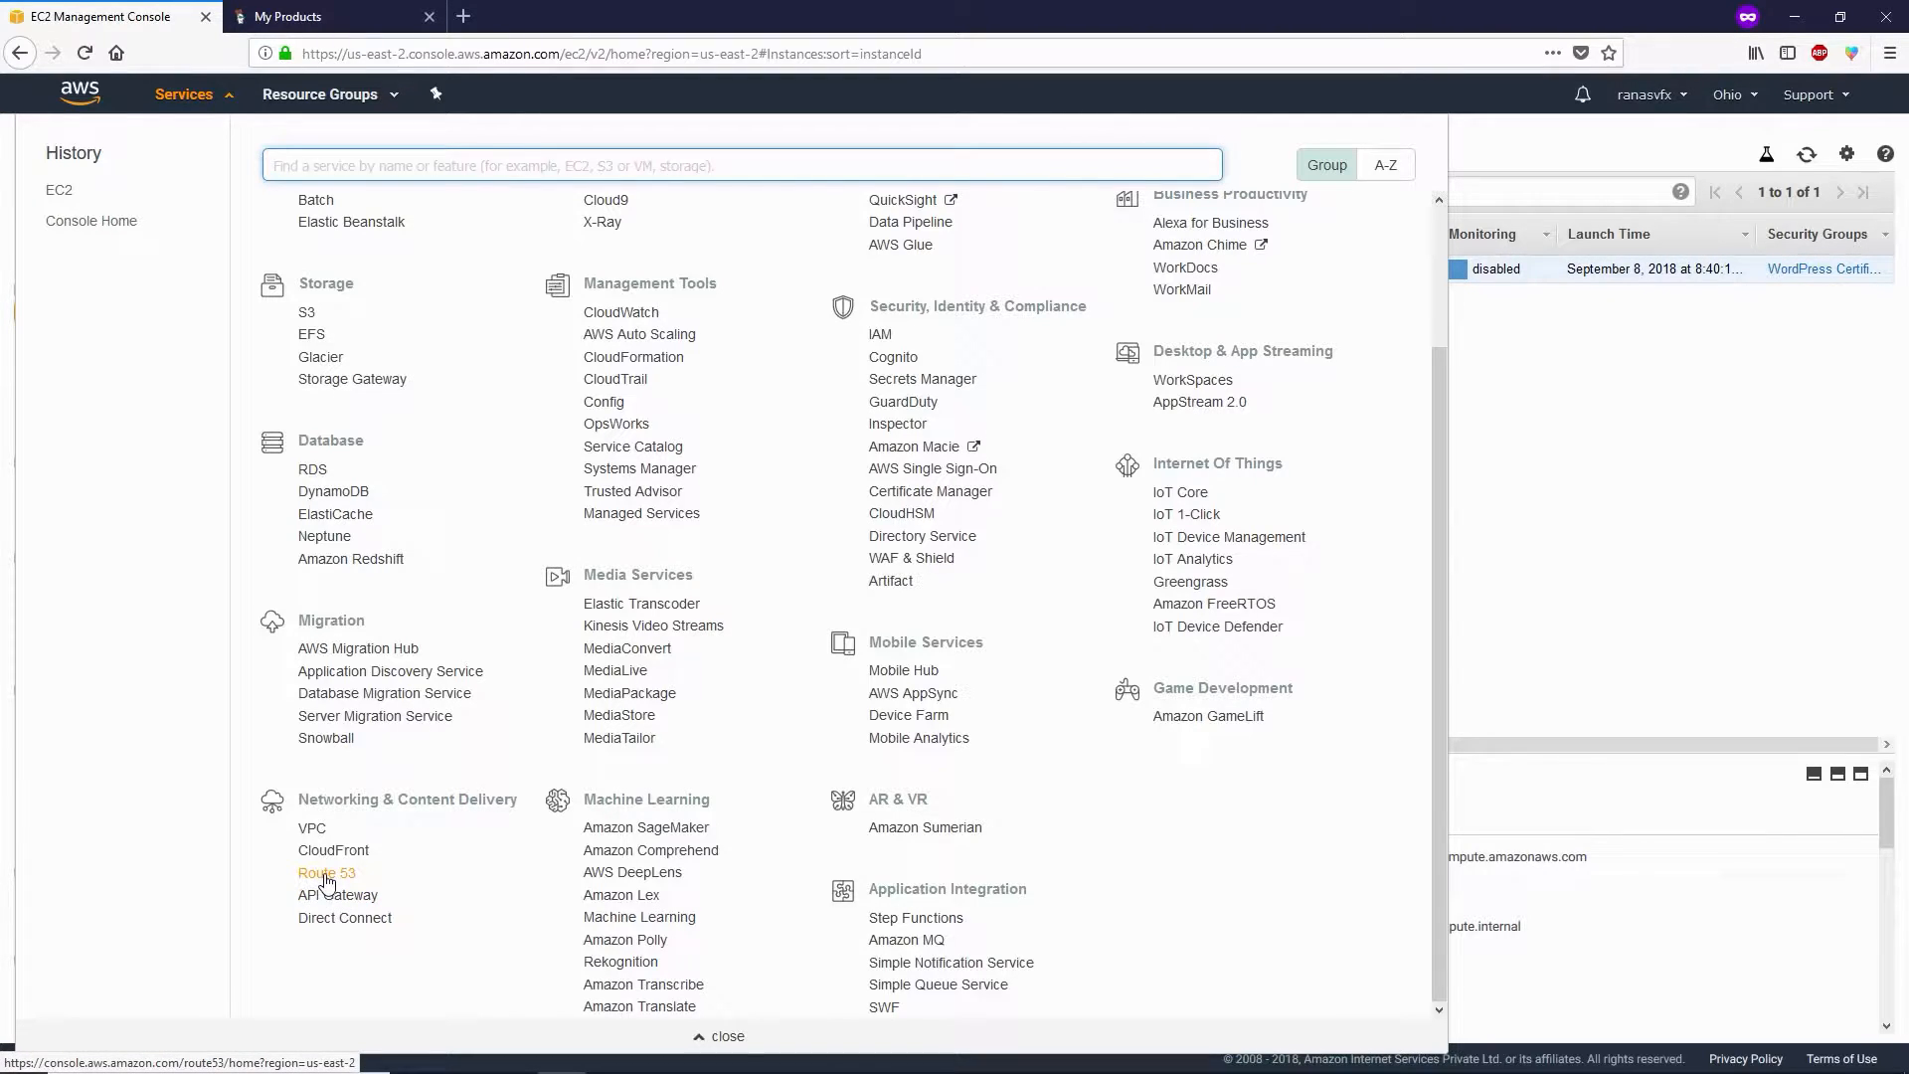
pyautogui.click(326, 873)
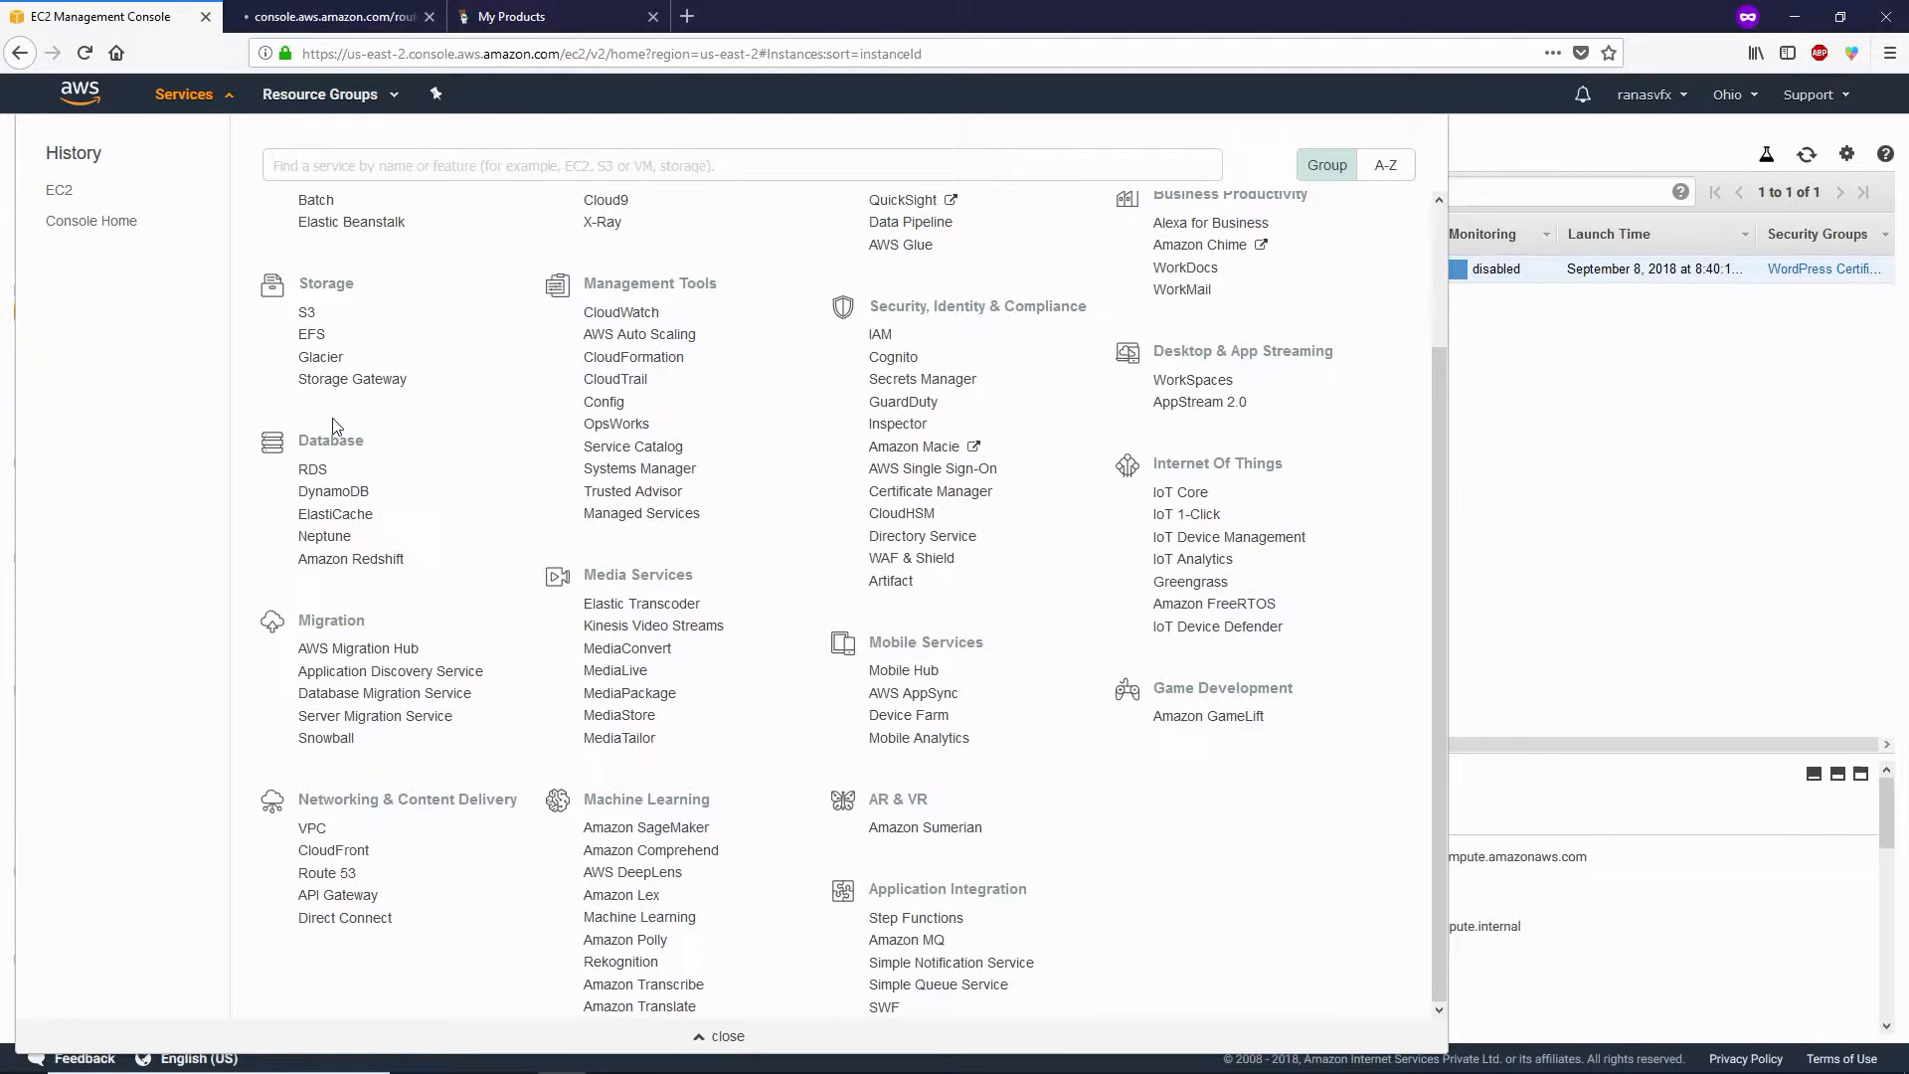
pyautogui.click(326, 873)
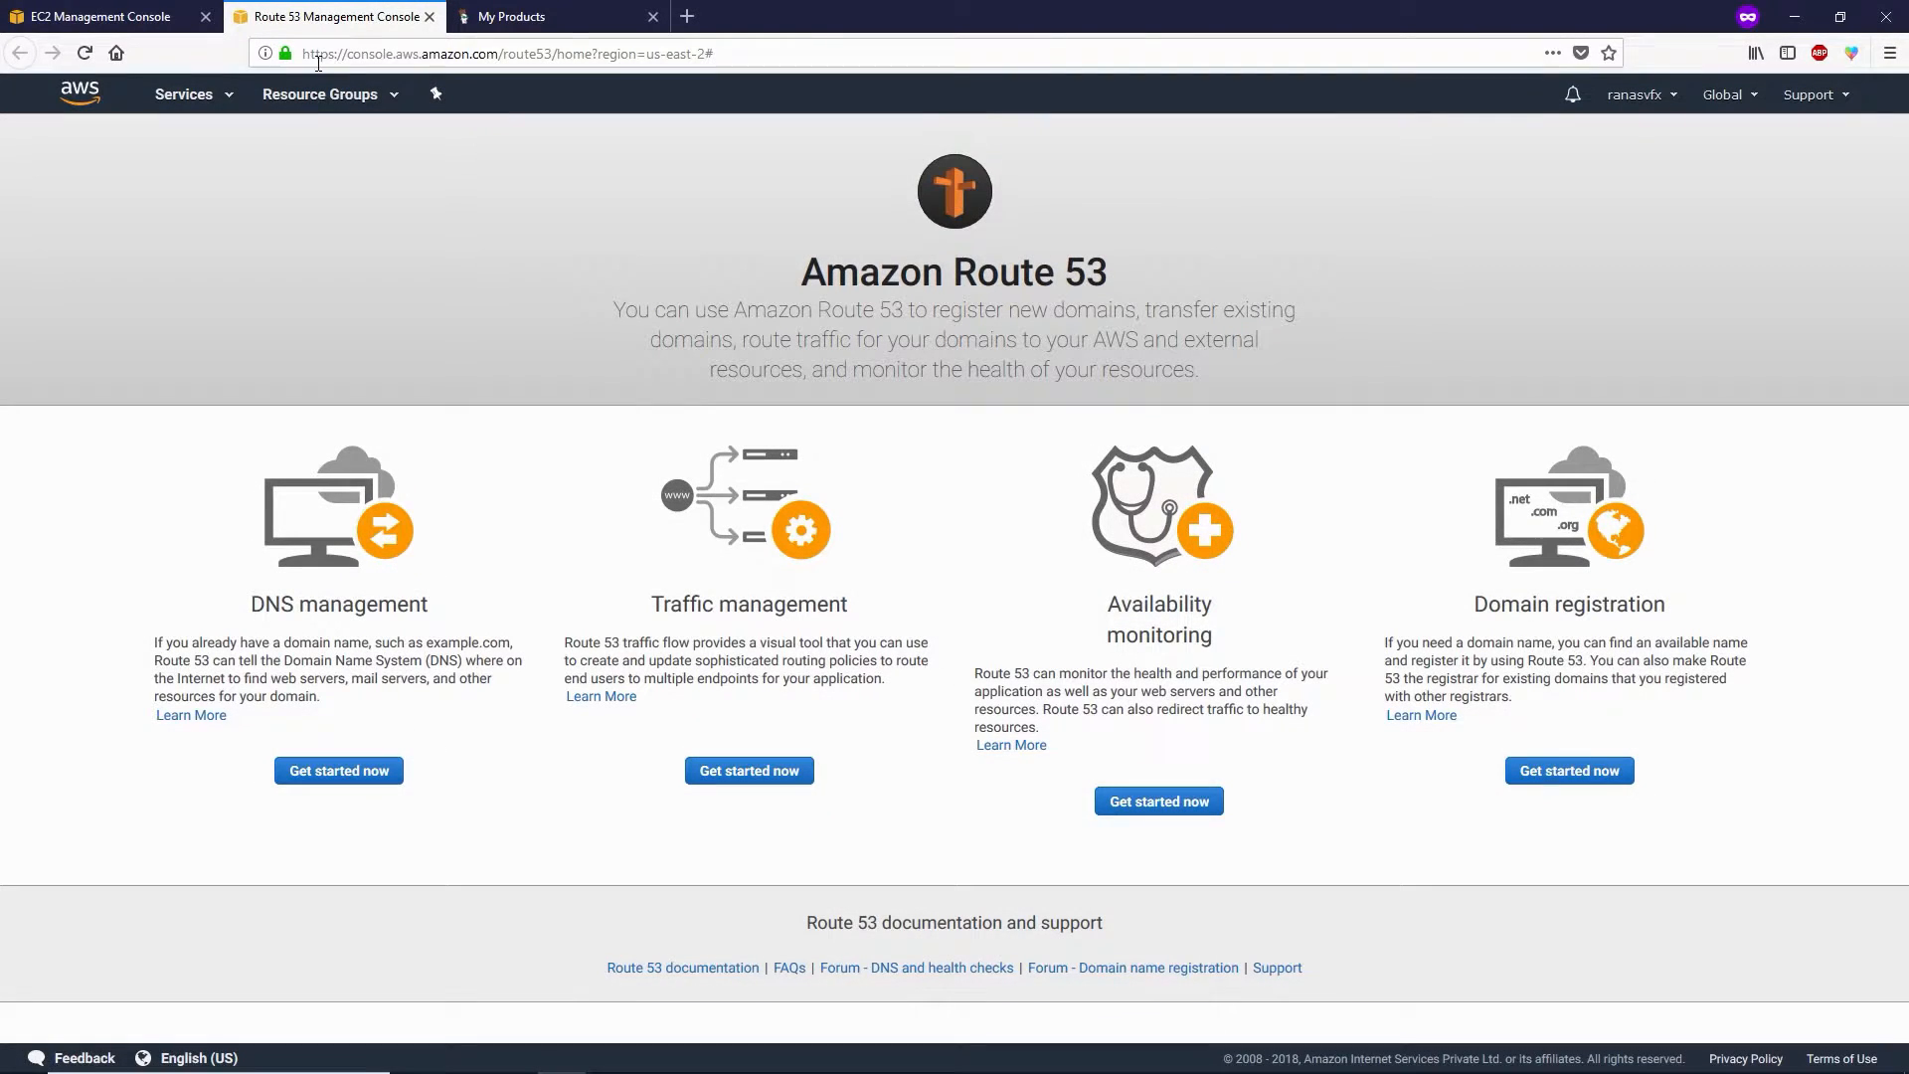
pyautogui.moveTo(351, 232)
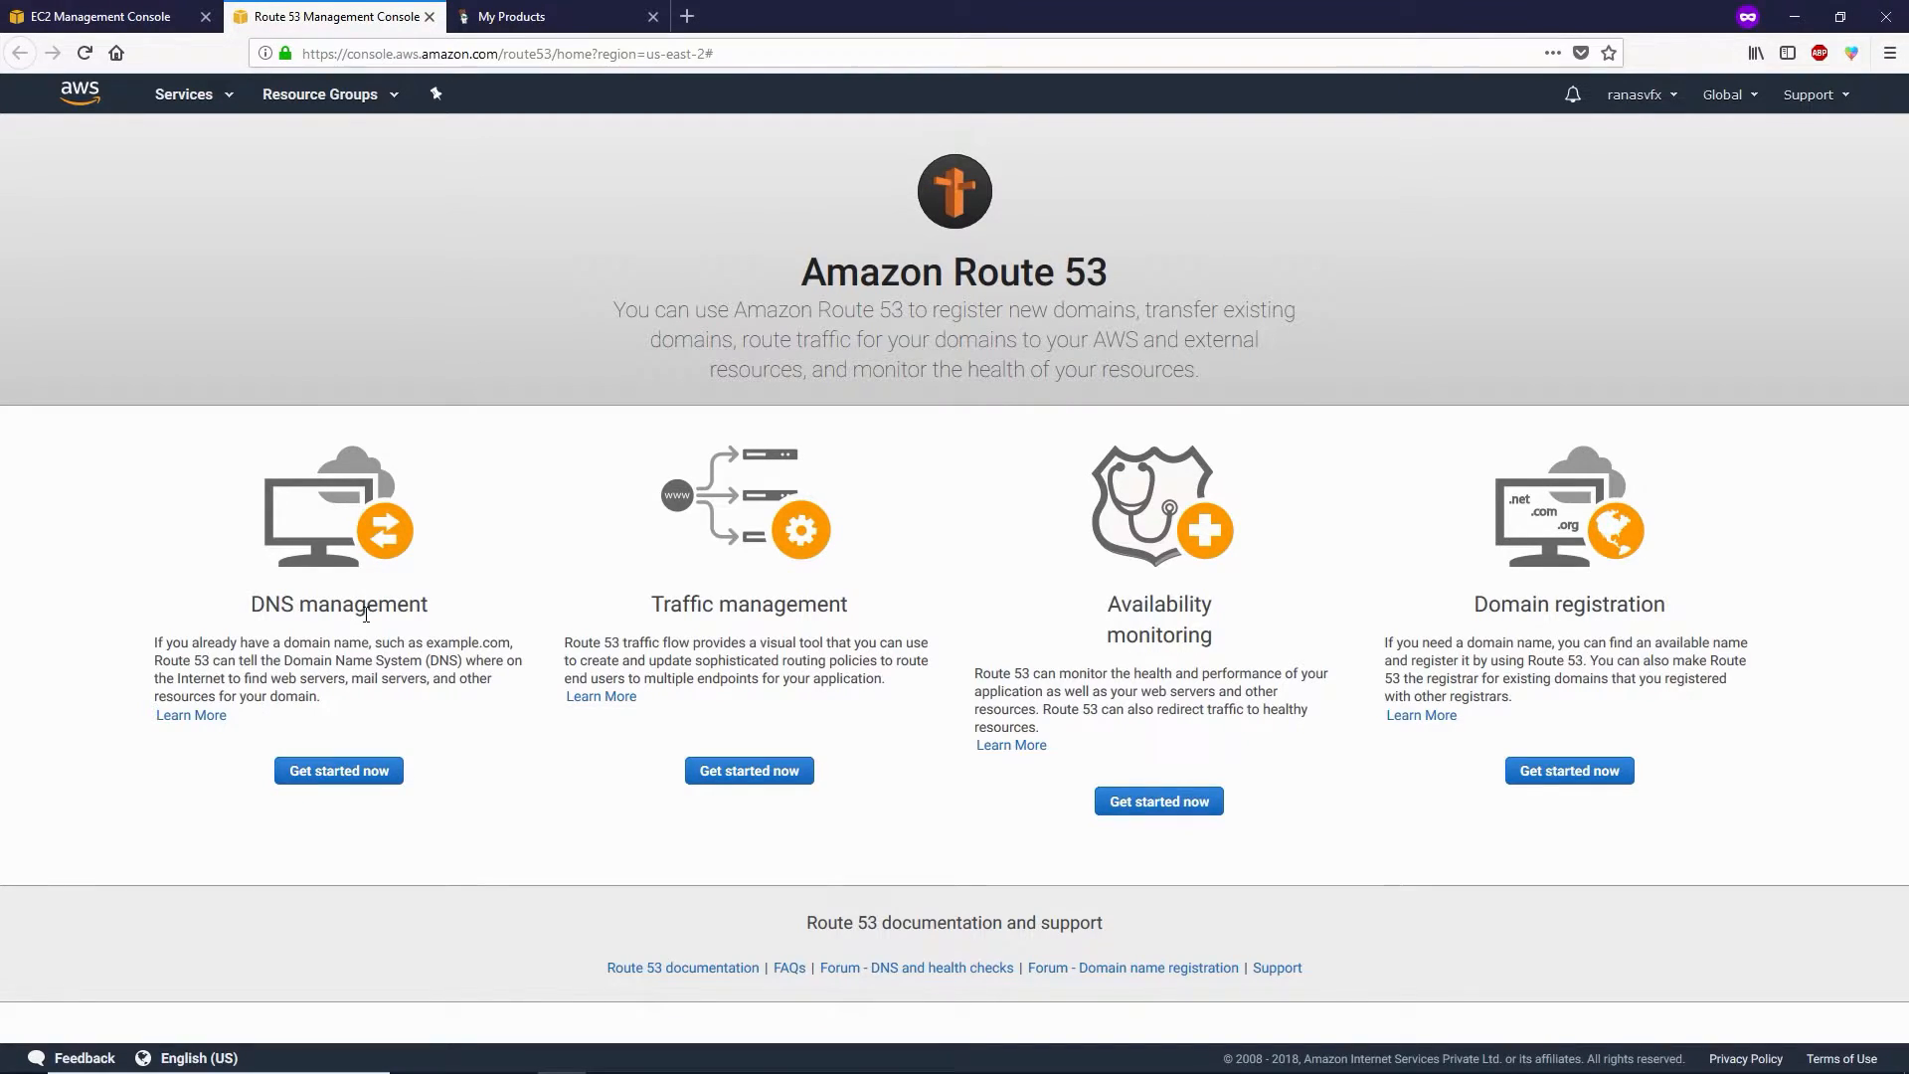
pyautogui.click(337, 770)
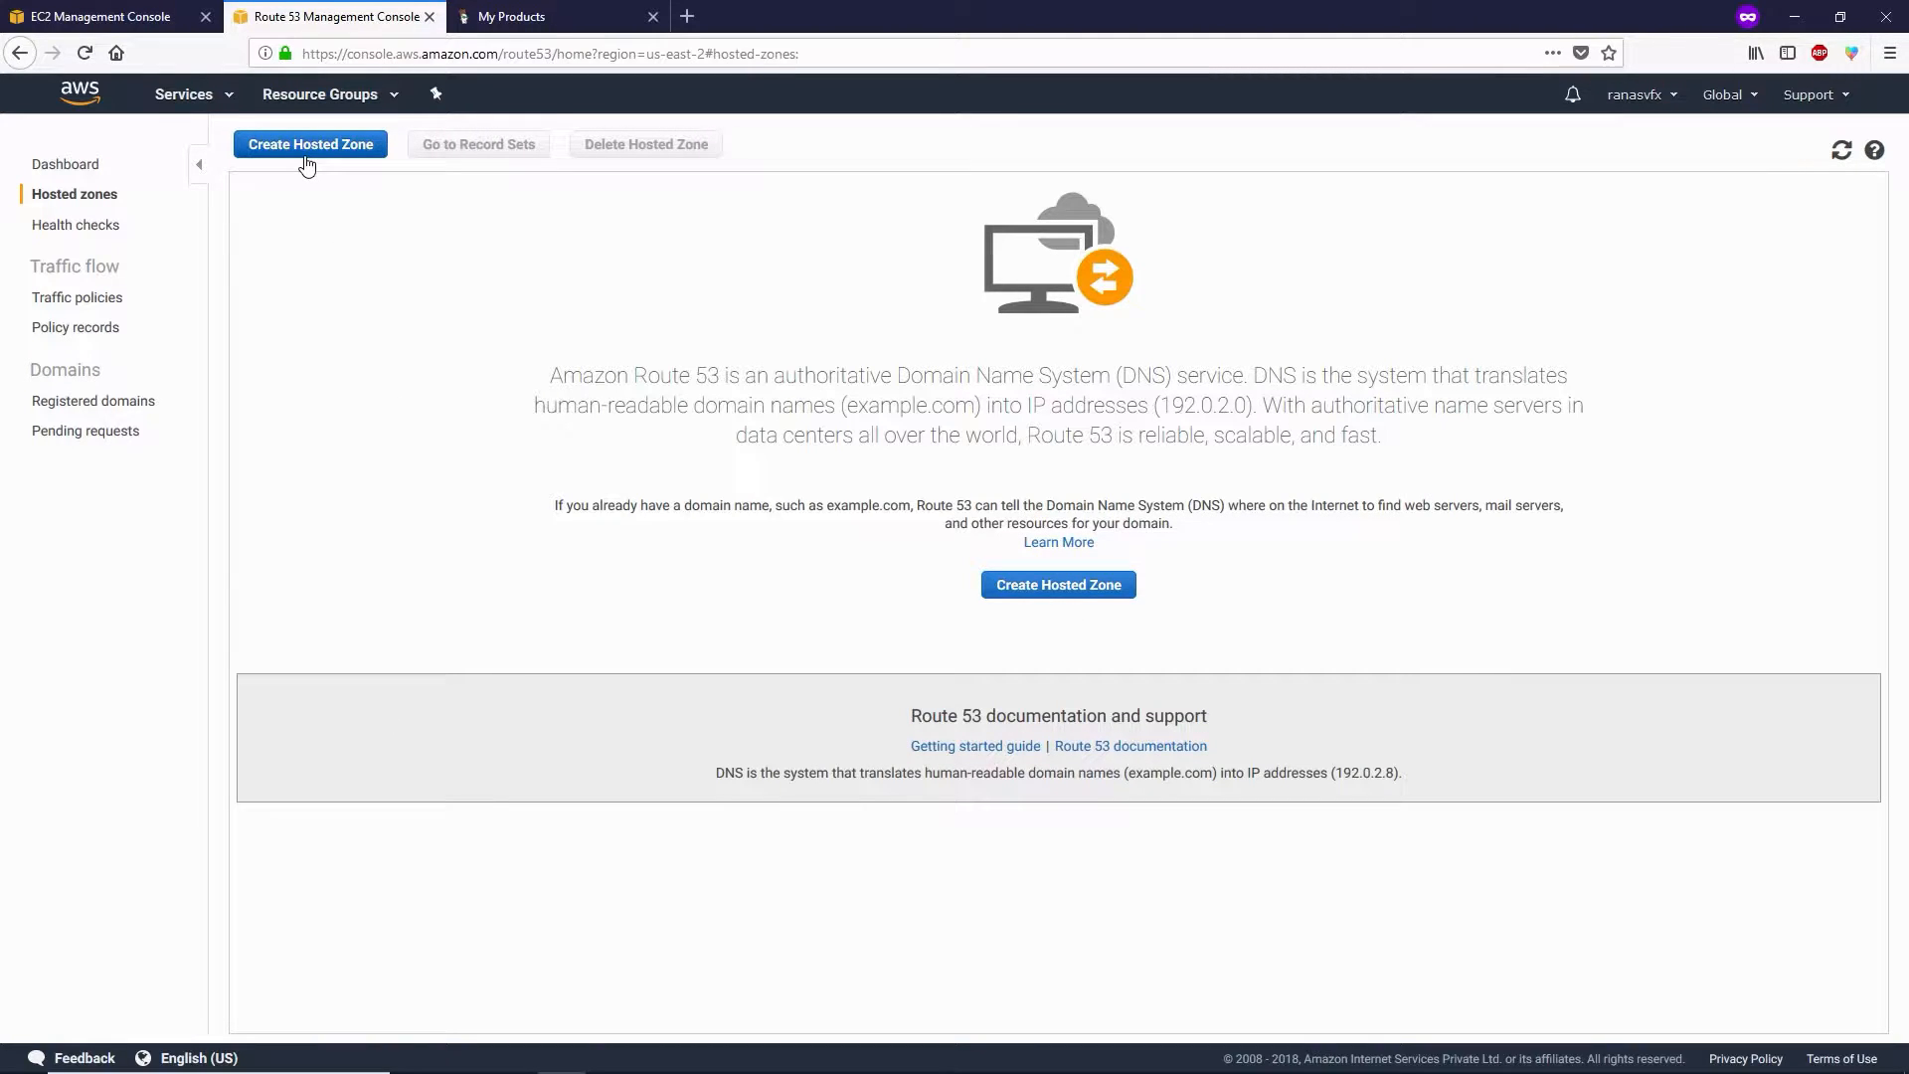
# Create a public hosted zone with domain name hostbilla.com.
pyautogui.click(309, 143)
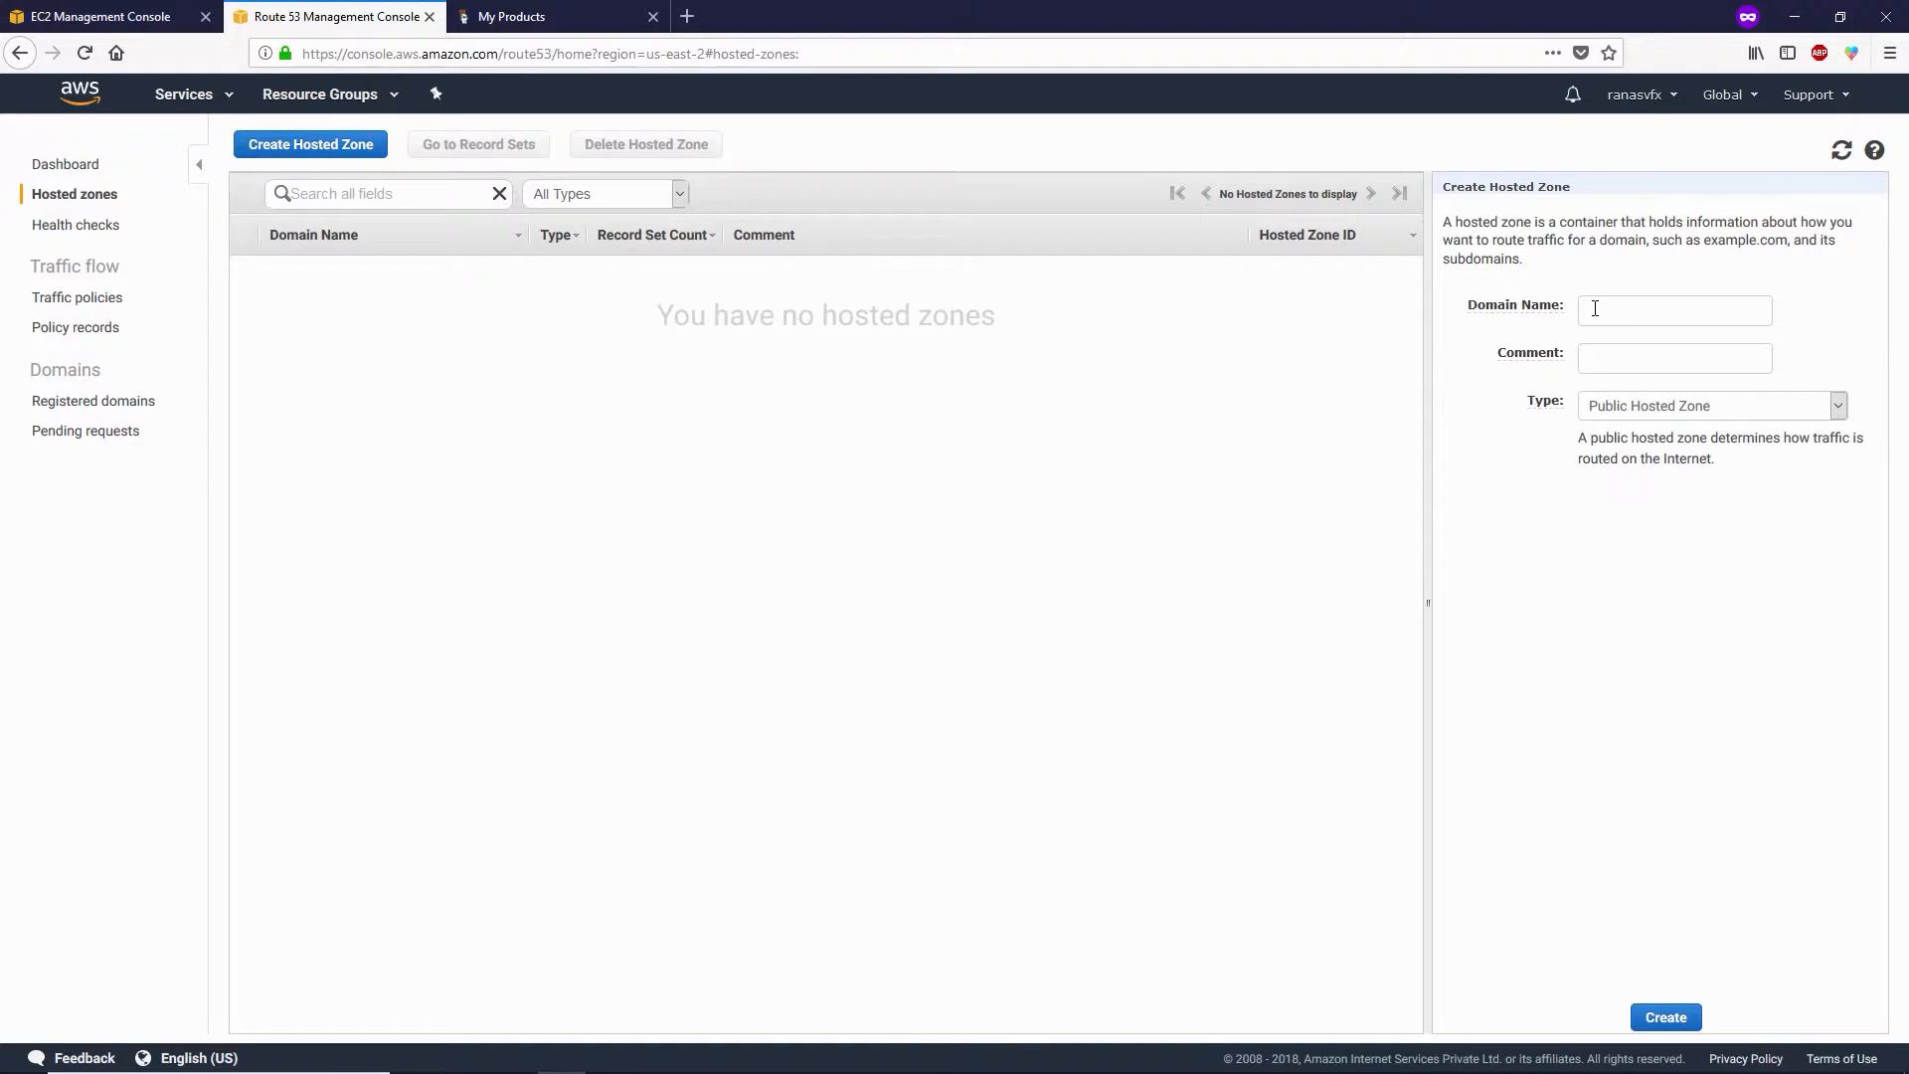
pyautogui.click(1674, 308)
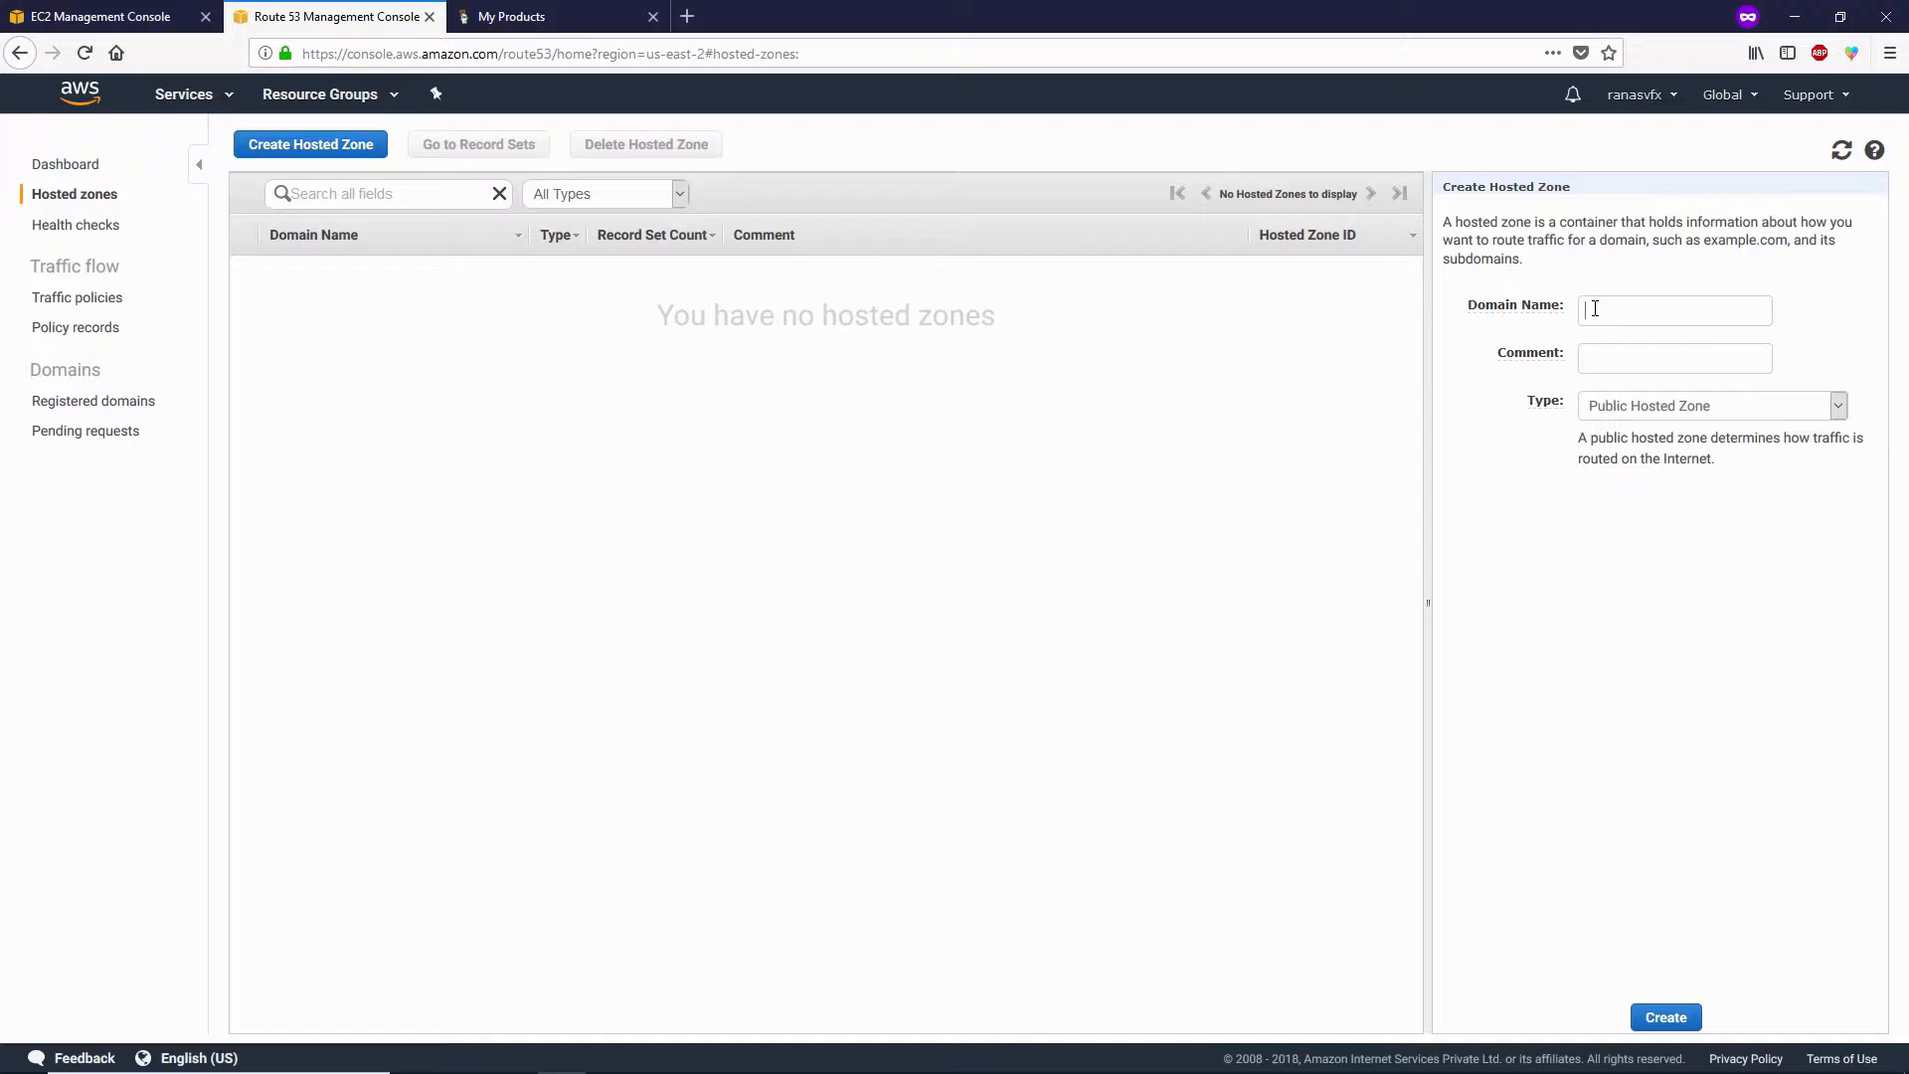
pyautogui.write('hos')
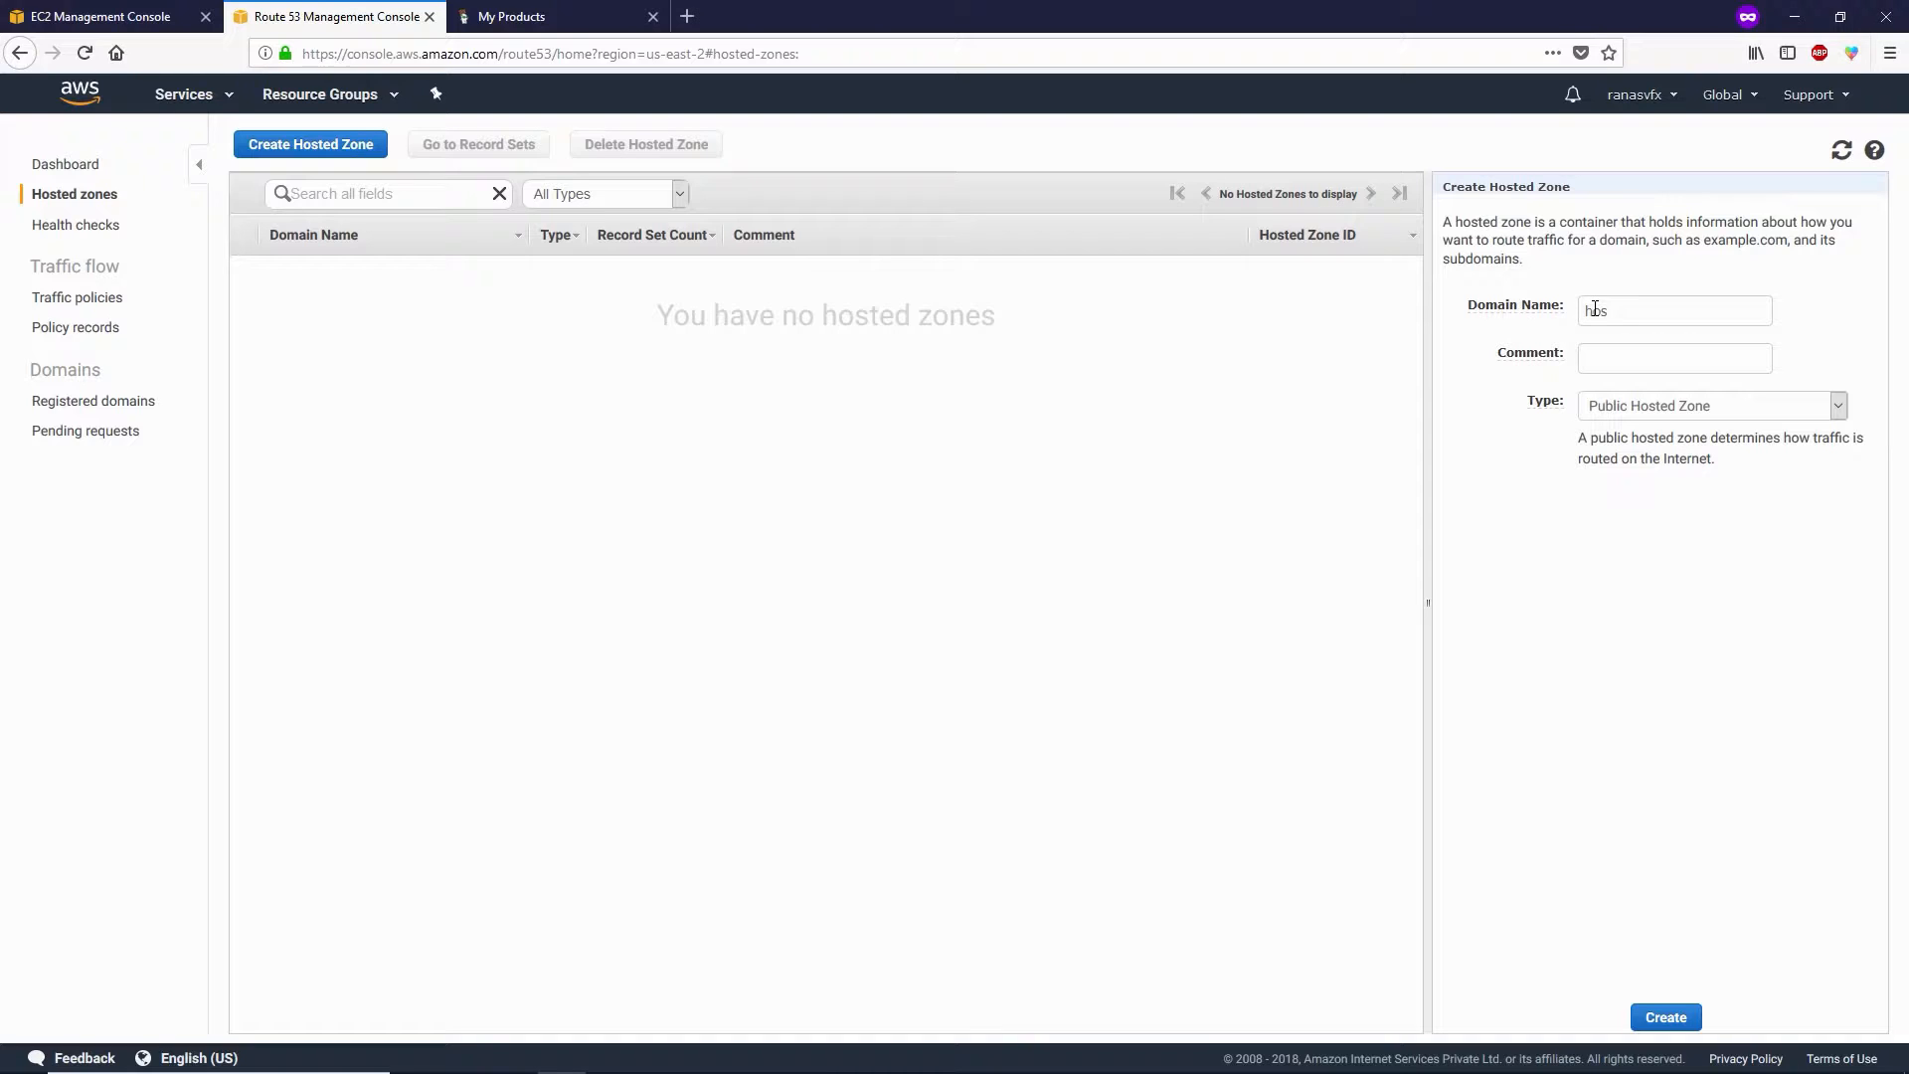
pyautogui.write('hostbilla.com')
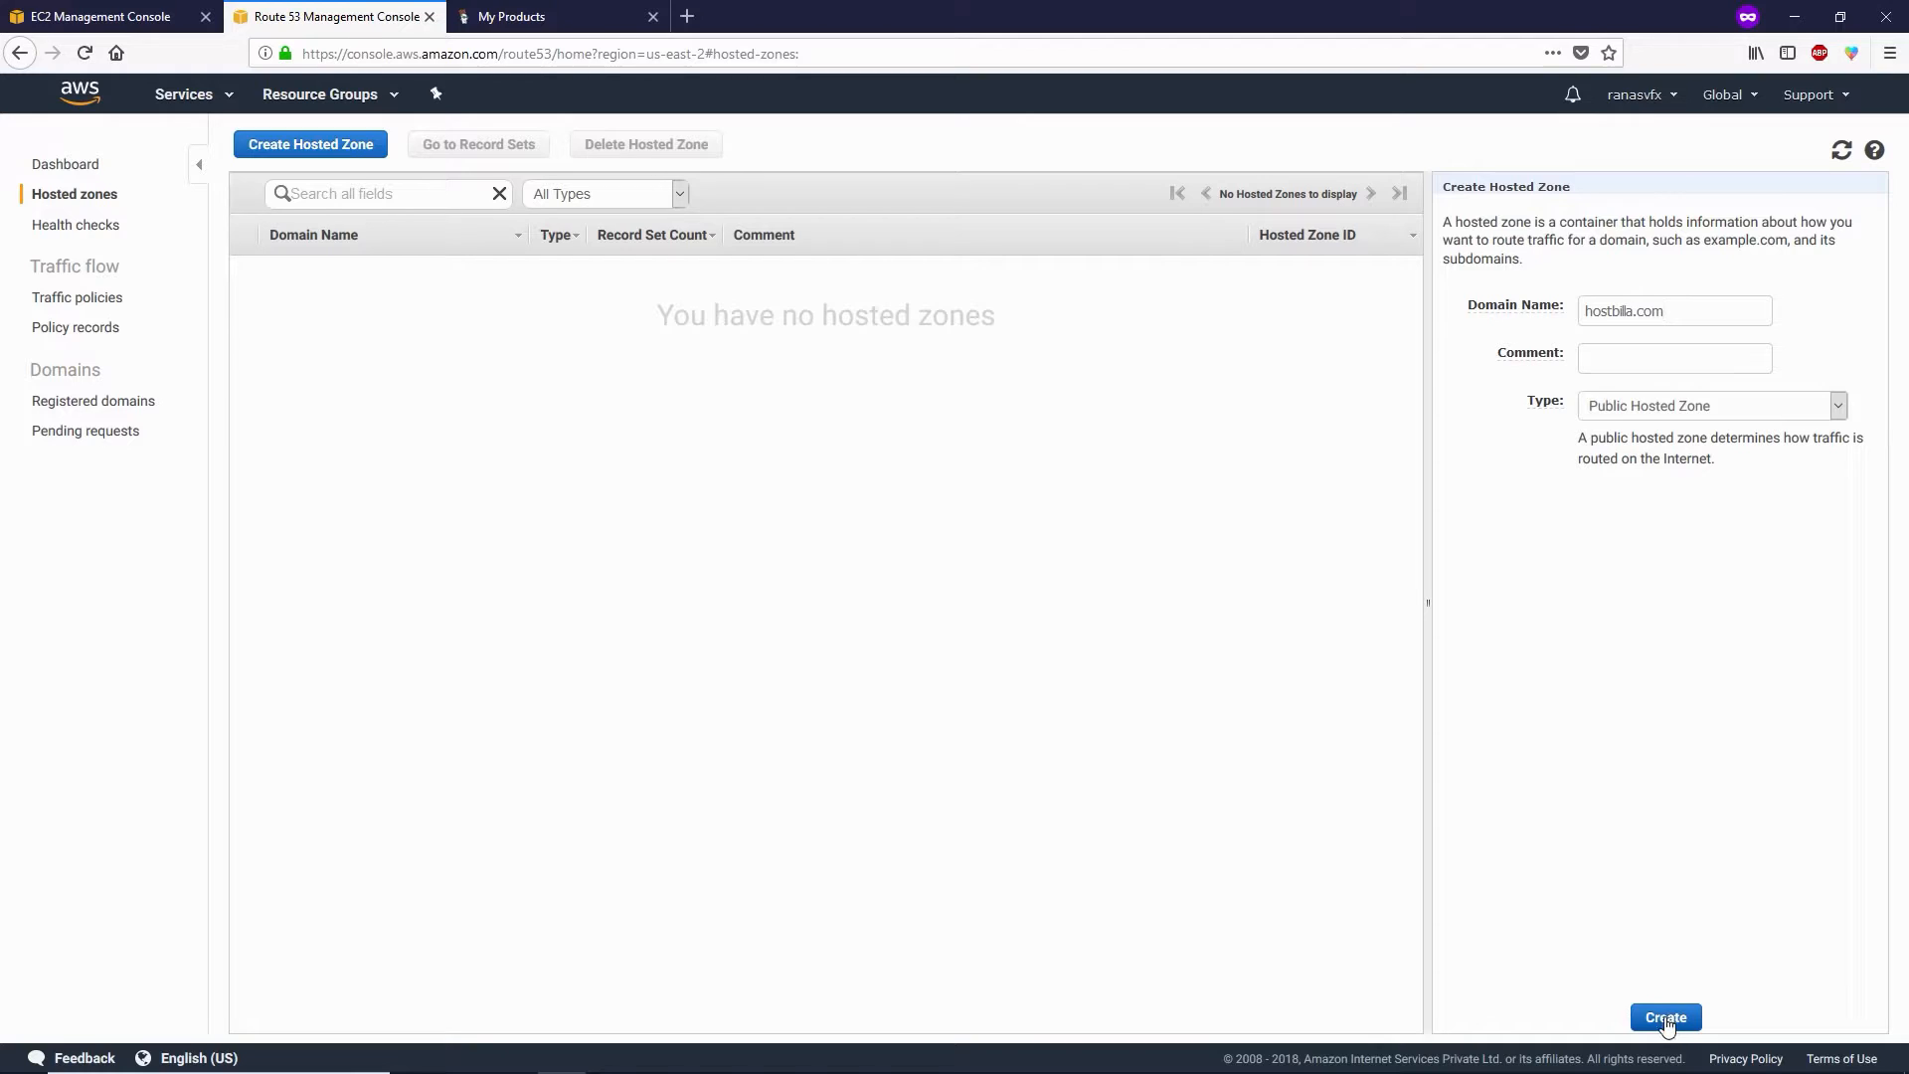
pyautogui.click(1665, 1016)
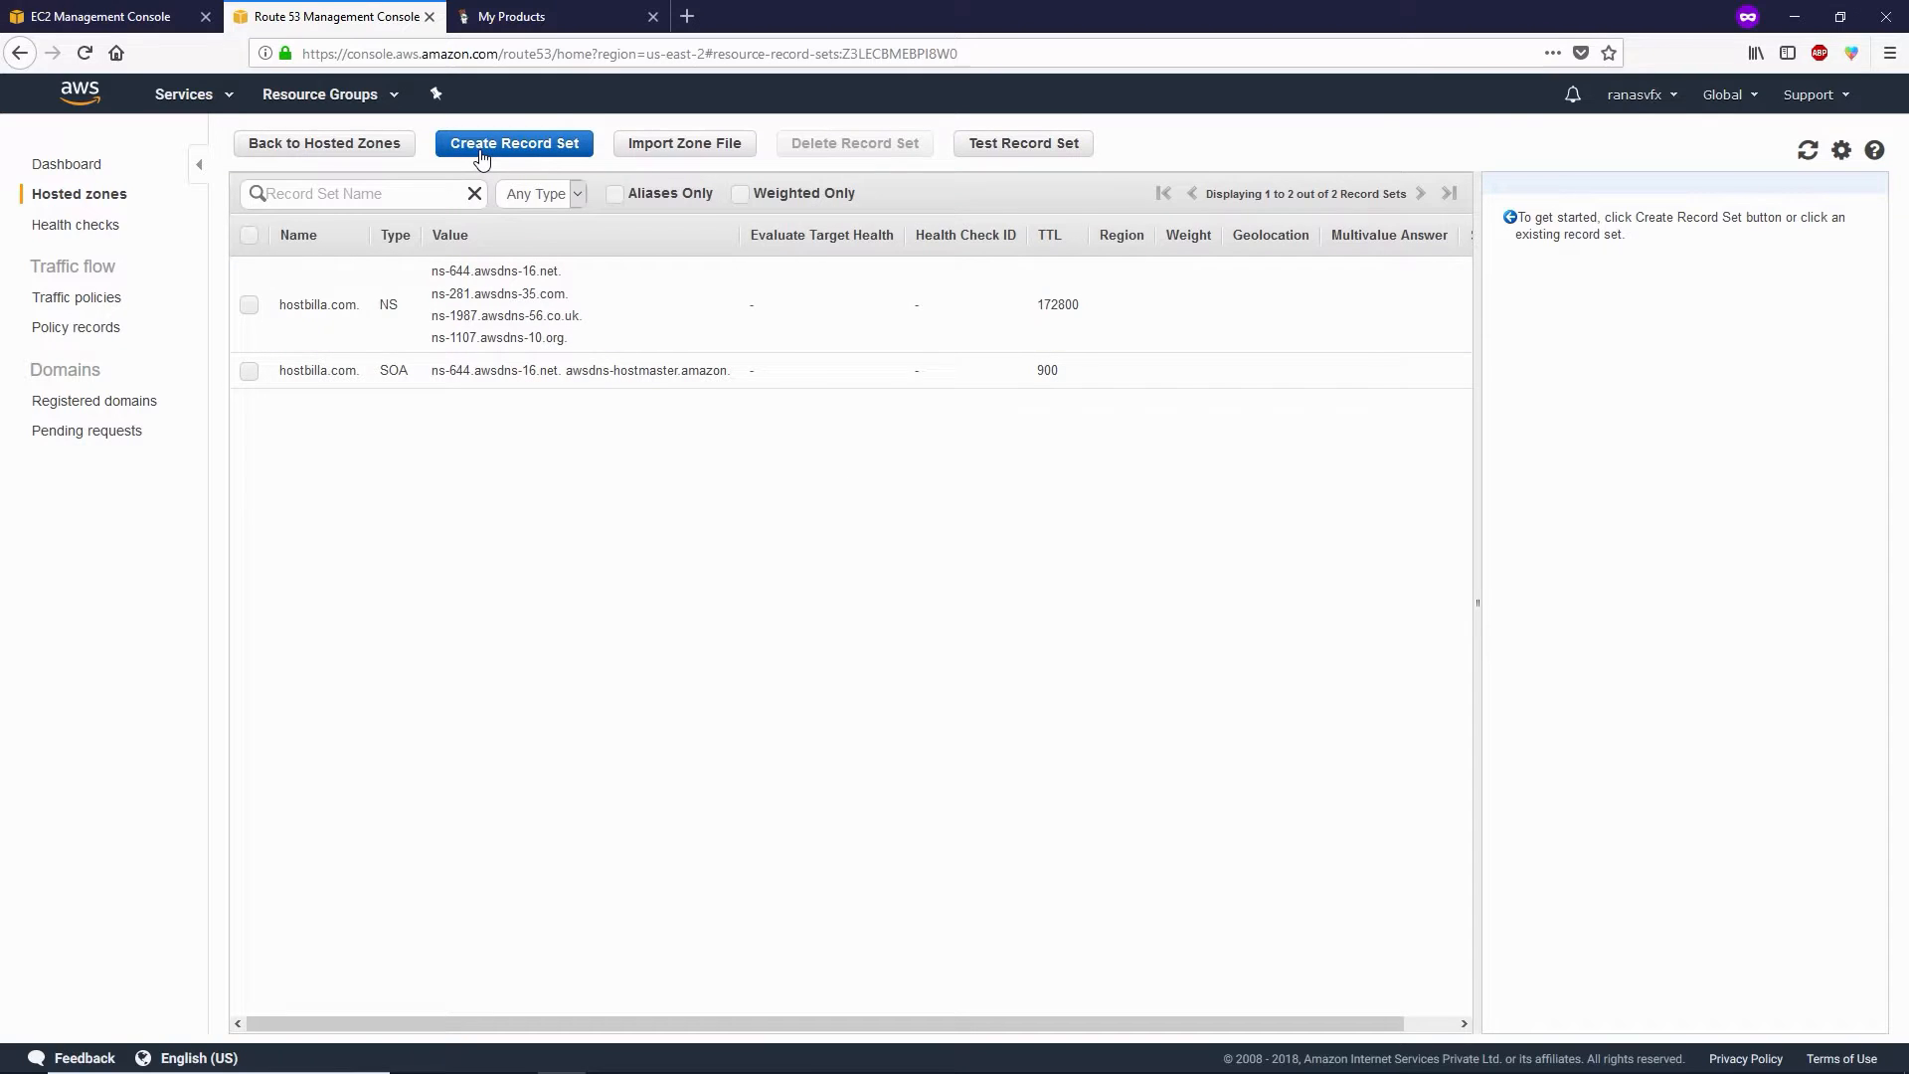
# Add an A record for hostbilla.com with value 18.222.89.131.
pyautogui.click(514, 142)
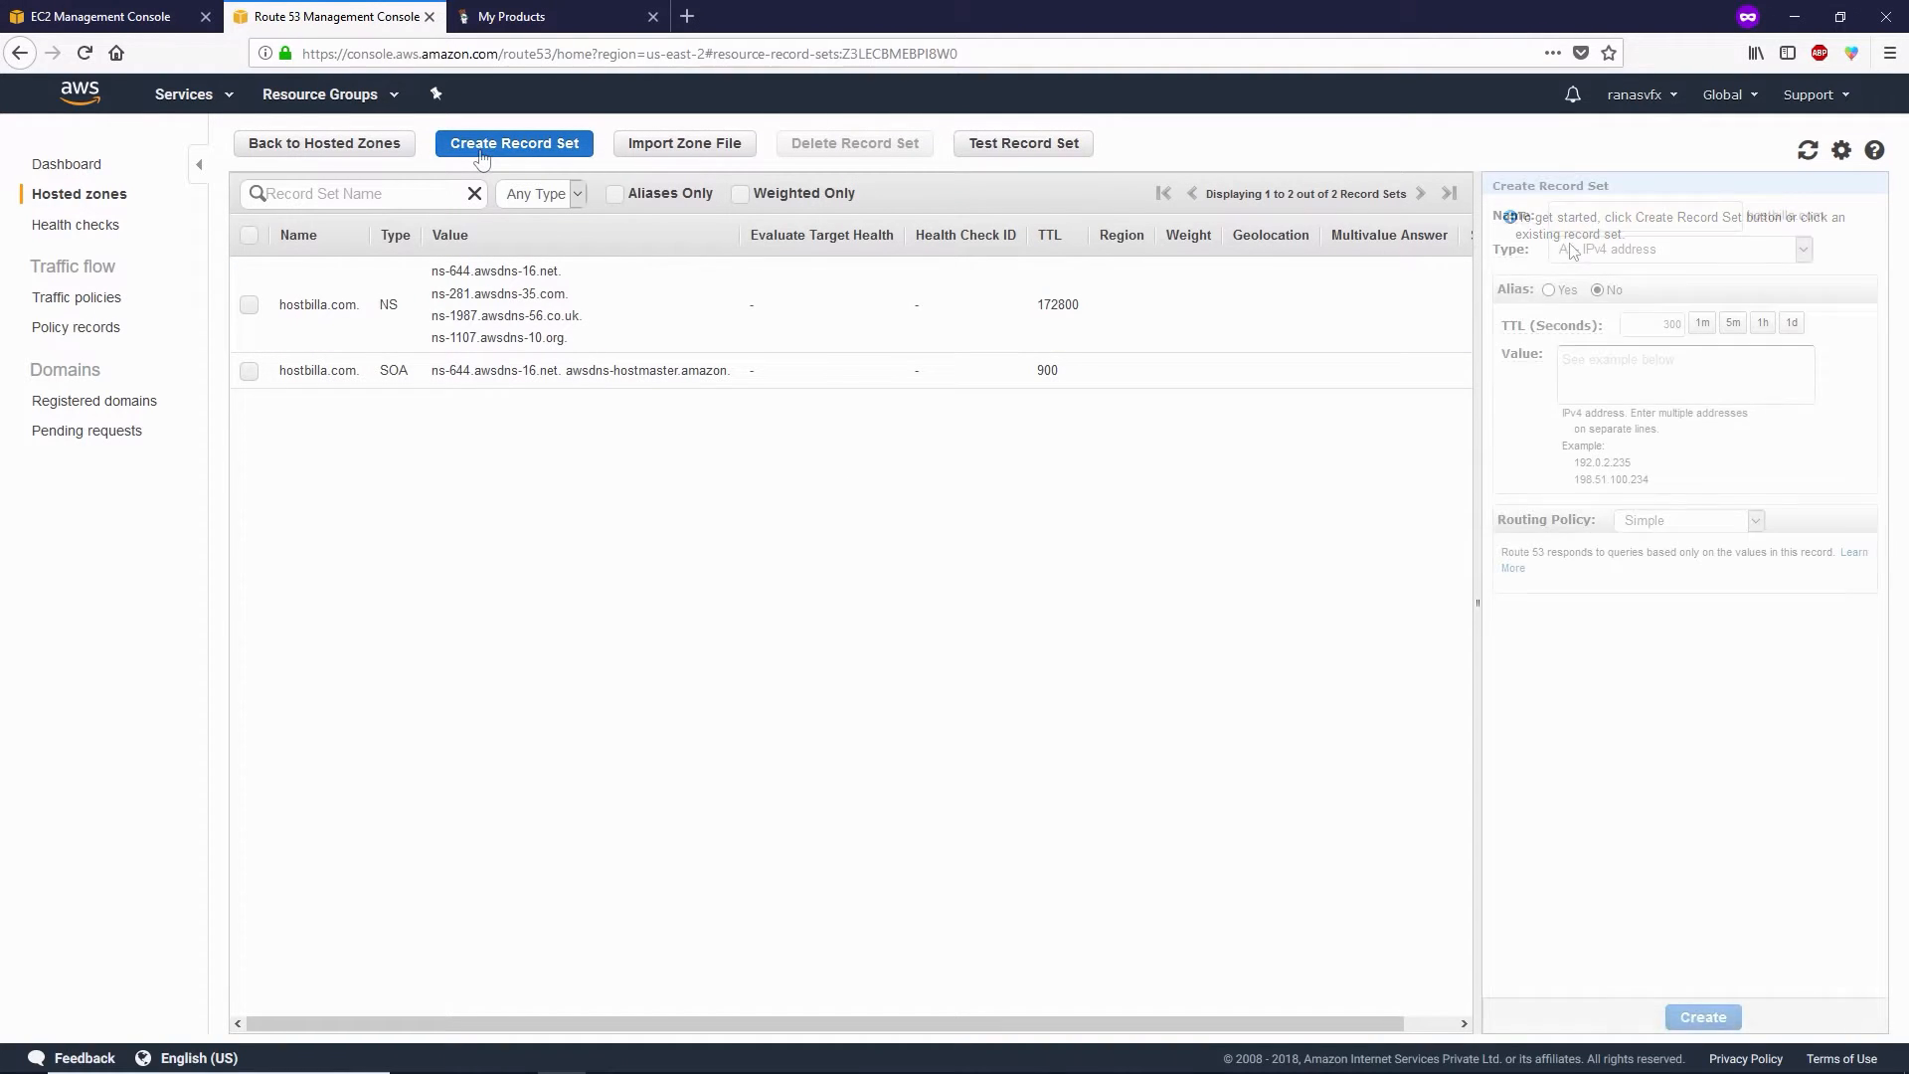
pyautogui.click(513, 143)
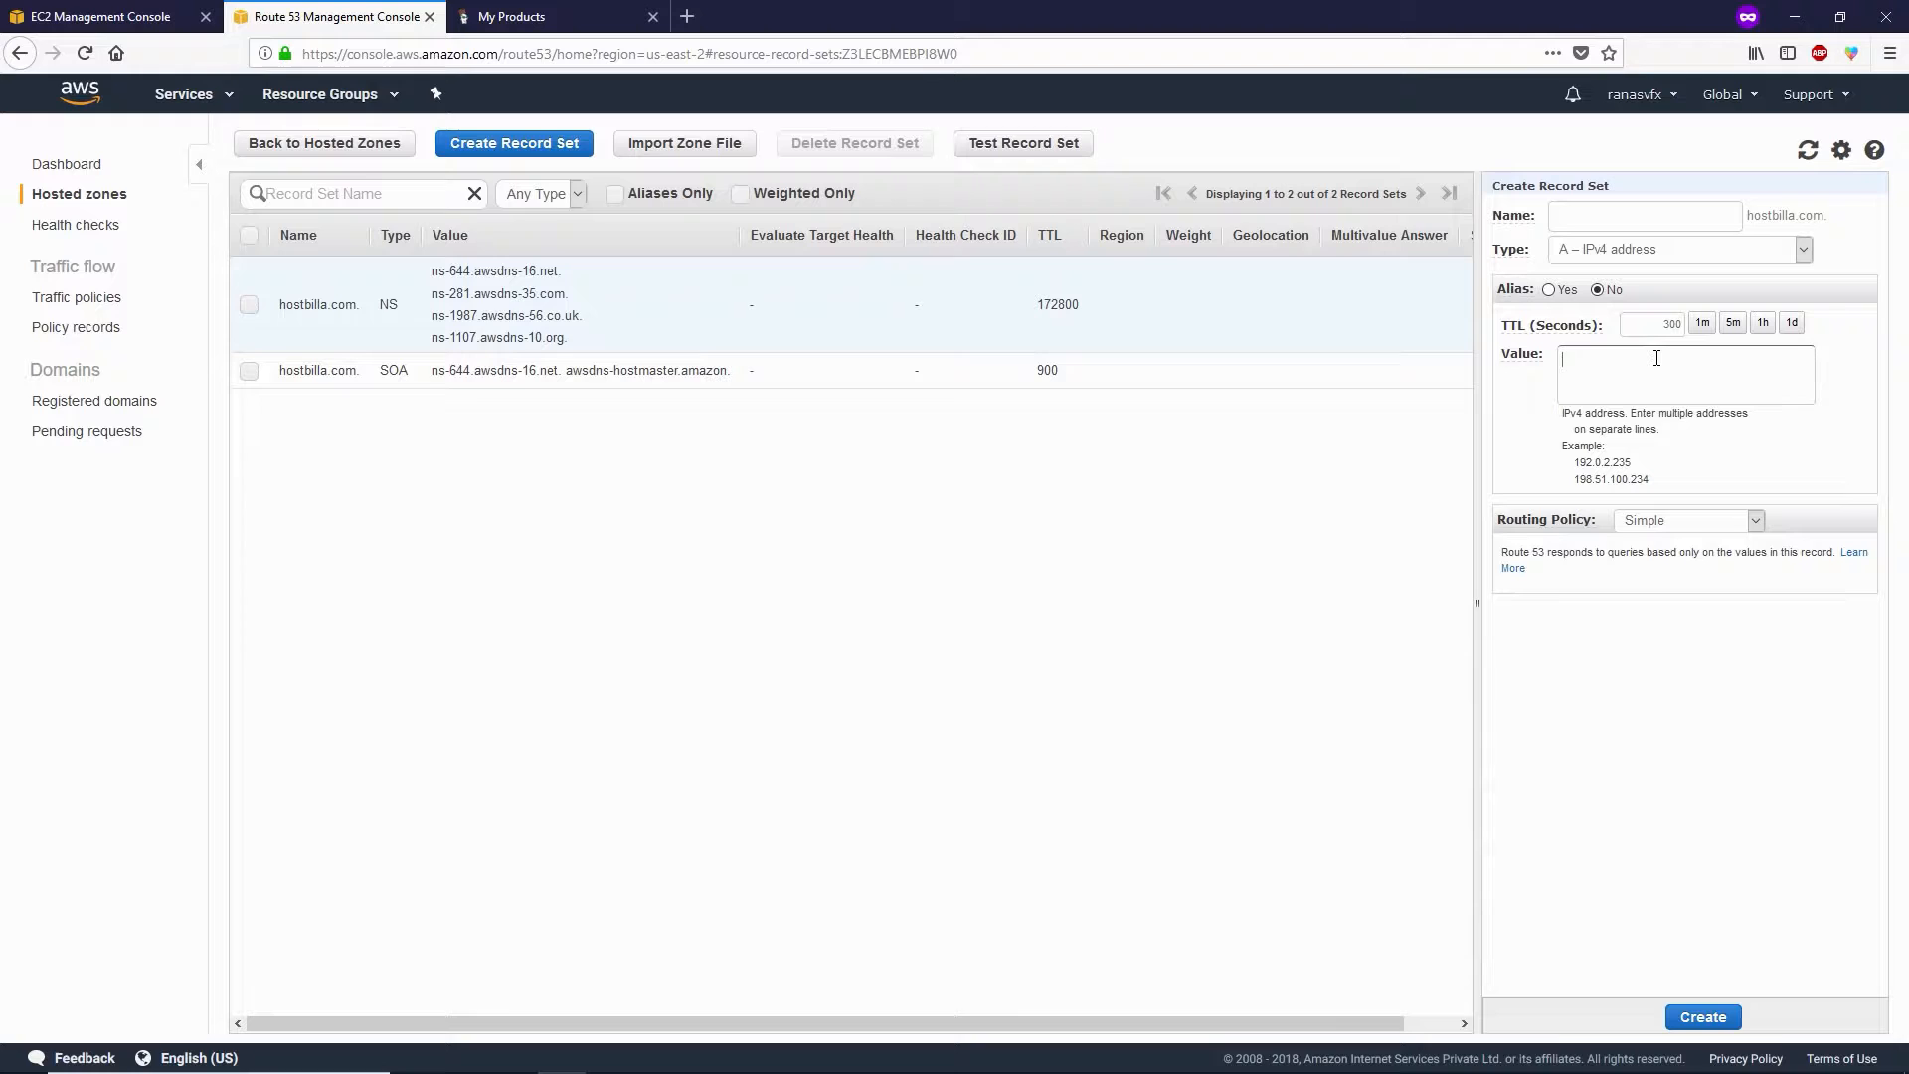
pyautogui.write('18.222.89.131')
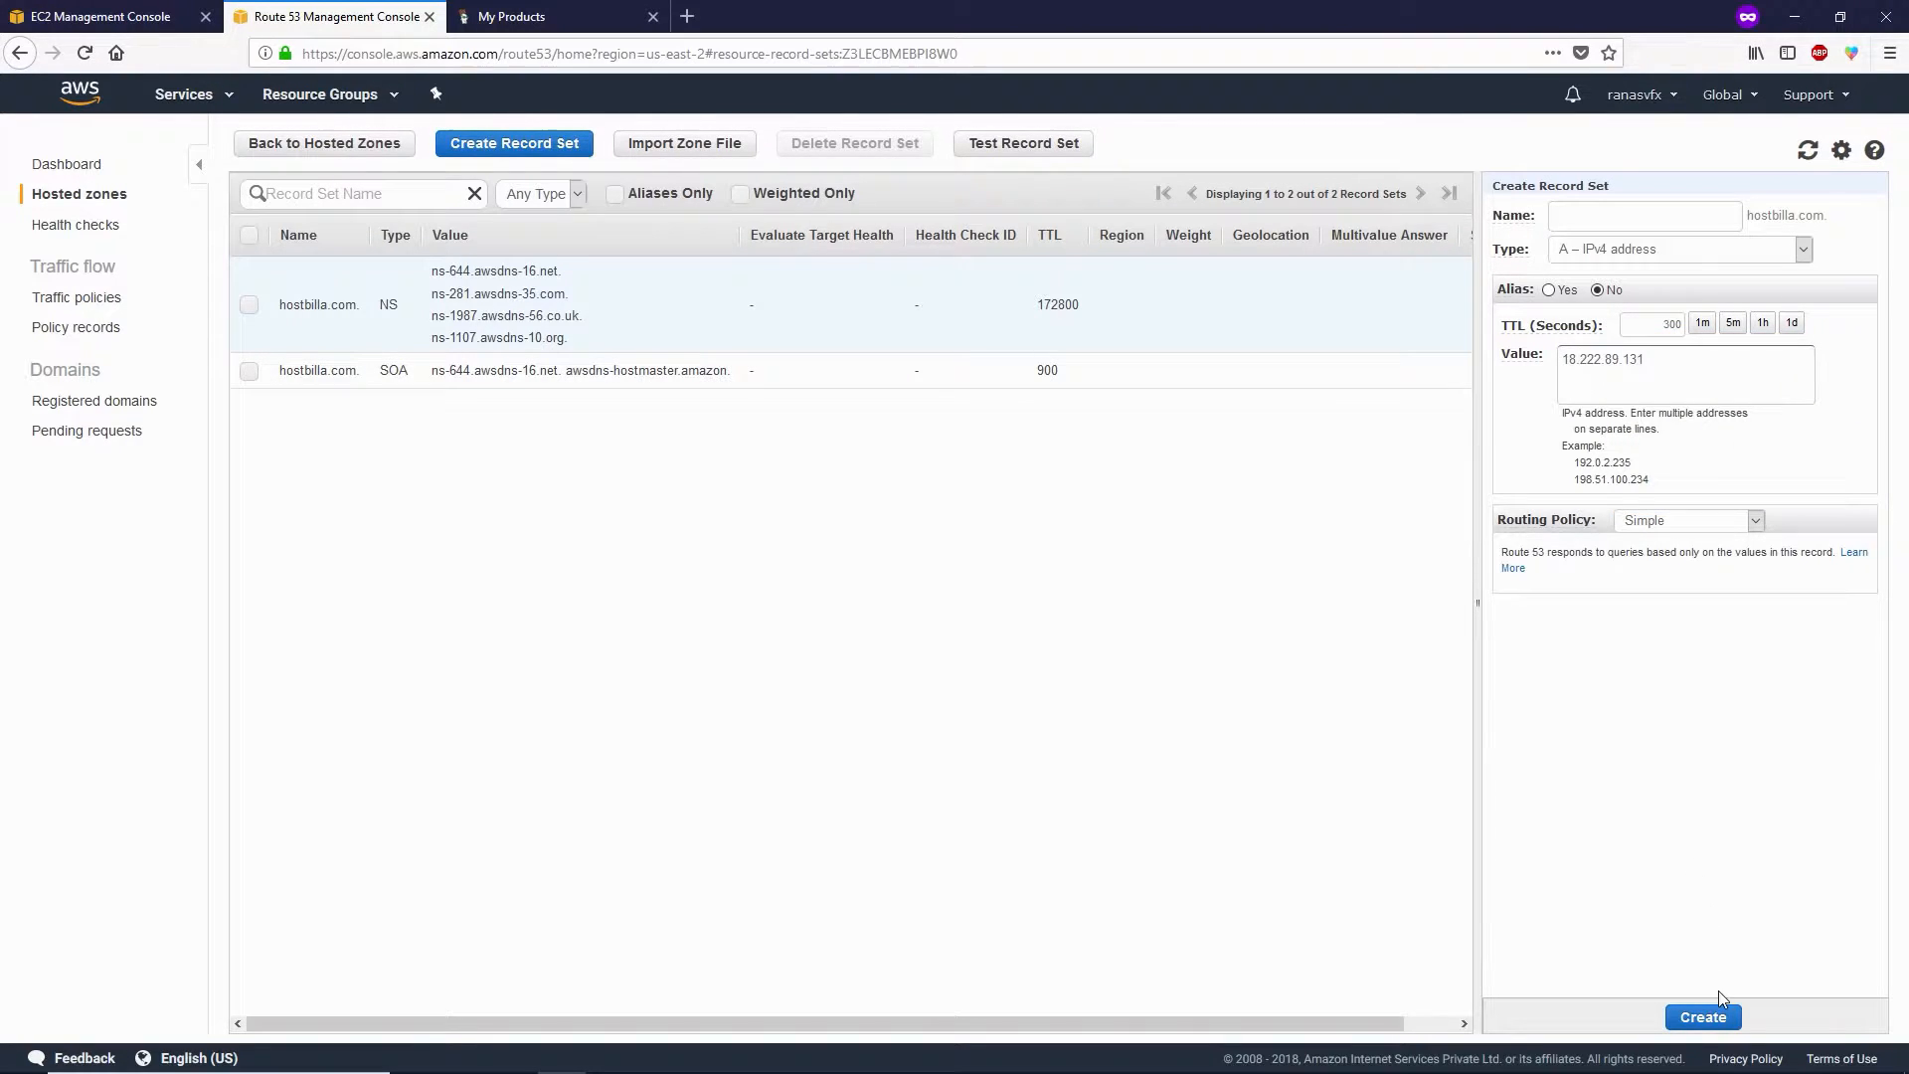
pyautogui.click(1701, 1016)
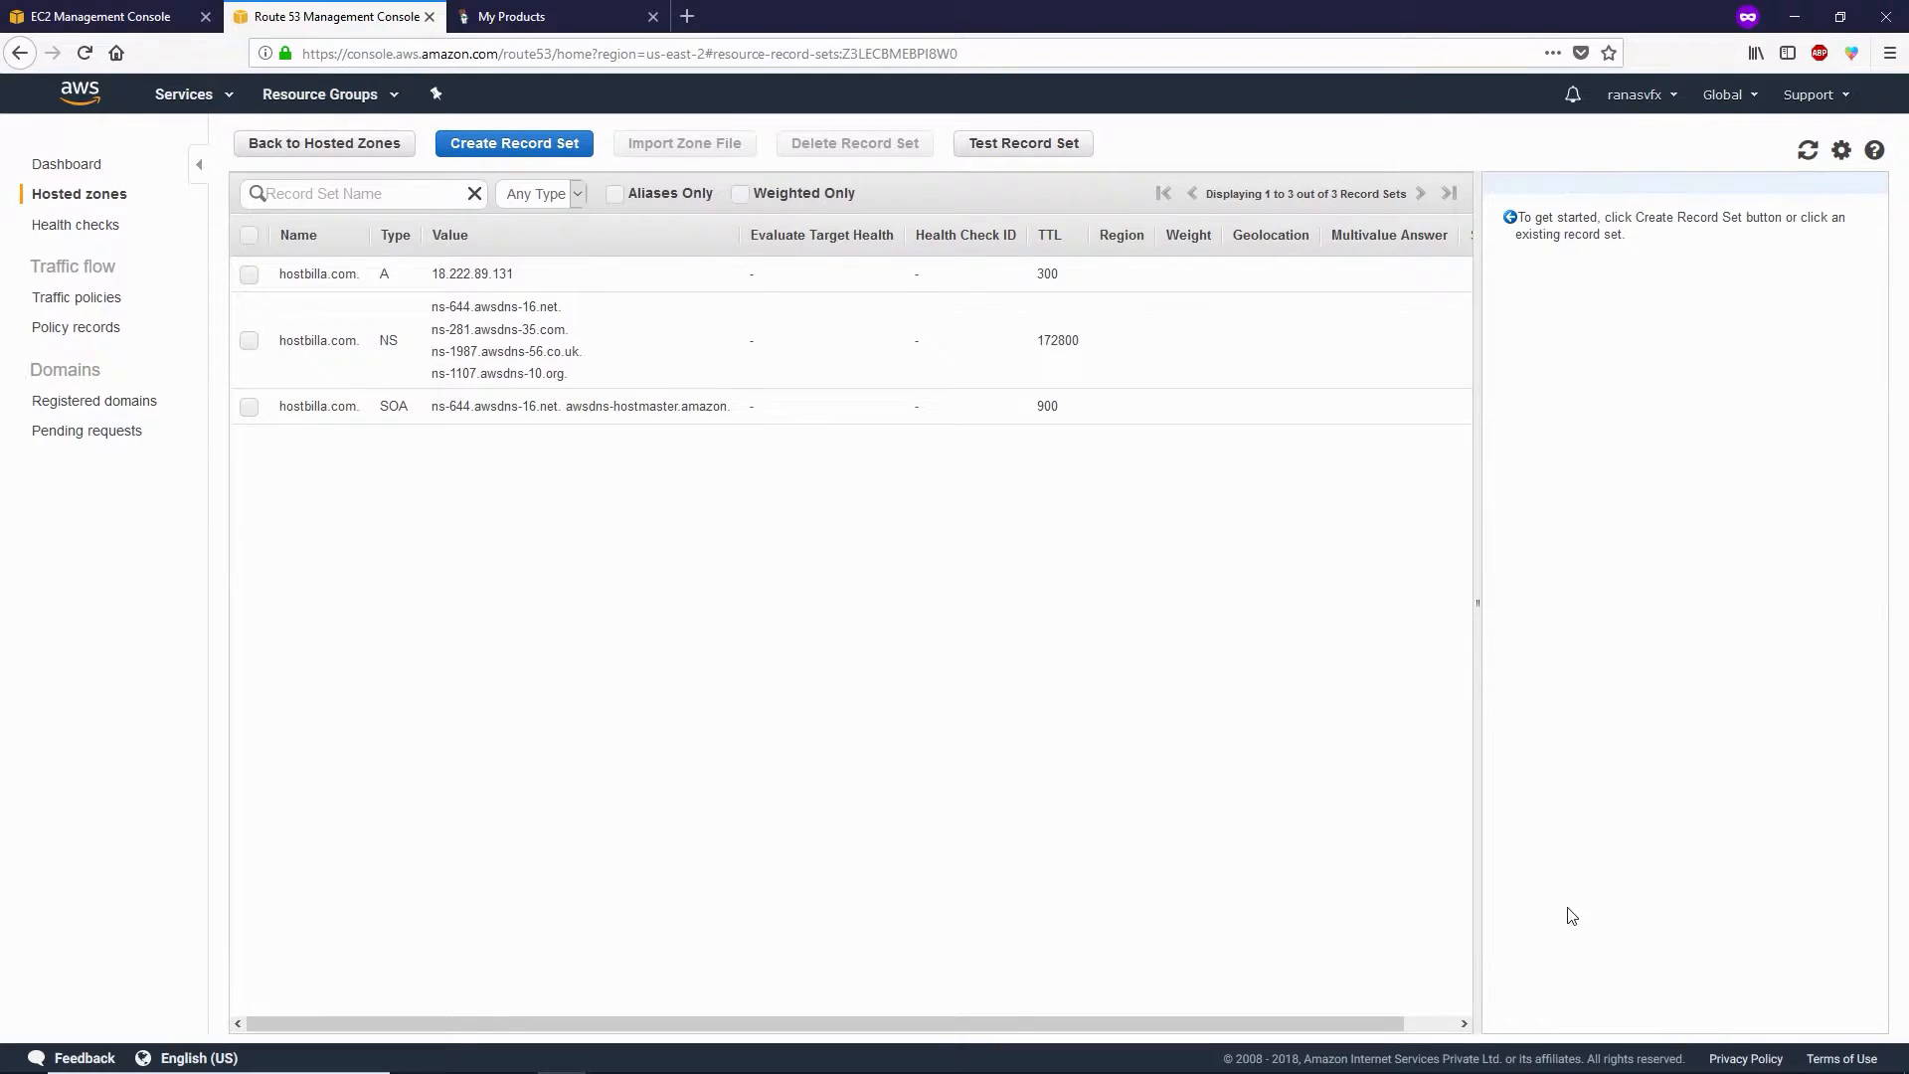
pyautogui.moveTo(513, 142)
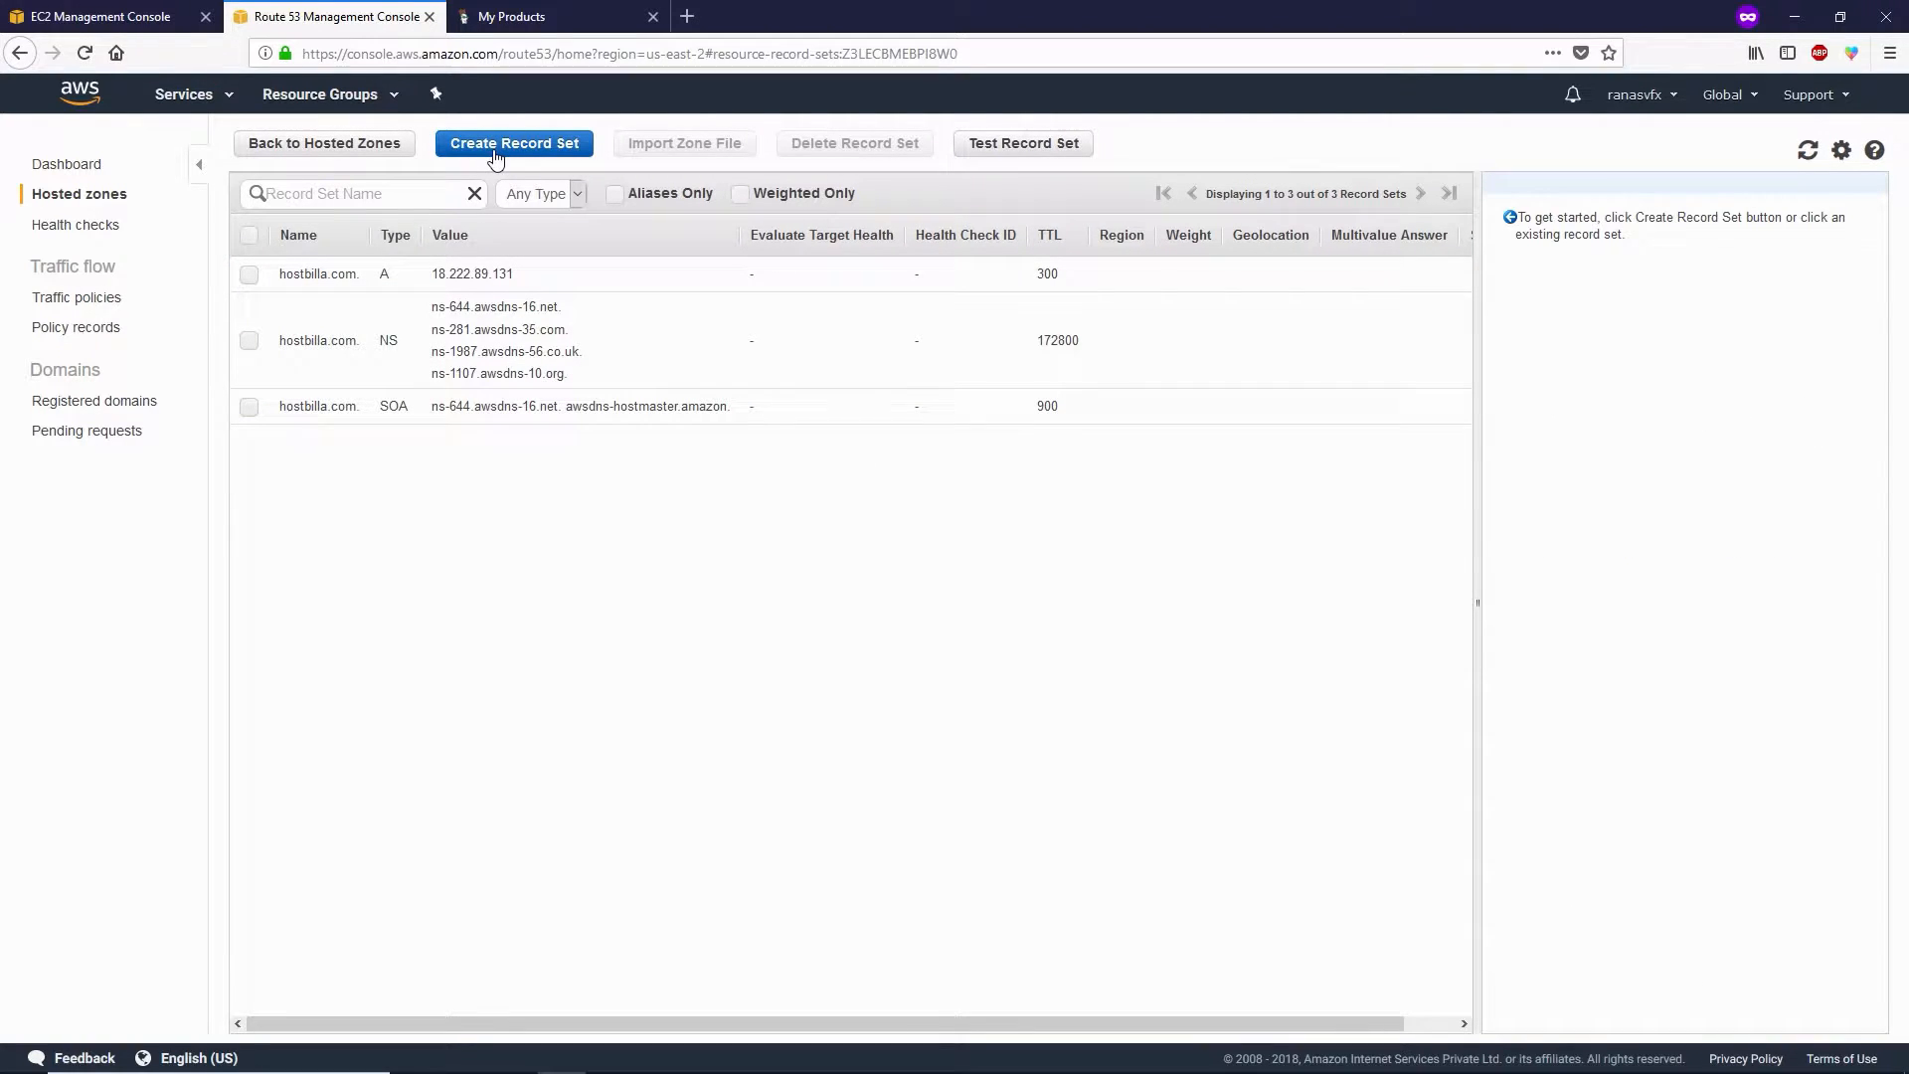
# Add a CNAME record named www pointing to hostbilla.com.
pyautogui.click(513, 142)
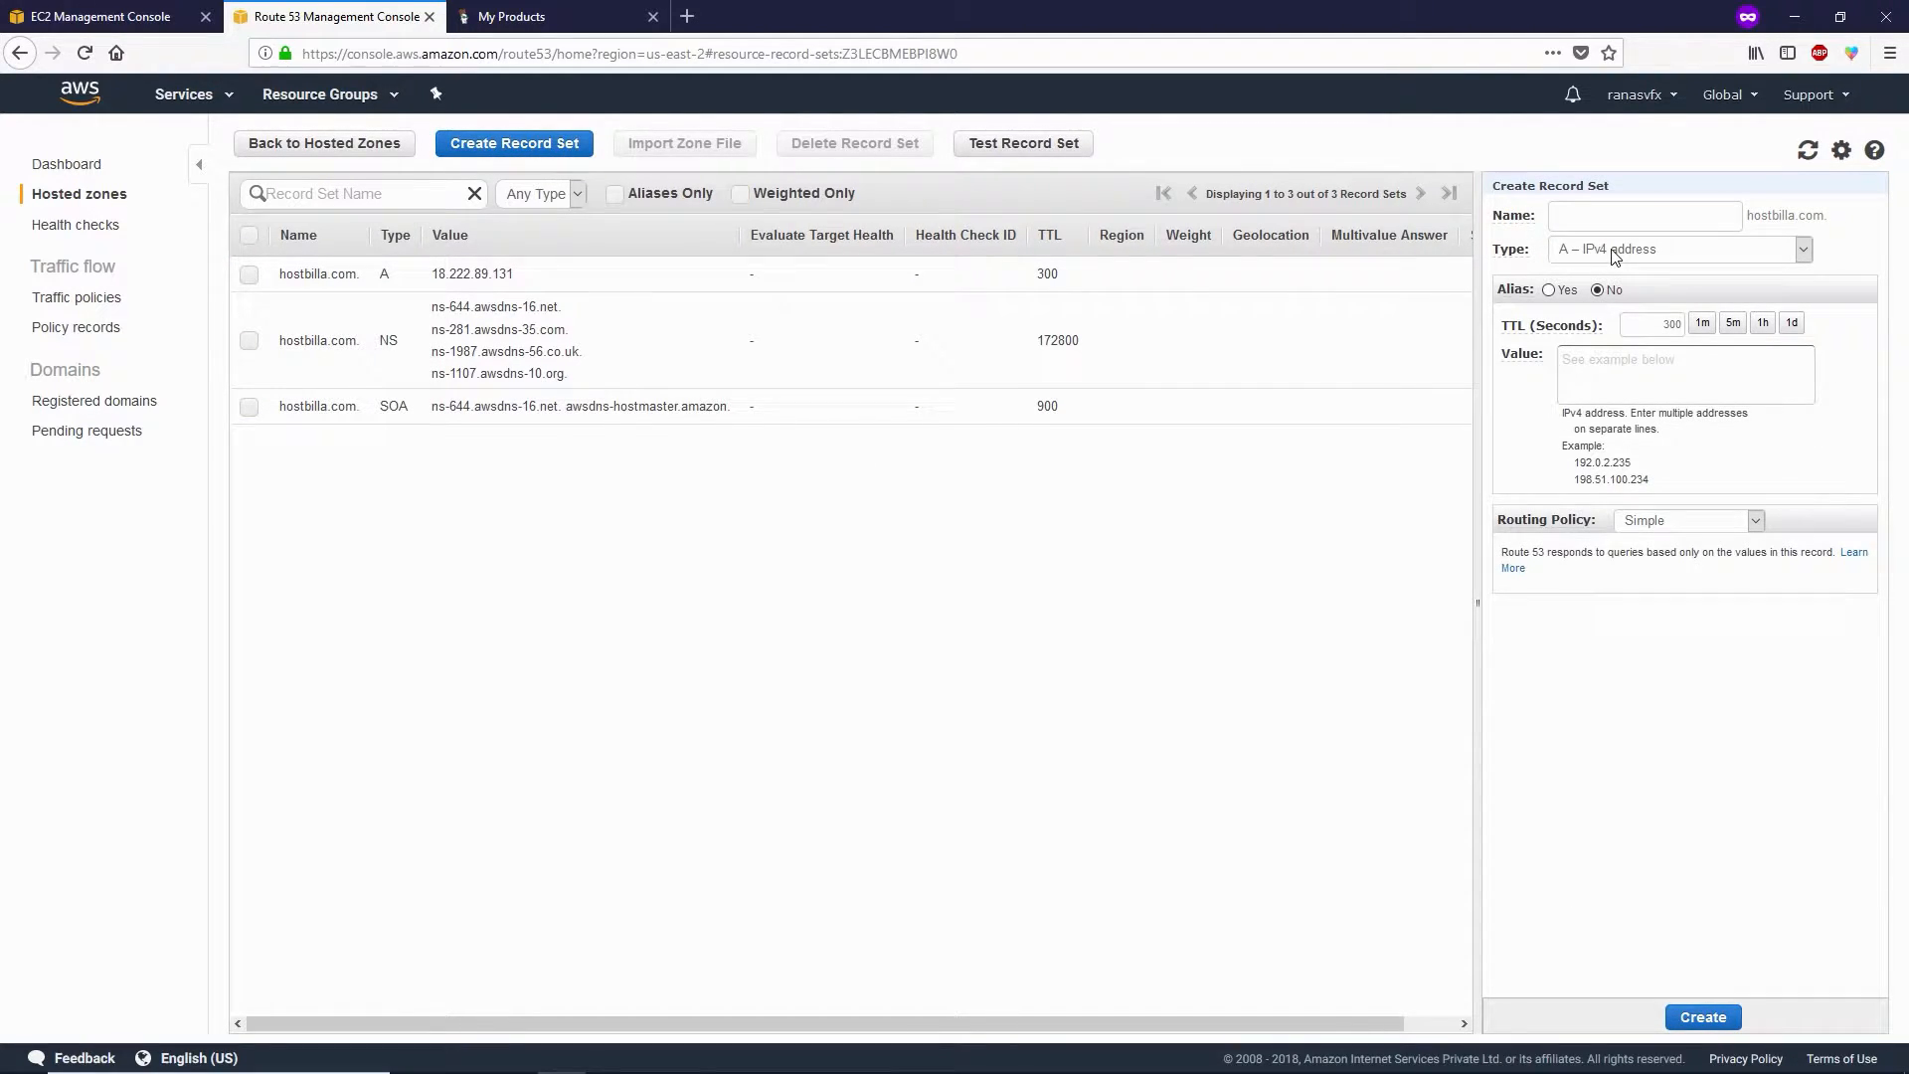
pyautogui.click(1677, 249)
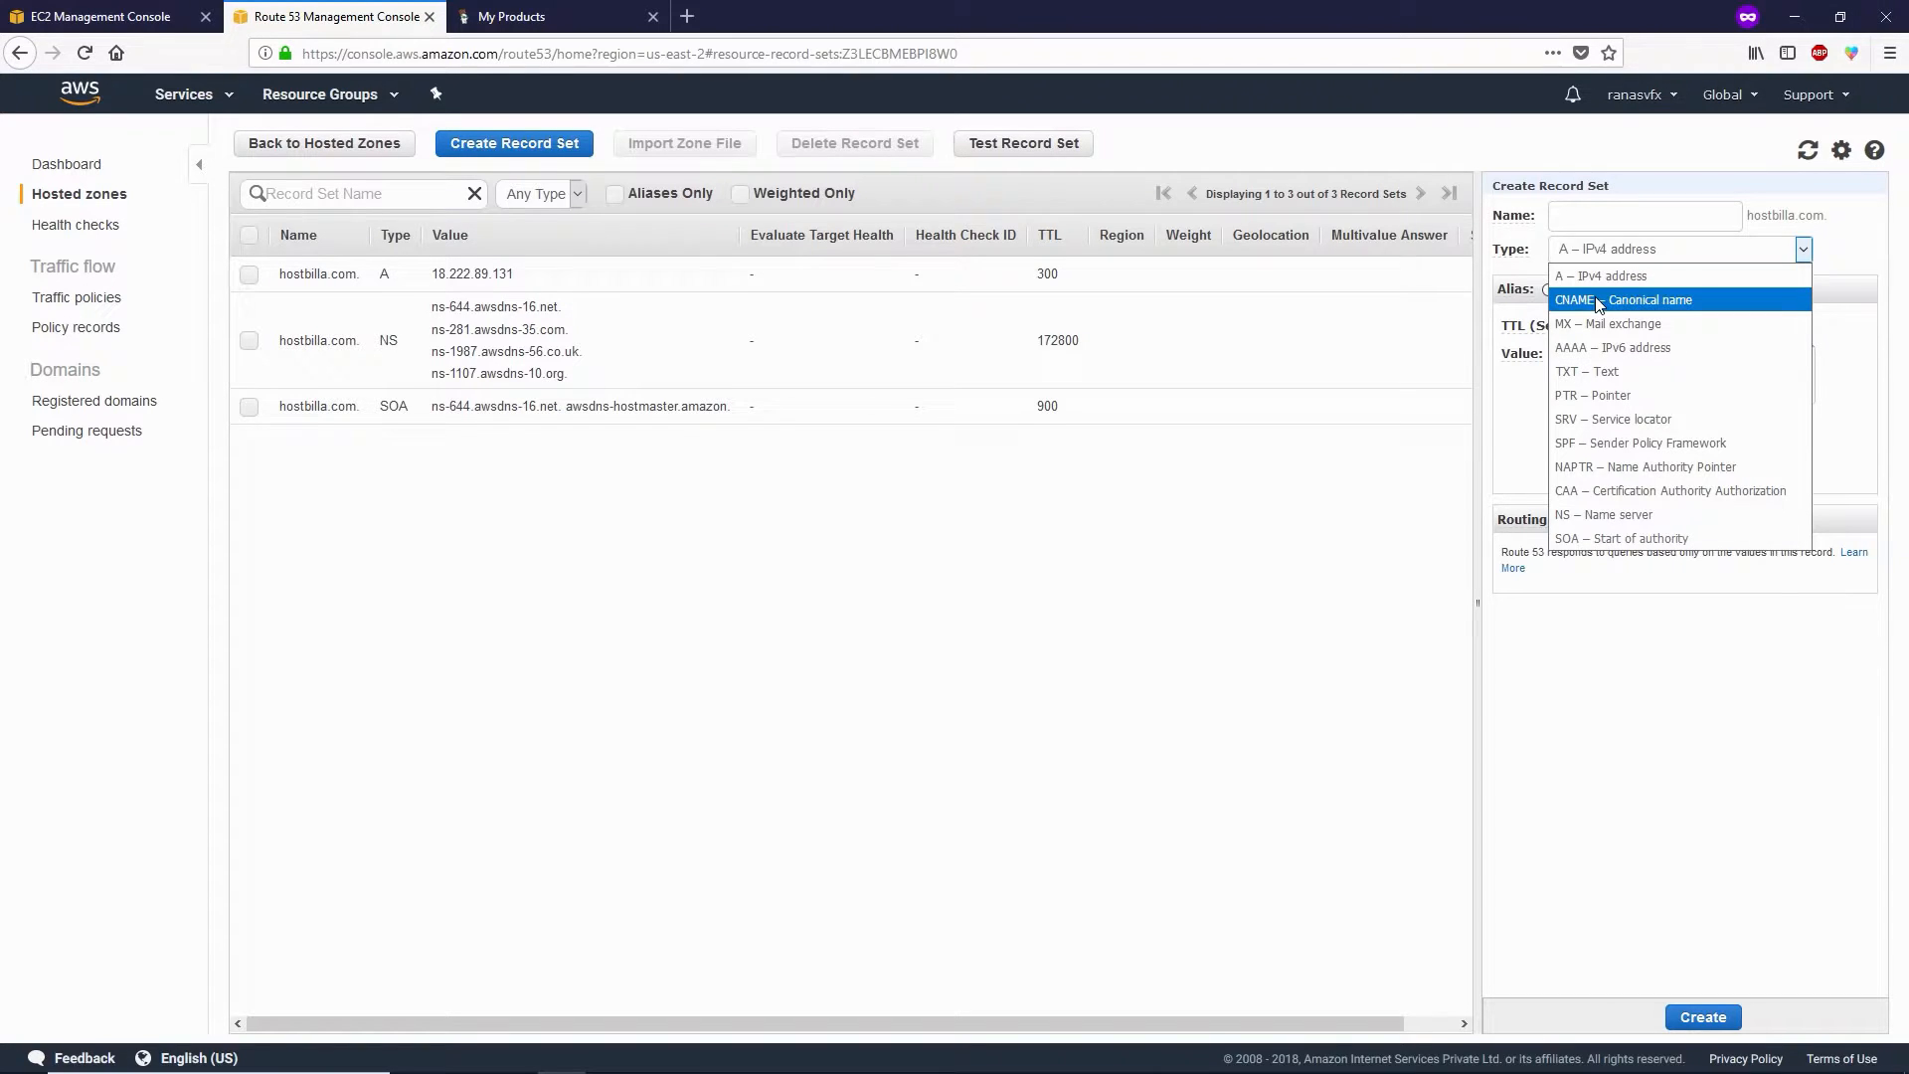
pyautogui.click(1619, 300)
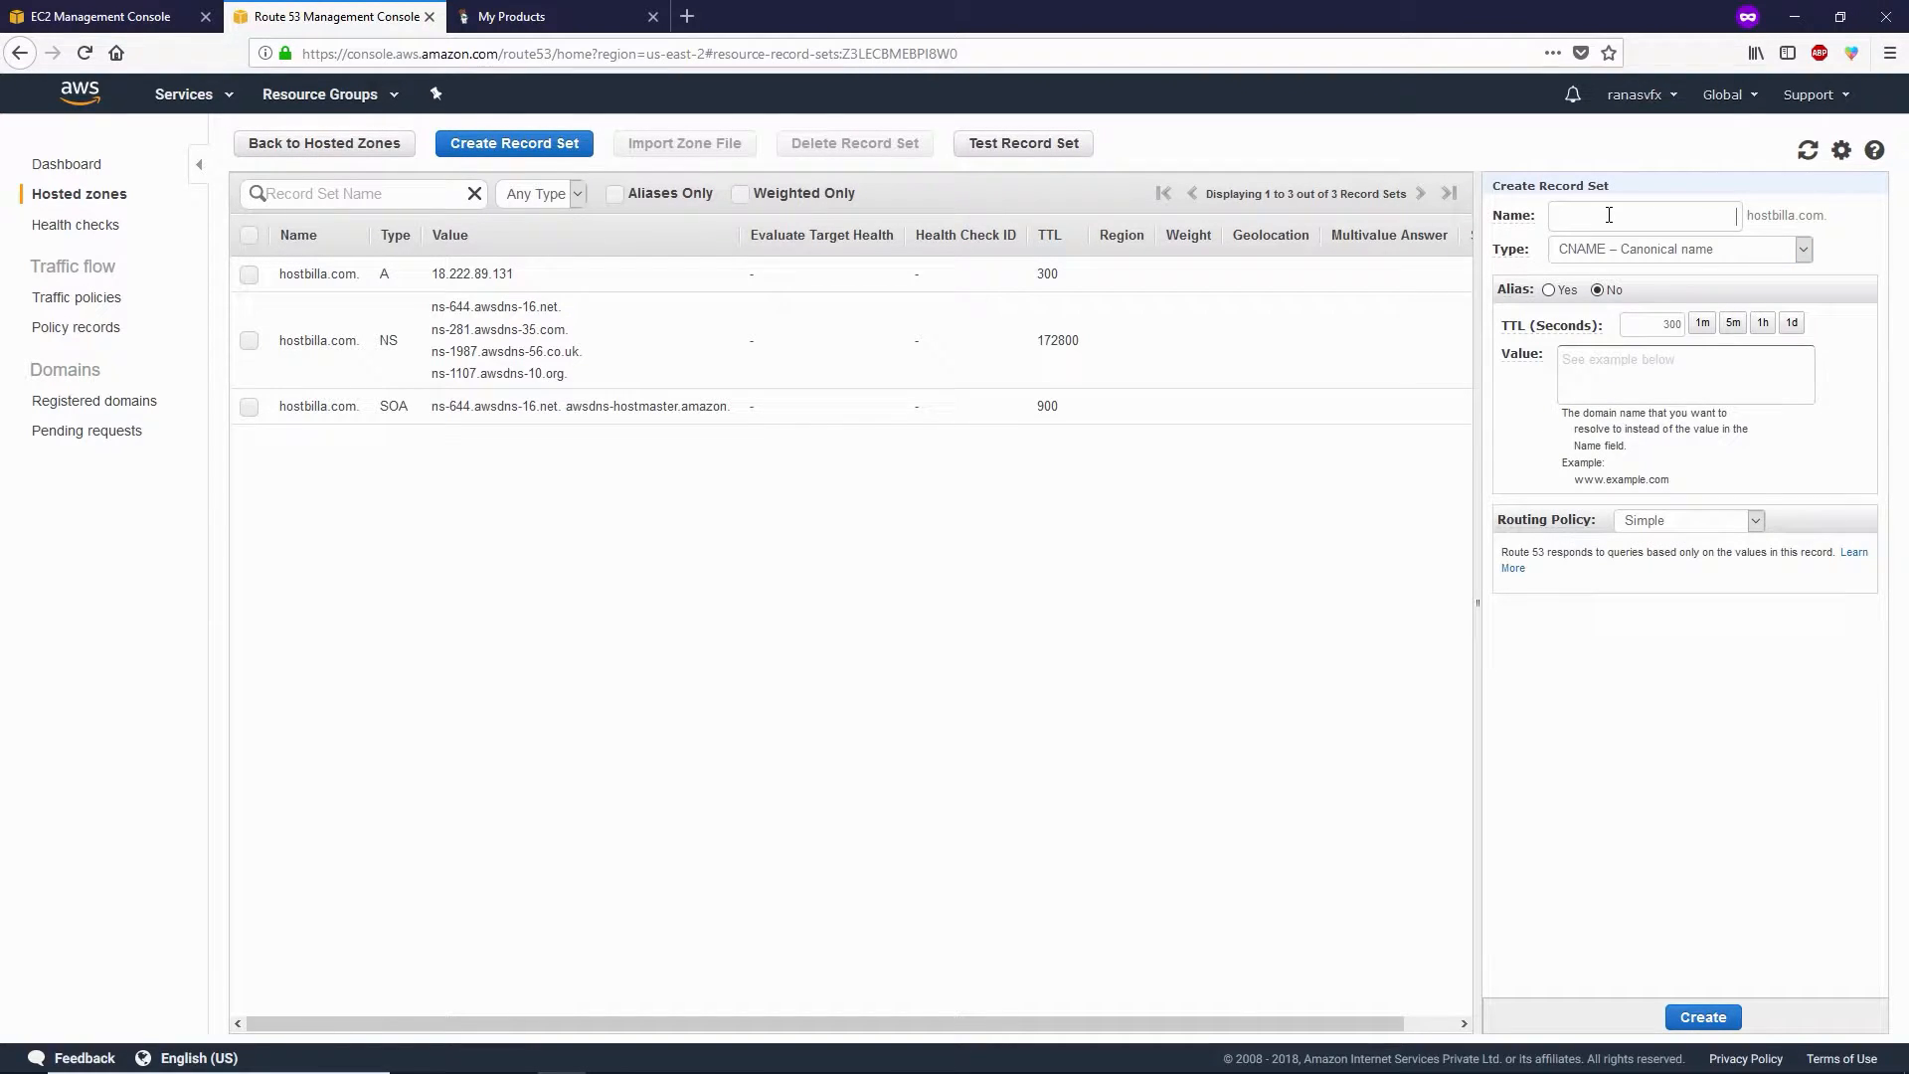
pyautogui.write('www')
pyautogui.click(1686, 373)
pyautogui.write('hostbilla.com')
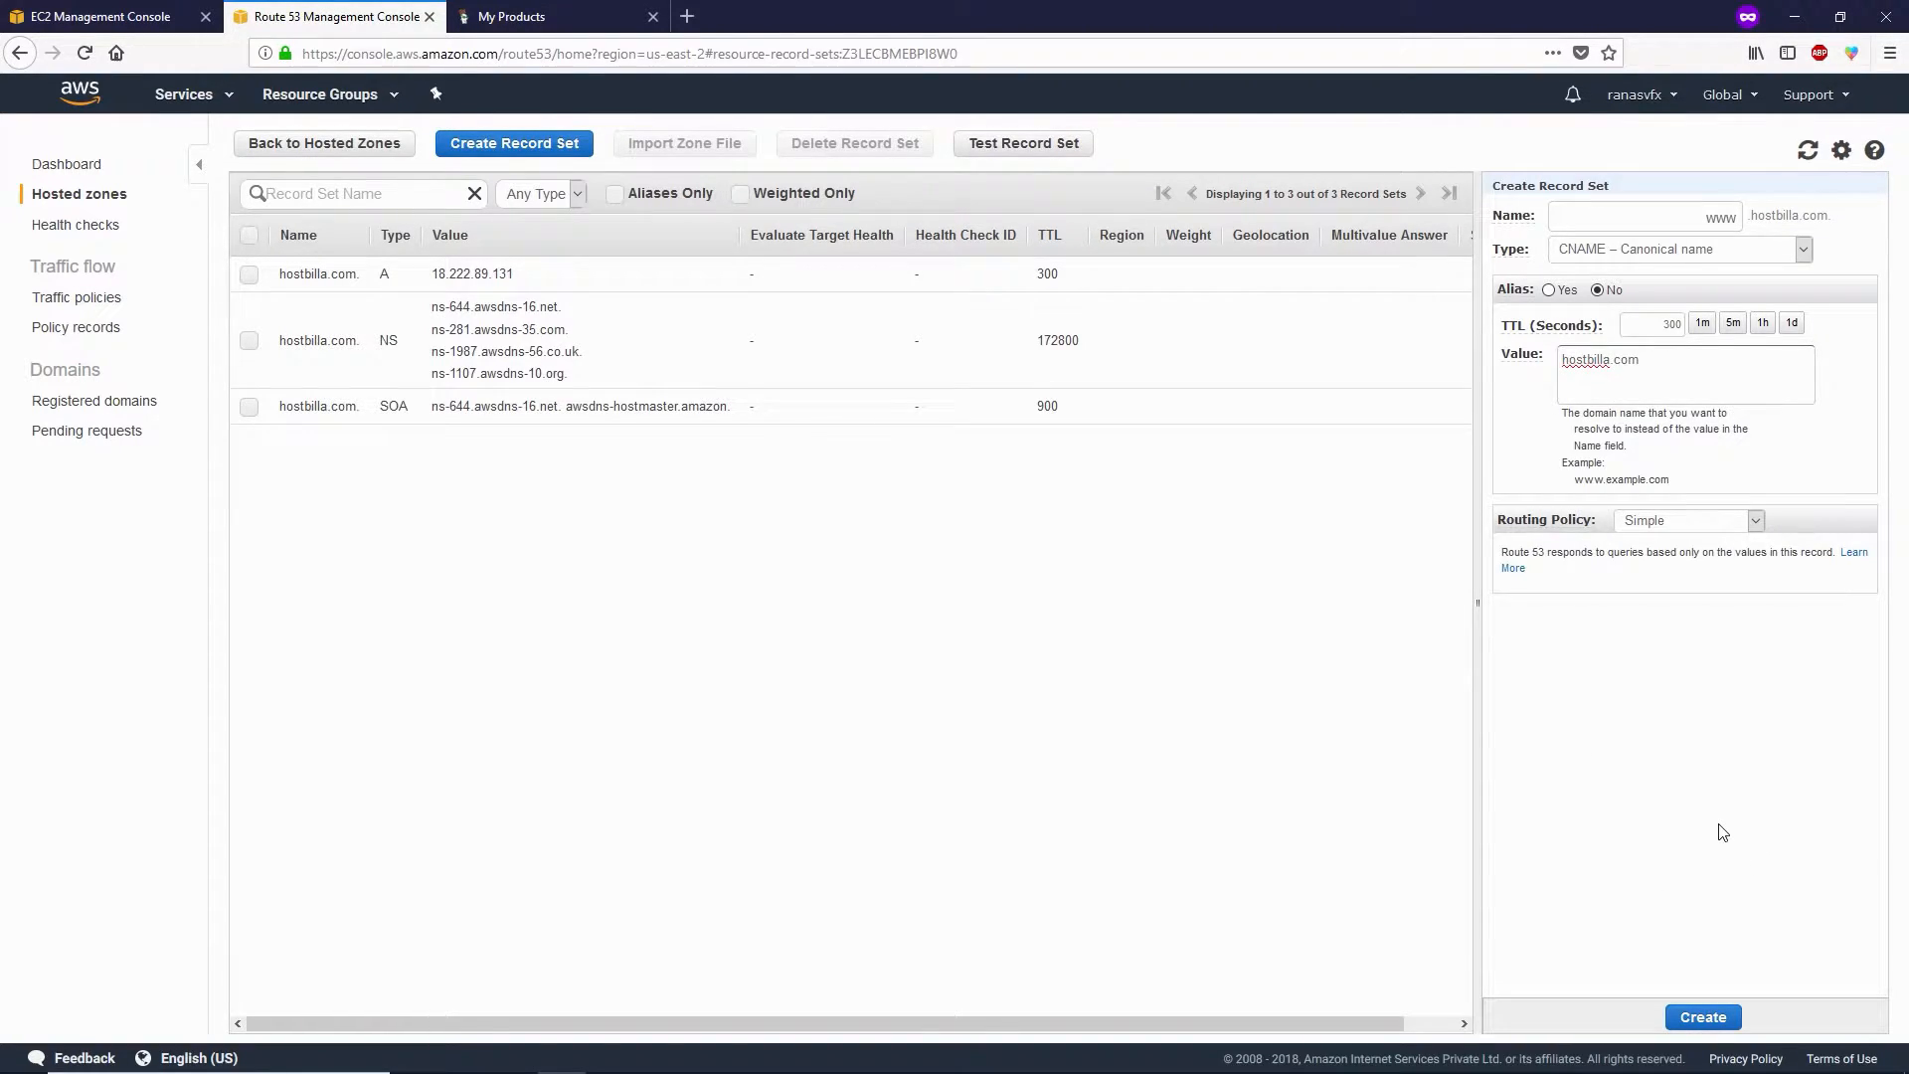
pyautogui.click(1701, 1016)
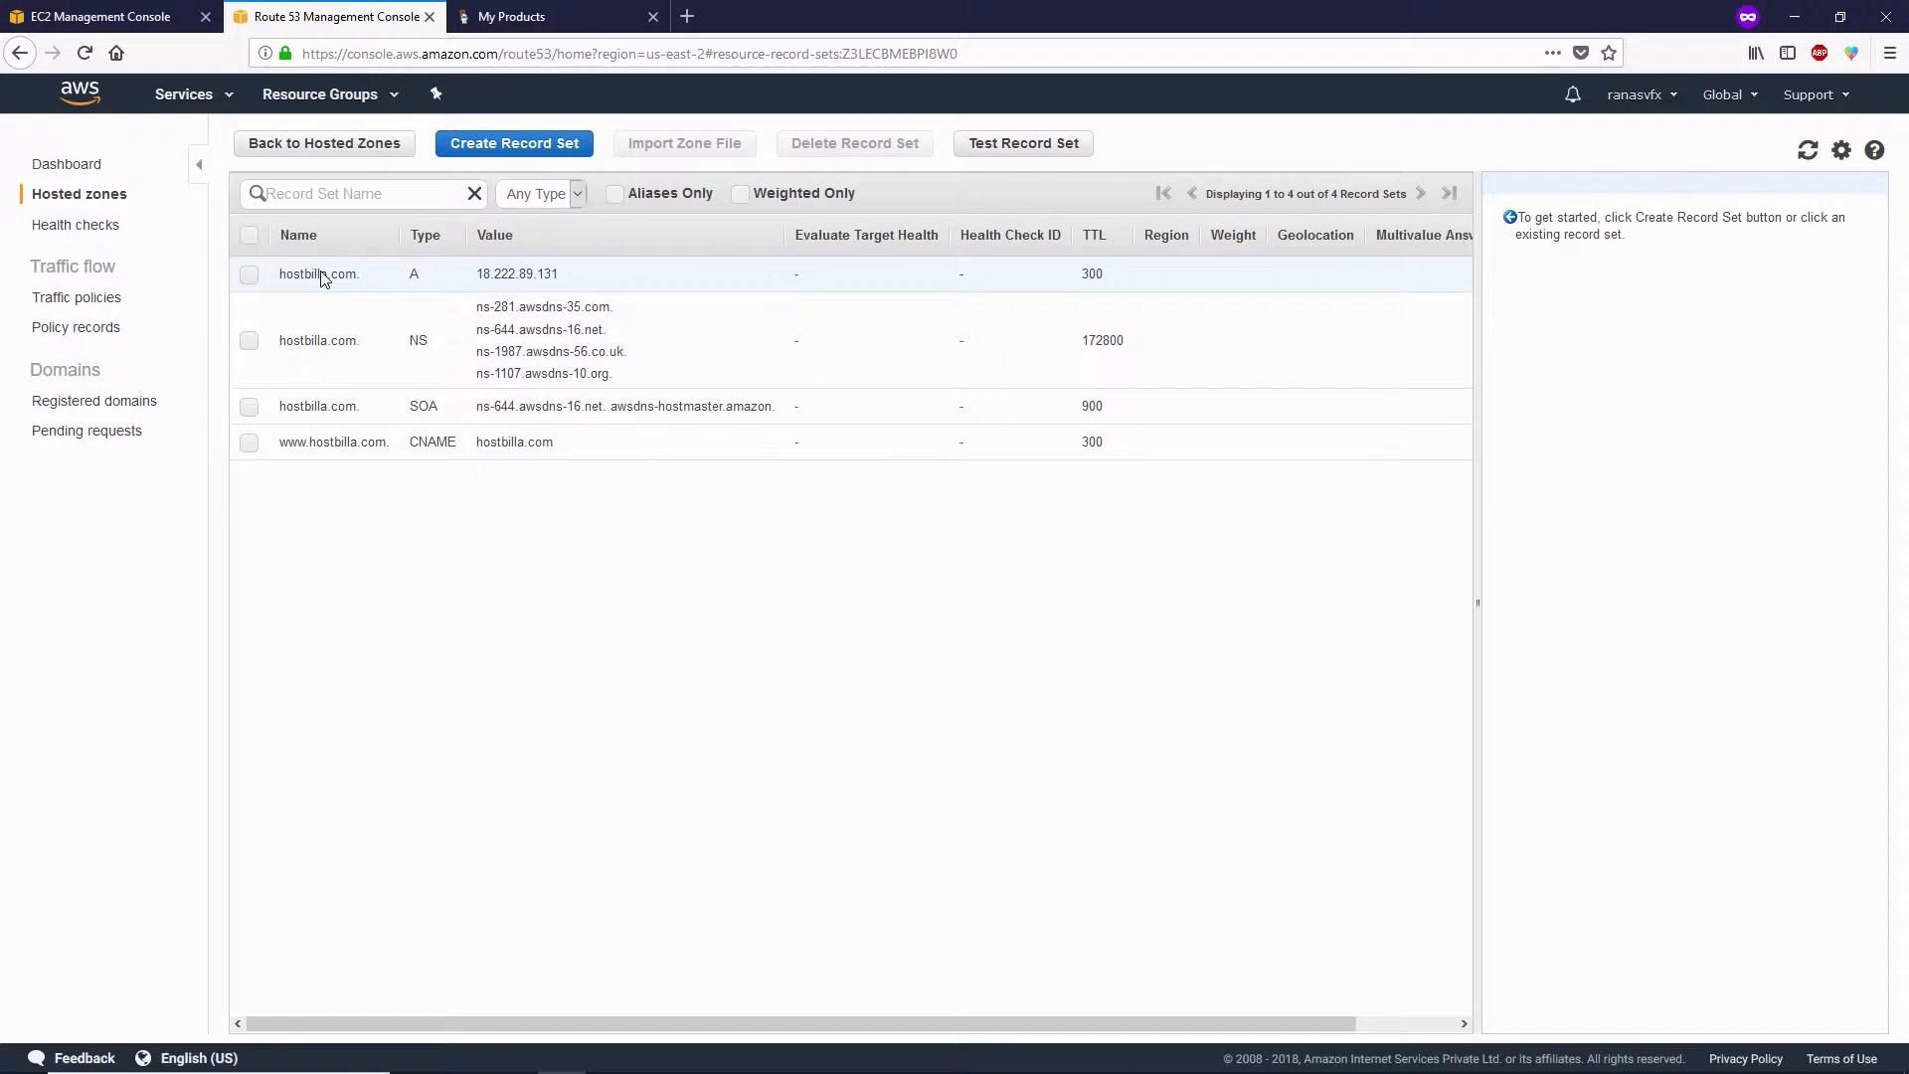
pyautogui.moveTo(341, 479)
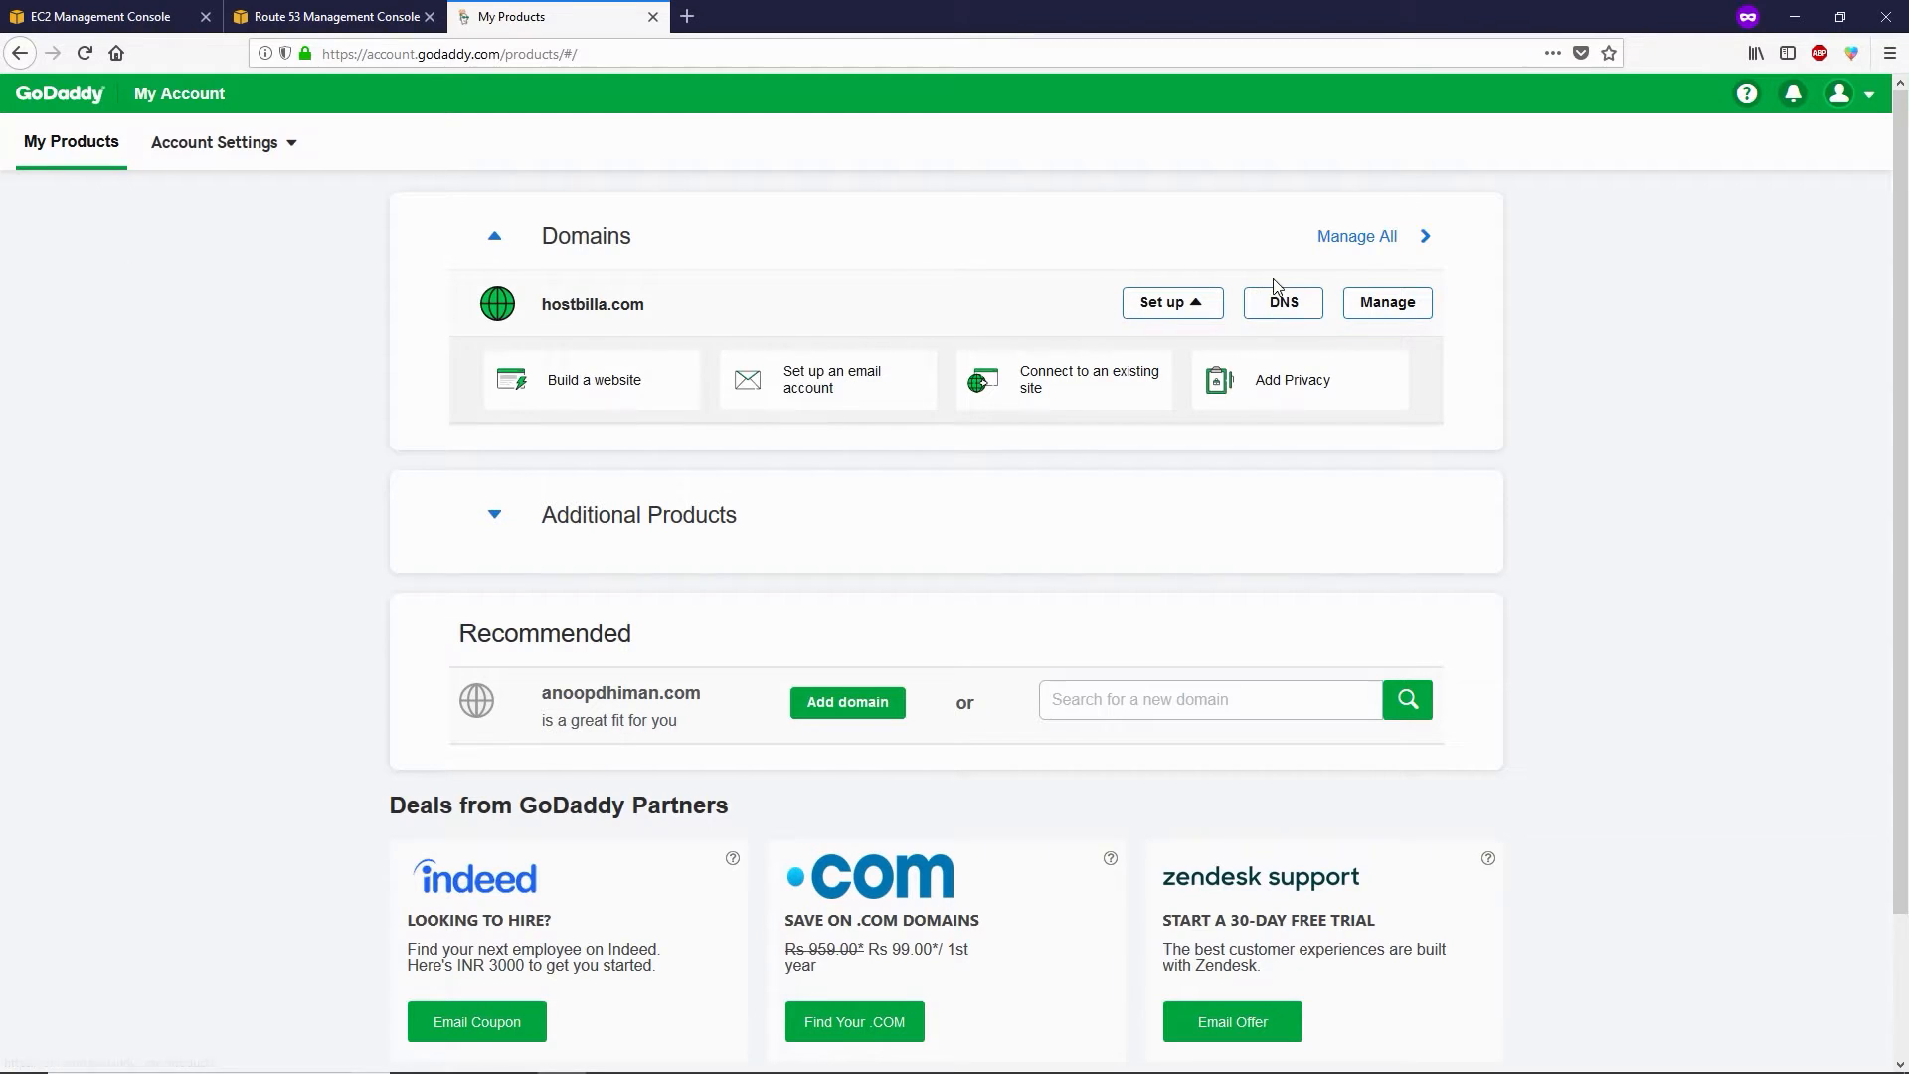
# Open hostbilla.com's DNS settings in GoDaddy and switch nameservers to Custom.
pyautogui.click(1282, 303)
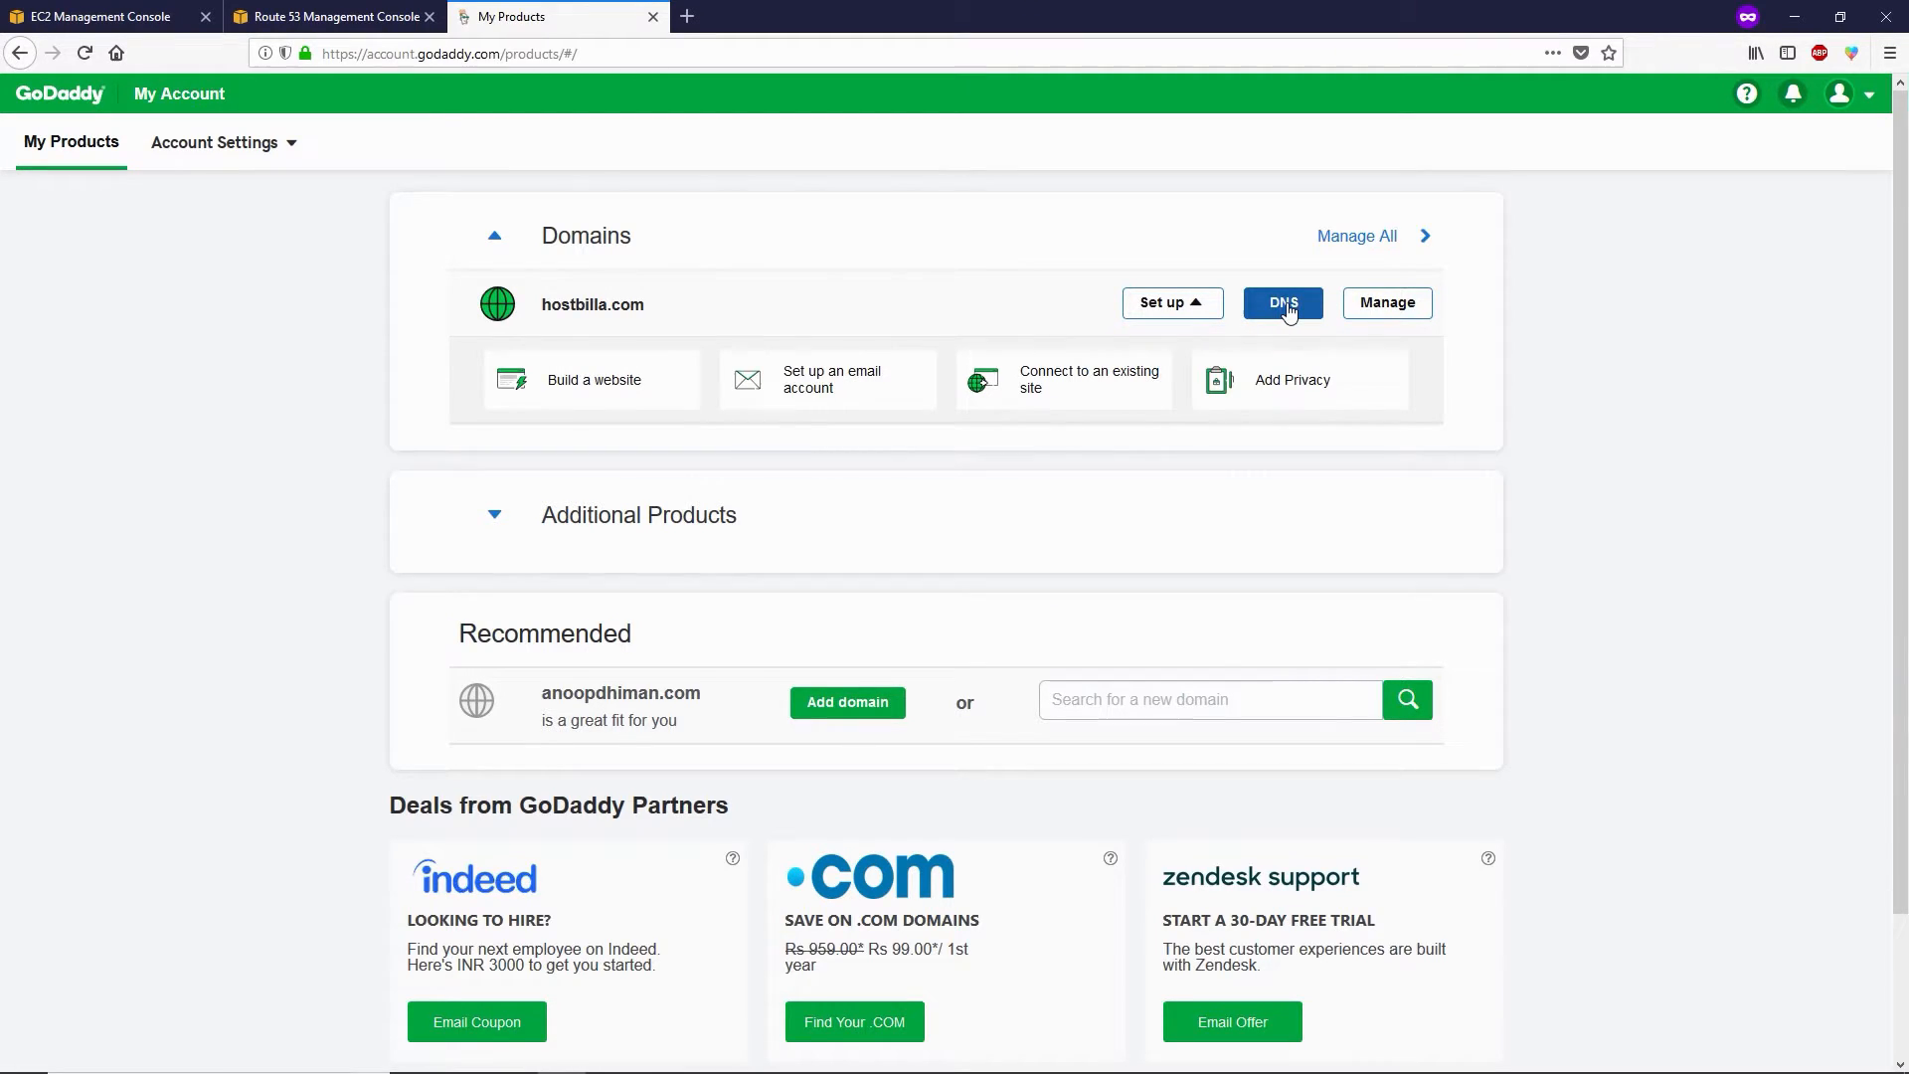
pyautogui.click(1281, 302)
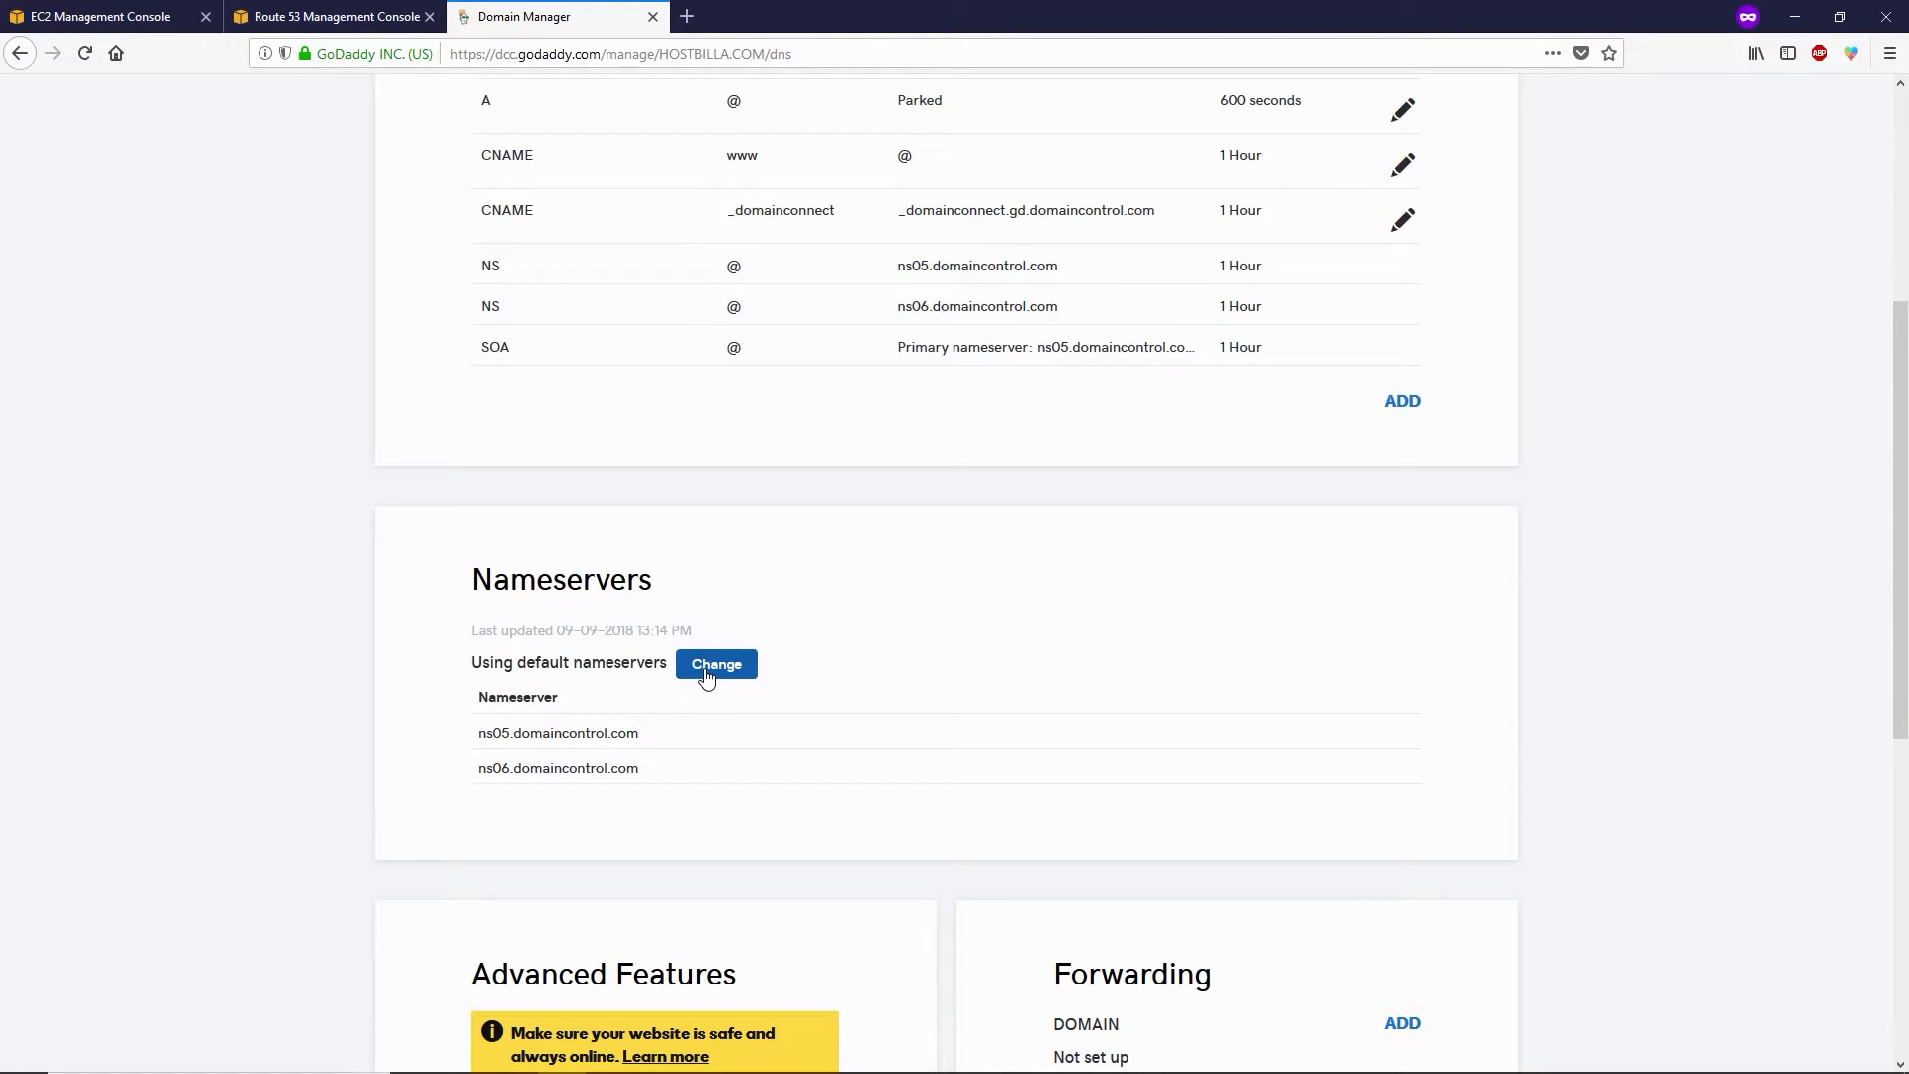
pyautogui.click(716, 663)
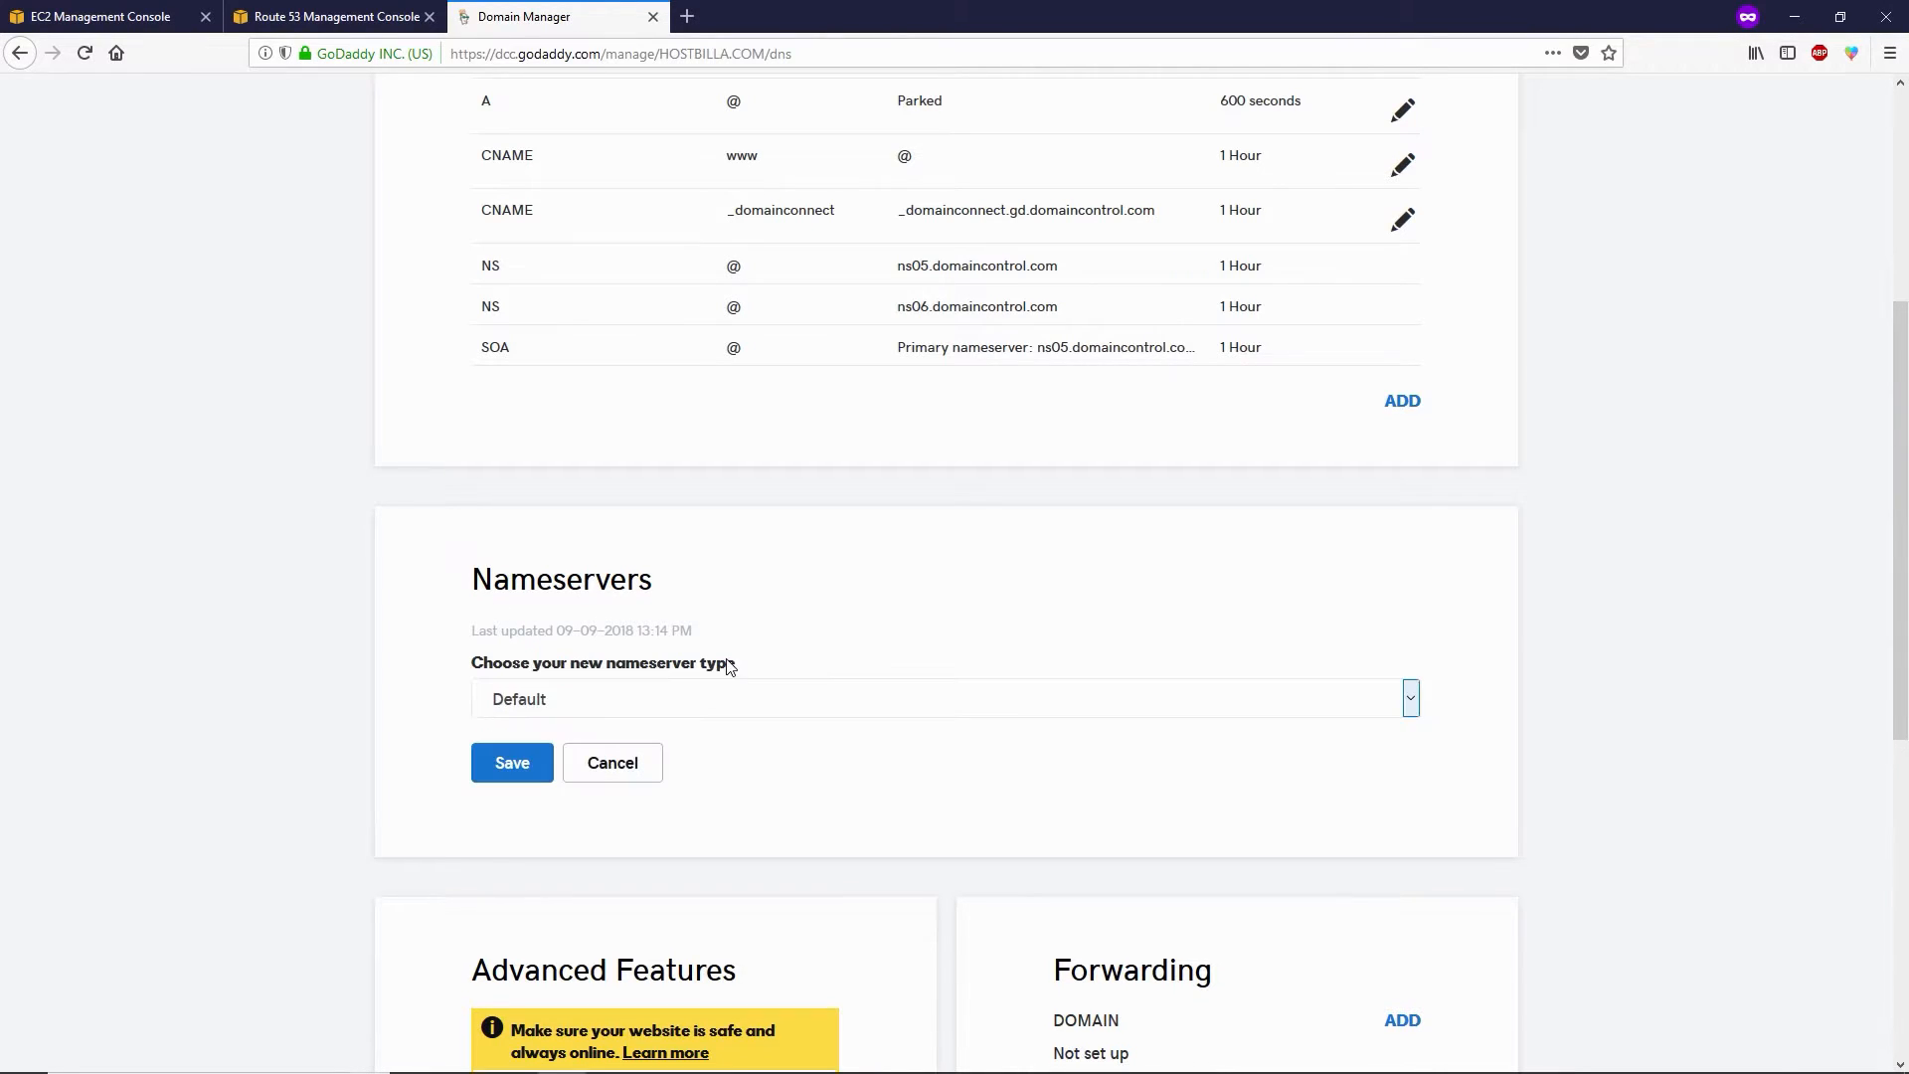
pyautogui.click(943, 698)
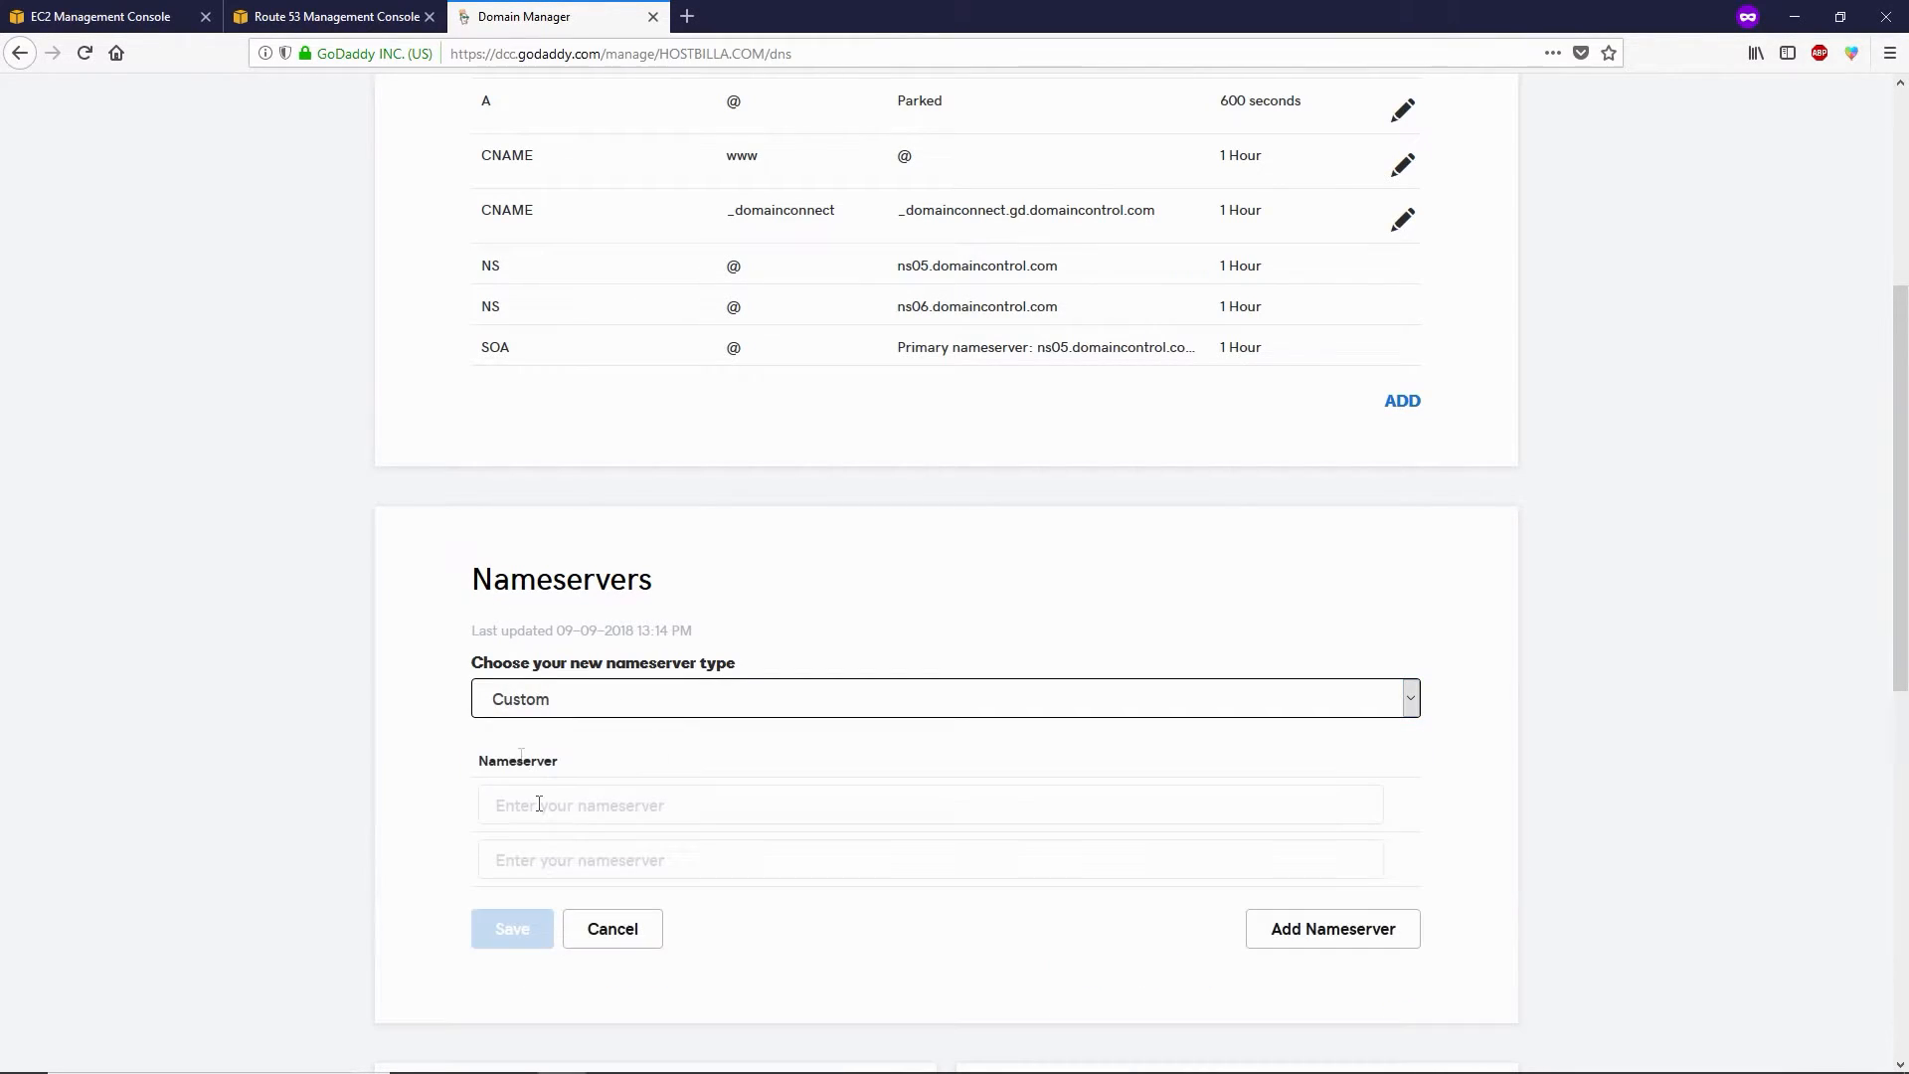
# Copy the four Route 53 NS values into the custom nameserver fields, ending with ns-1107.awsdns-10.org.
pyautogui.click(332, 16)
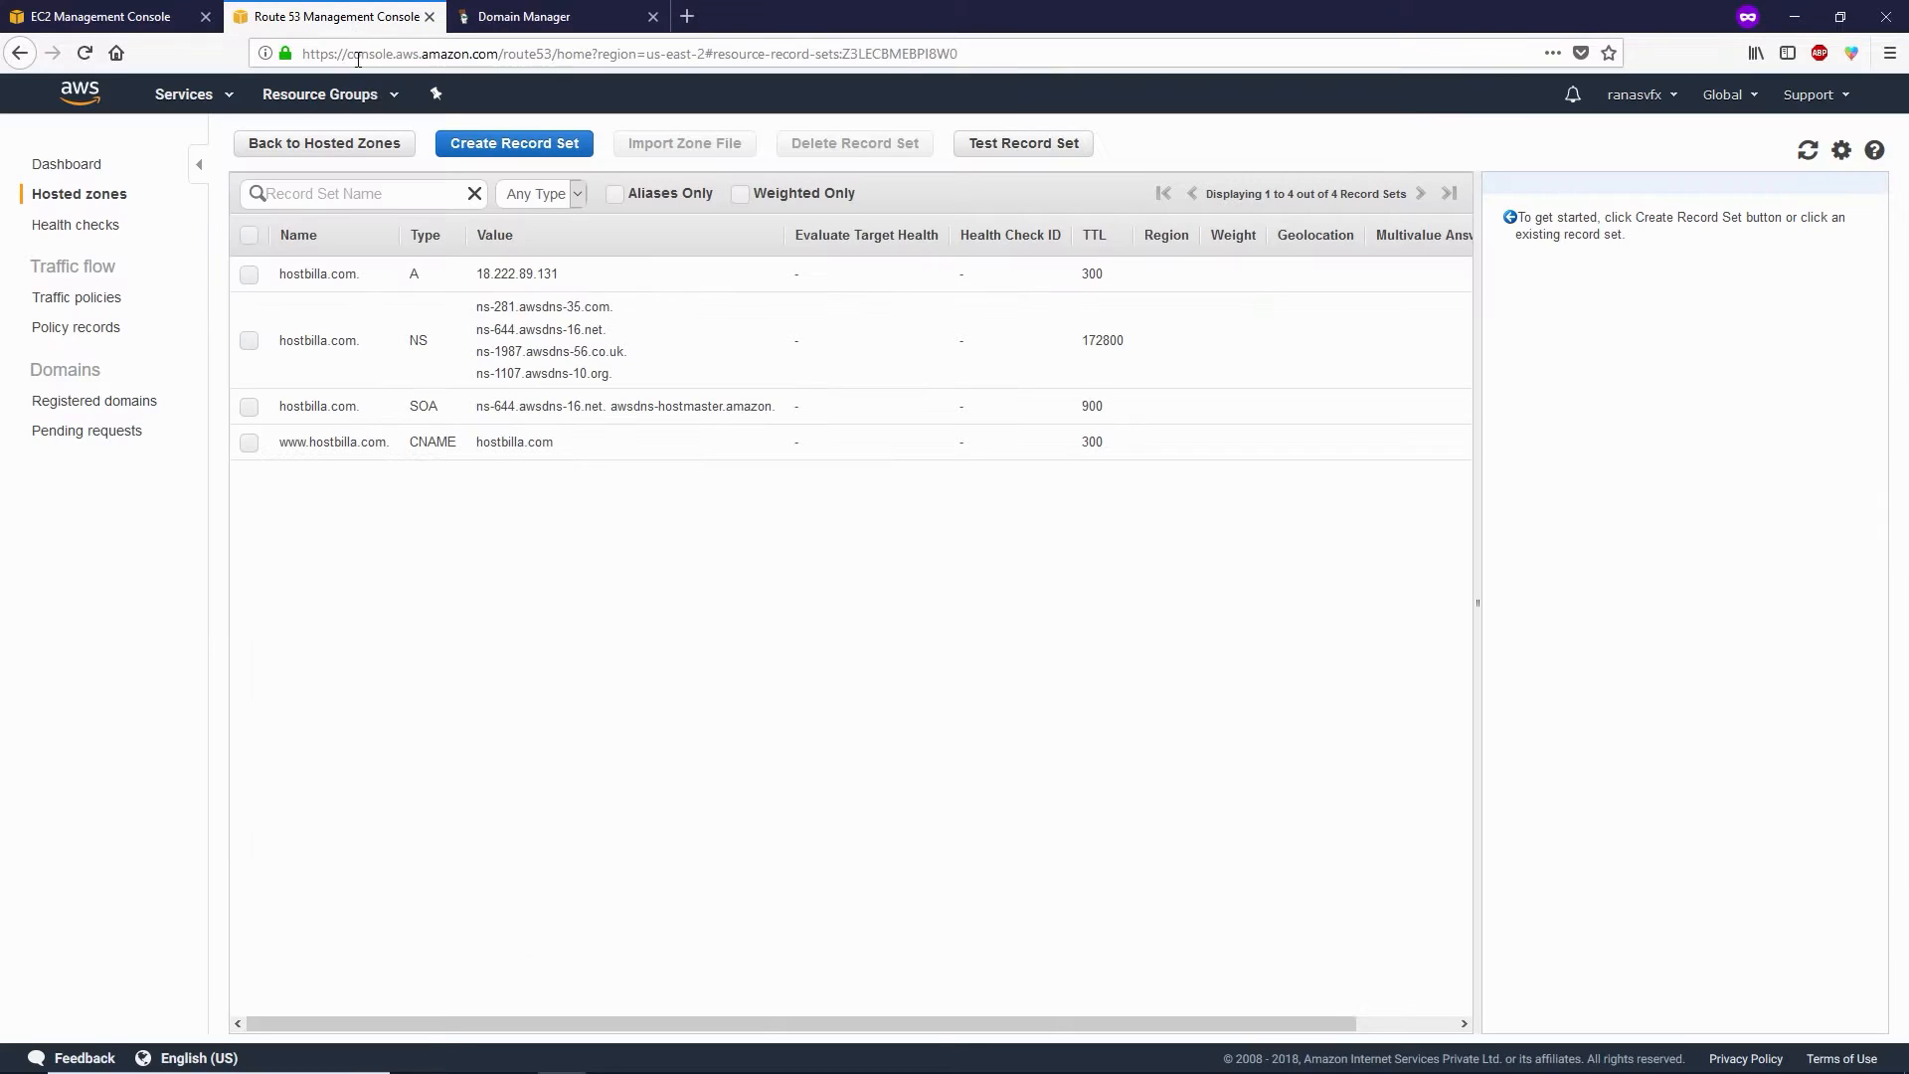
pyautogui.click(318, 340)
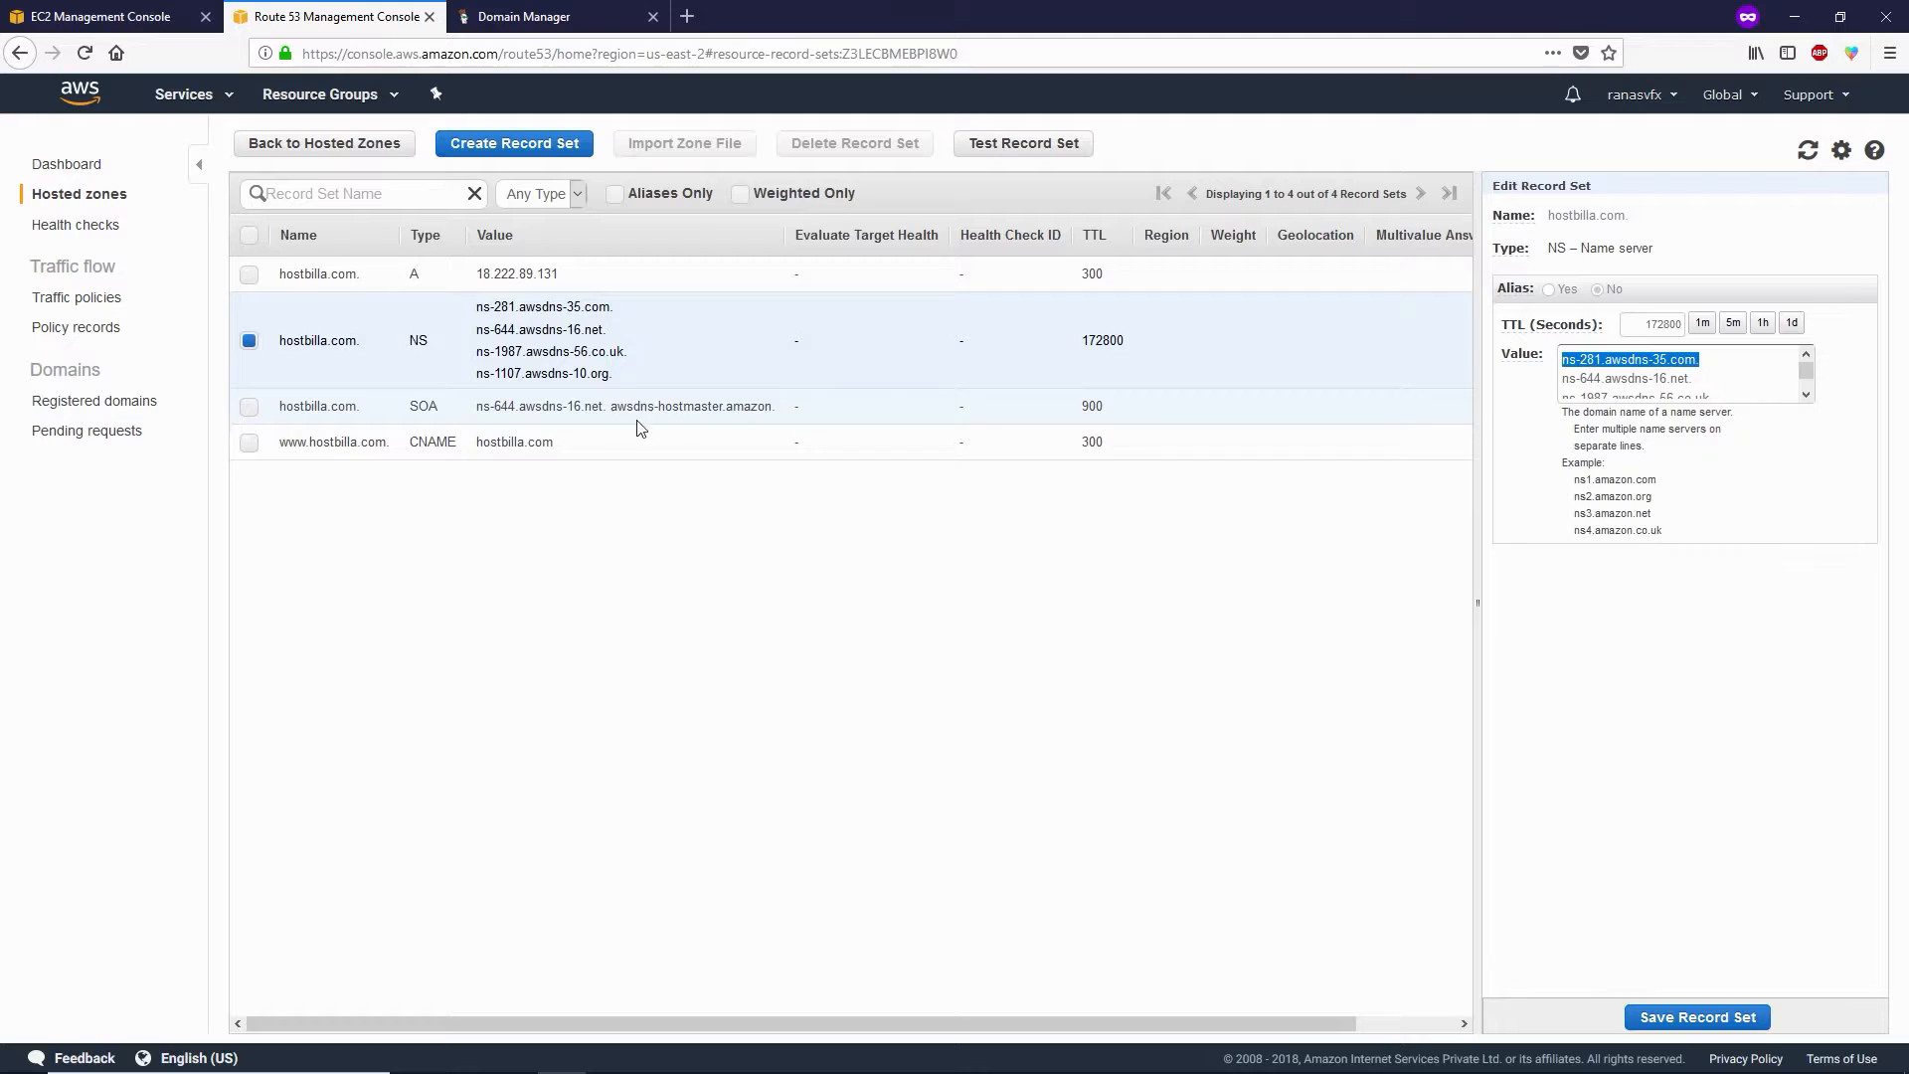
pyautogui.click(554, 16)
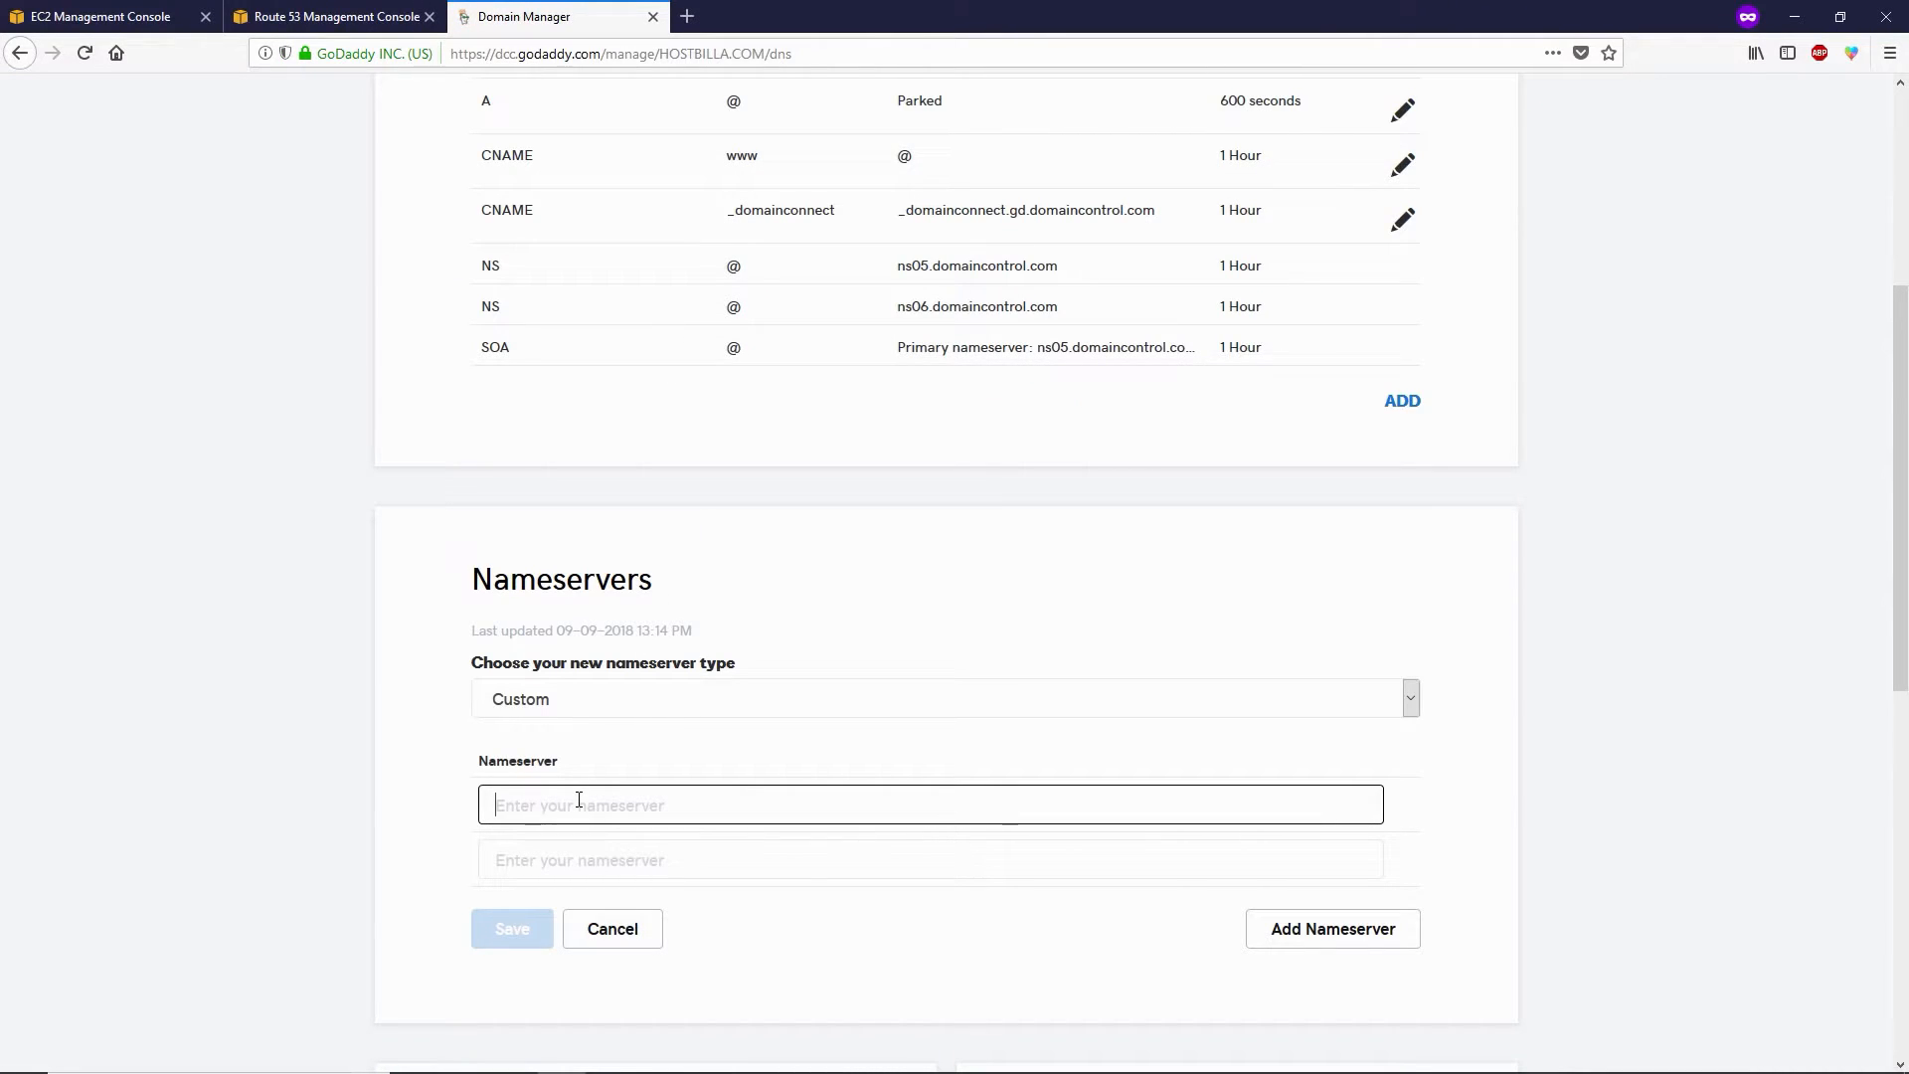
pyautogui.click(332, 16)
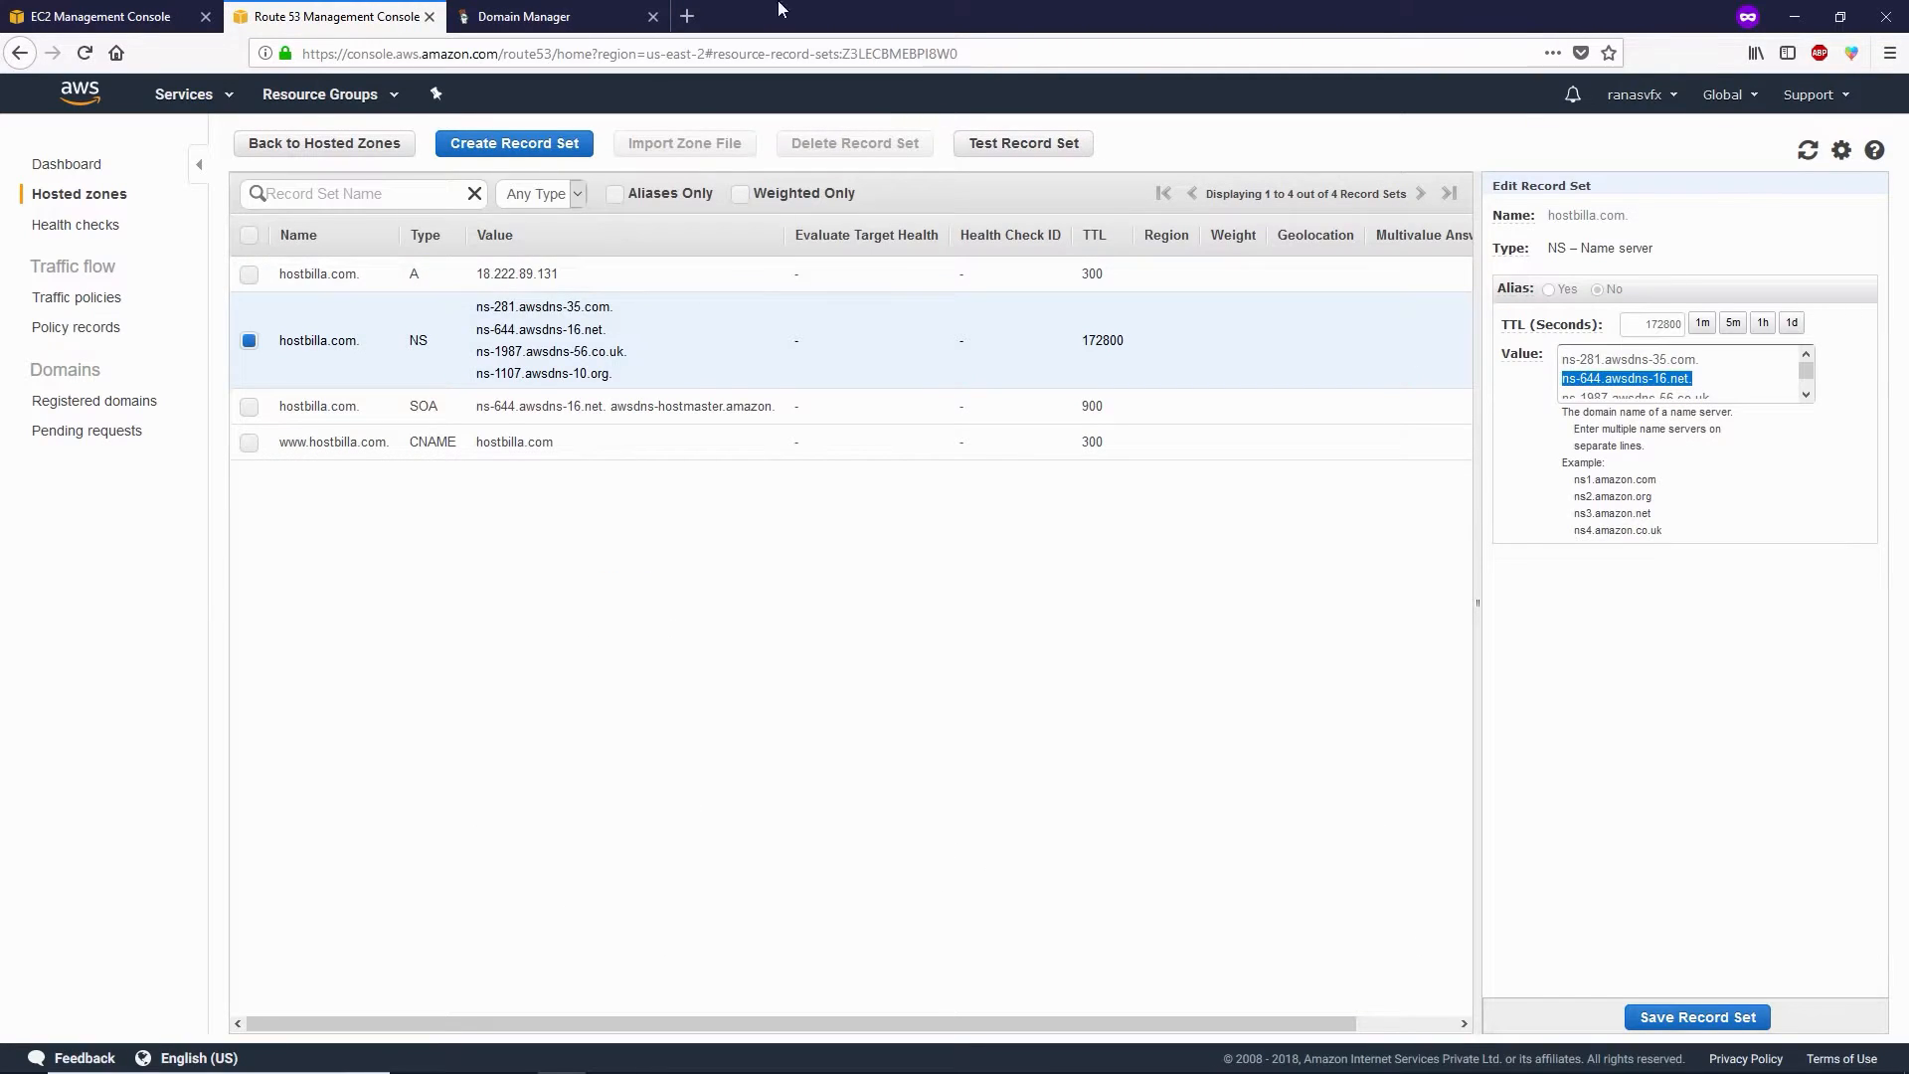
pyautogui.click(527, 16)
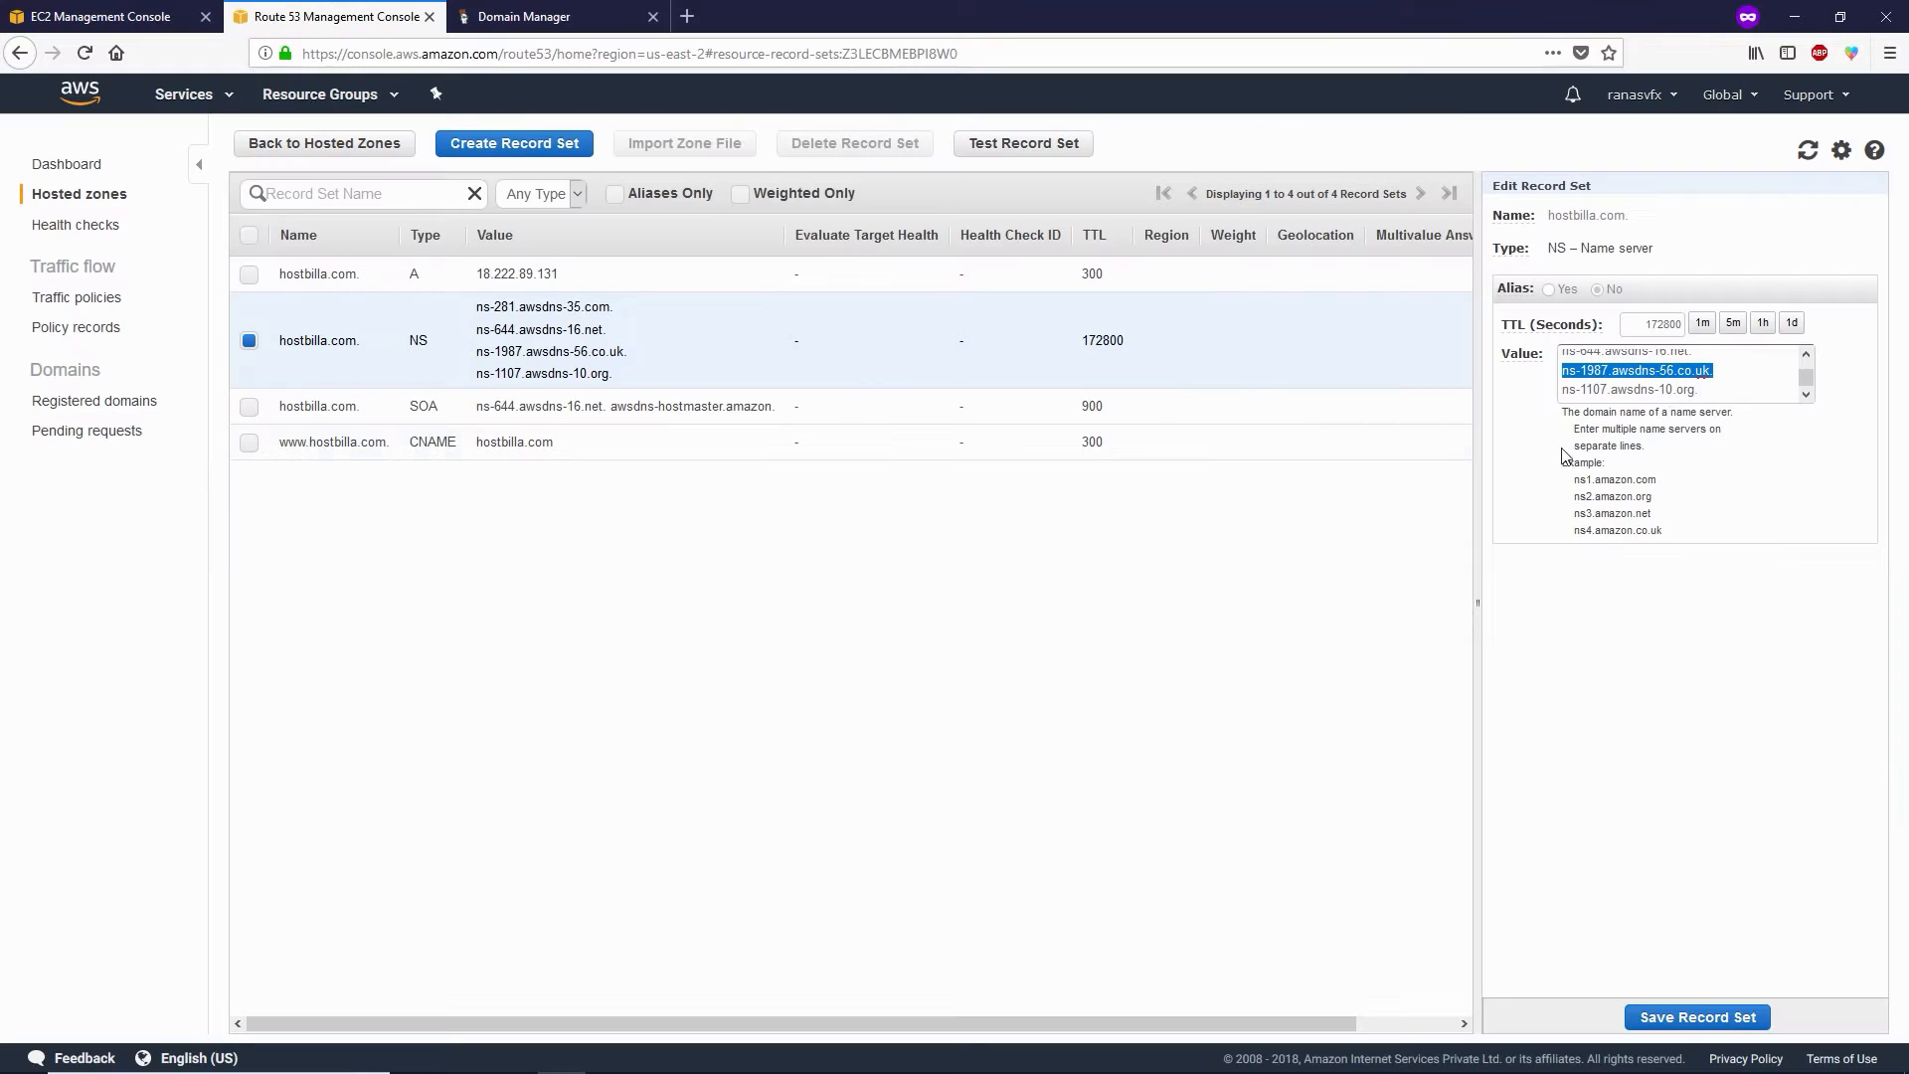
pyautogui.click(524, 16)
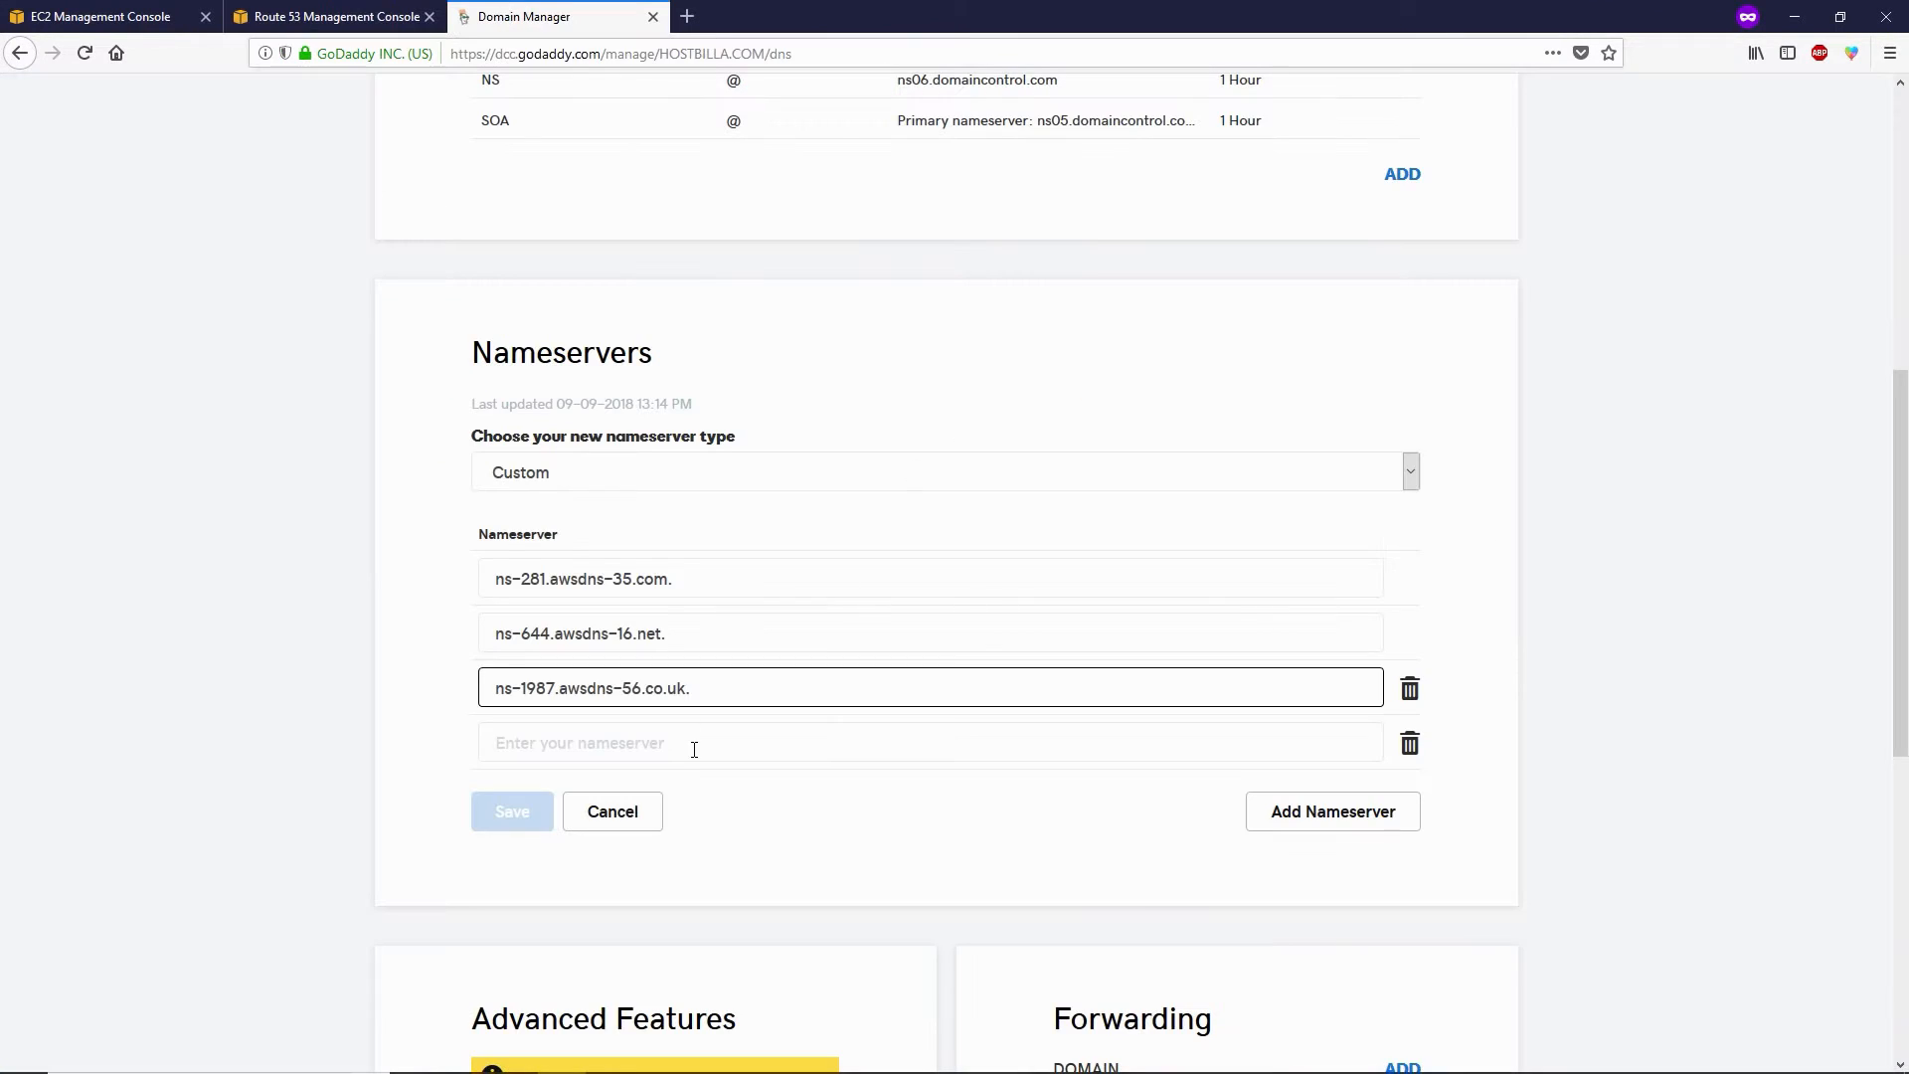
pyautogui.write('ns-1107.awsdns-10.org.')
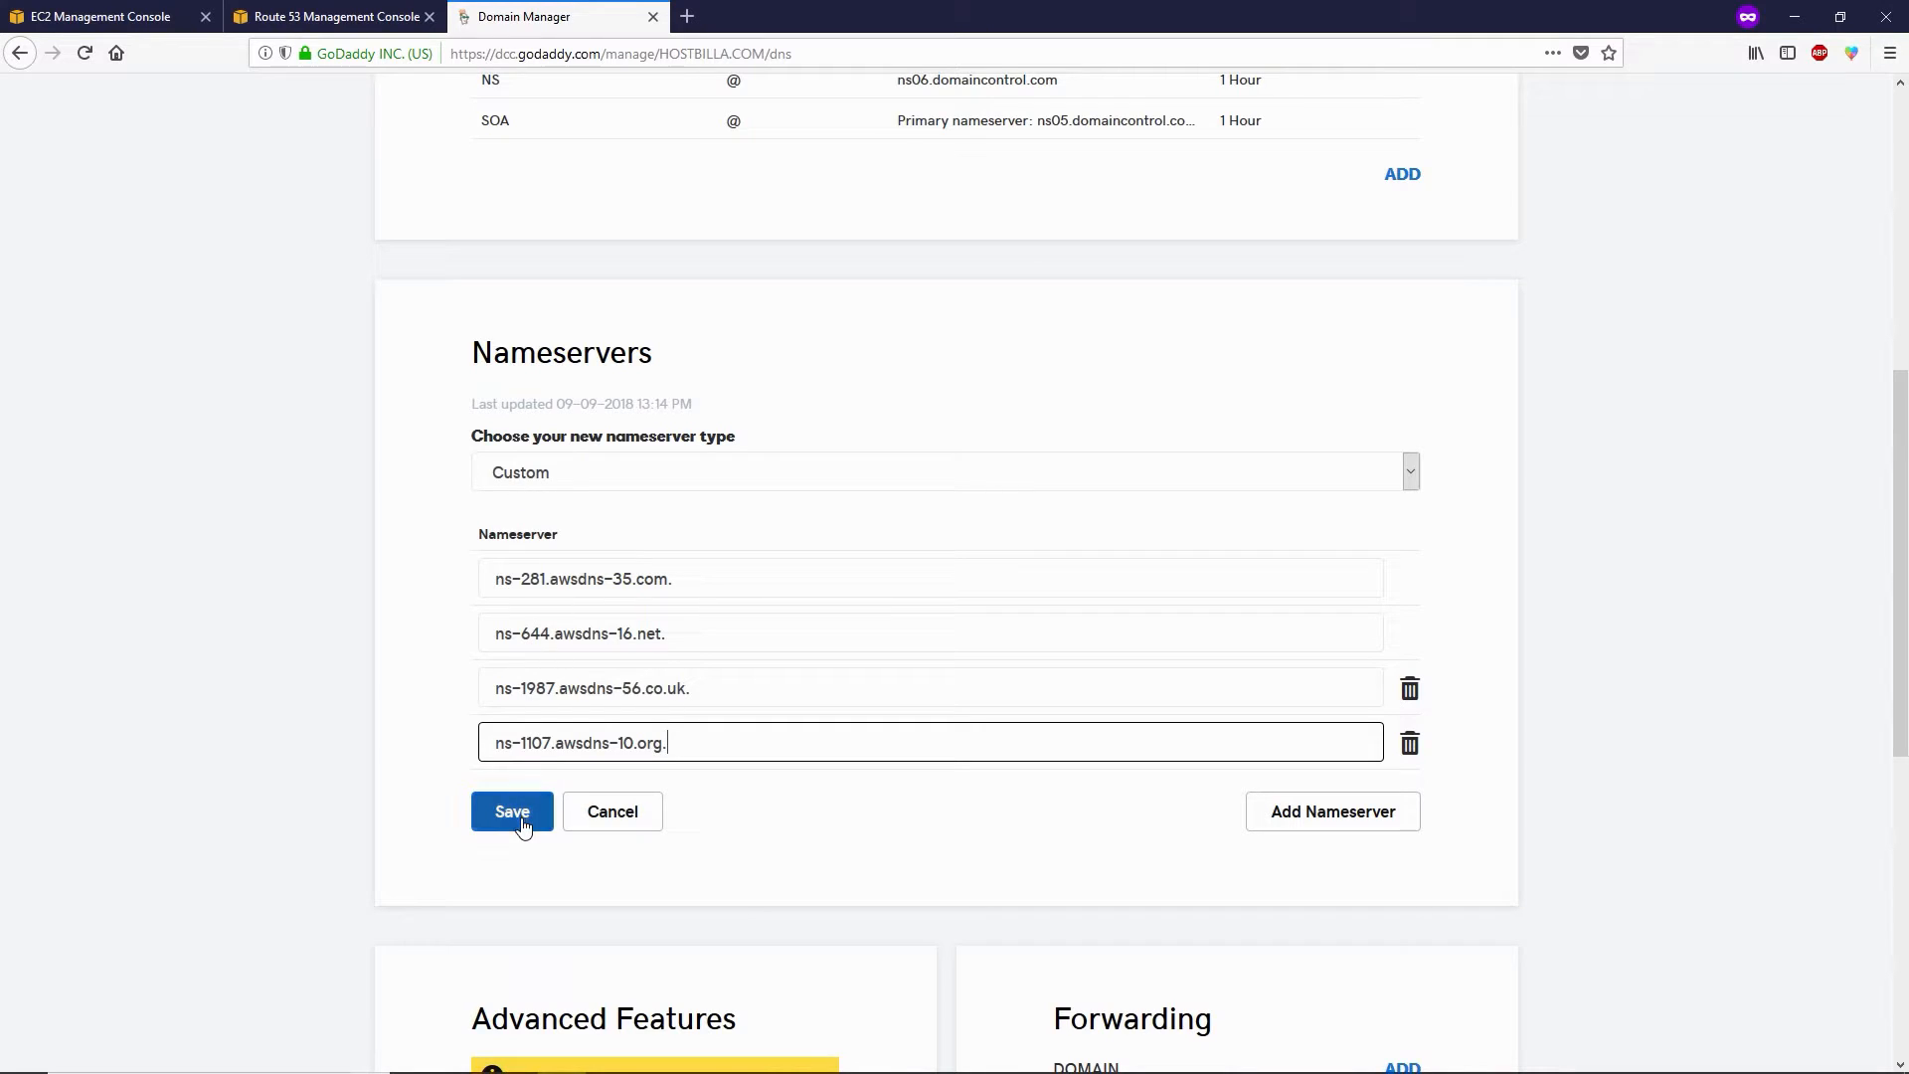
# Save the four custom Route 53 nameservers, resubmitting after removing the trailing dots.
pyautogui.click(511, 811)
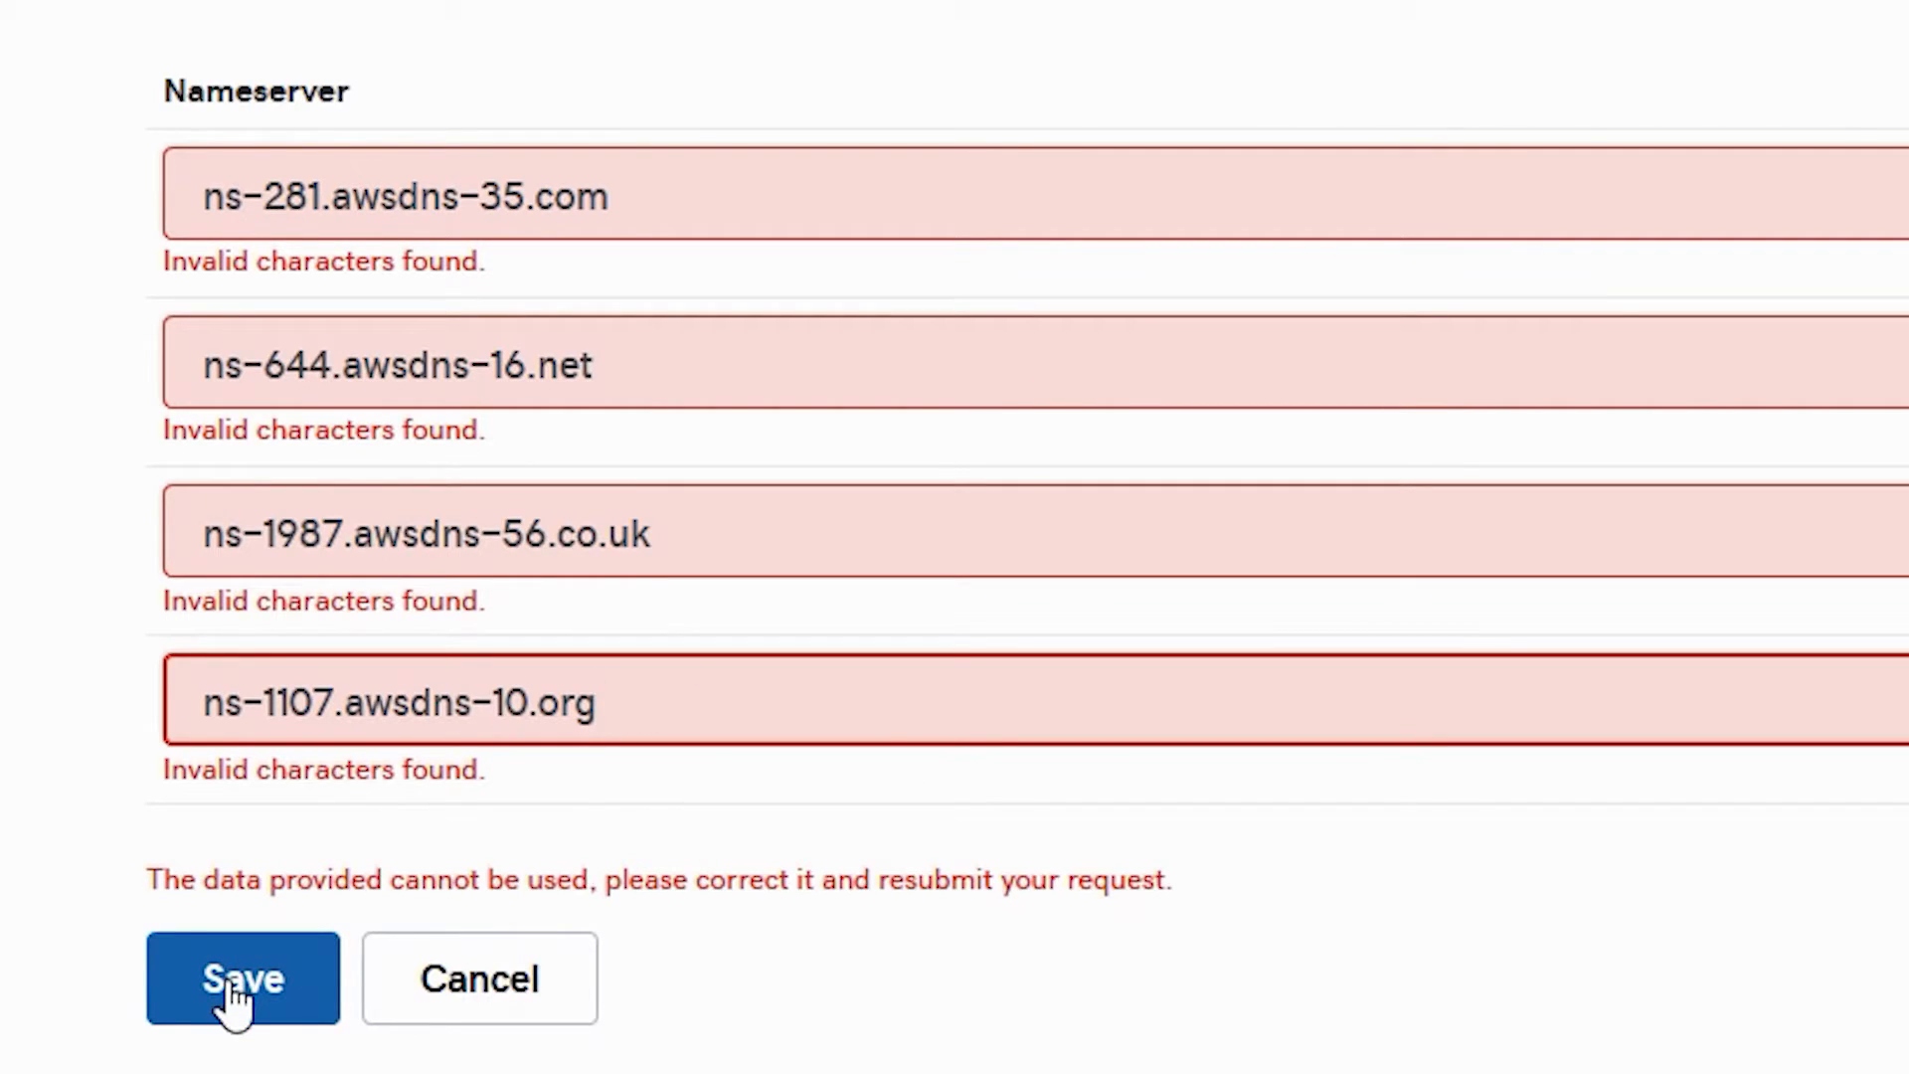
pyautogui.click(242, 977)
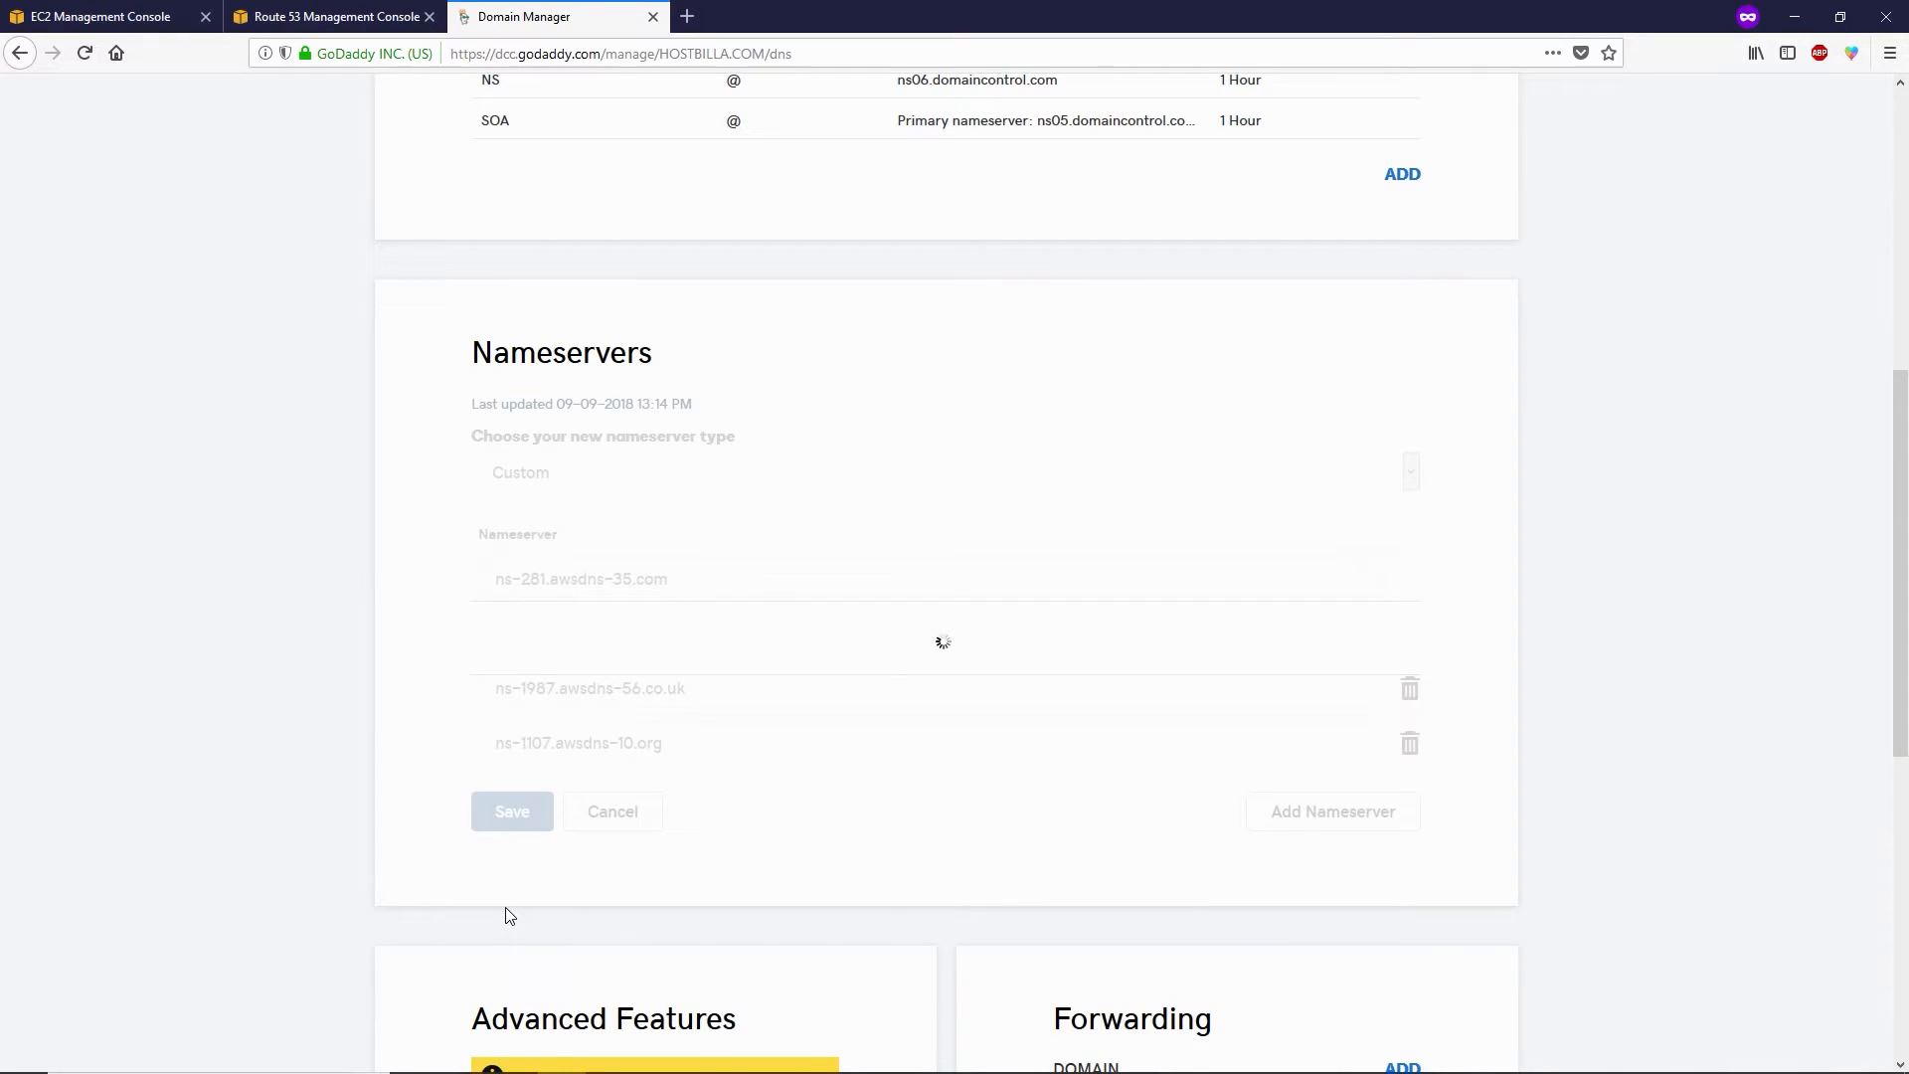
pyautogui.click(511, 812)
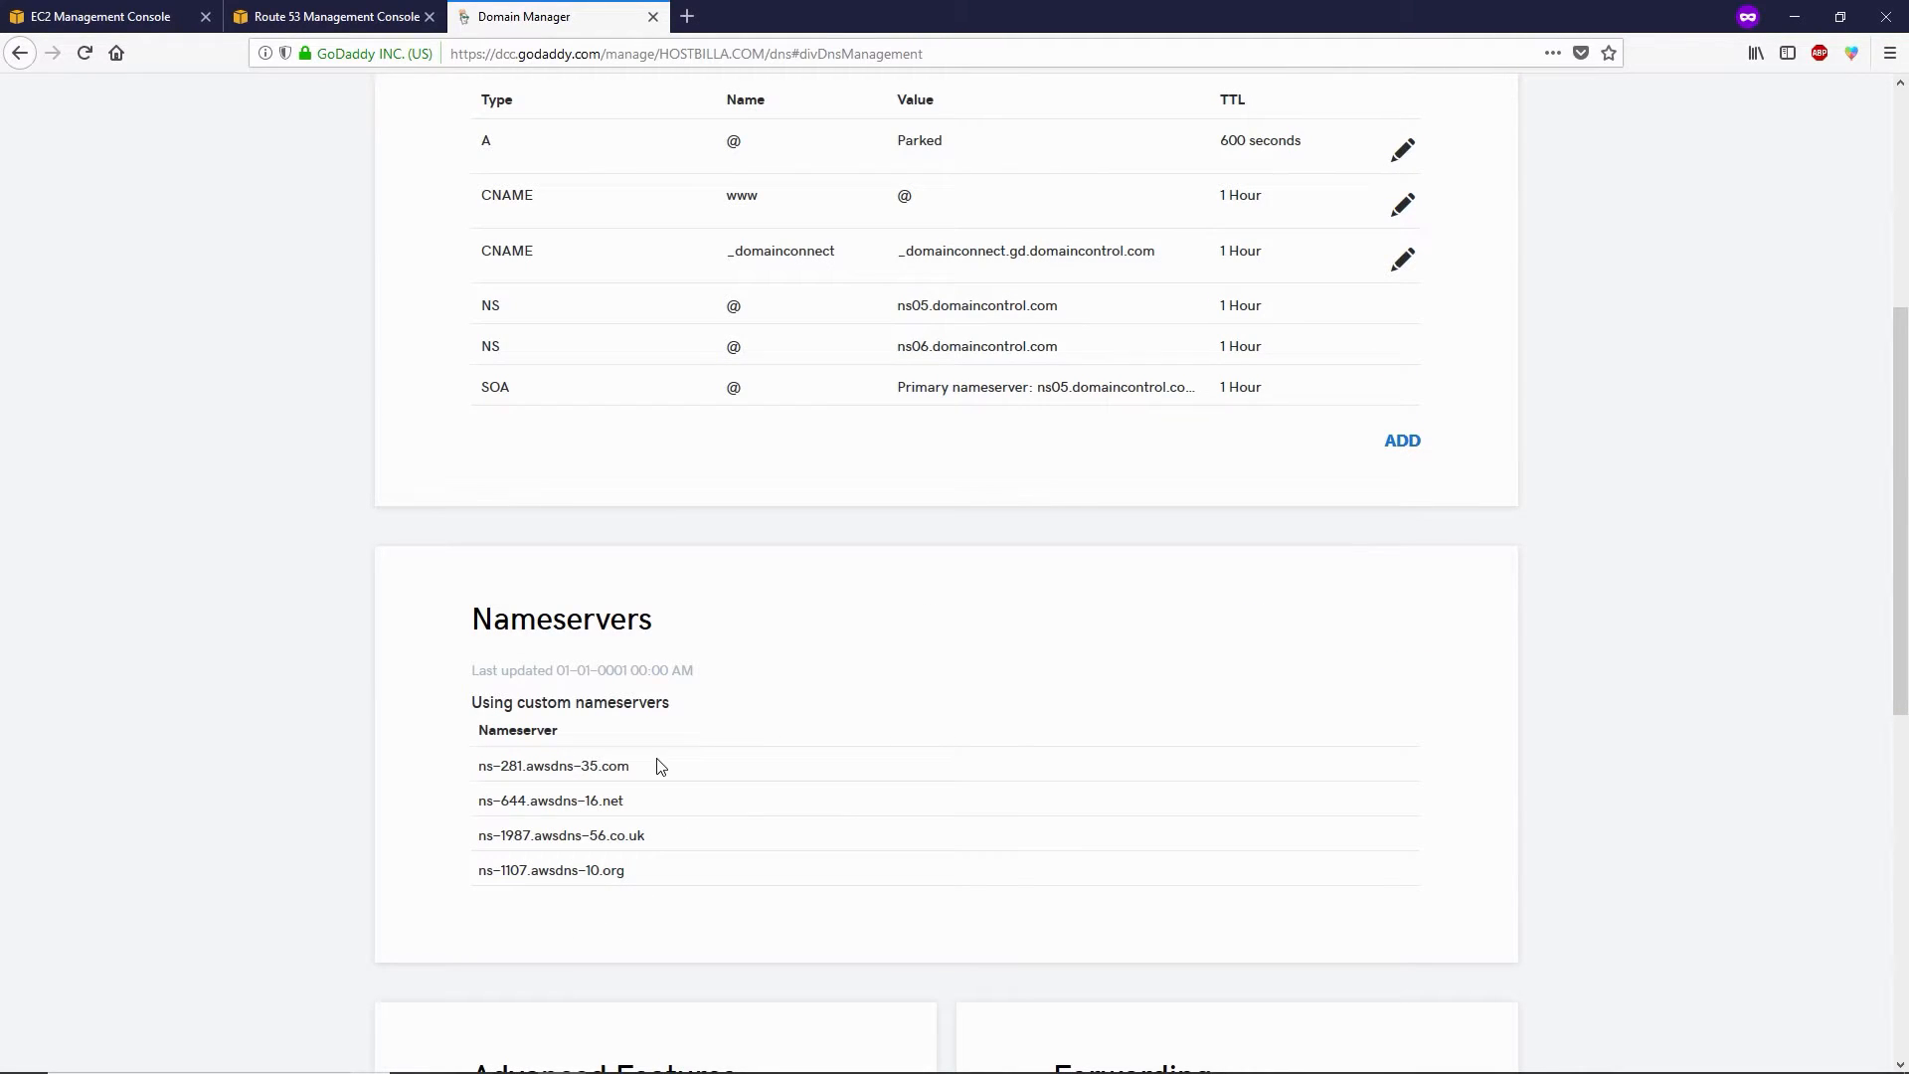
pyautogui.scroll(-3)
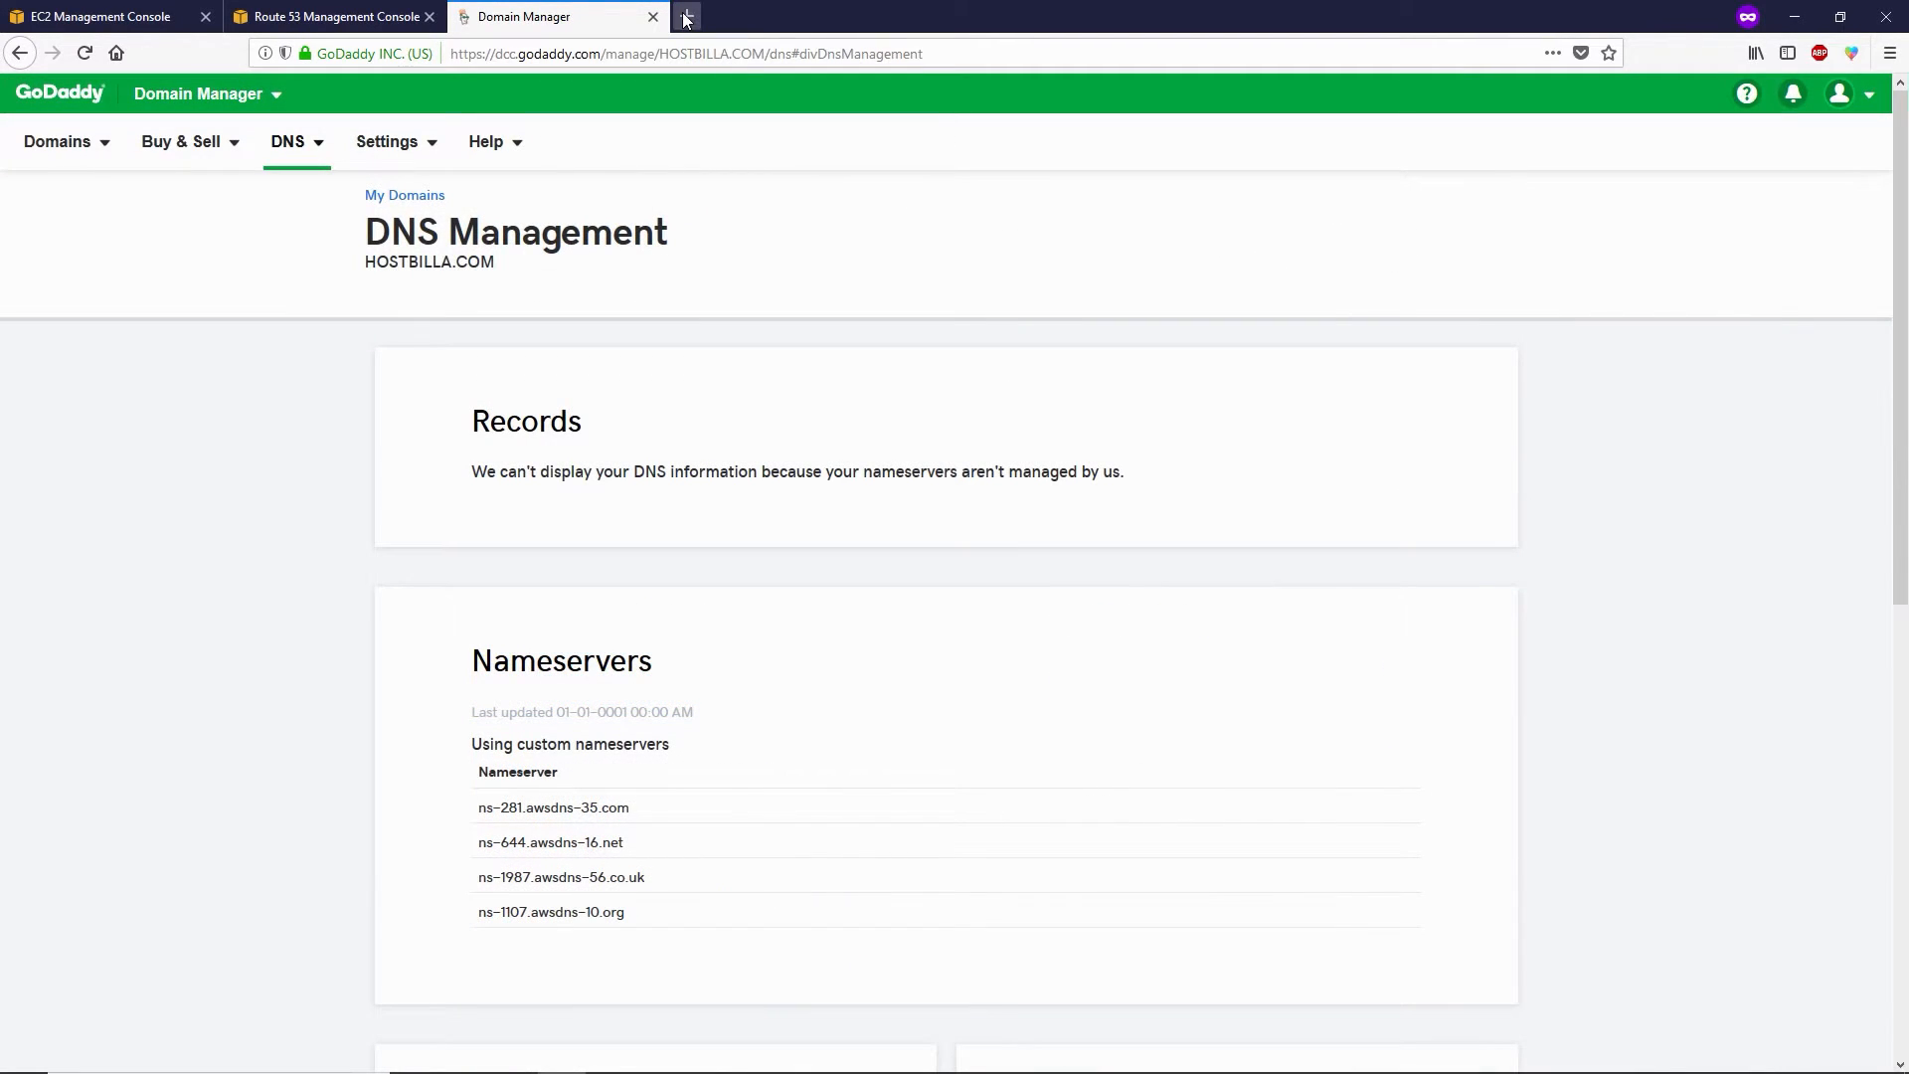
# Load hostbilla.com in a new private tab and scroll through the User's Blog! home page.
pyautogui.click(685, 16)
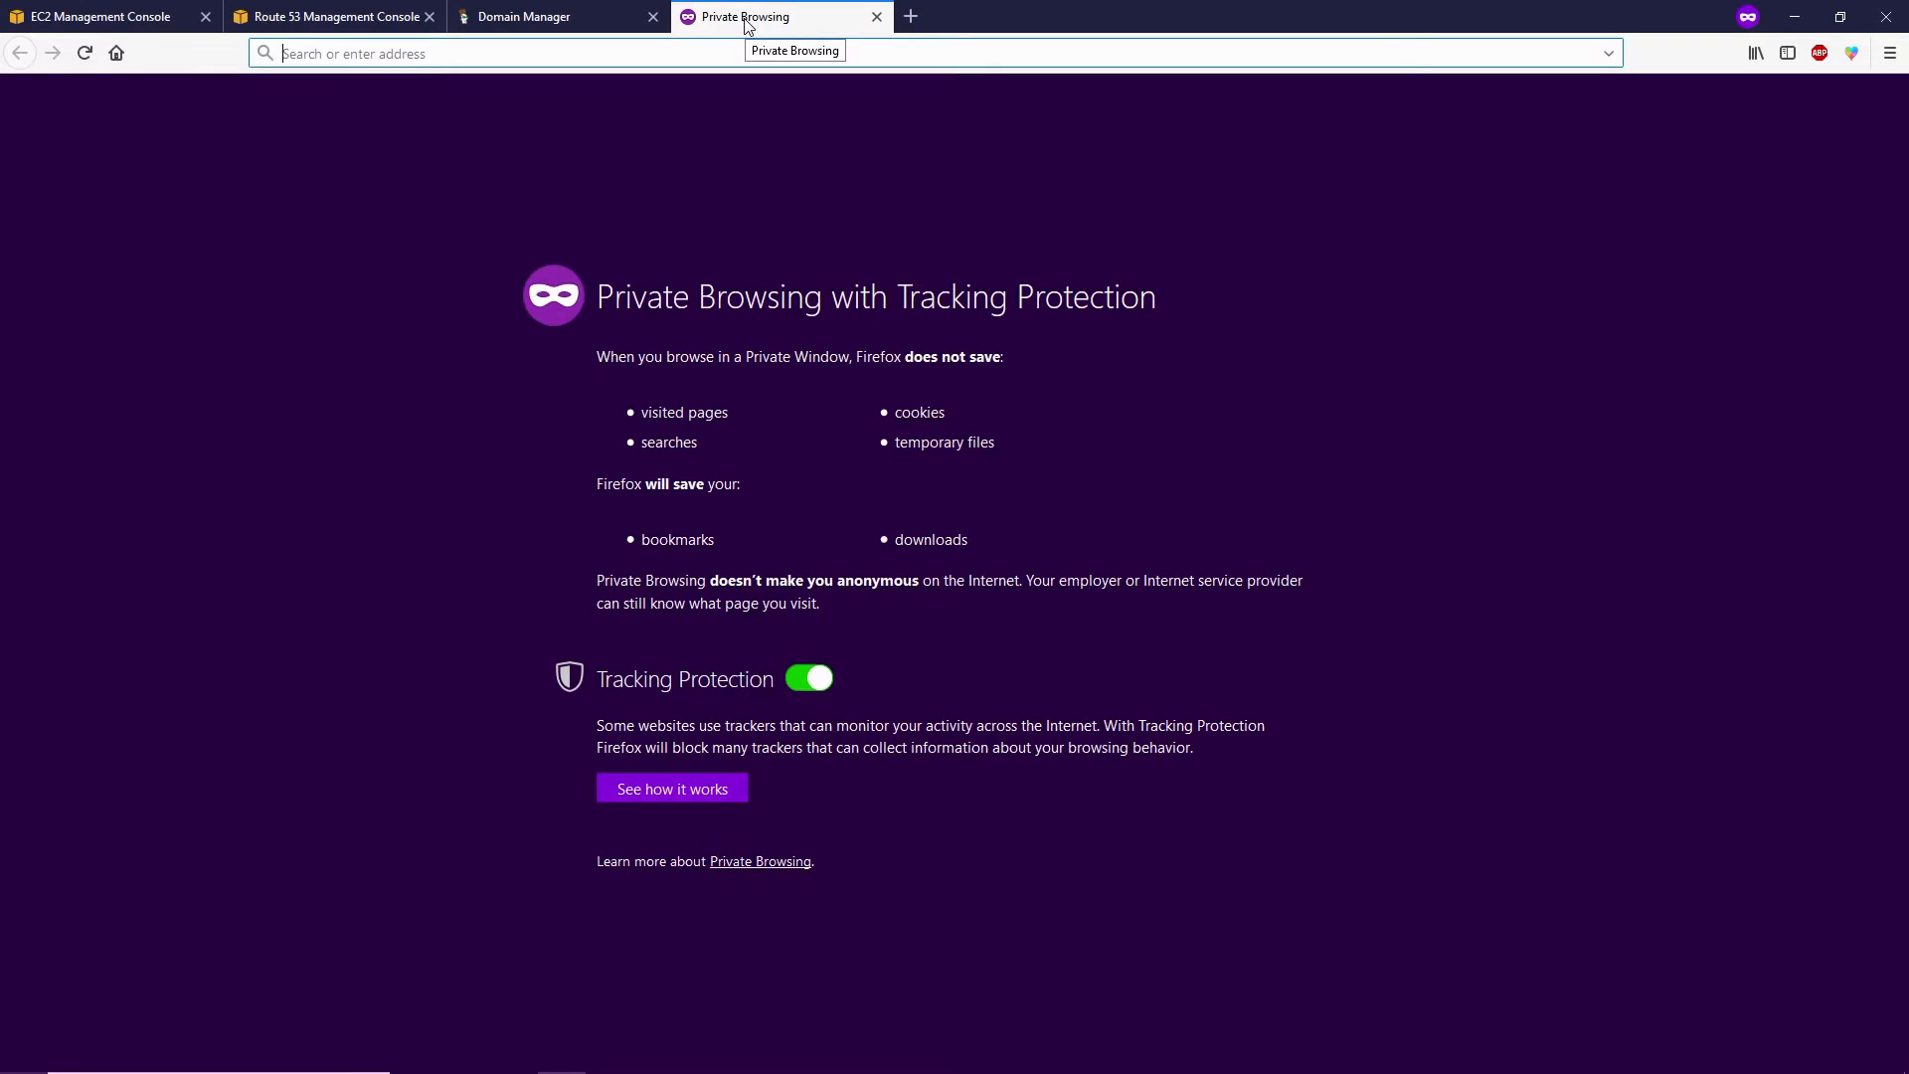
pyautogui.write('hostbilla.com/')
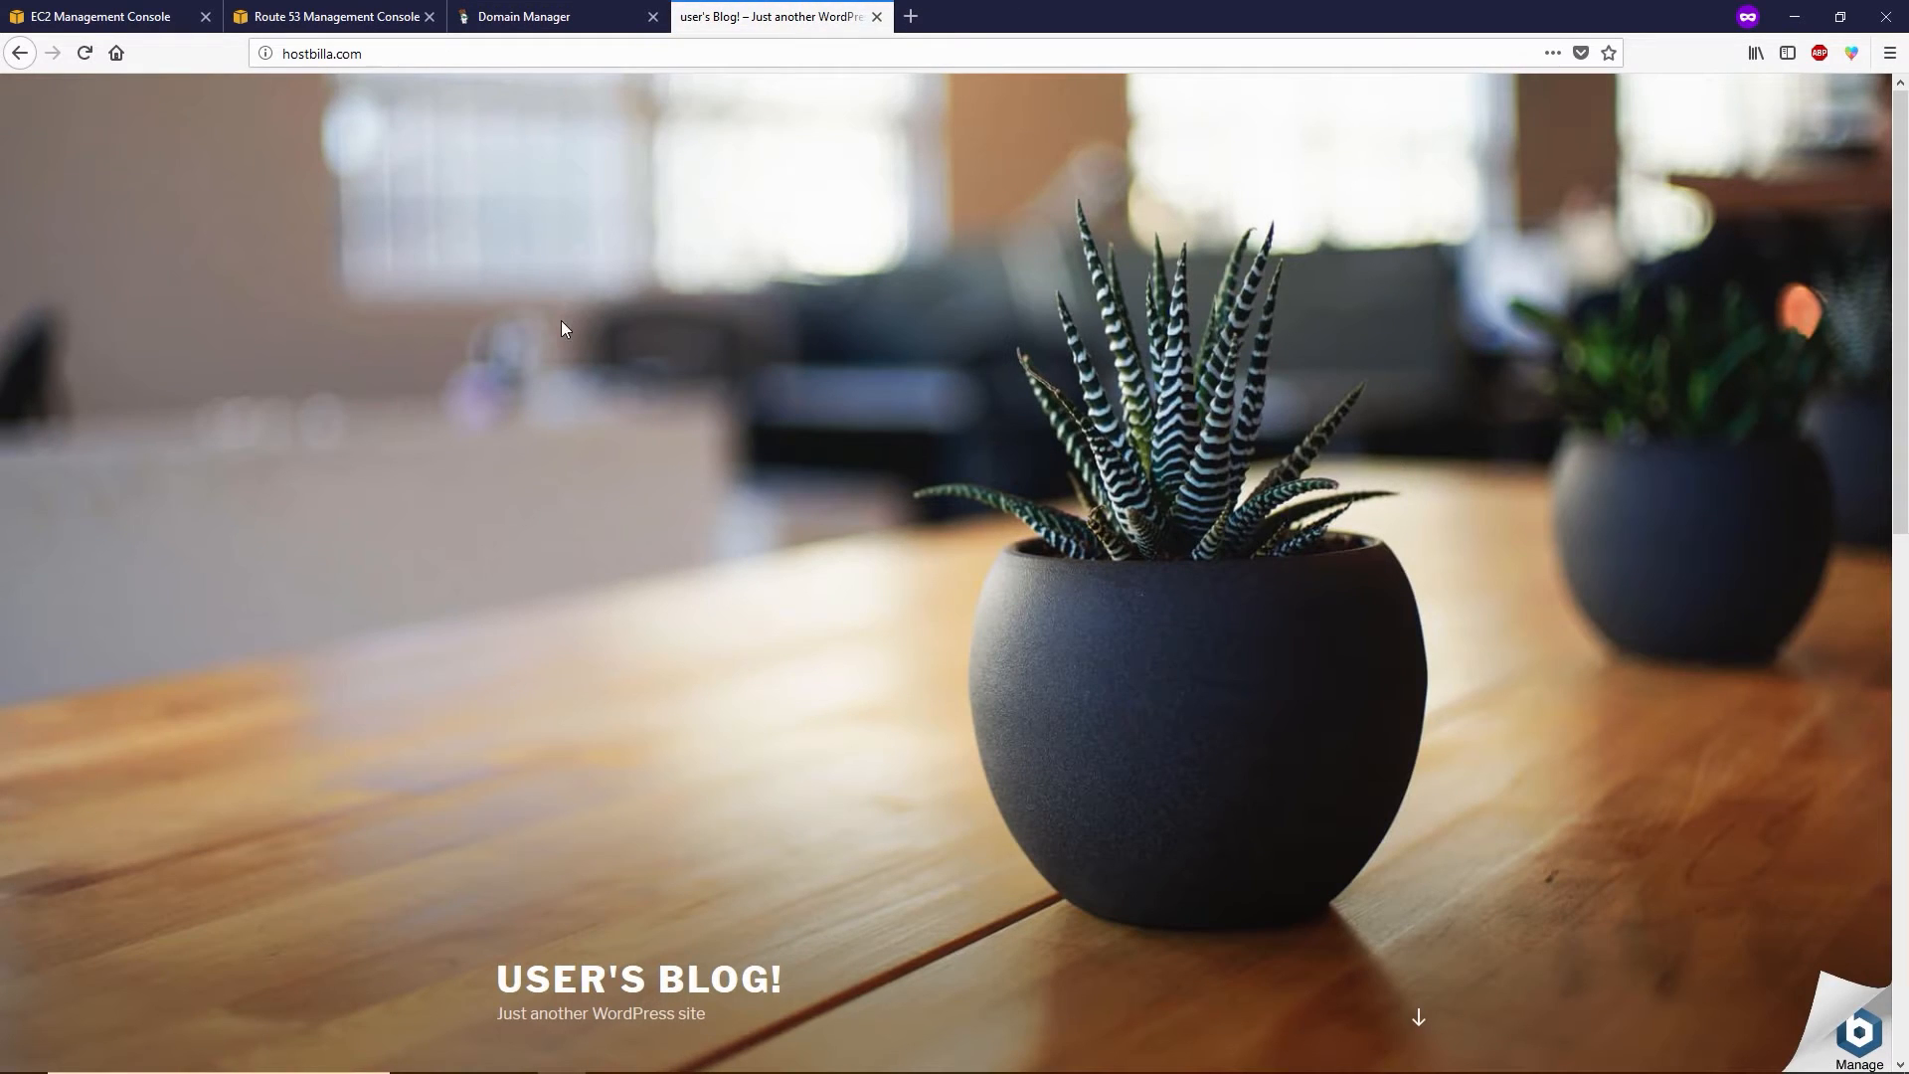
pyautogui.scroll(-3)
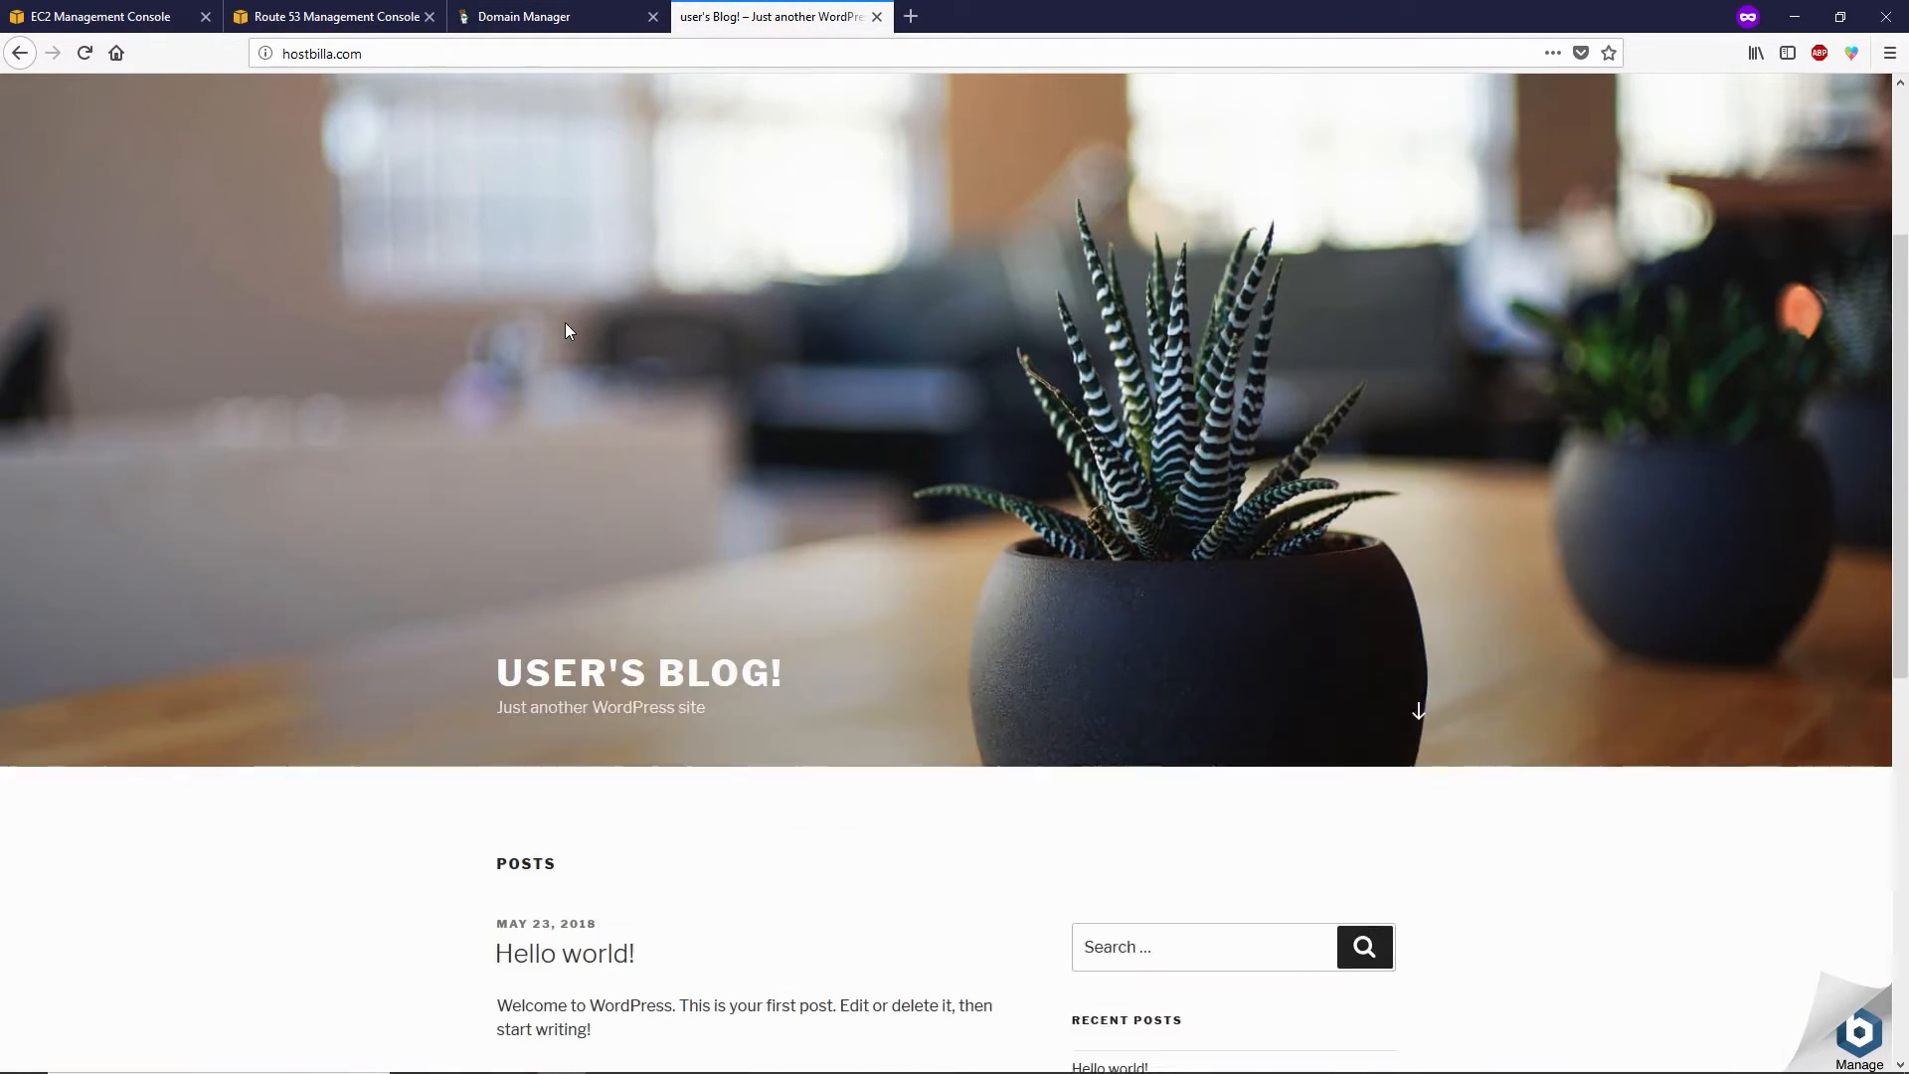
pyautogui.scroll(-3)
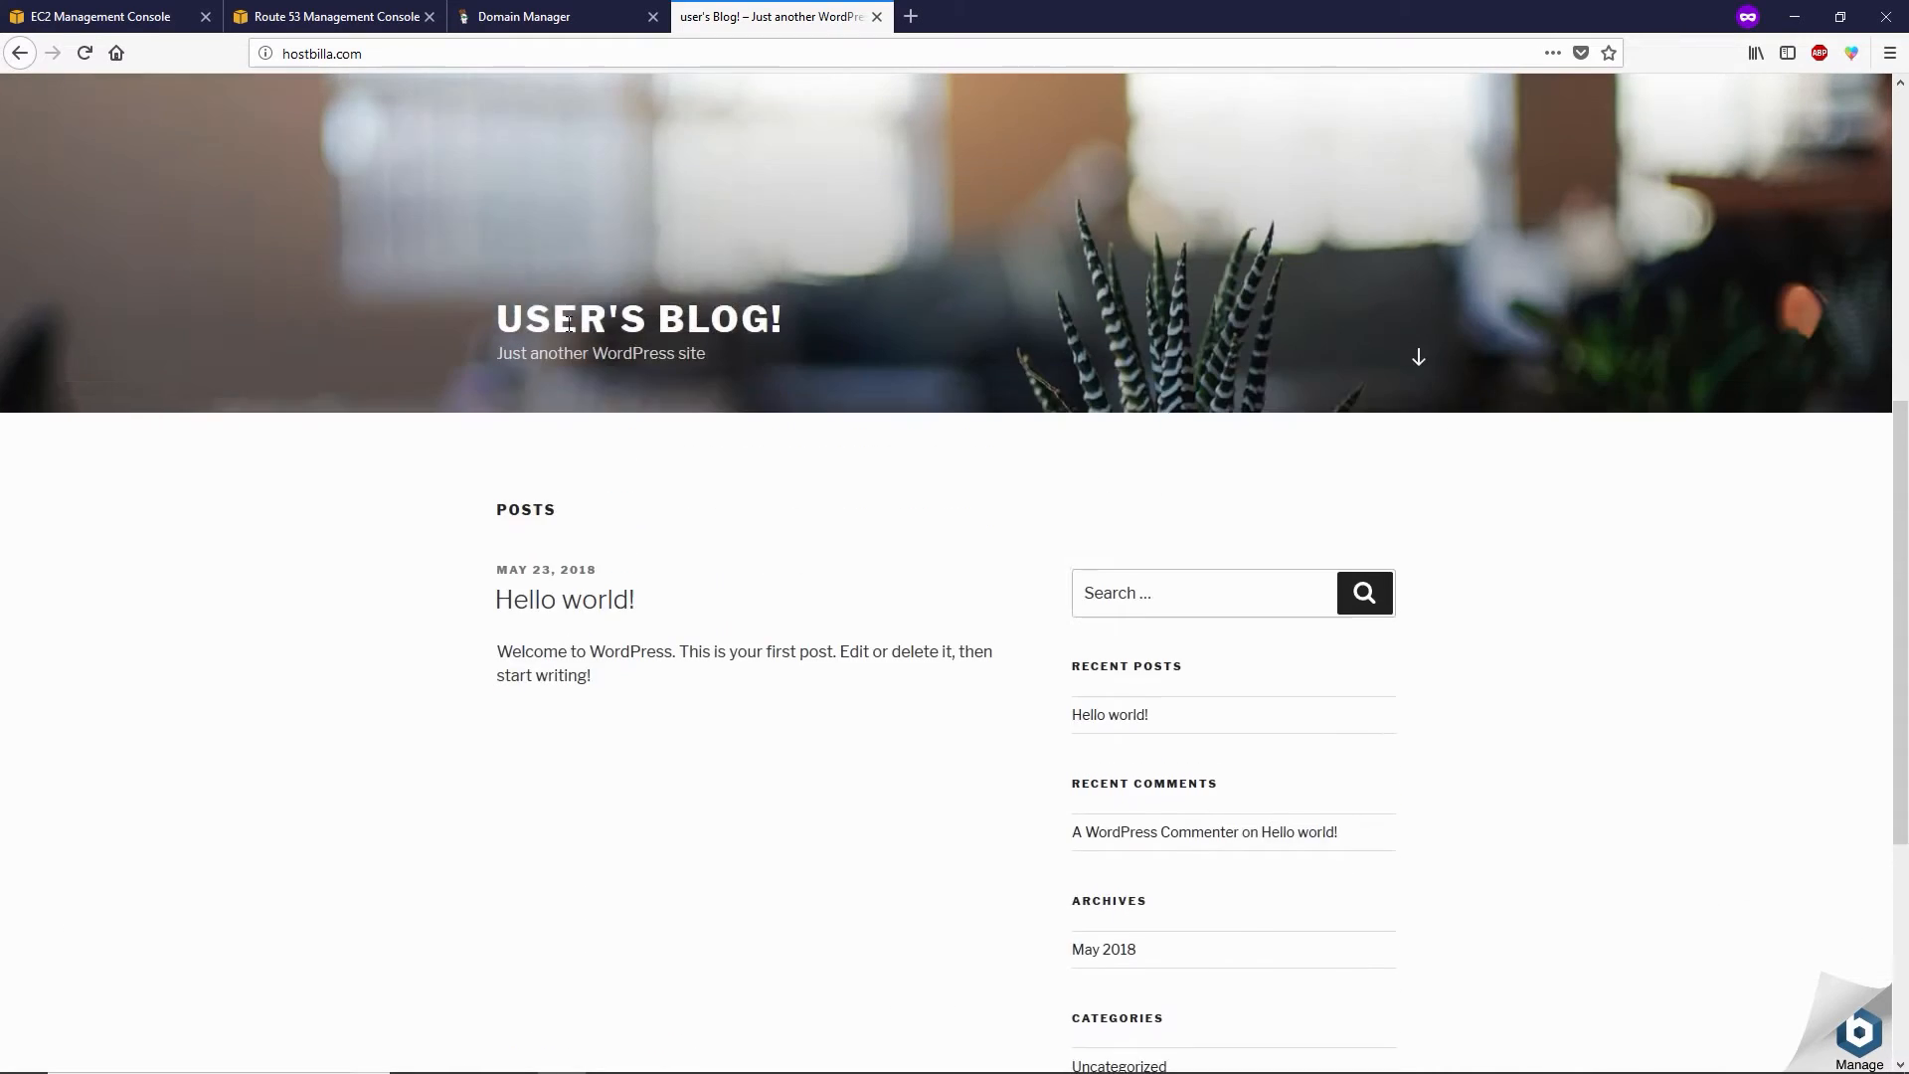
pyautogui.scroll(-3)
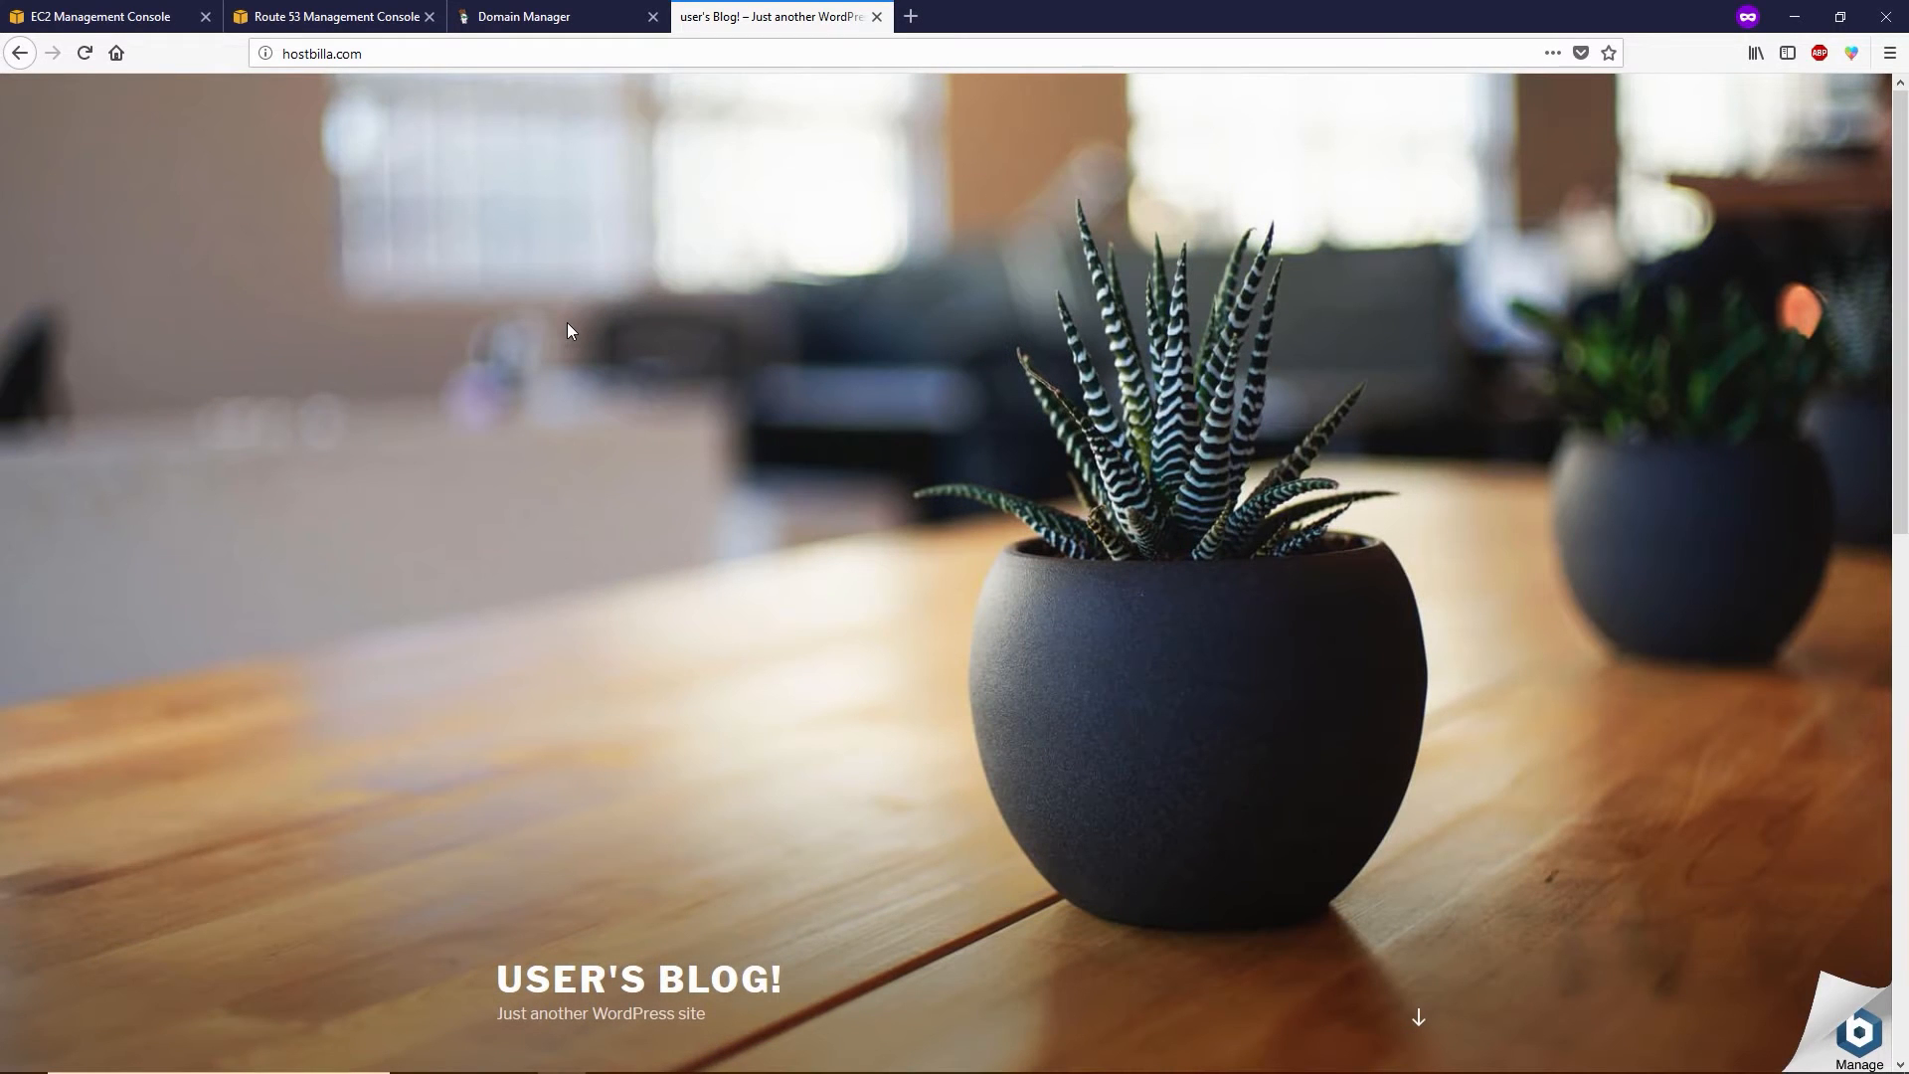
pyautogui.click(553, 16)
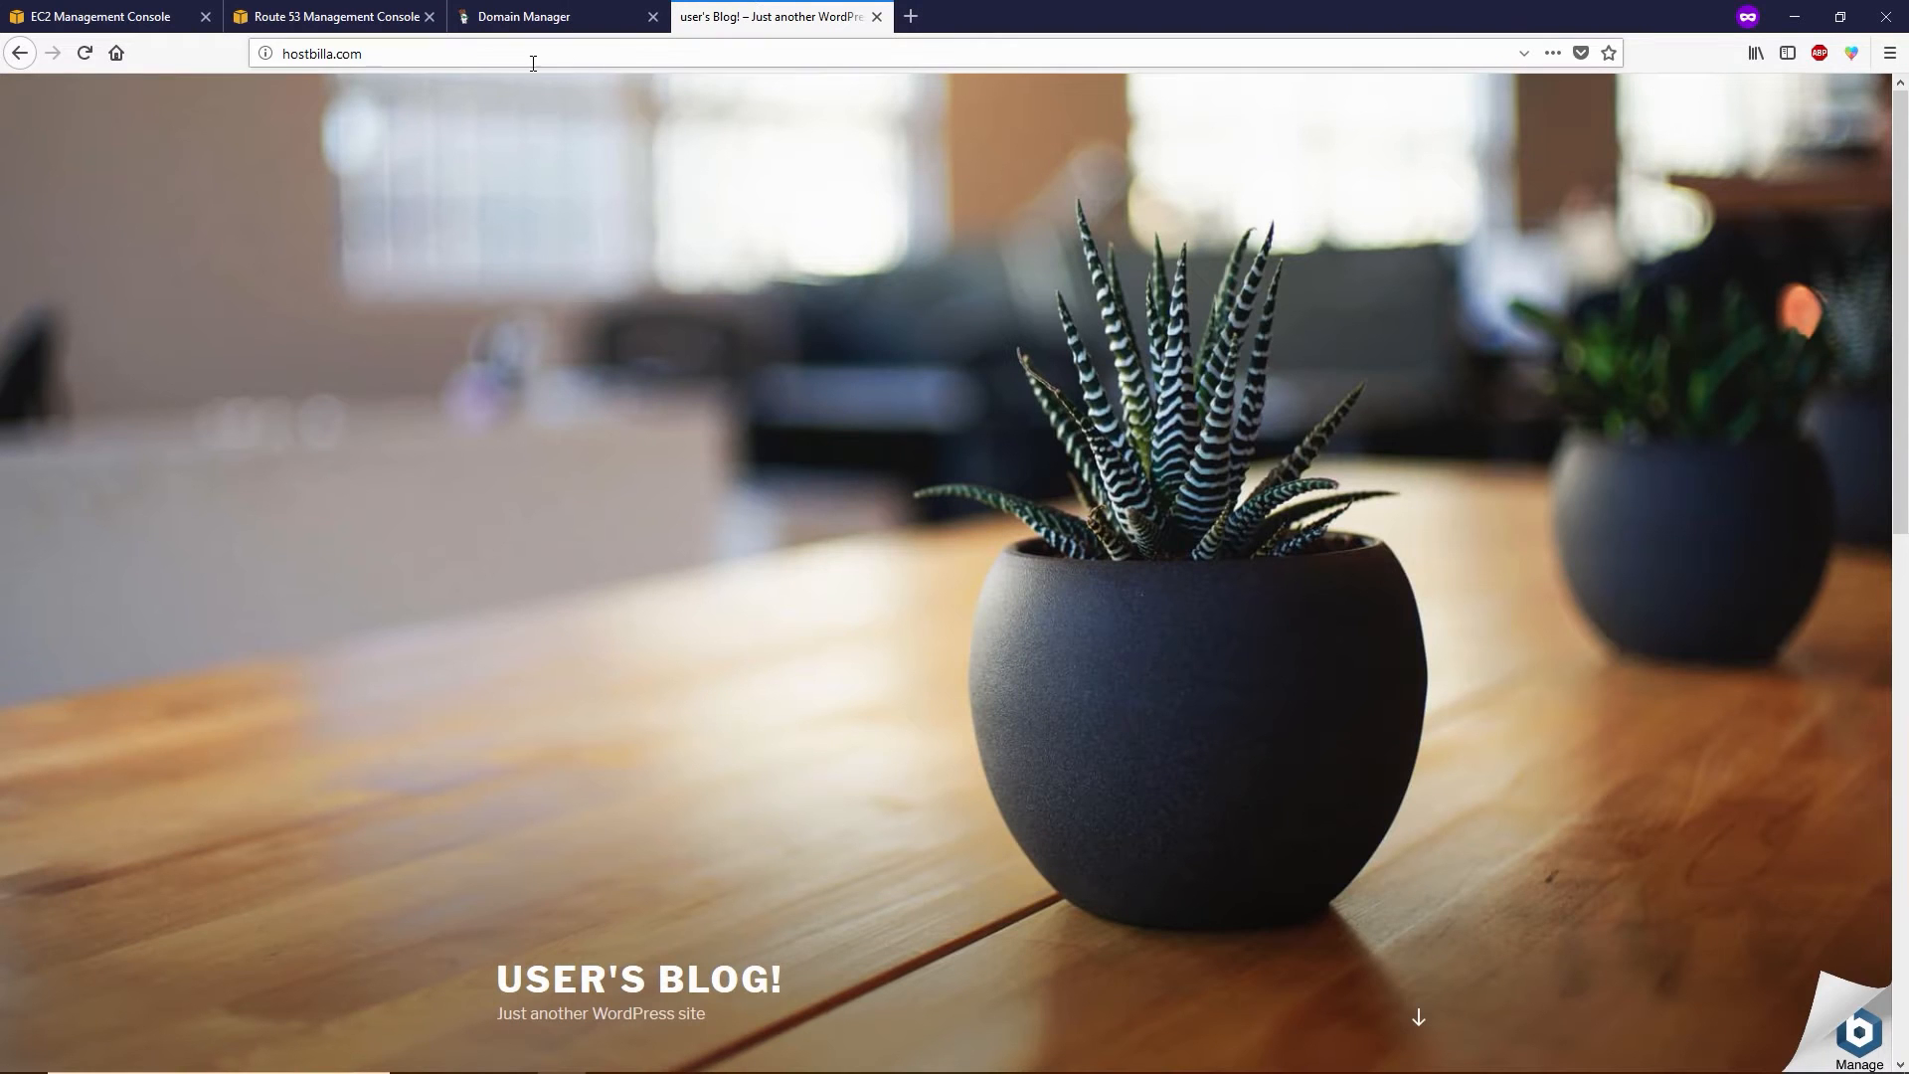
# Go to hostbilla.com/wp-admin, enter the username, and return to the Route 53 tab.
pyautogui.click(365, 53)
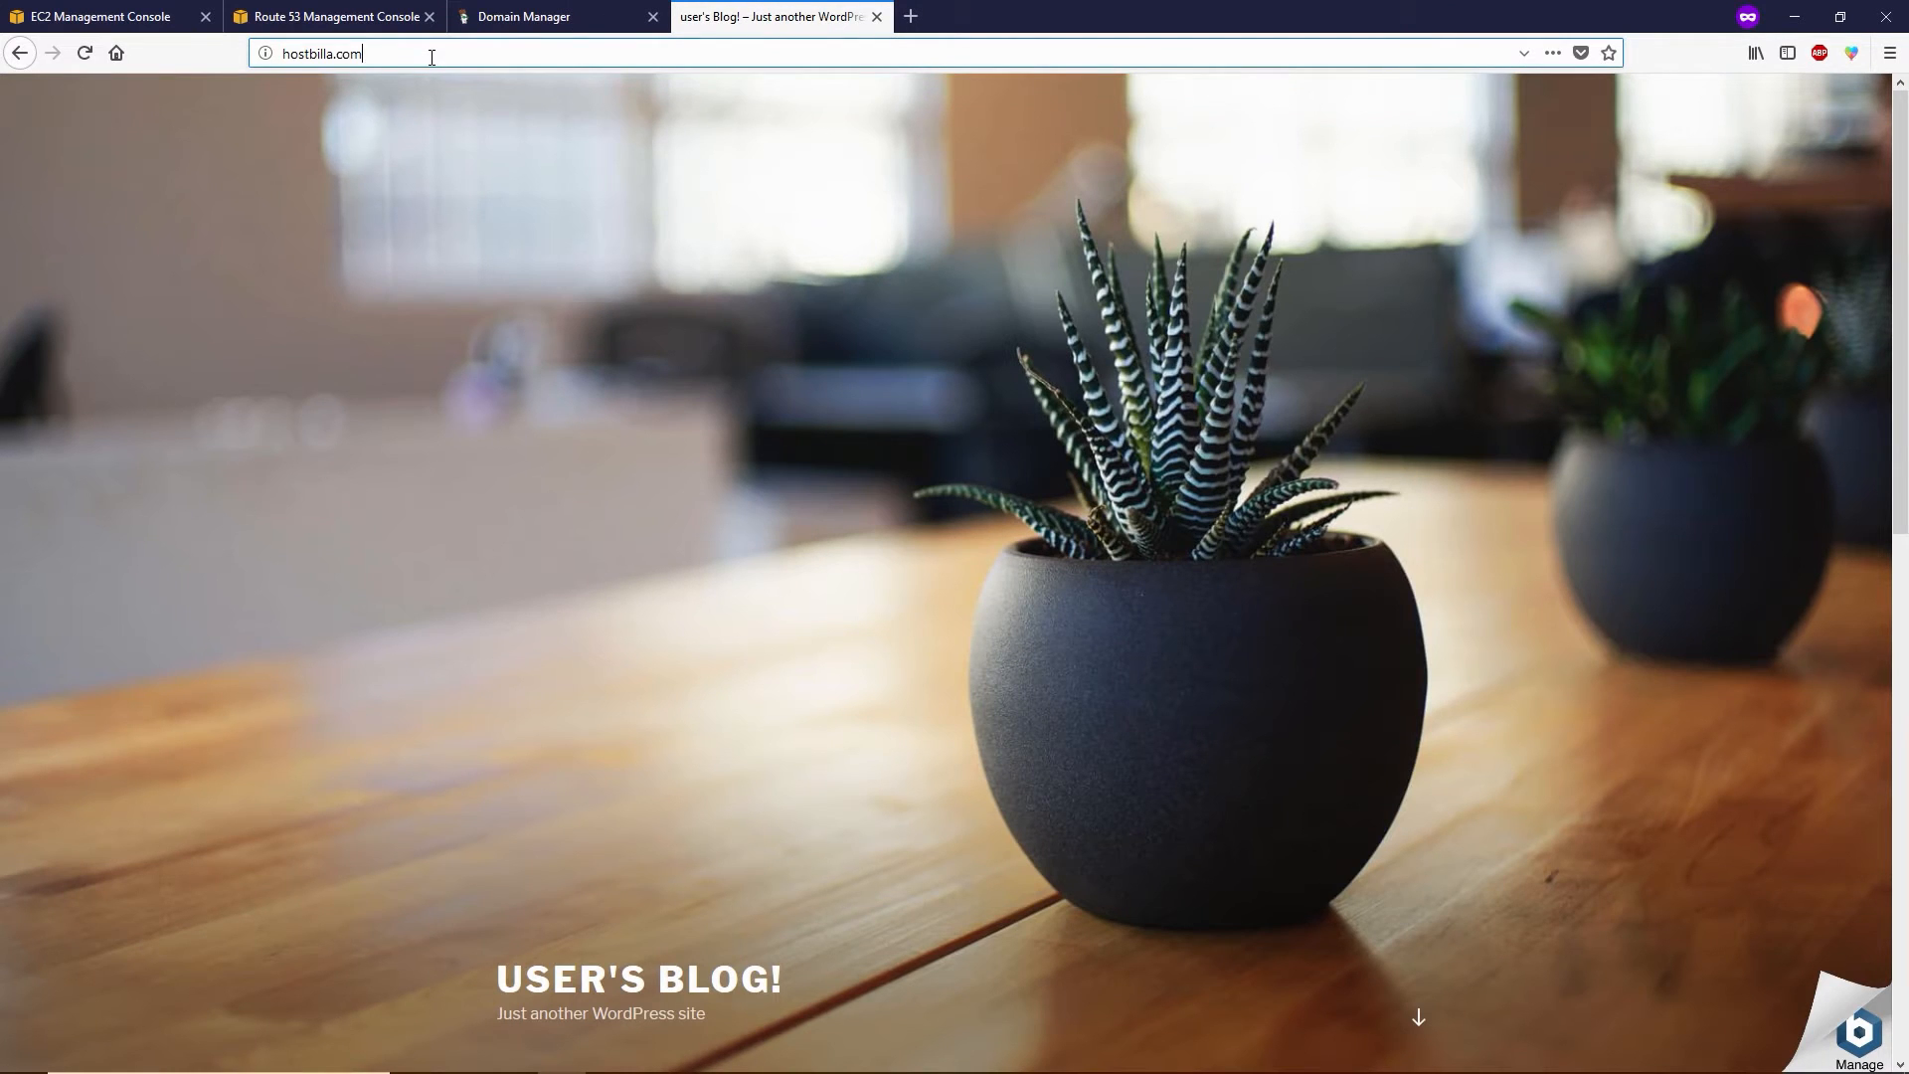
pyautogui.write('/wp')
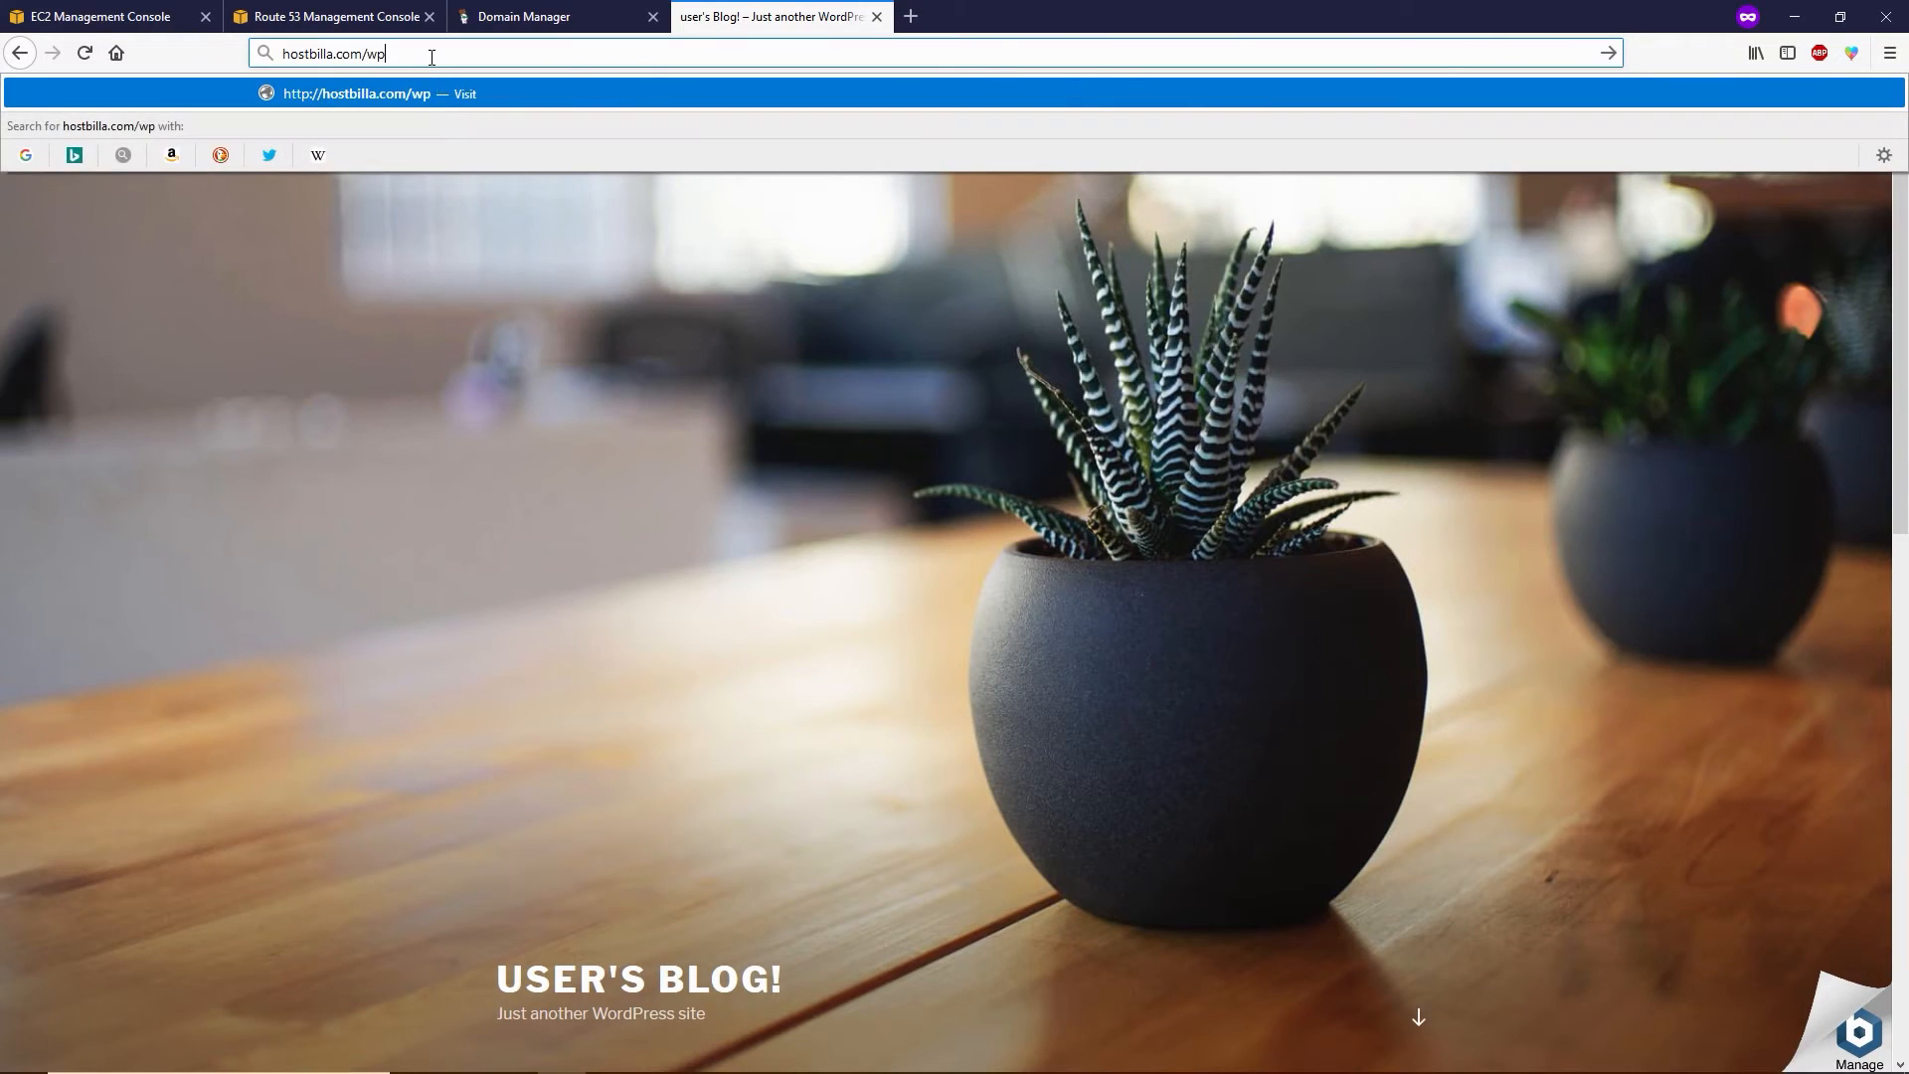
pyautogui.write('=admin%2F&reauth=1')
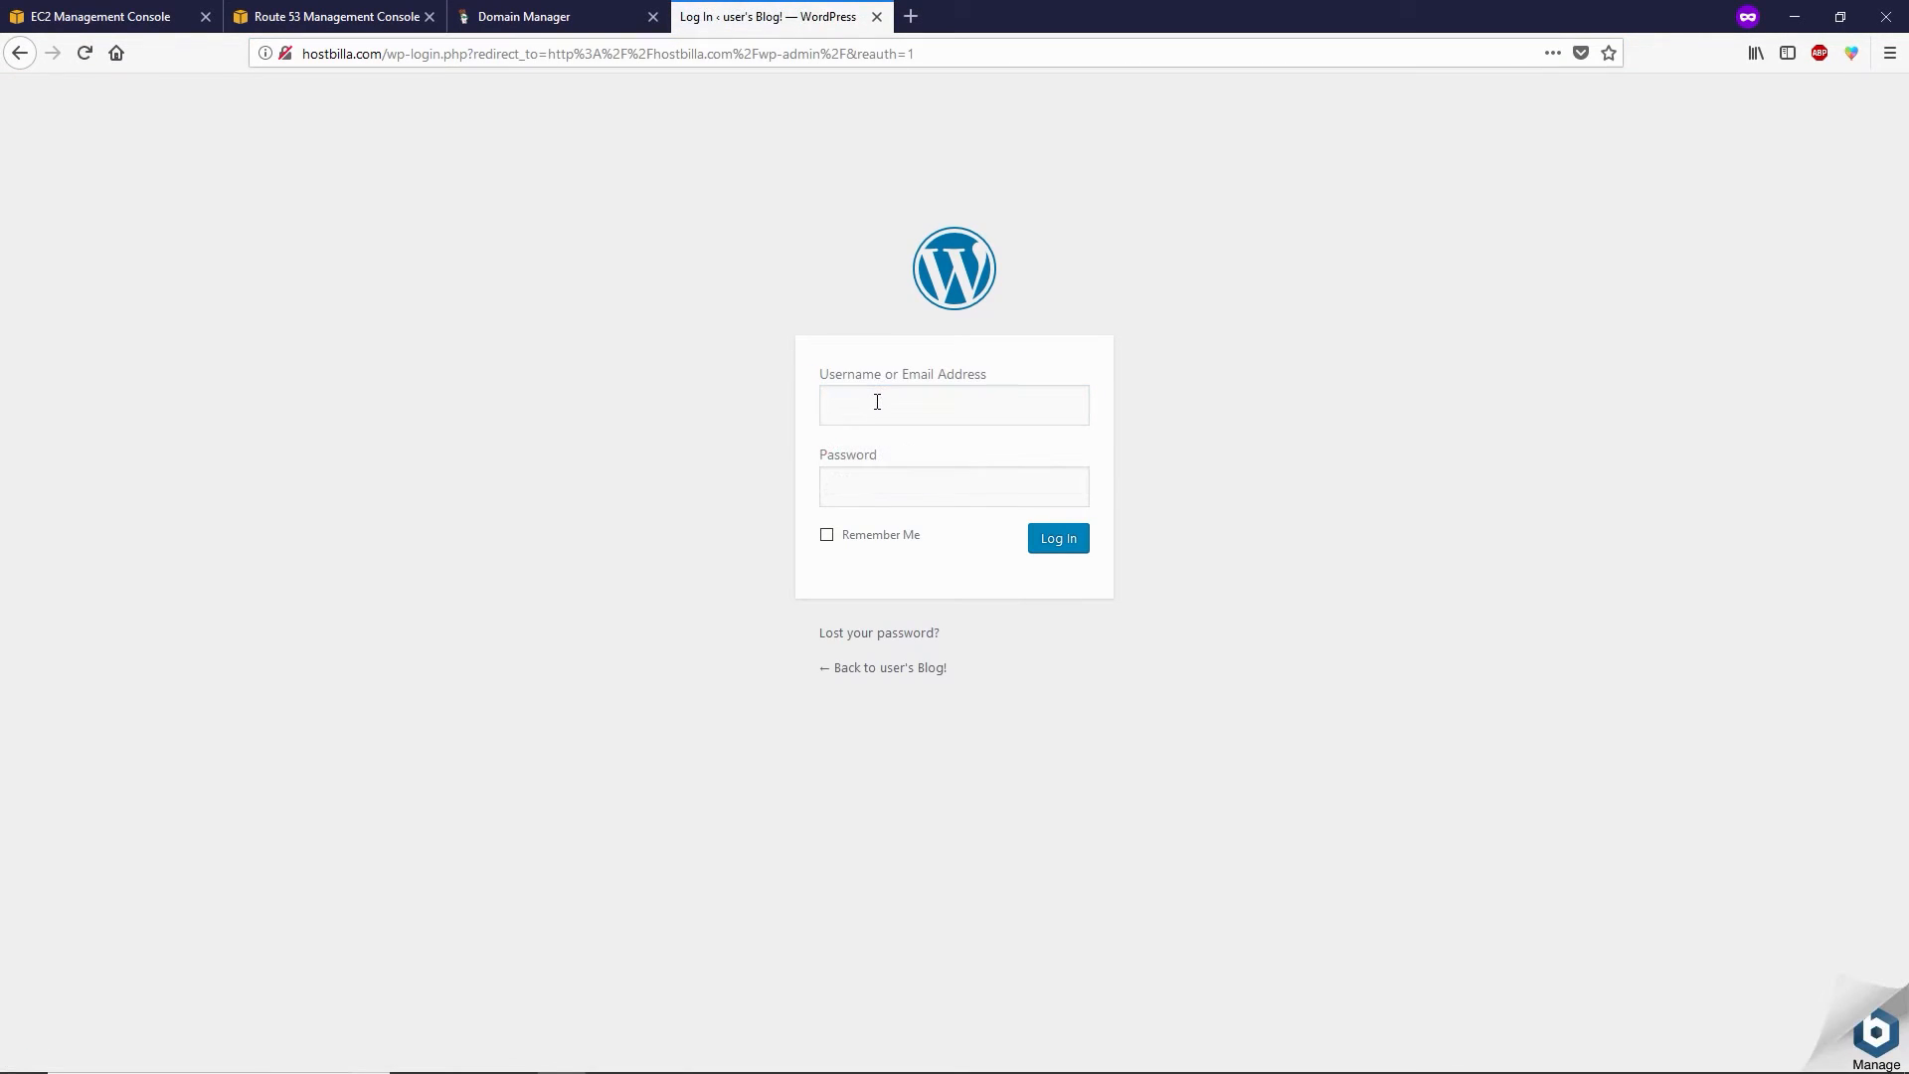
pyautogui.write('user')
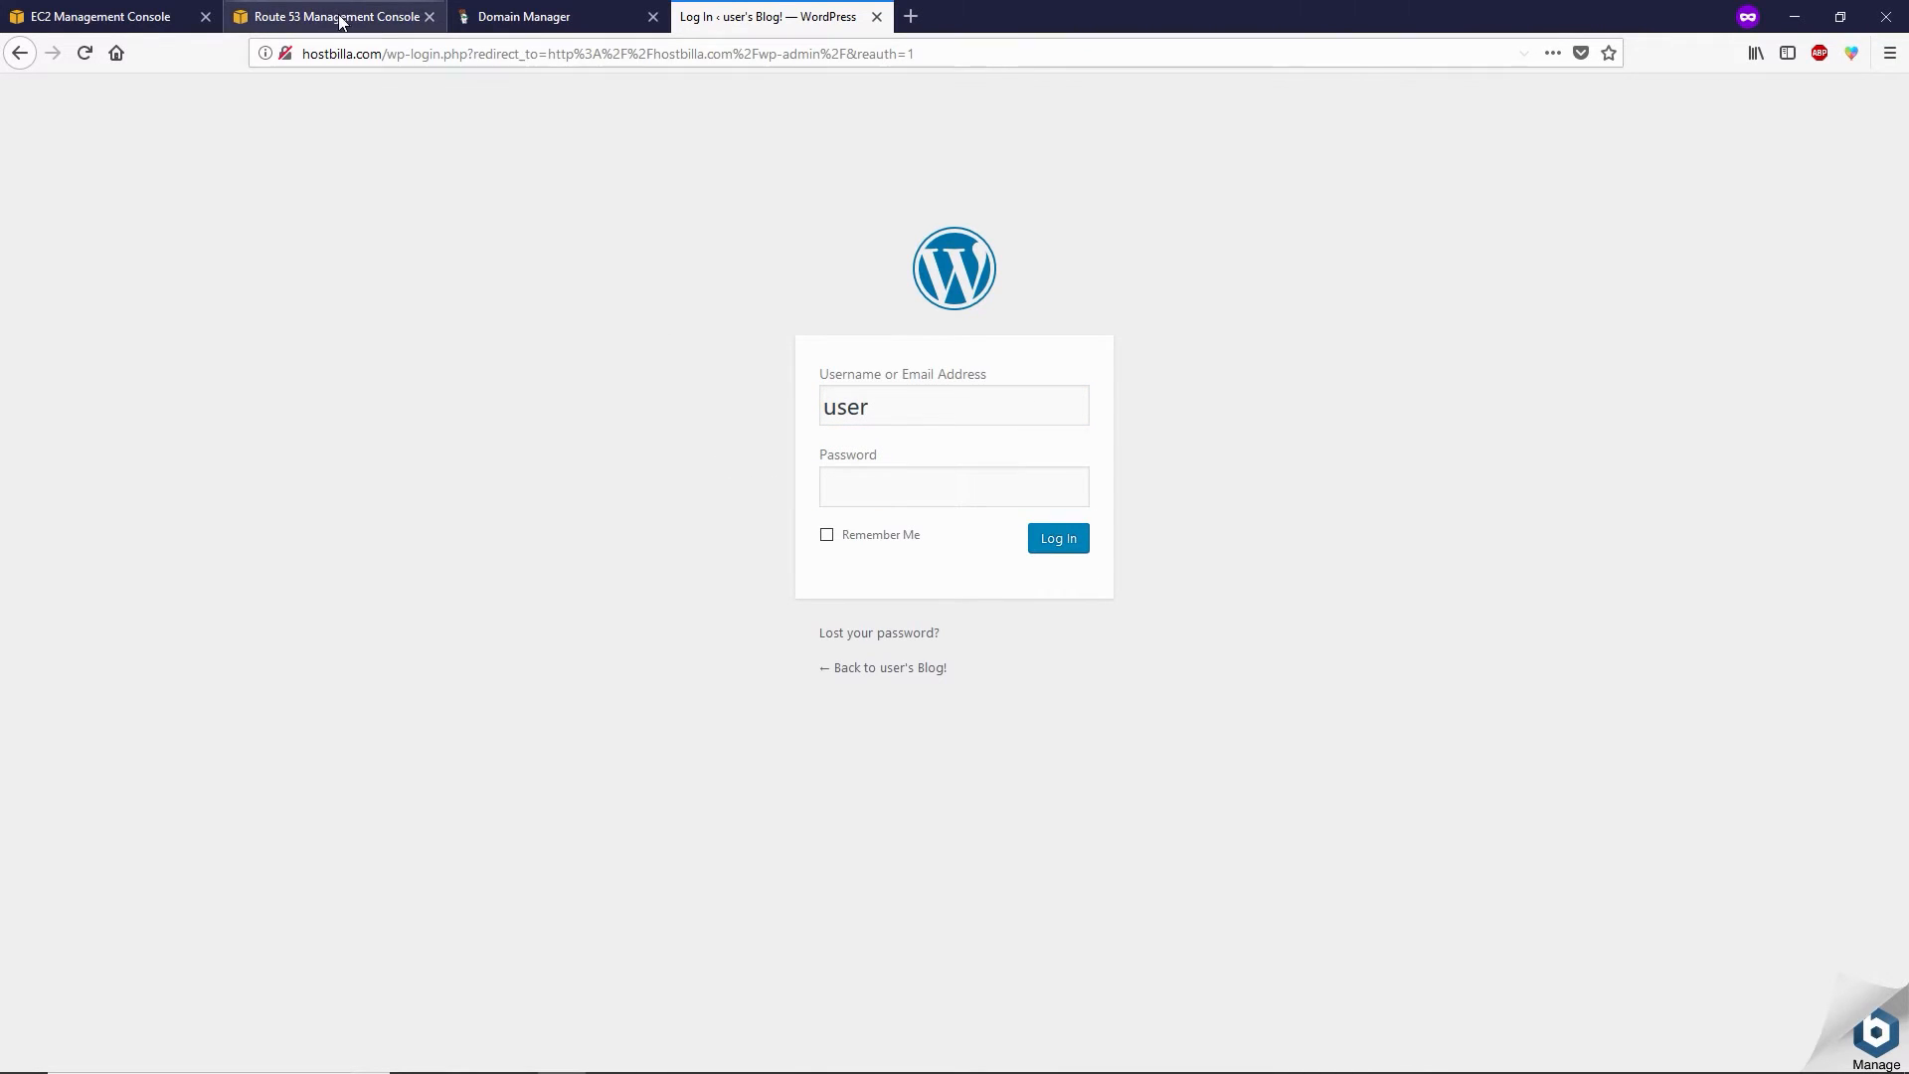
pyautogui.click(332, 16)
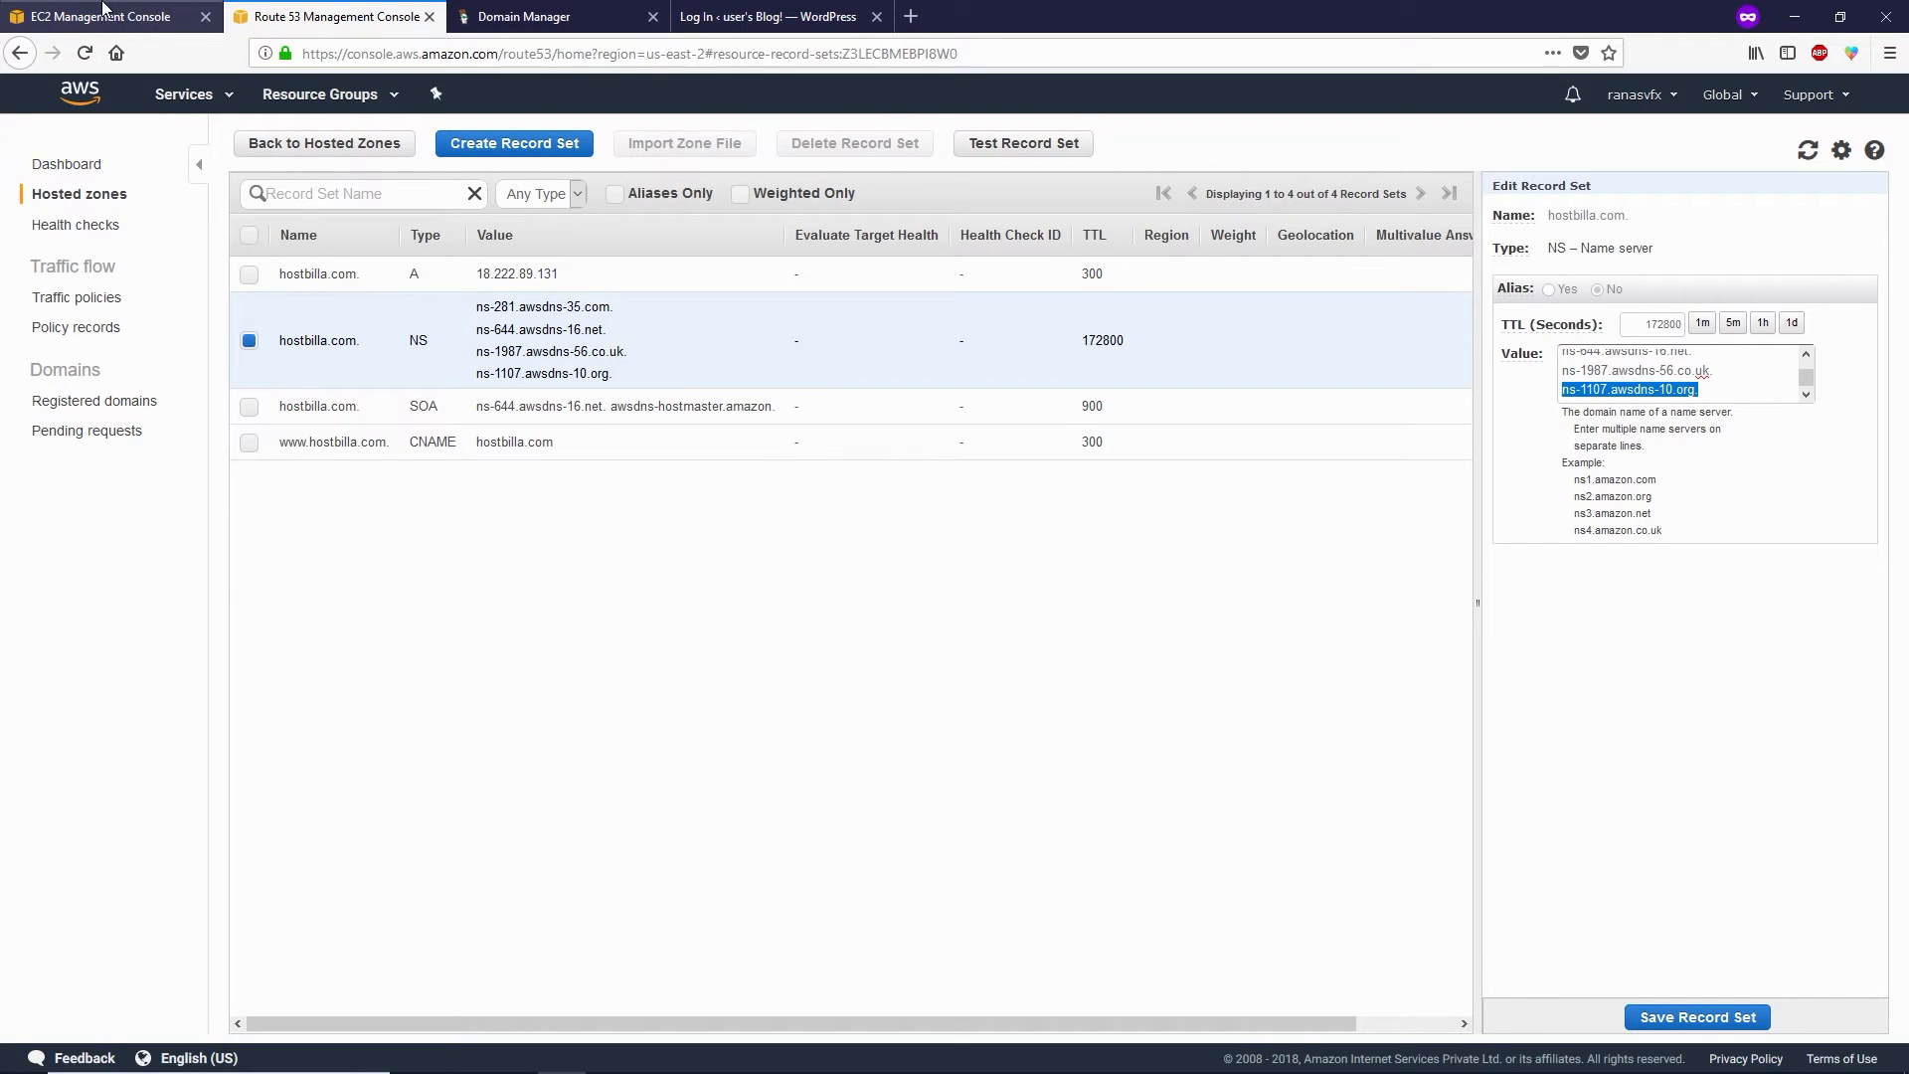
# Request the system log for the WordPress EC2 instance through Instance Settings > Get System Log.
pyautogui.click(104, 16)
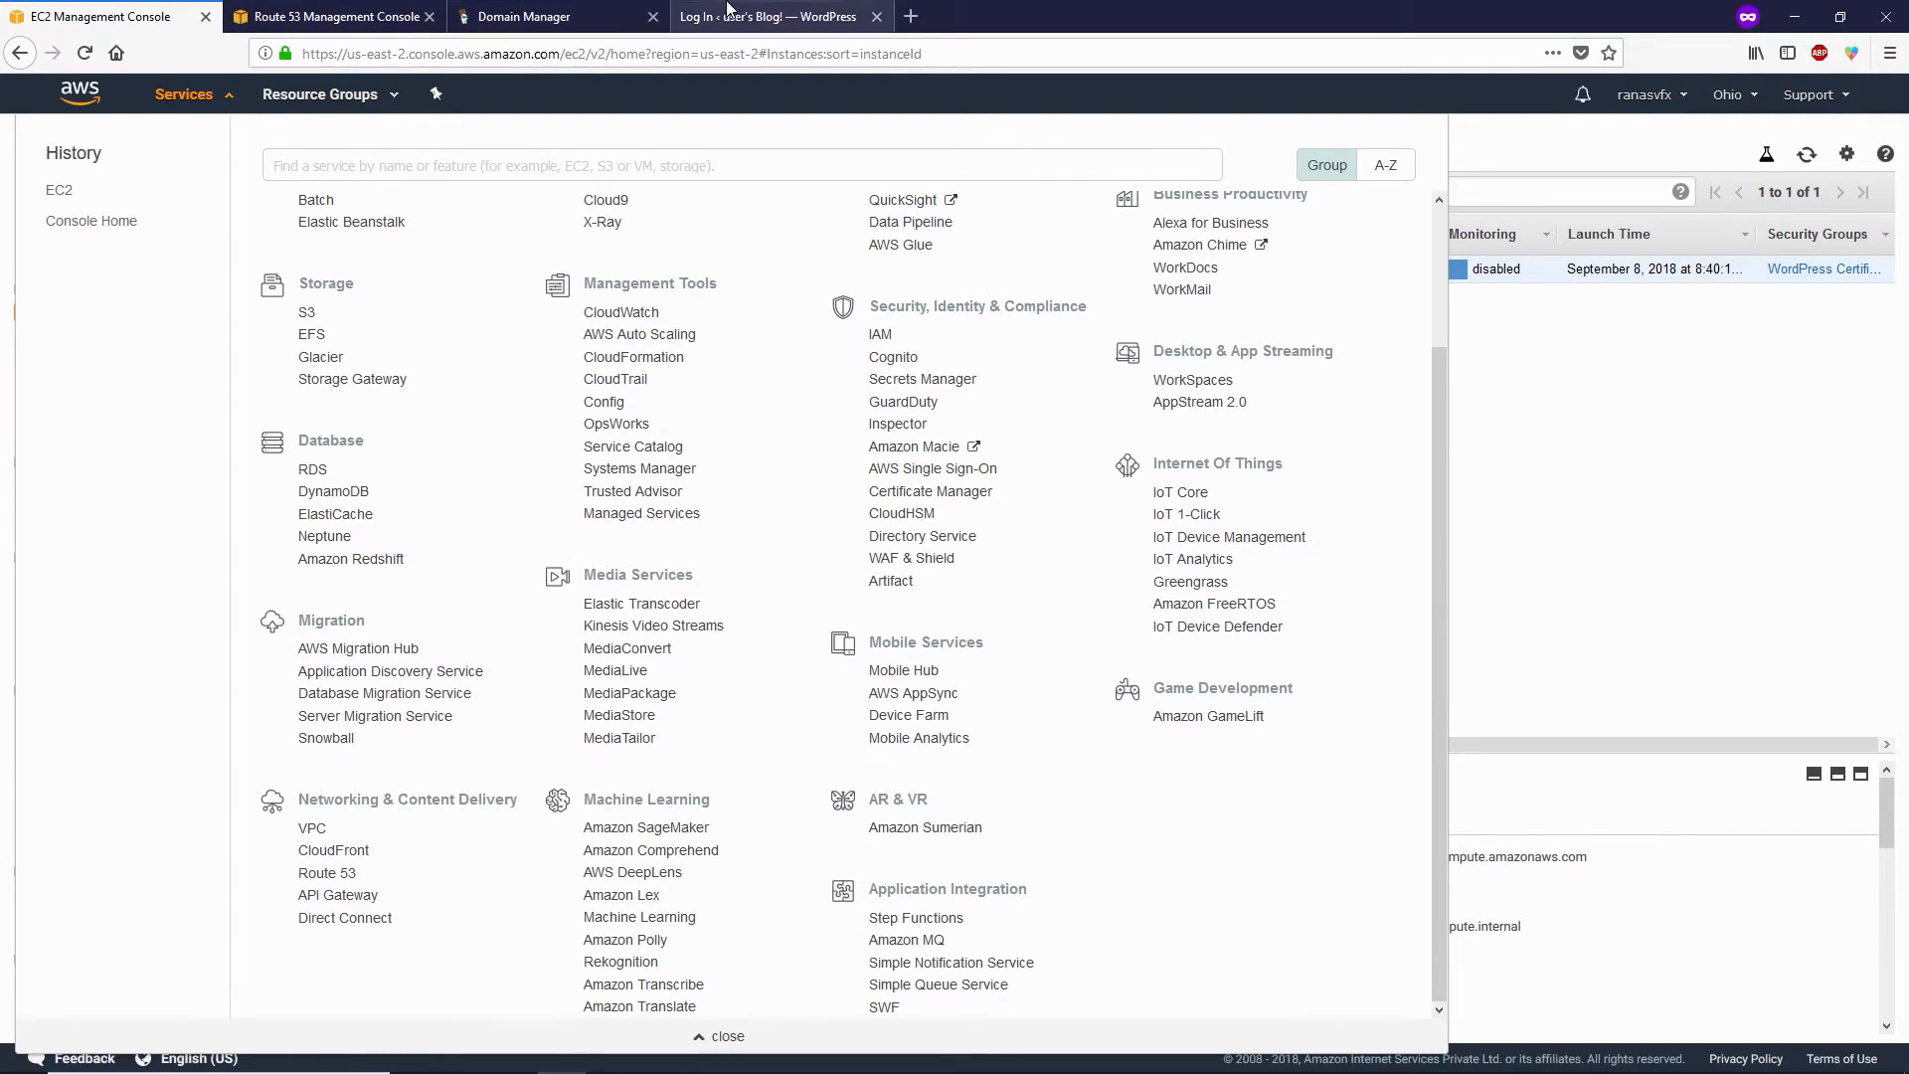
pyautogui.click(766, 16)
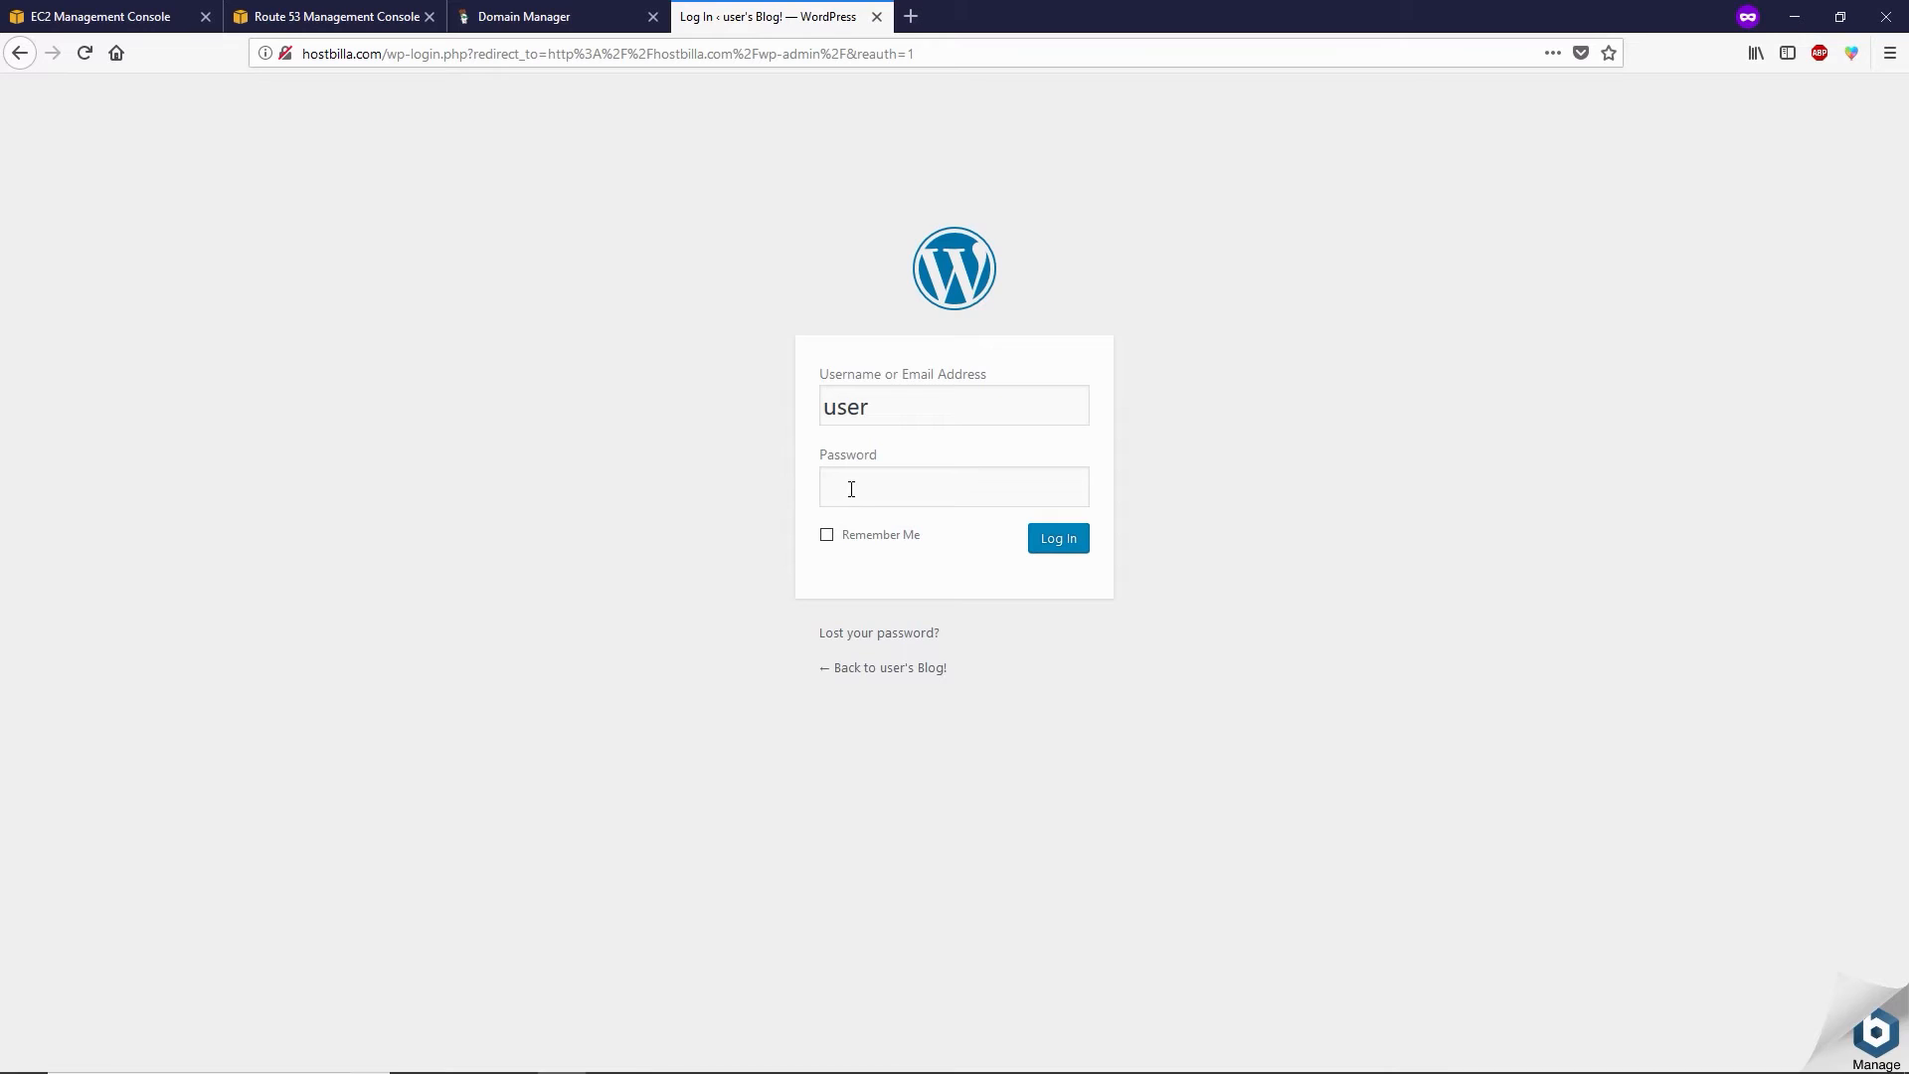
pyautogui.click(103, 16)
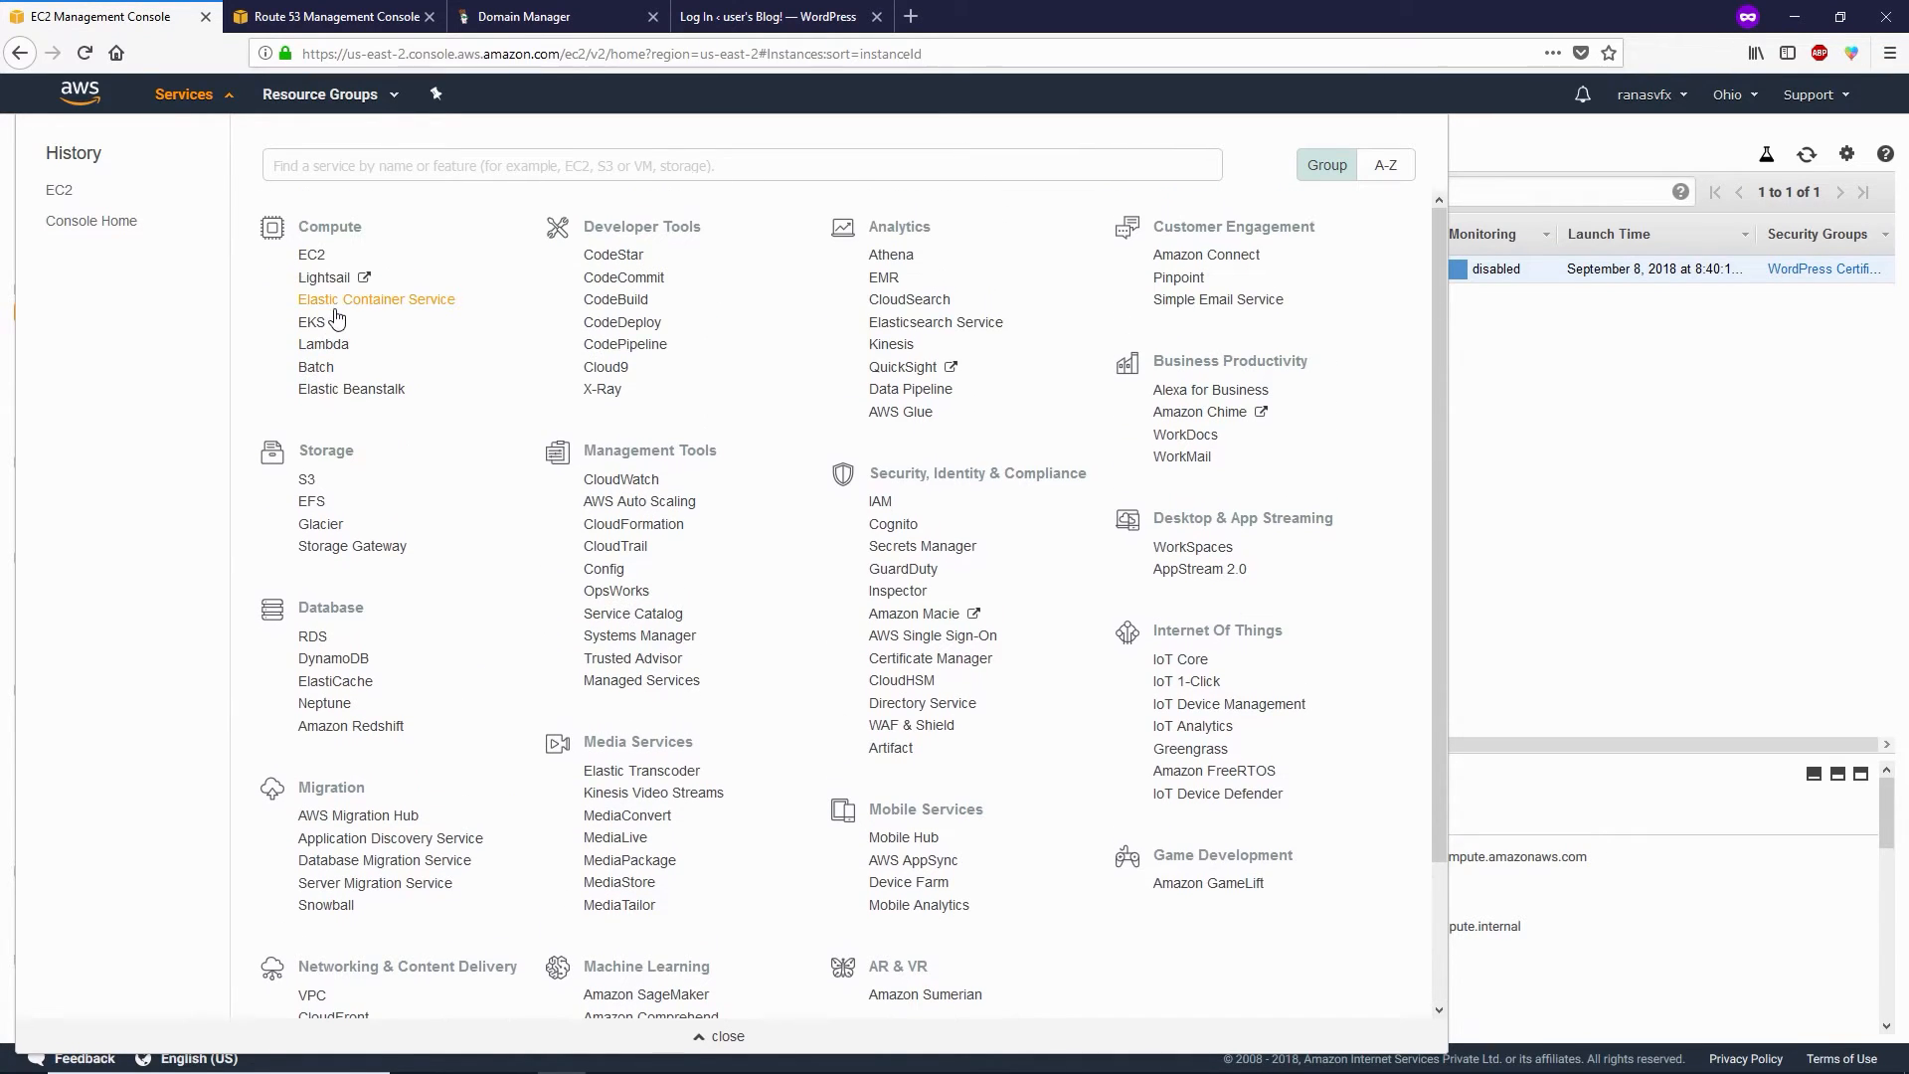
pyautogui.click(310, 255)
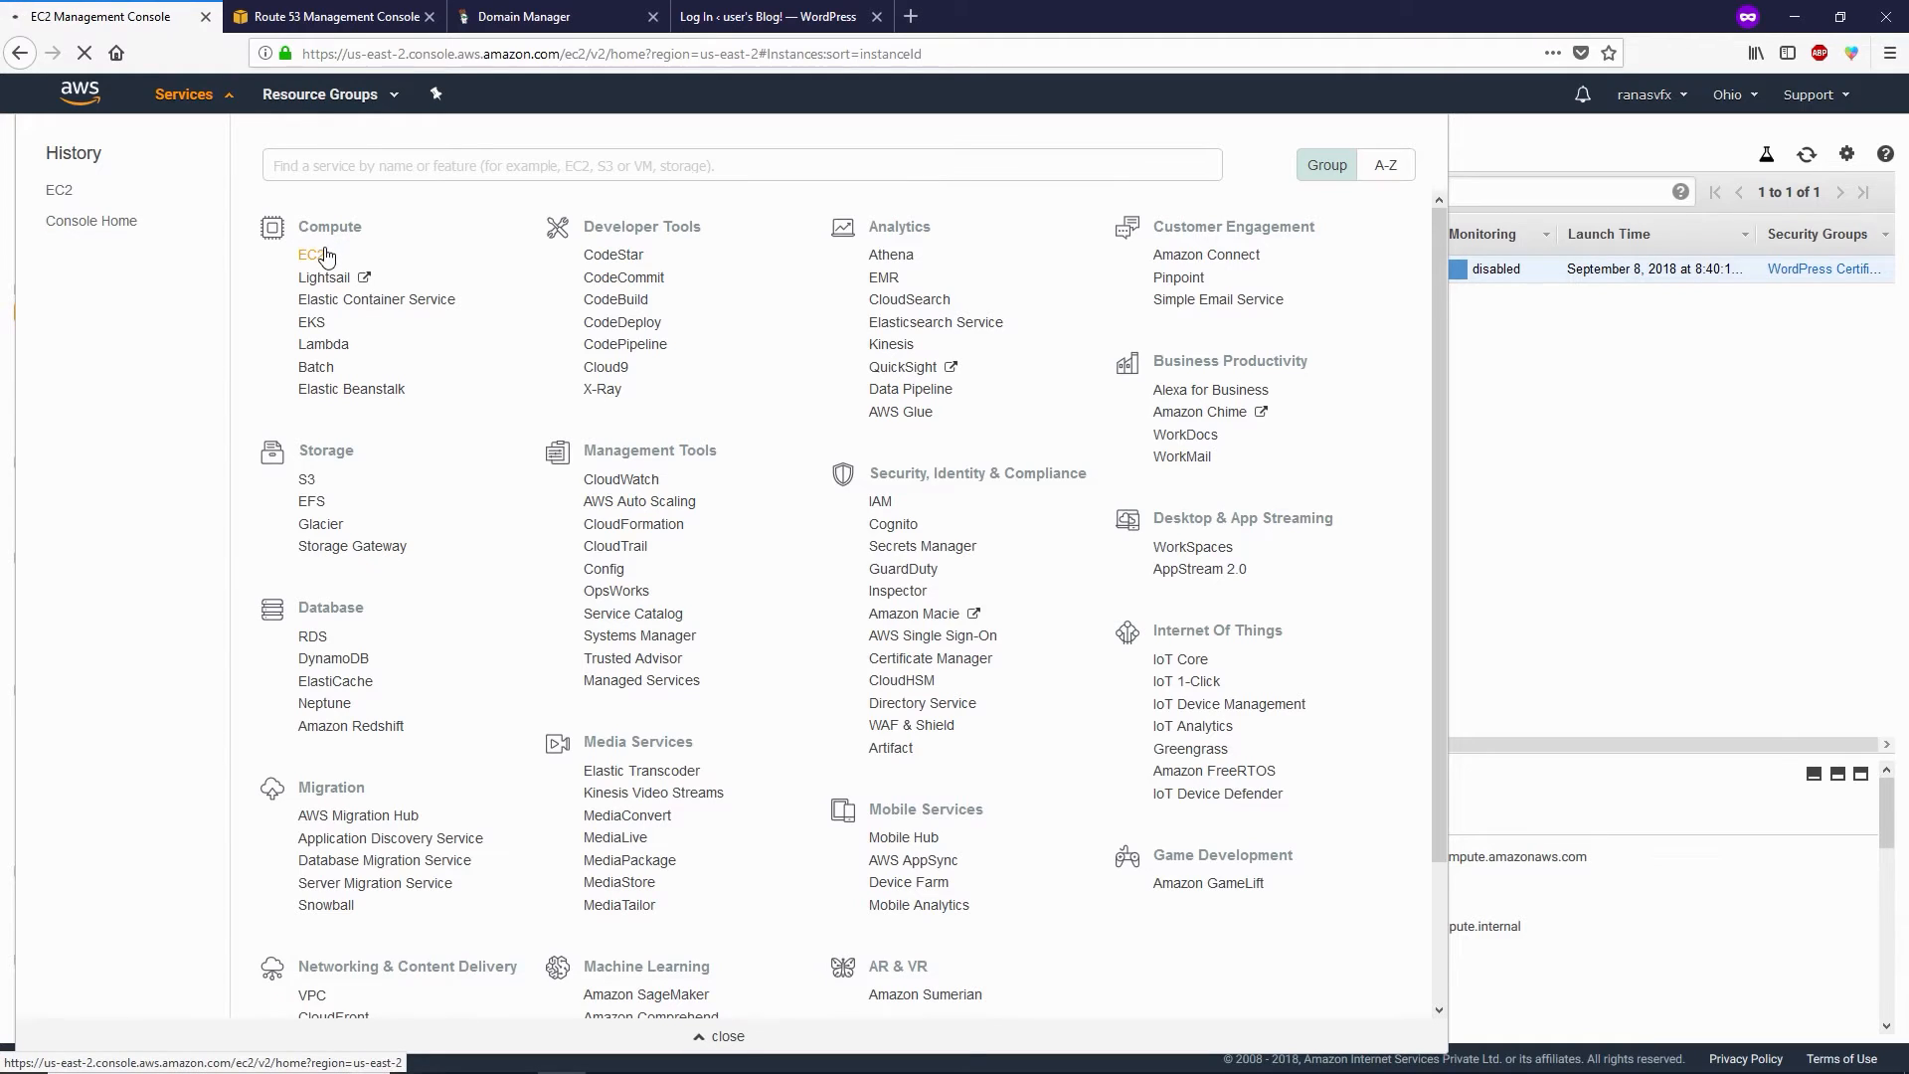
pyautogui.click(308, 255)
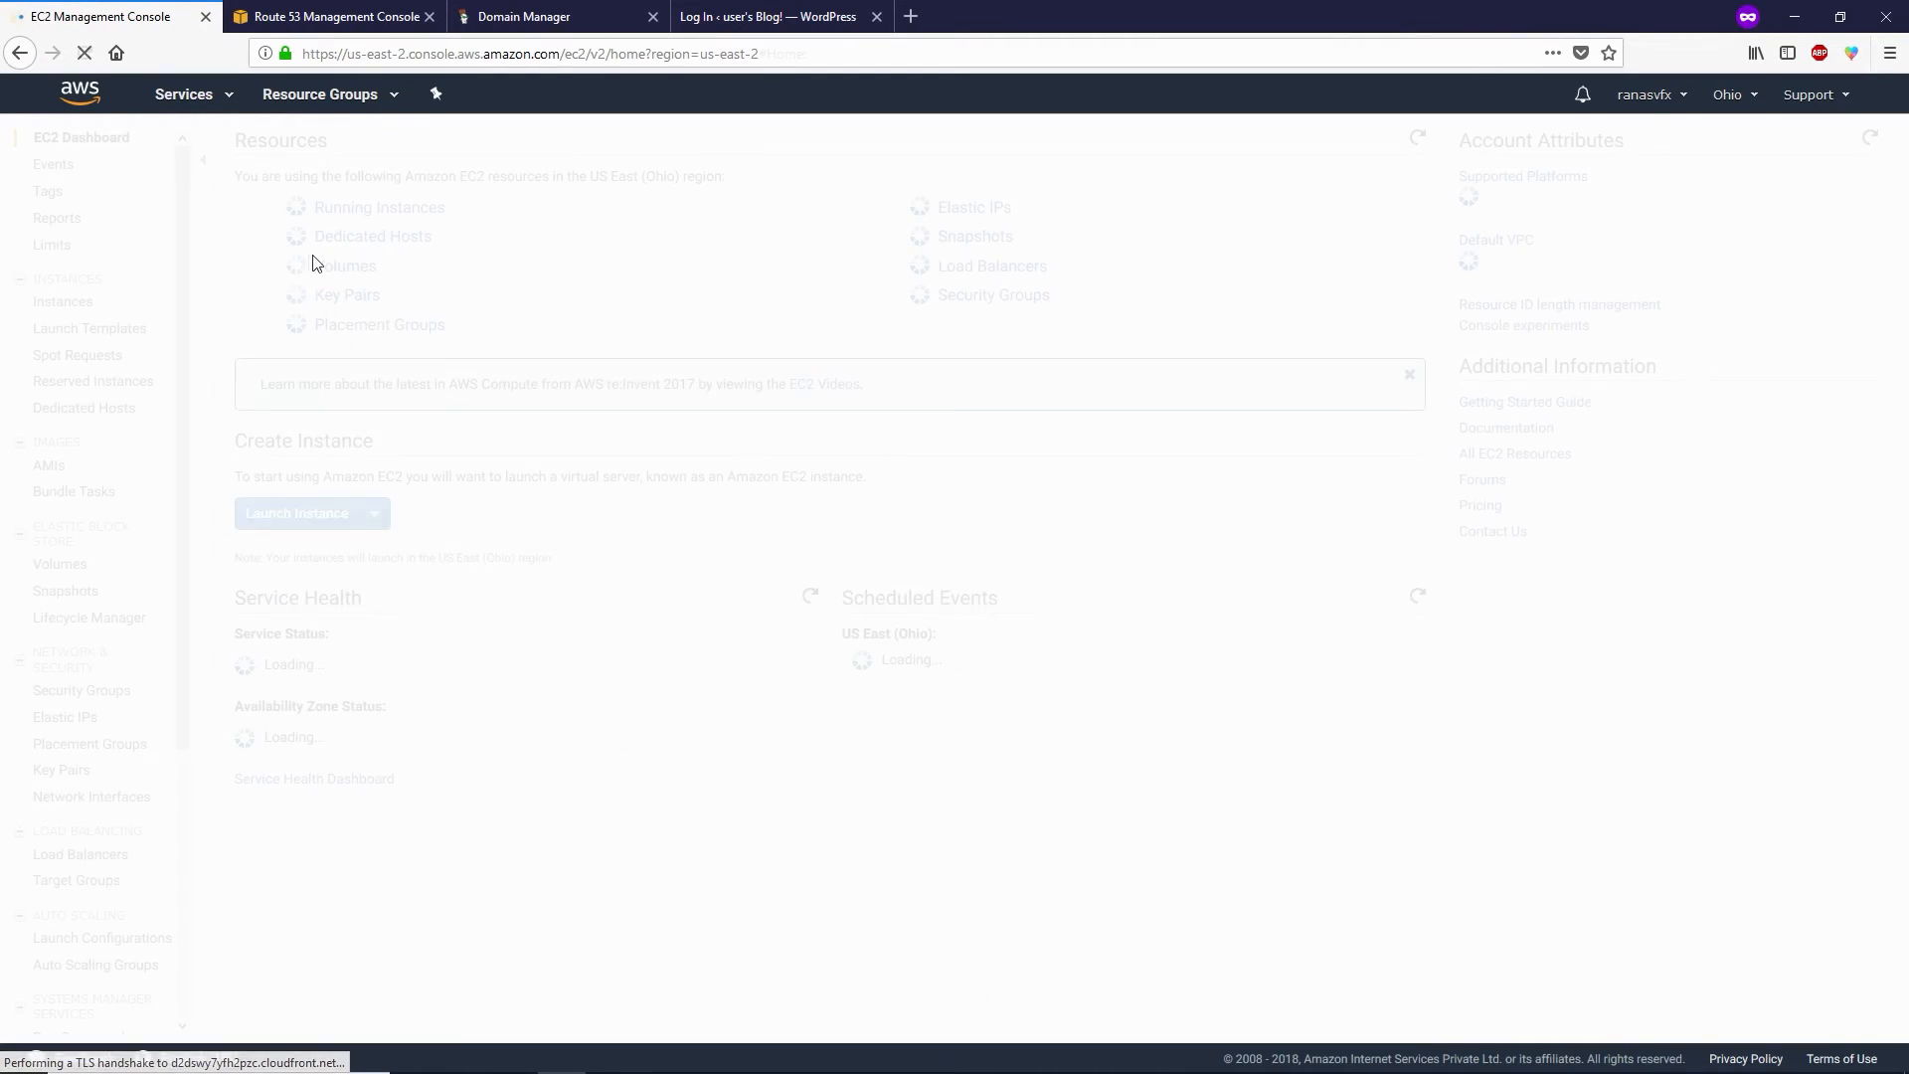
pyautogui.click(61, 300)
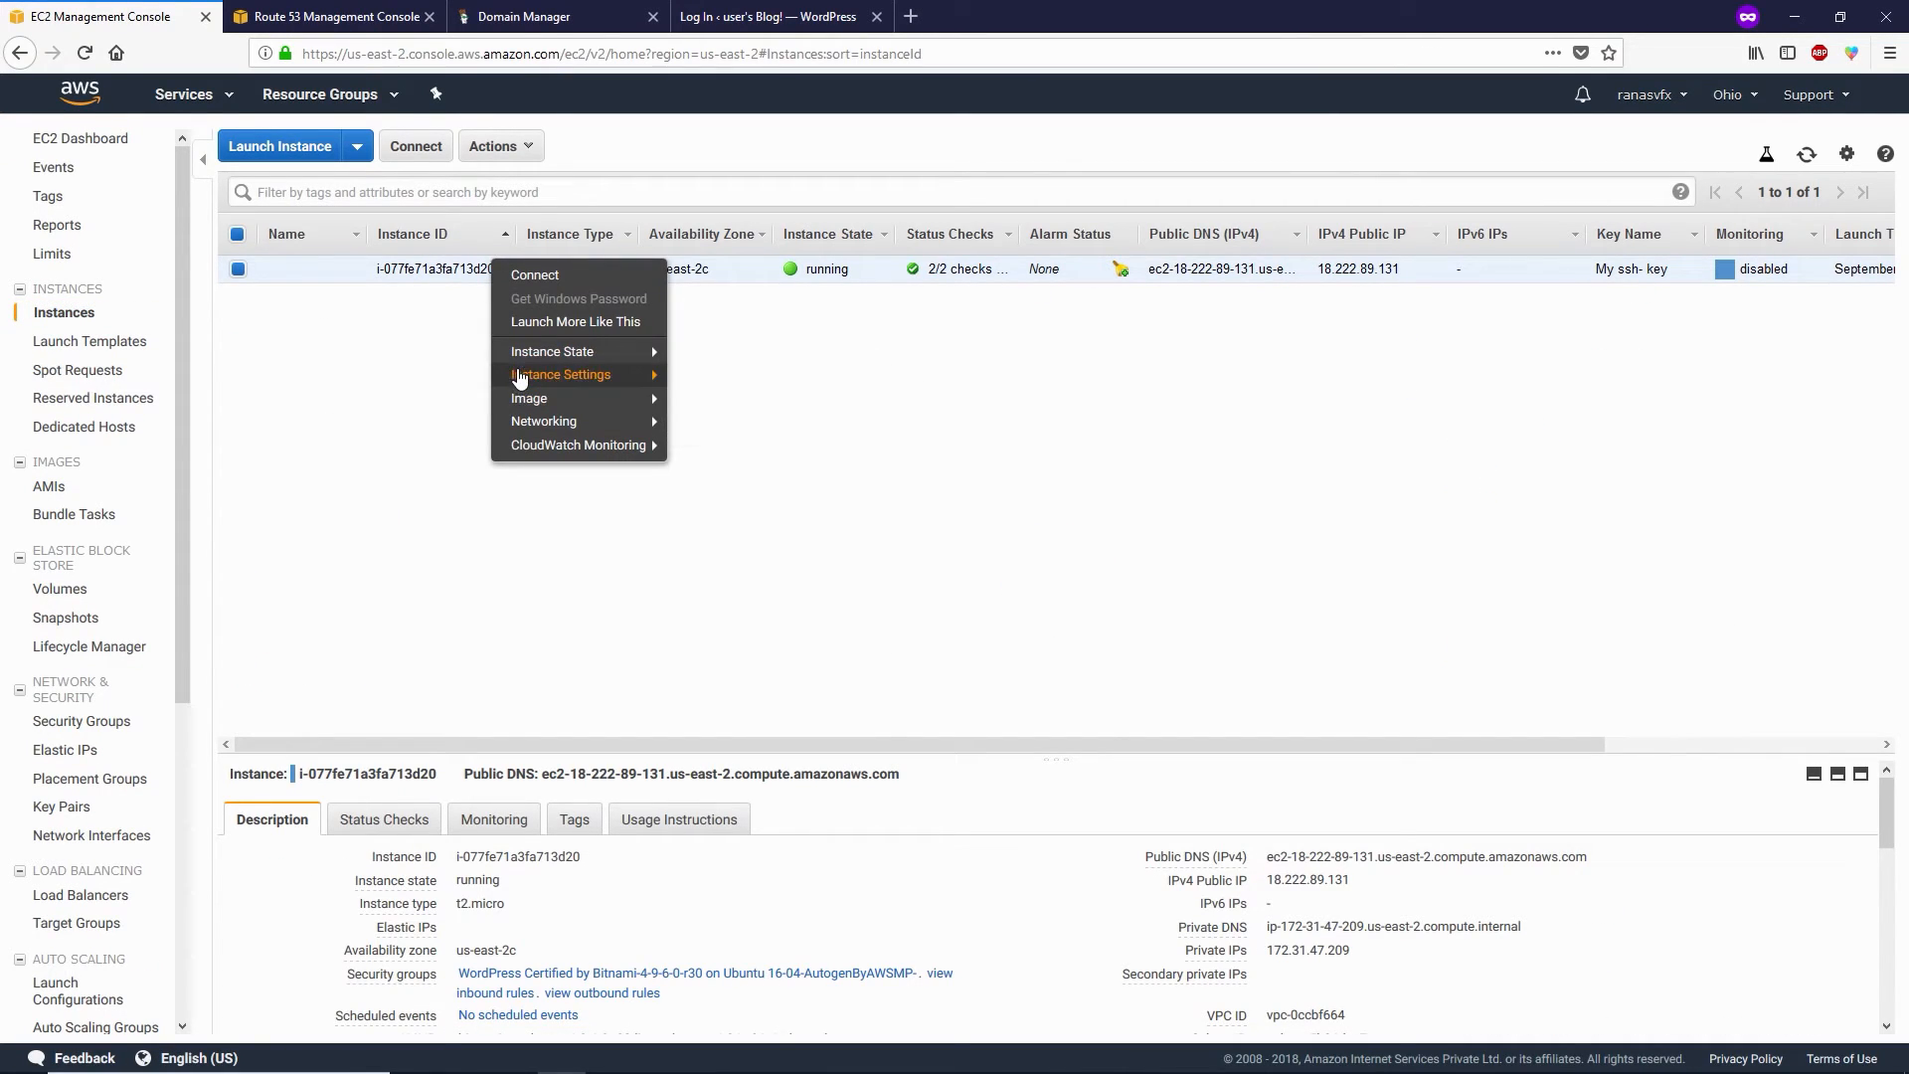
pyautogui.moveTo(561, 374)
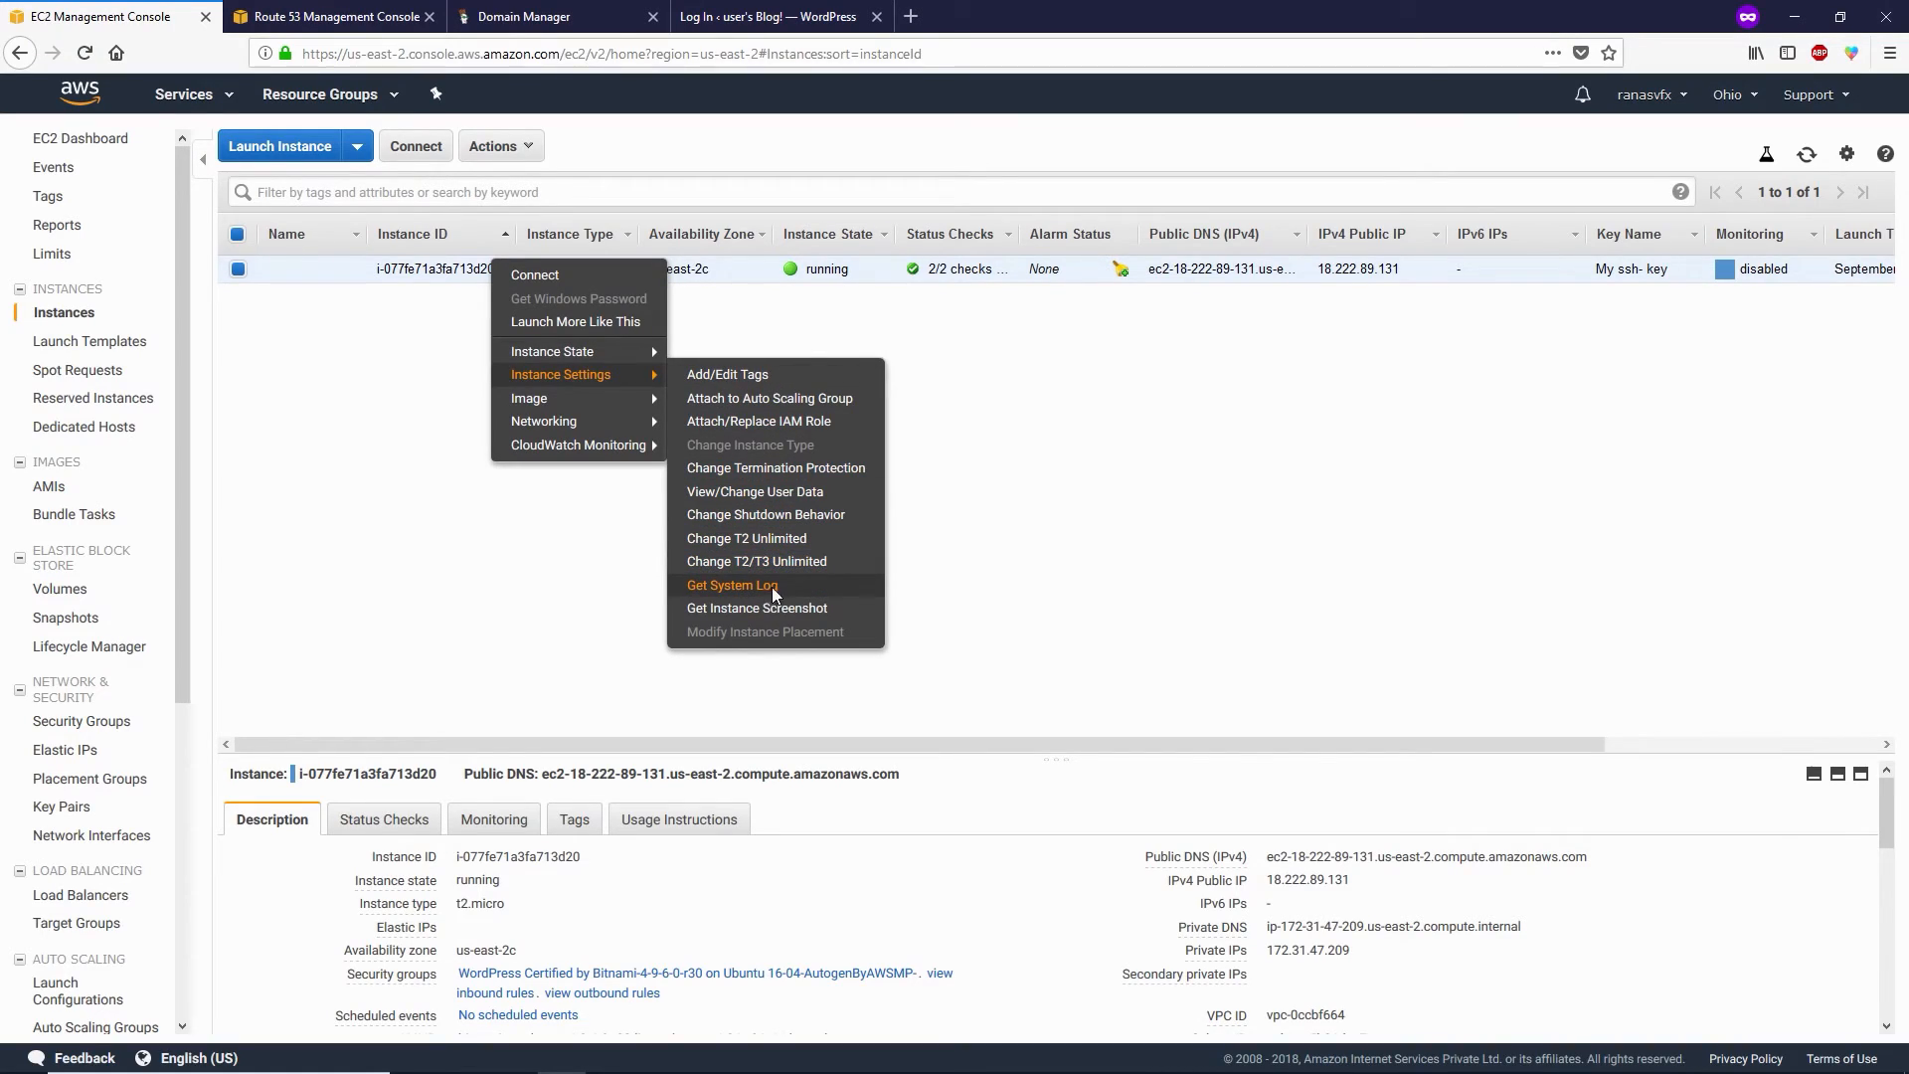
pyautogui.click(732, 584)
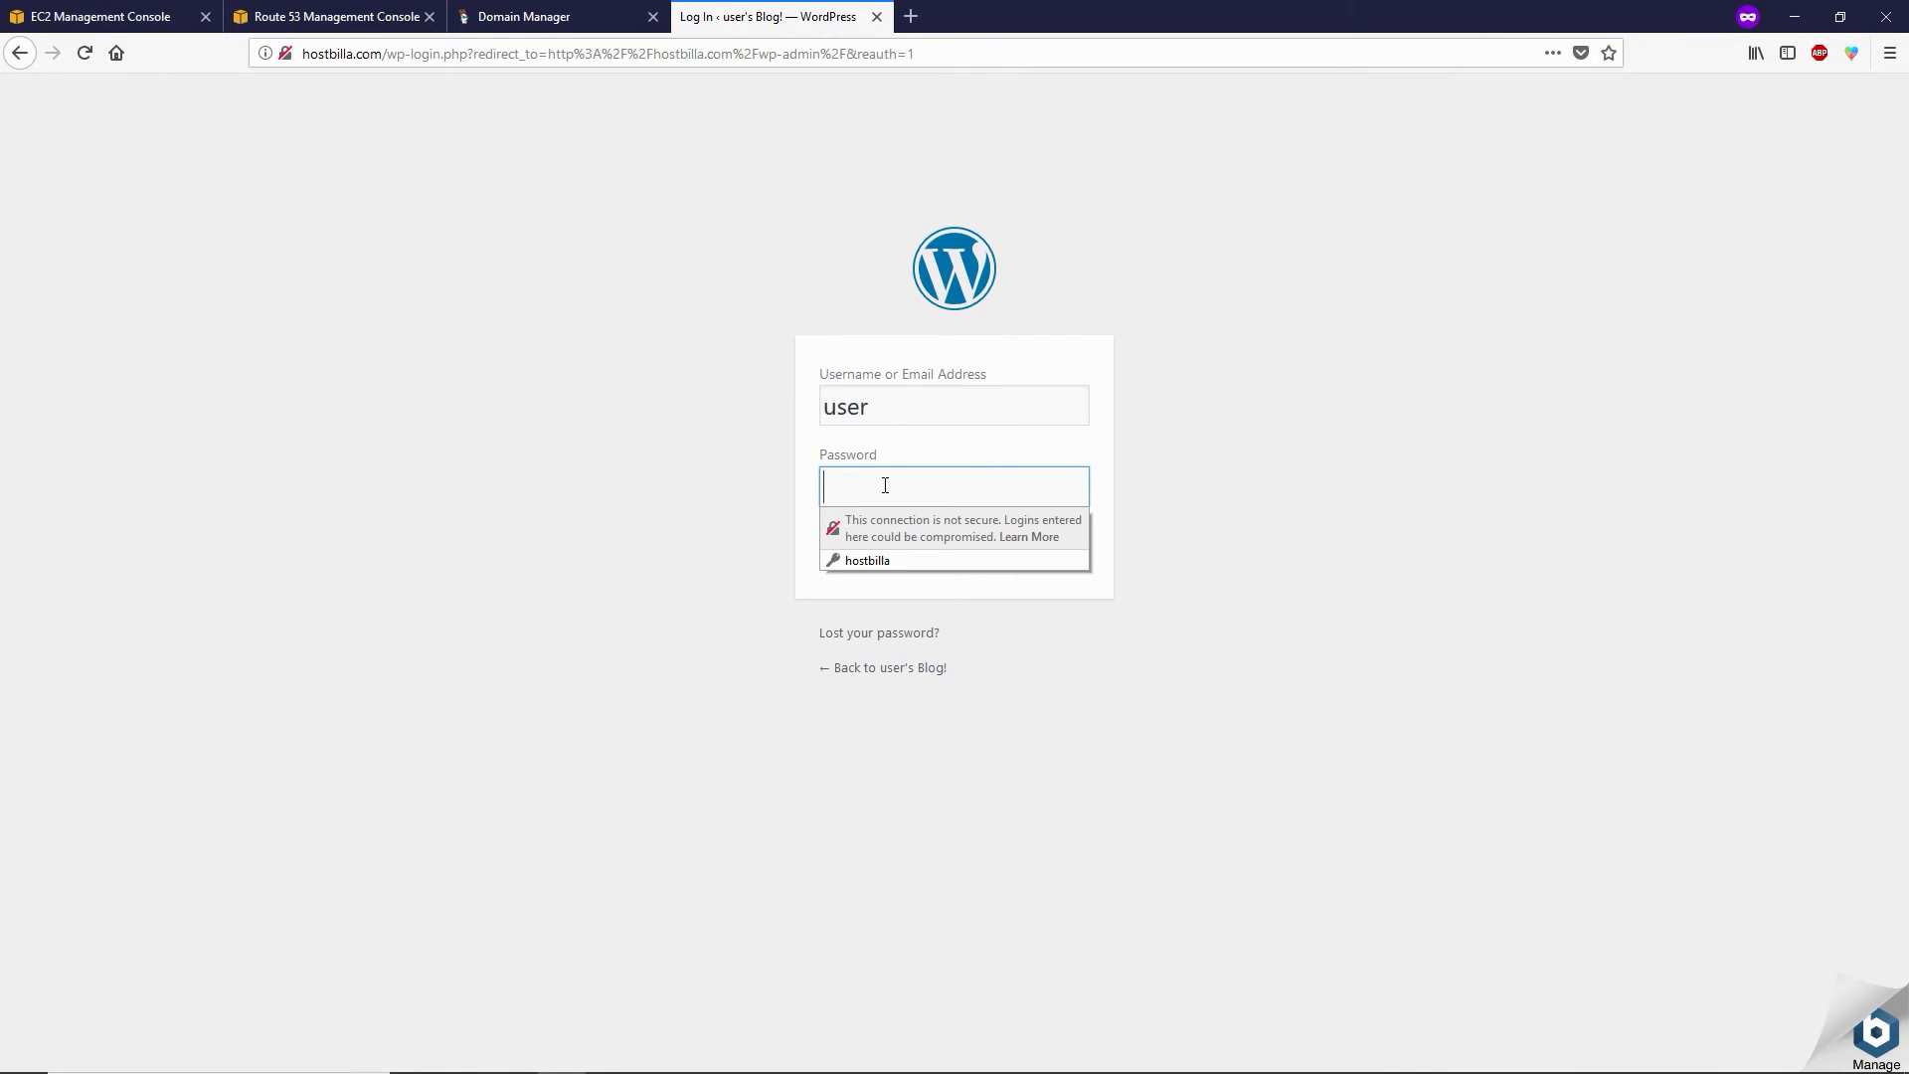
# Submit the login to open the hostbilla.com WordPress Dashboard for User's Blog!
pyautogui.click(1054, 537)
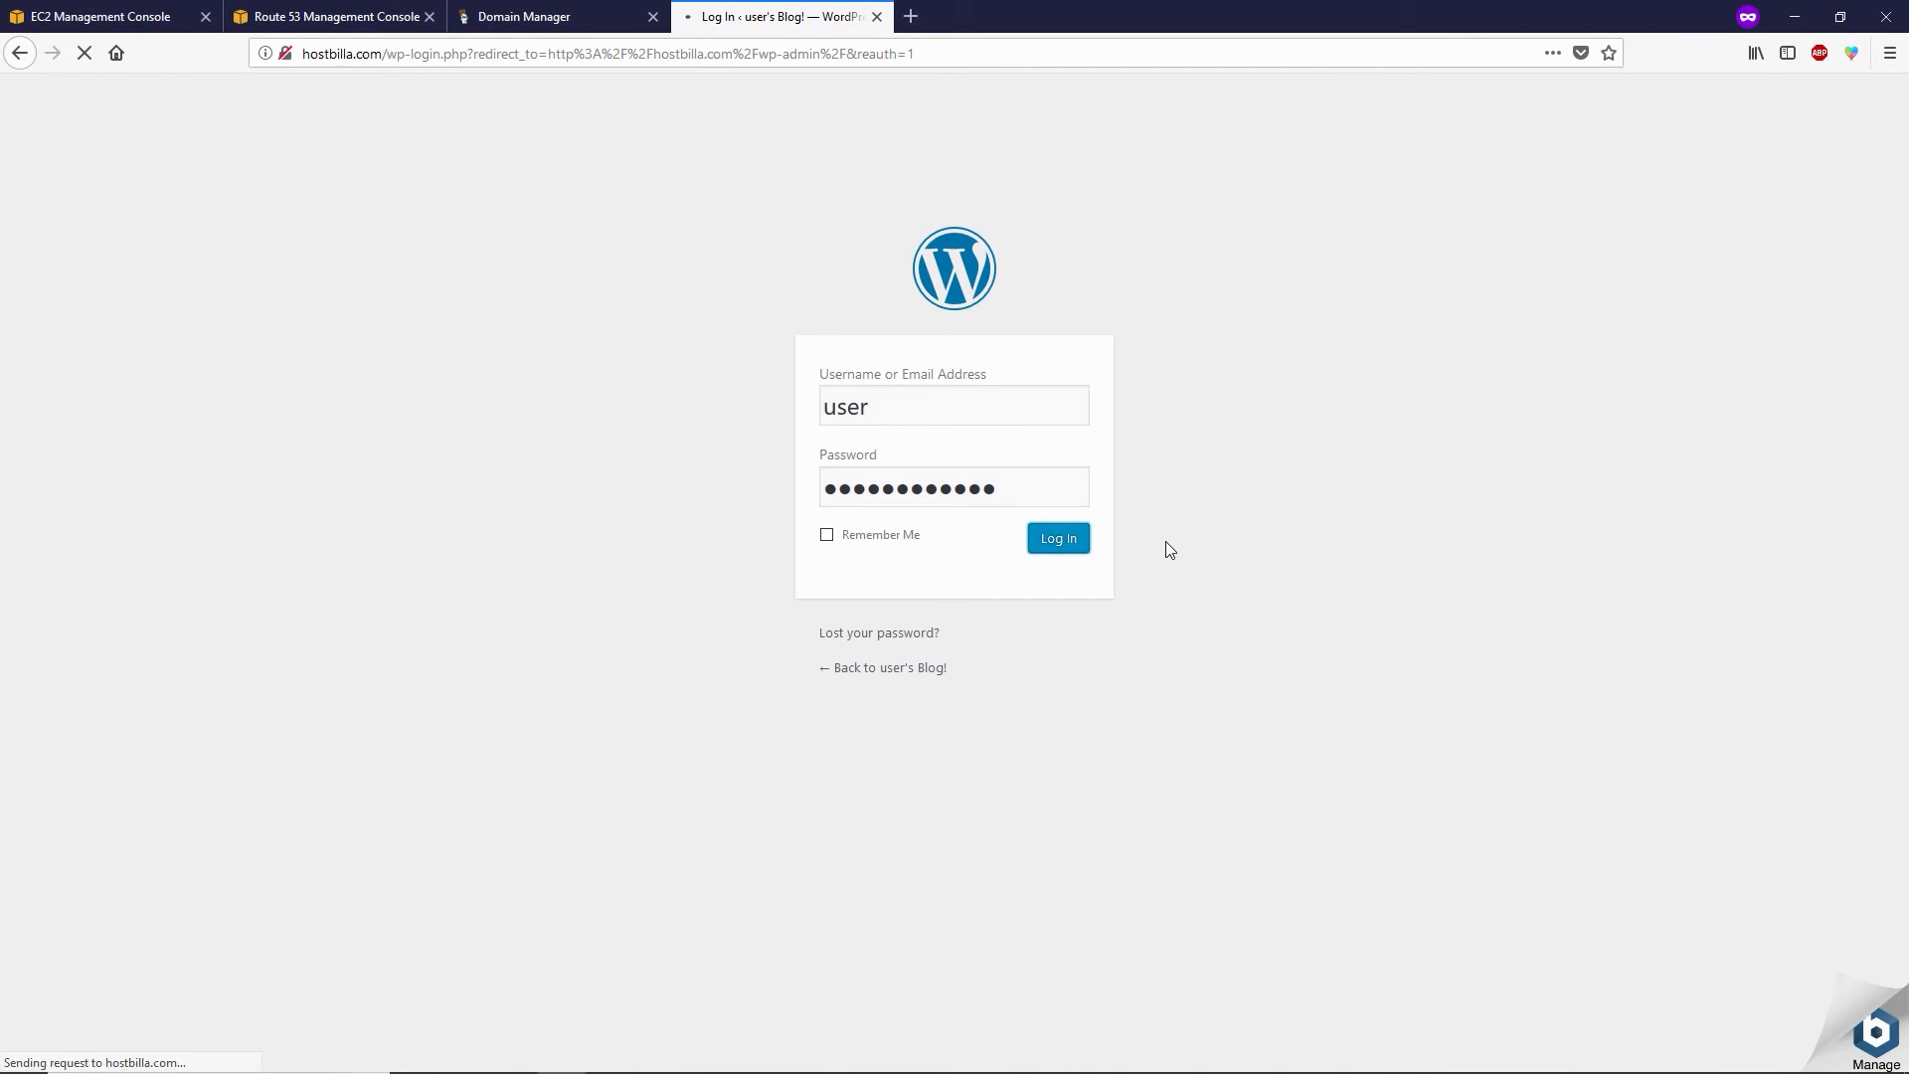
pyautogui.click(1056, 538)
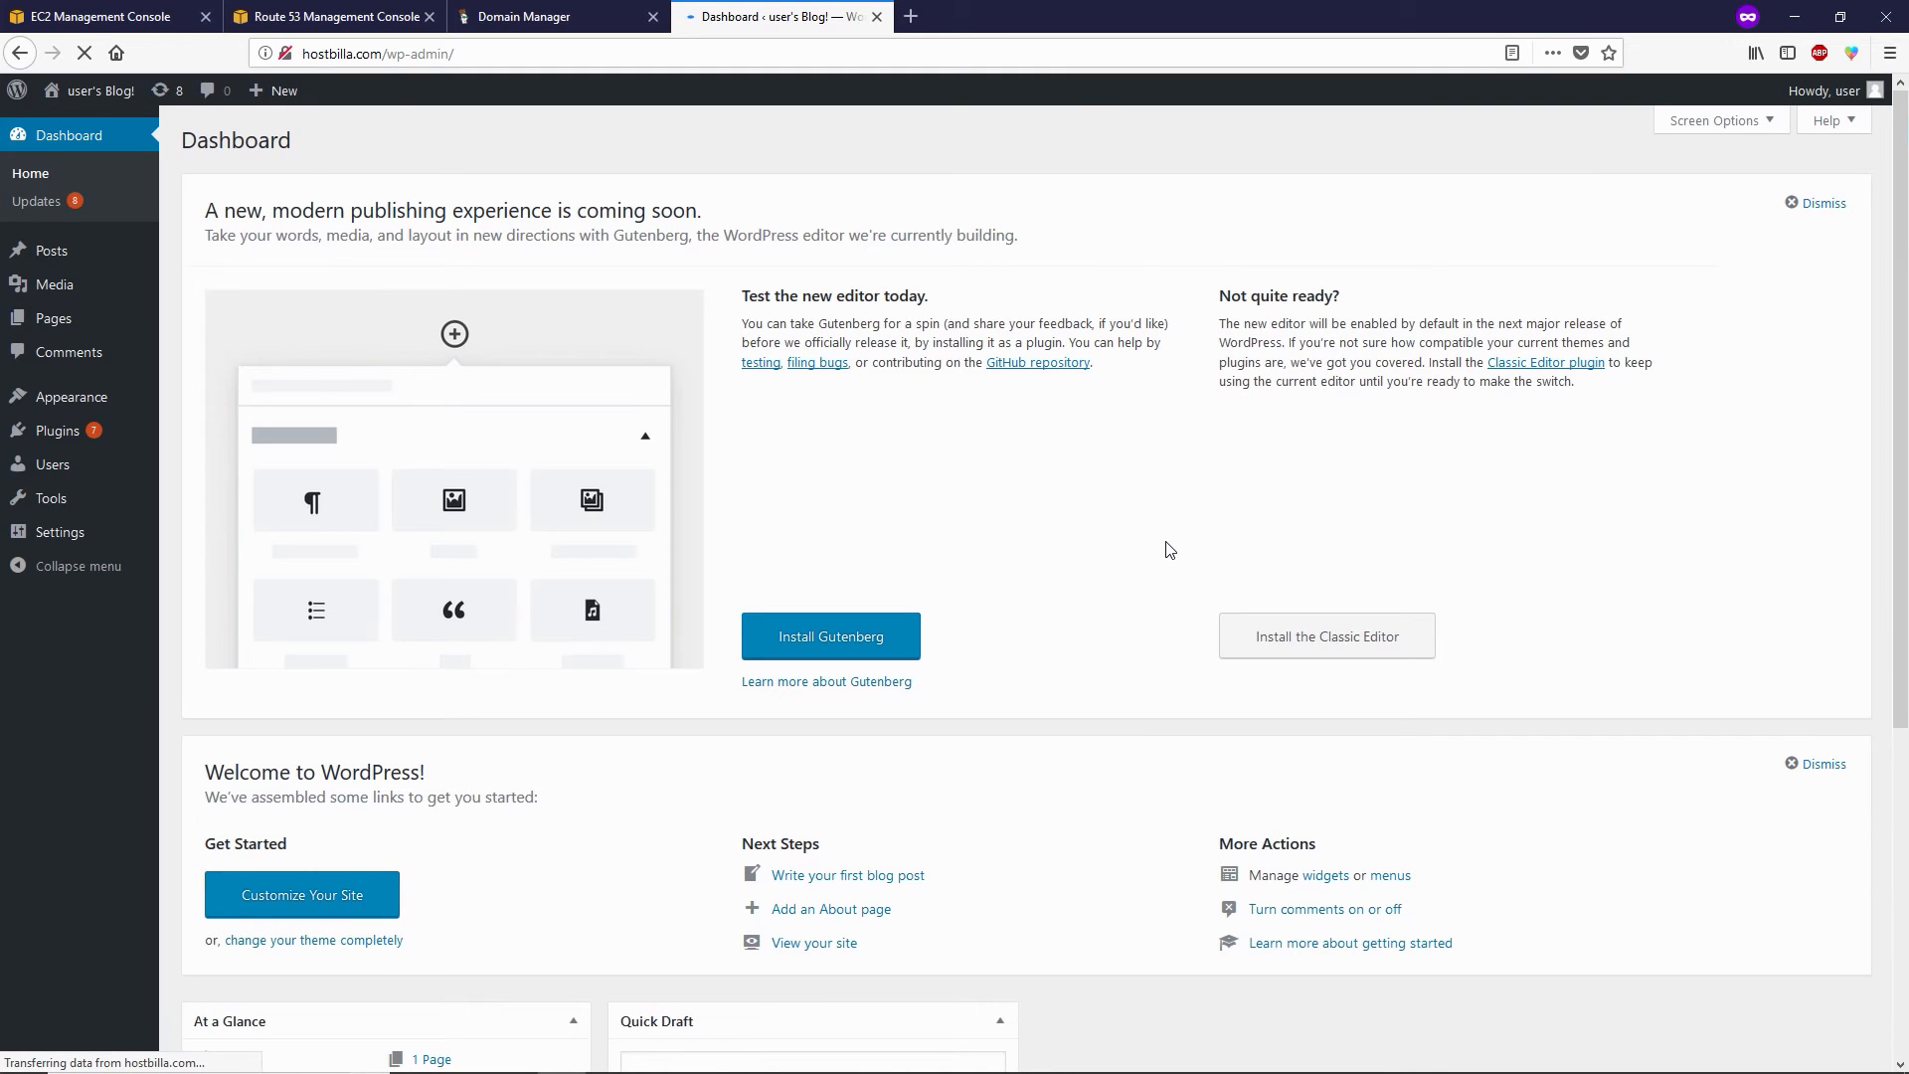